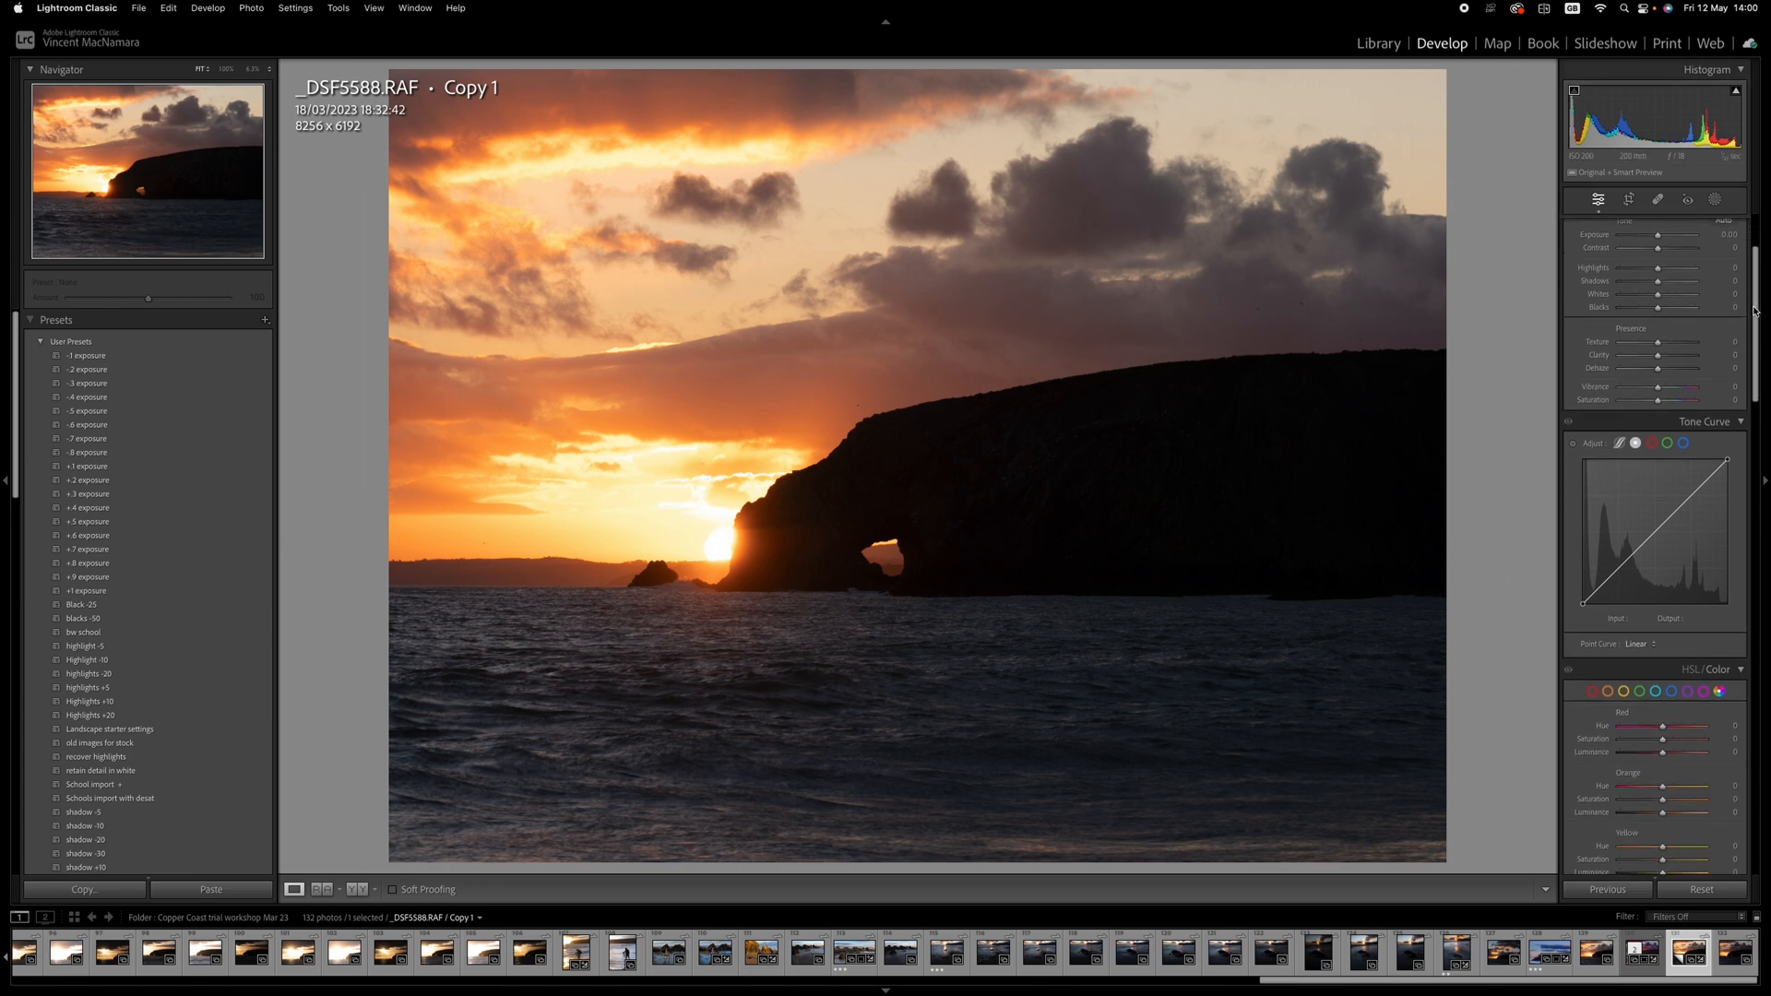
Turn on Solo Mode for the adjustment panels and expand only the Tone Curve section.
scroll(down, 3)
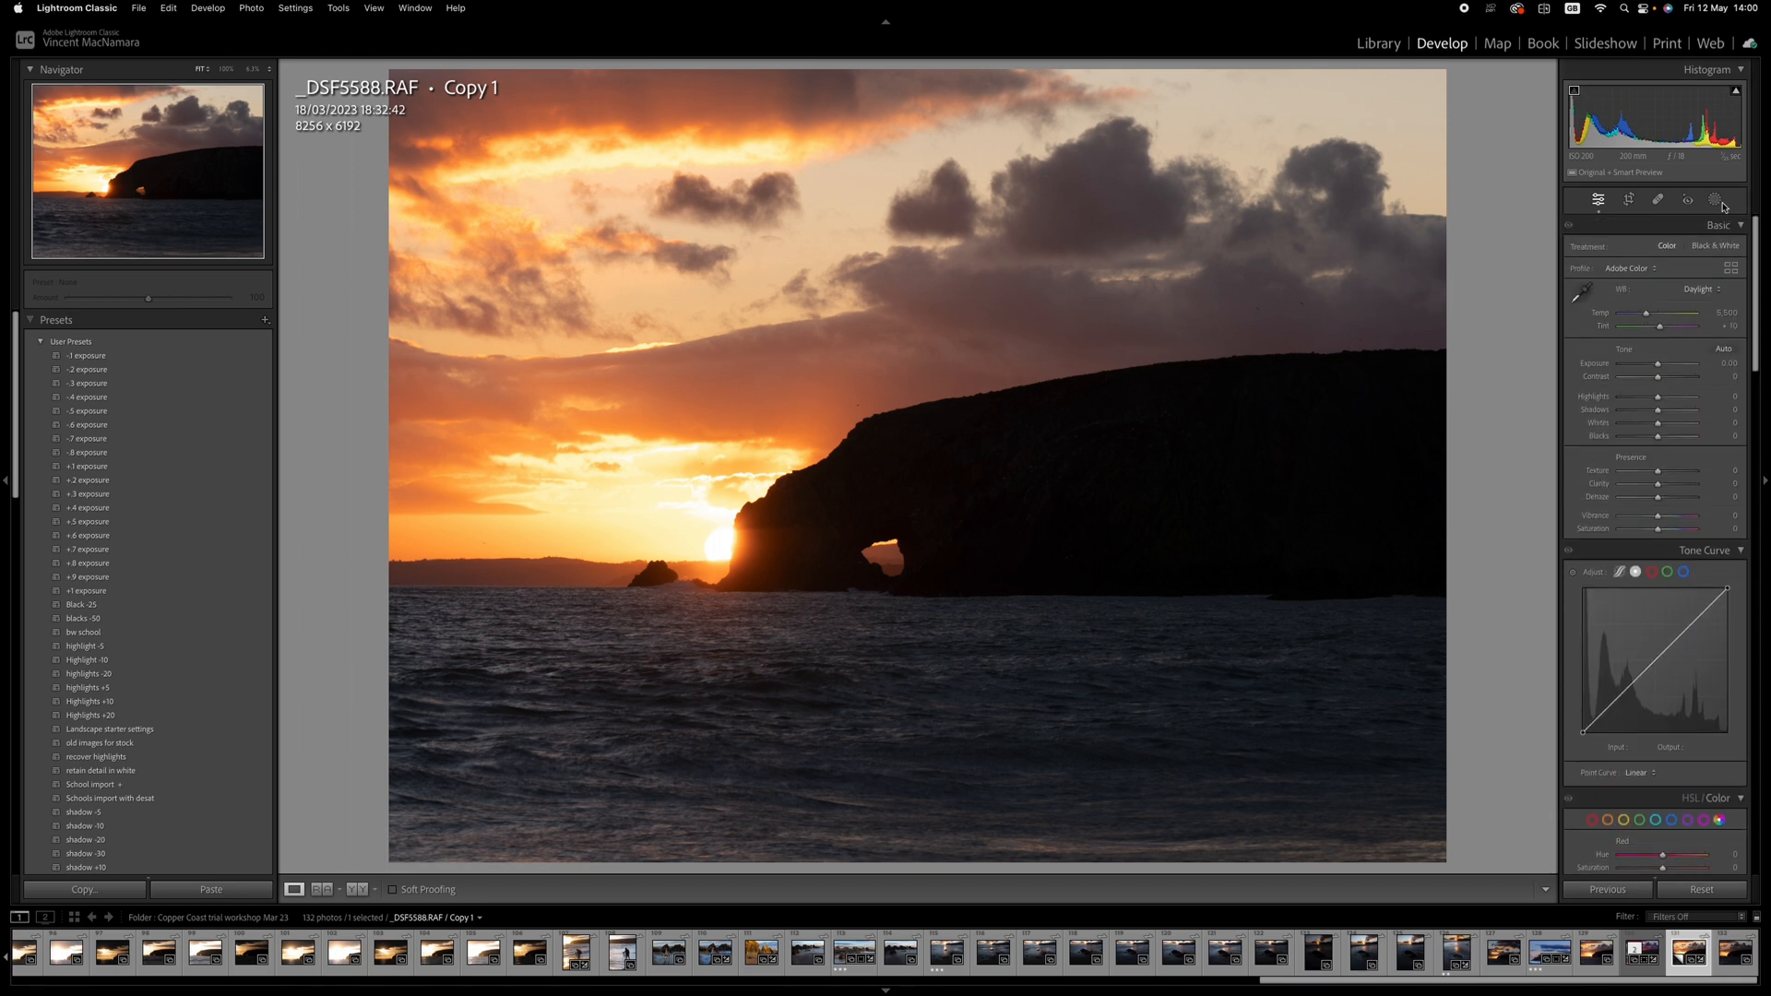
mouse_move(1746, 277)
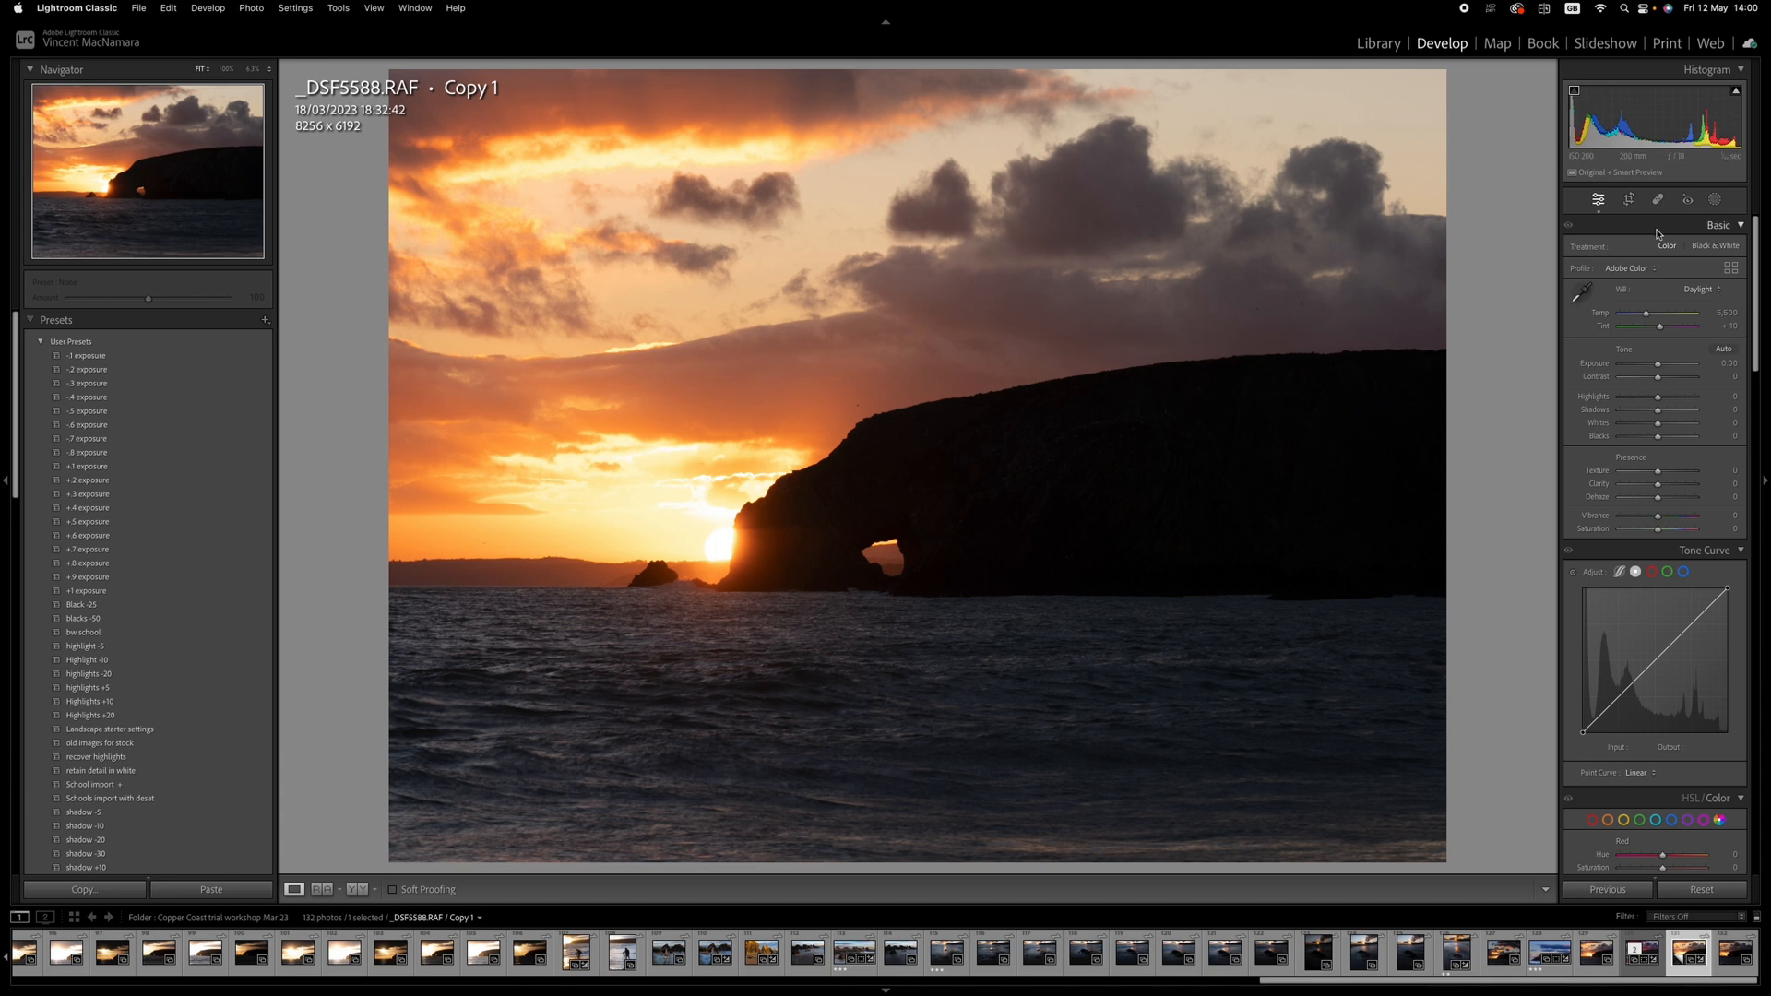
mouse_move(1668, 232)
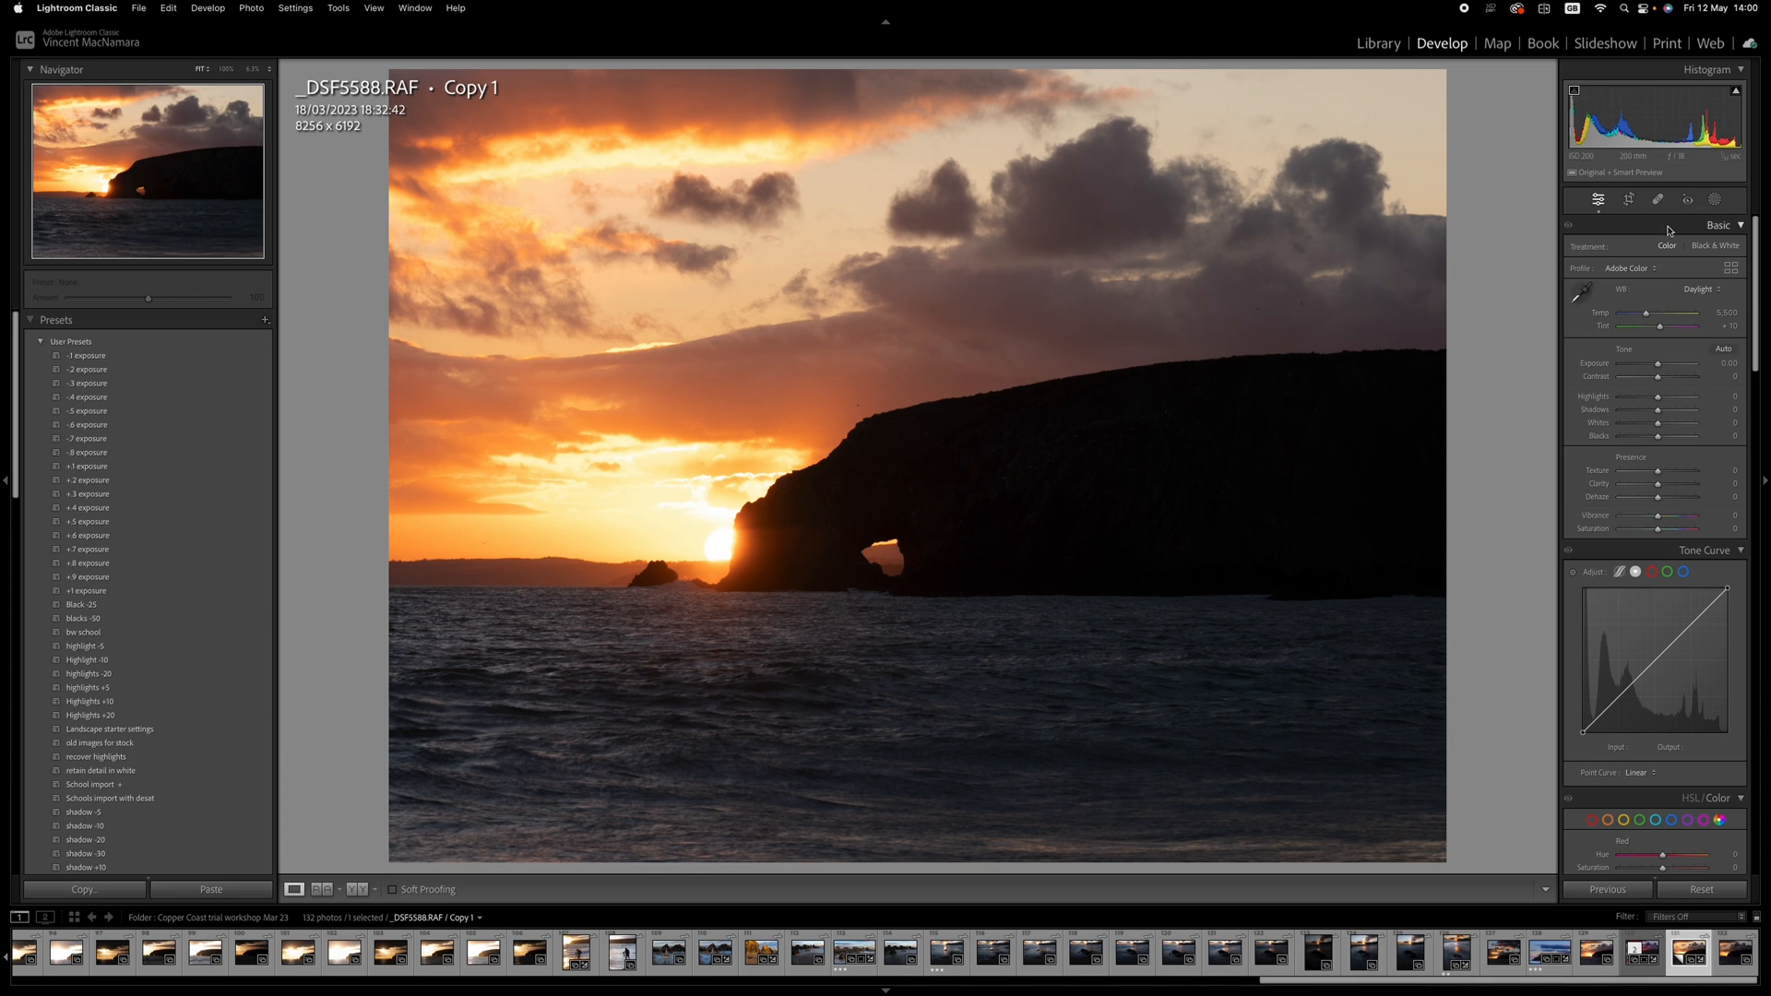
right_click(1719, 225)
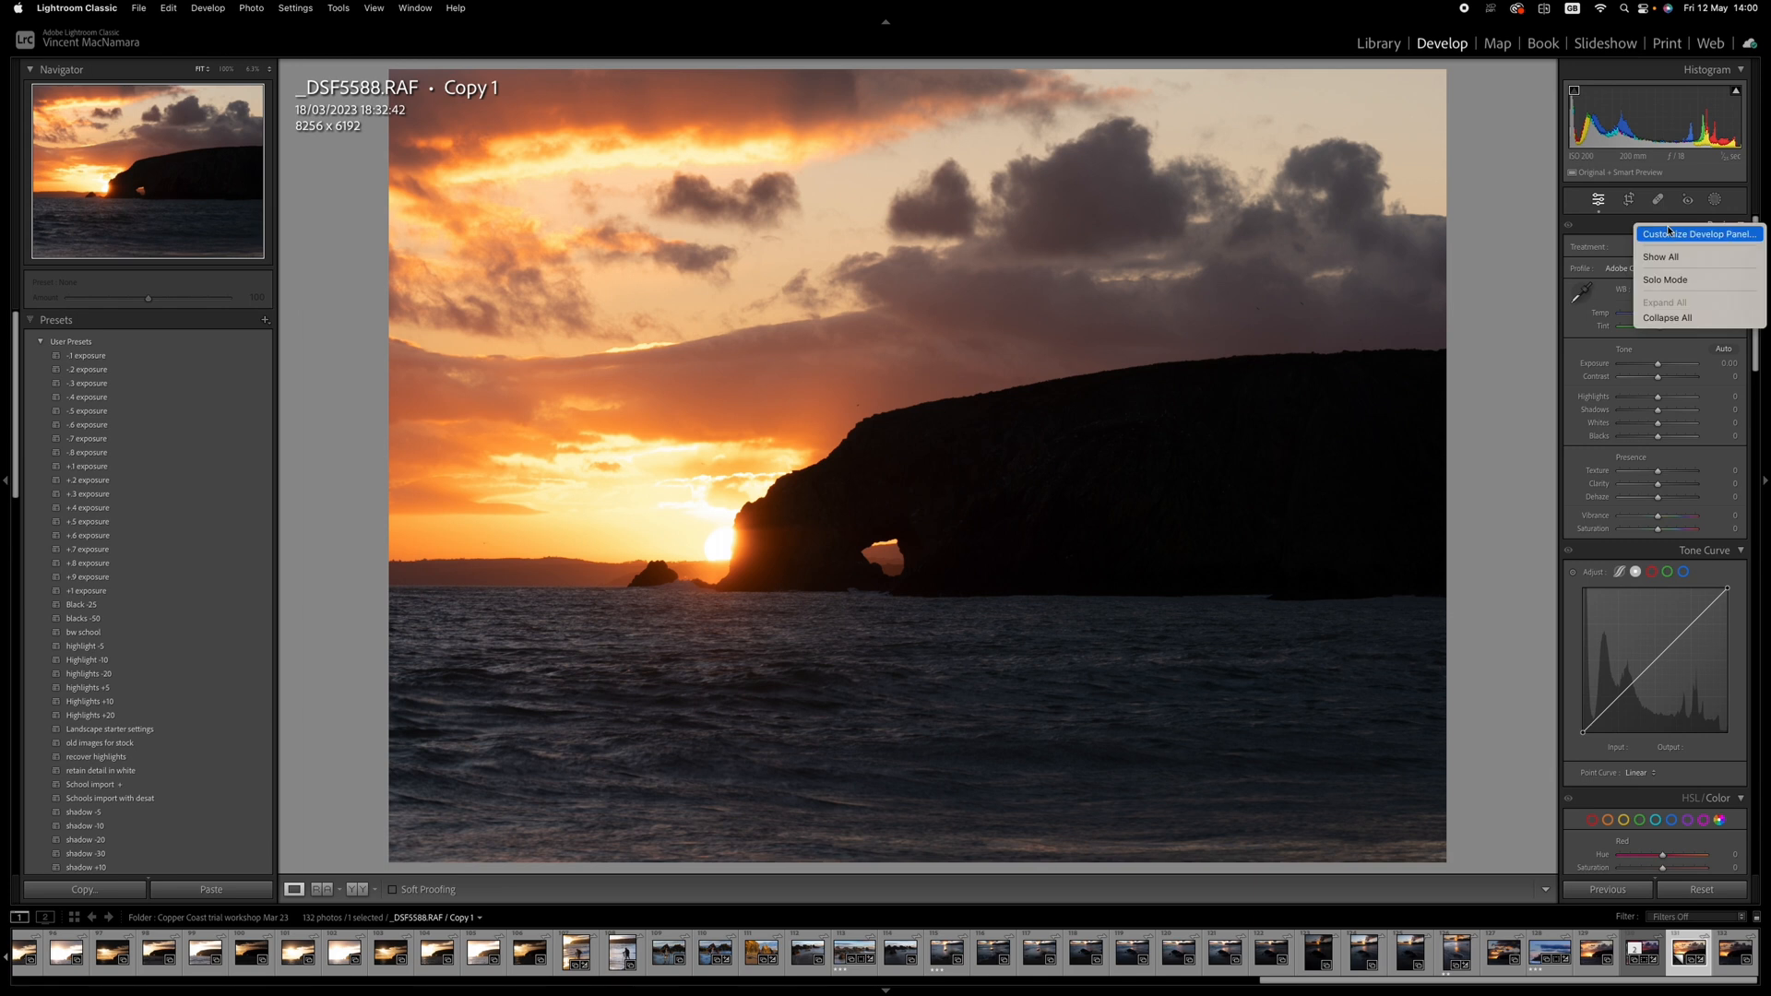
mouse_move(1694, 278)
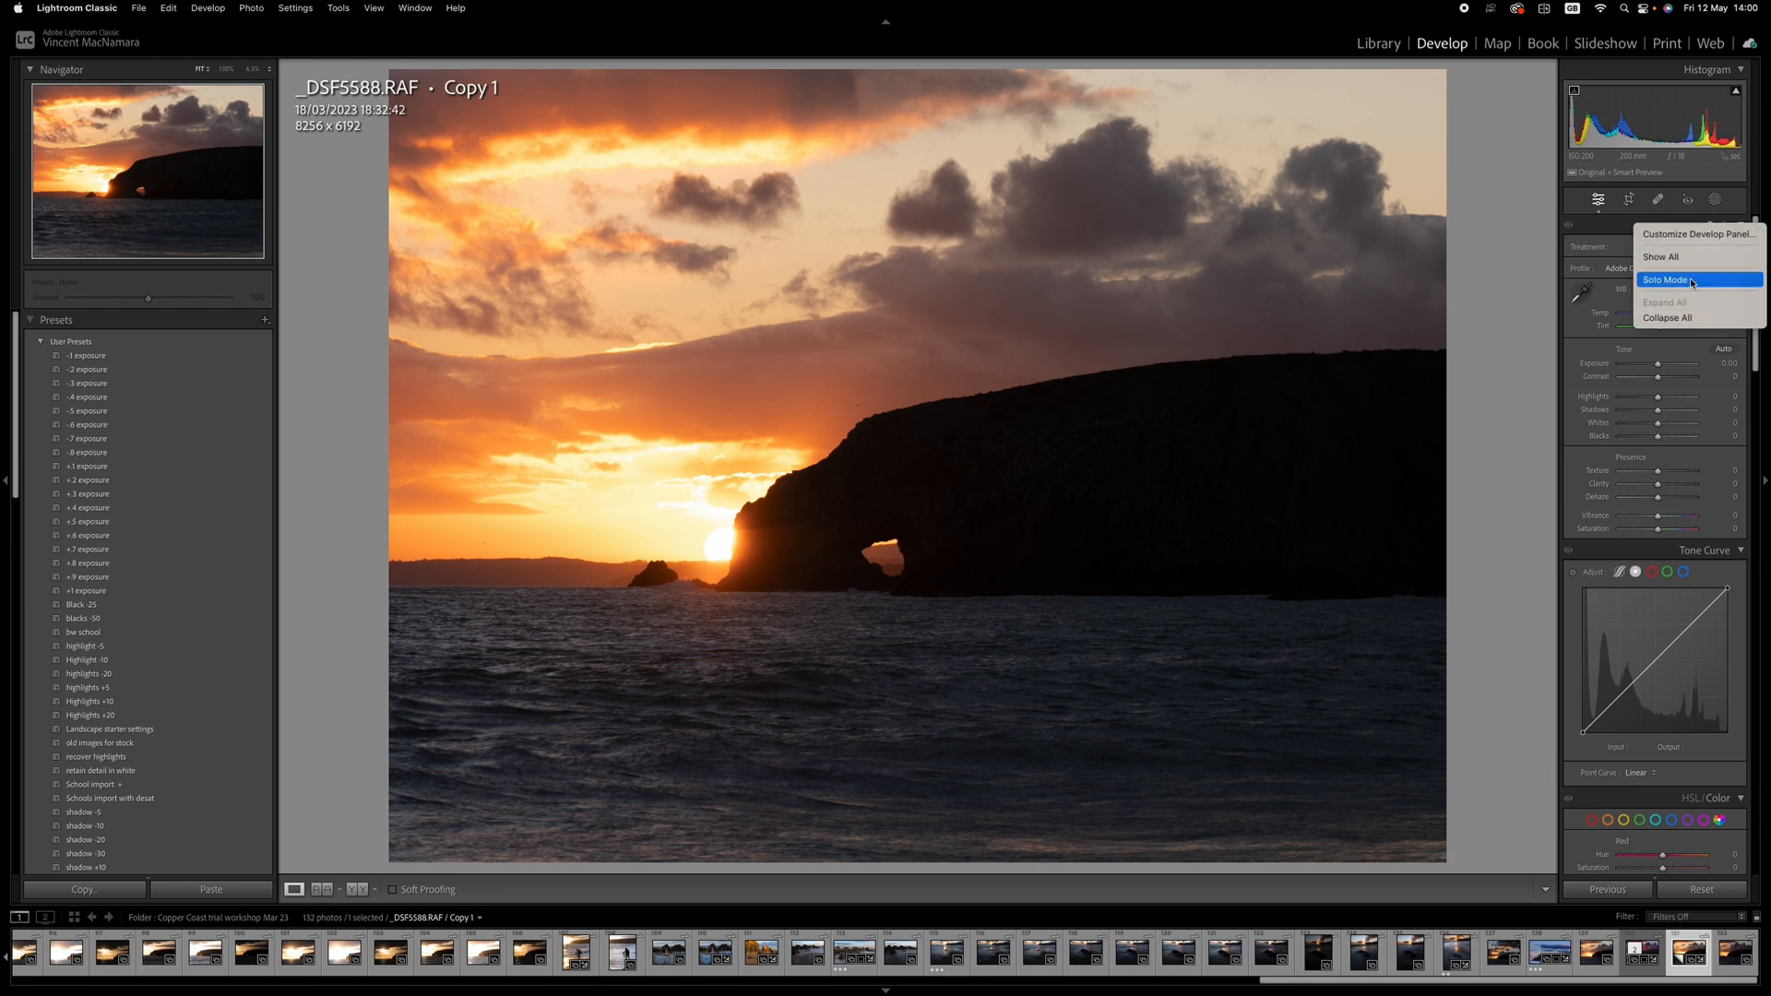
click(1662, 279)
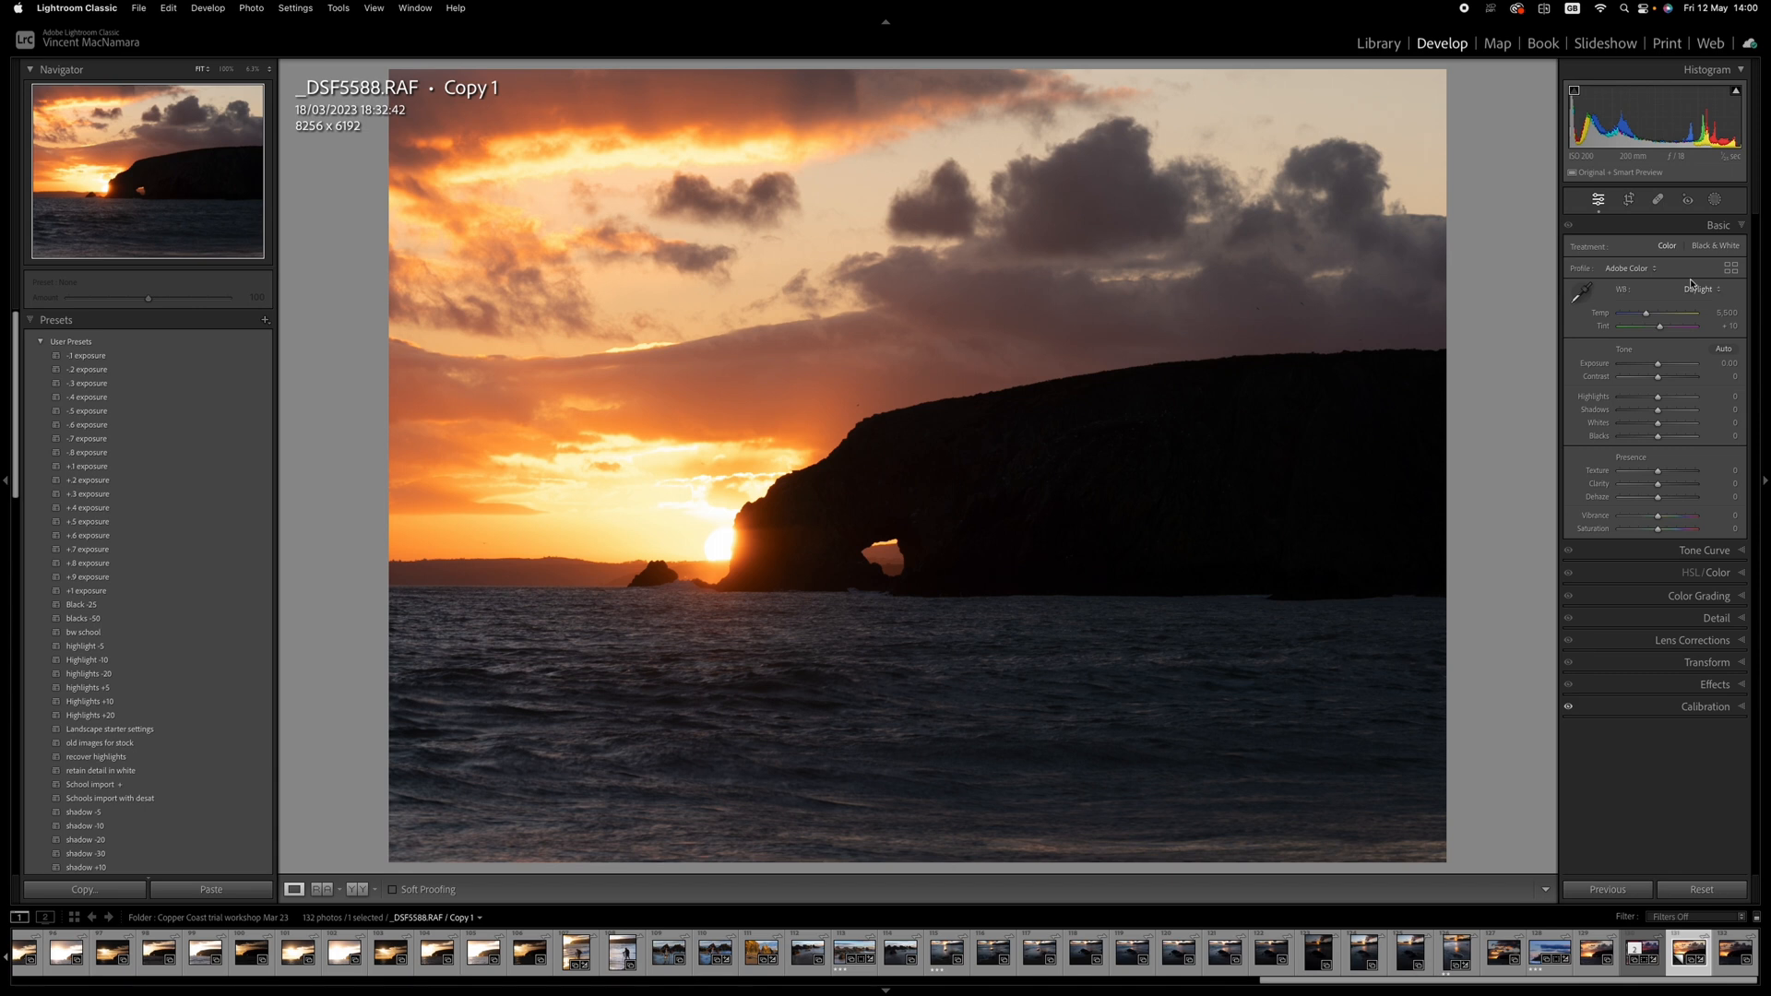
mouse_move(1691, 282)
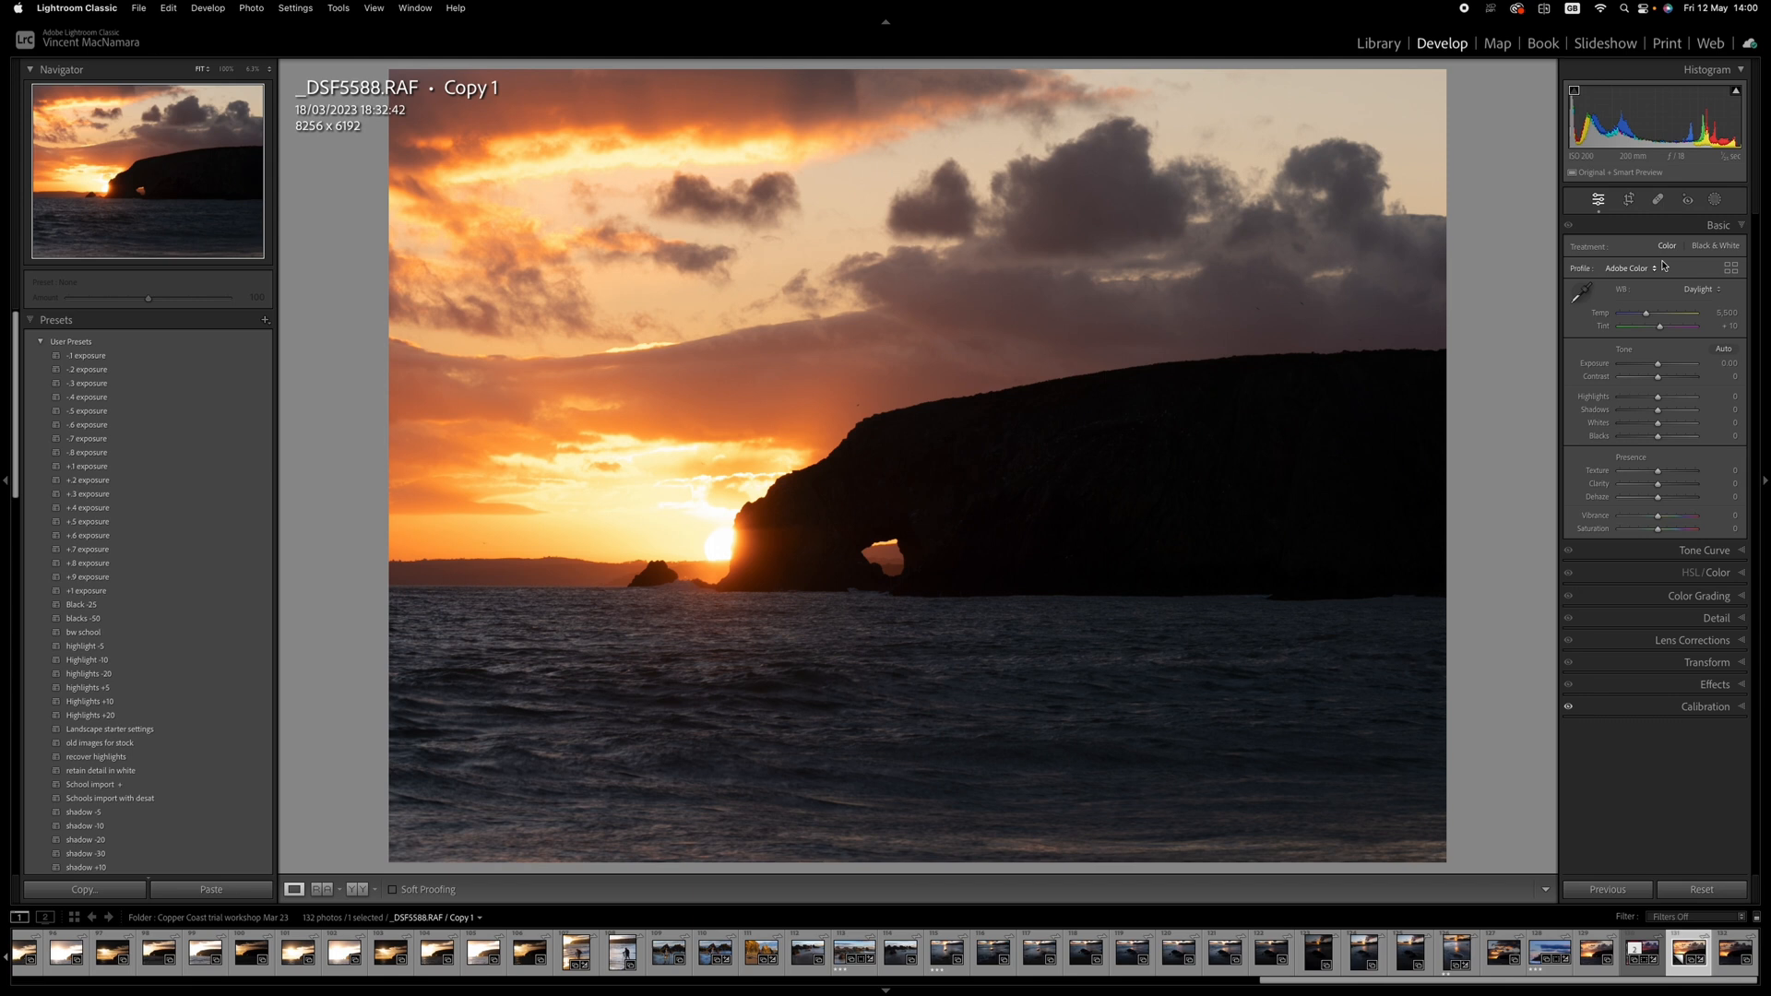
click(1717, 225)
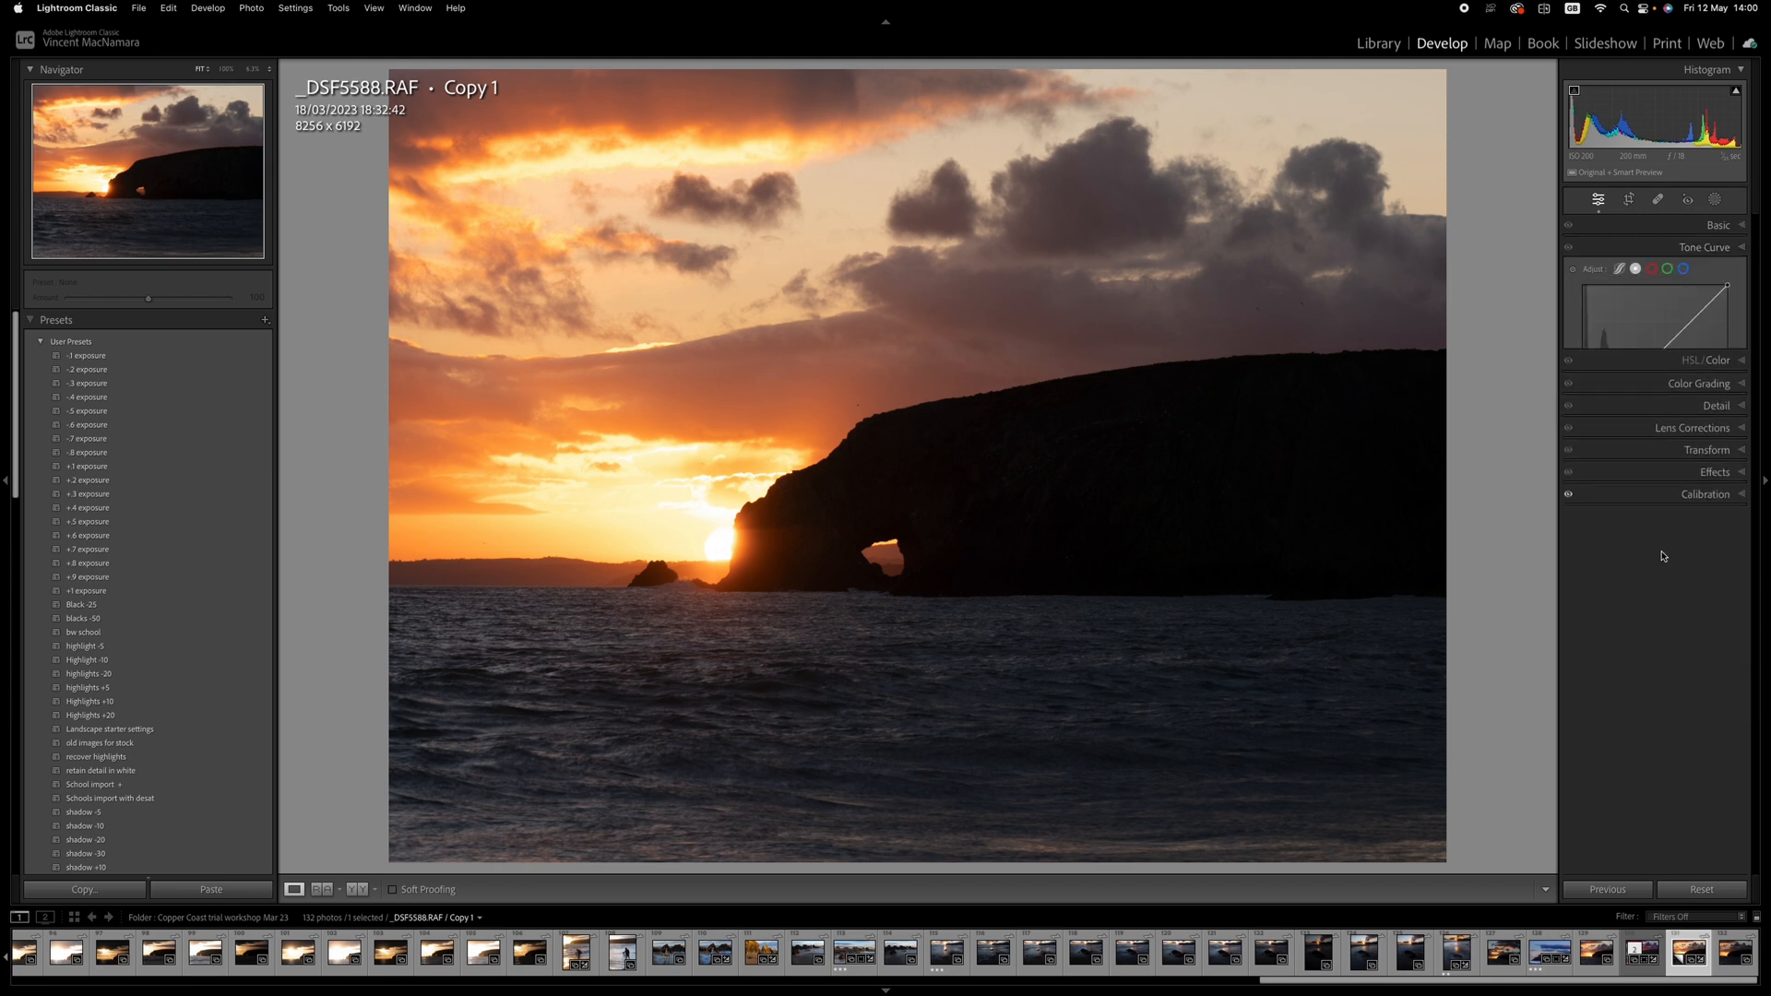
click(1704, 246)
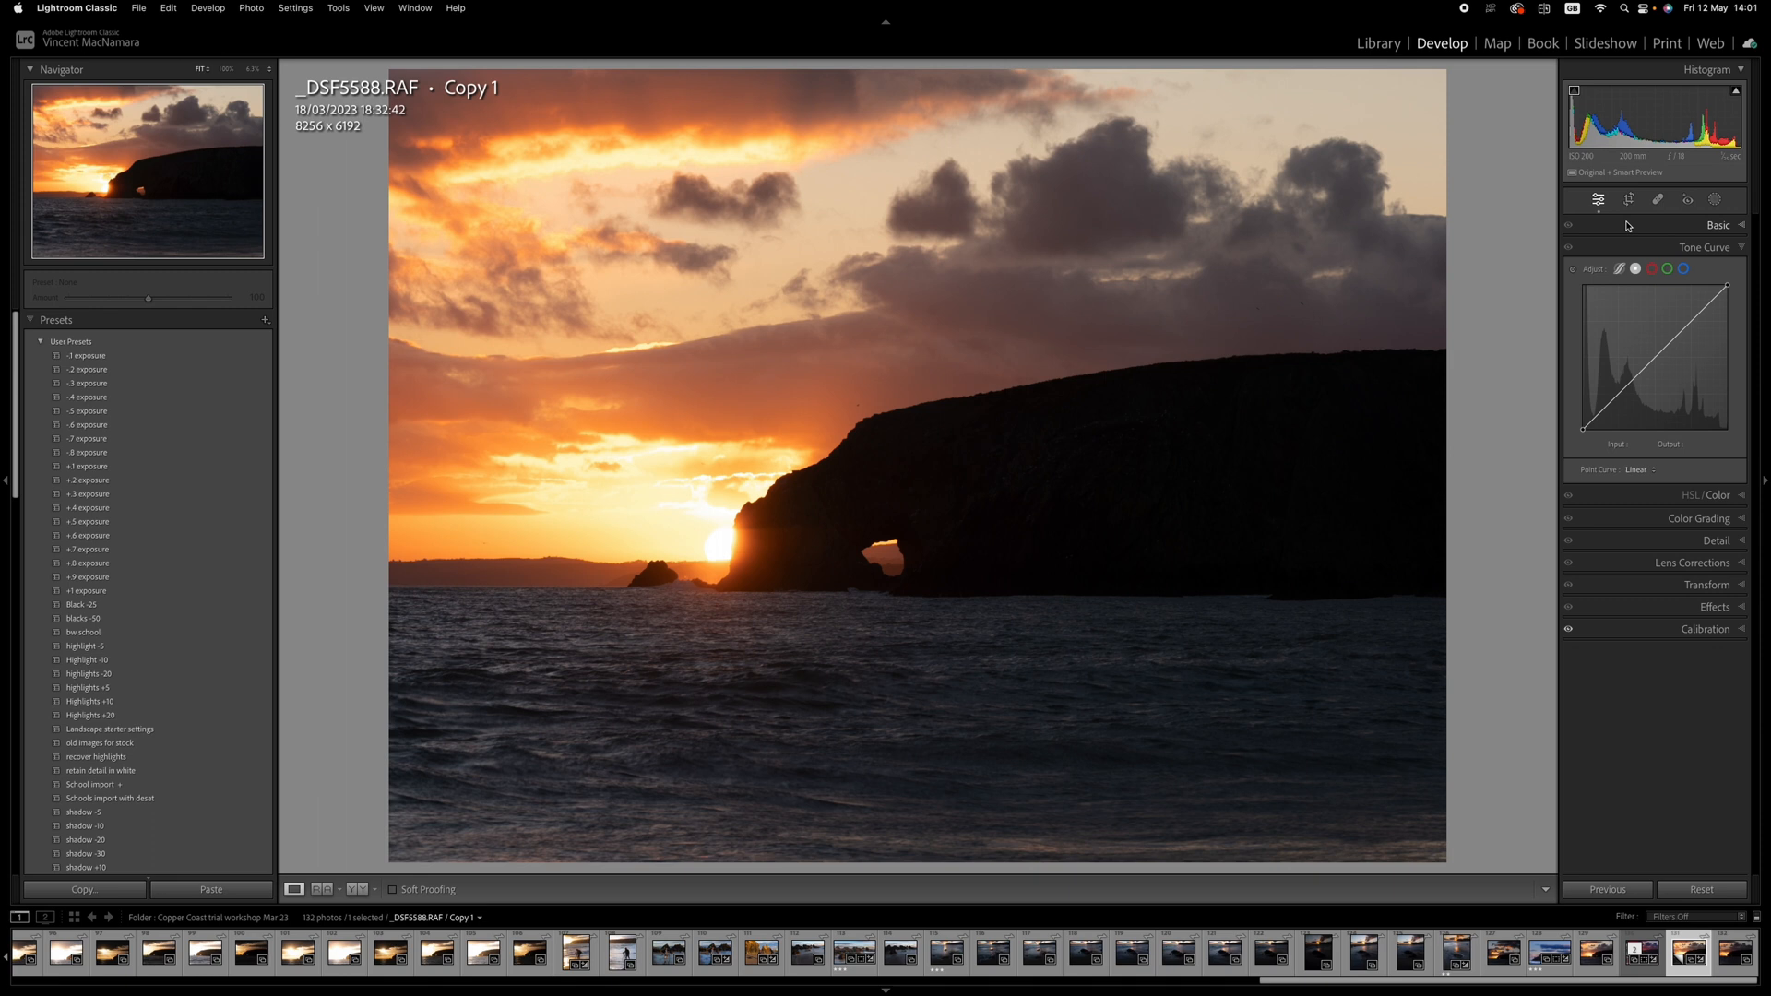
Expand the Basic panel and choose the Adobe Landscape profile from the Profile list.
click(1717, 225)
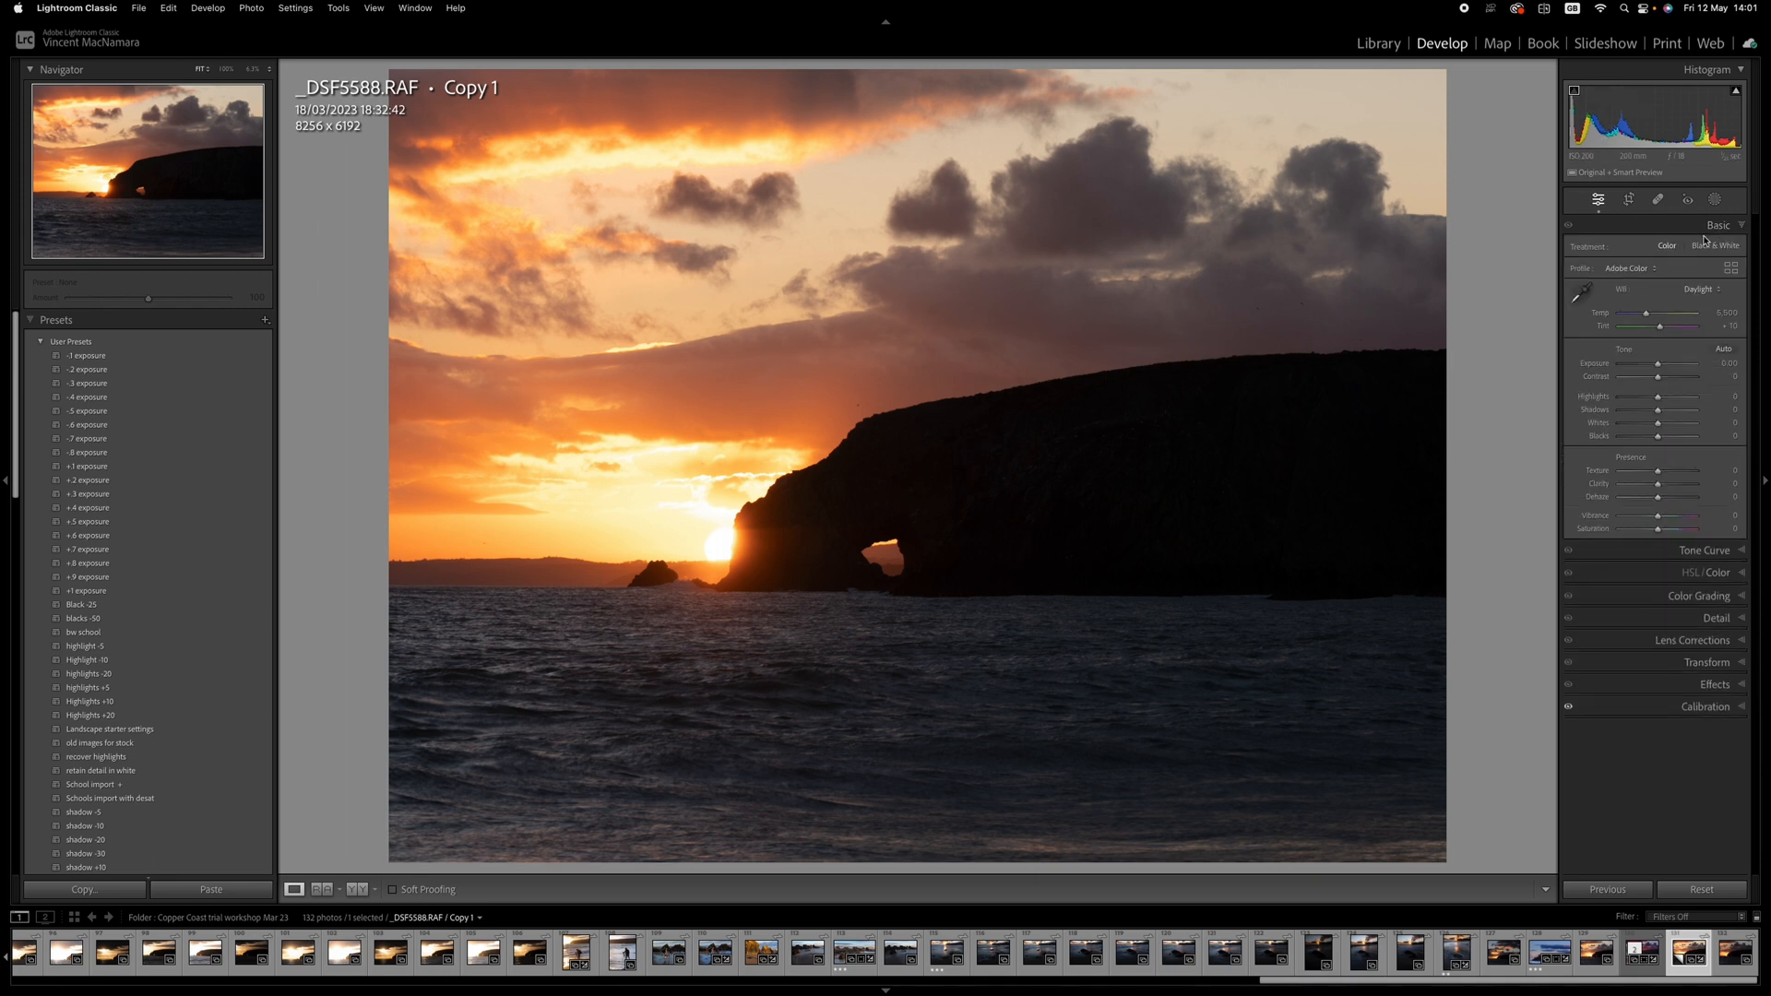
click(1630, 268)
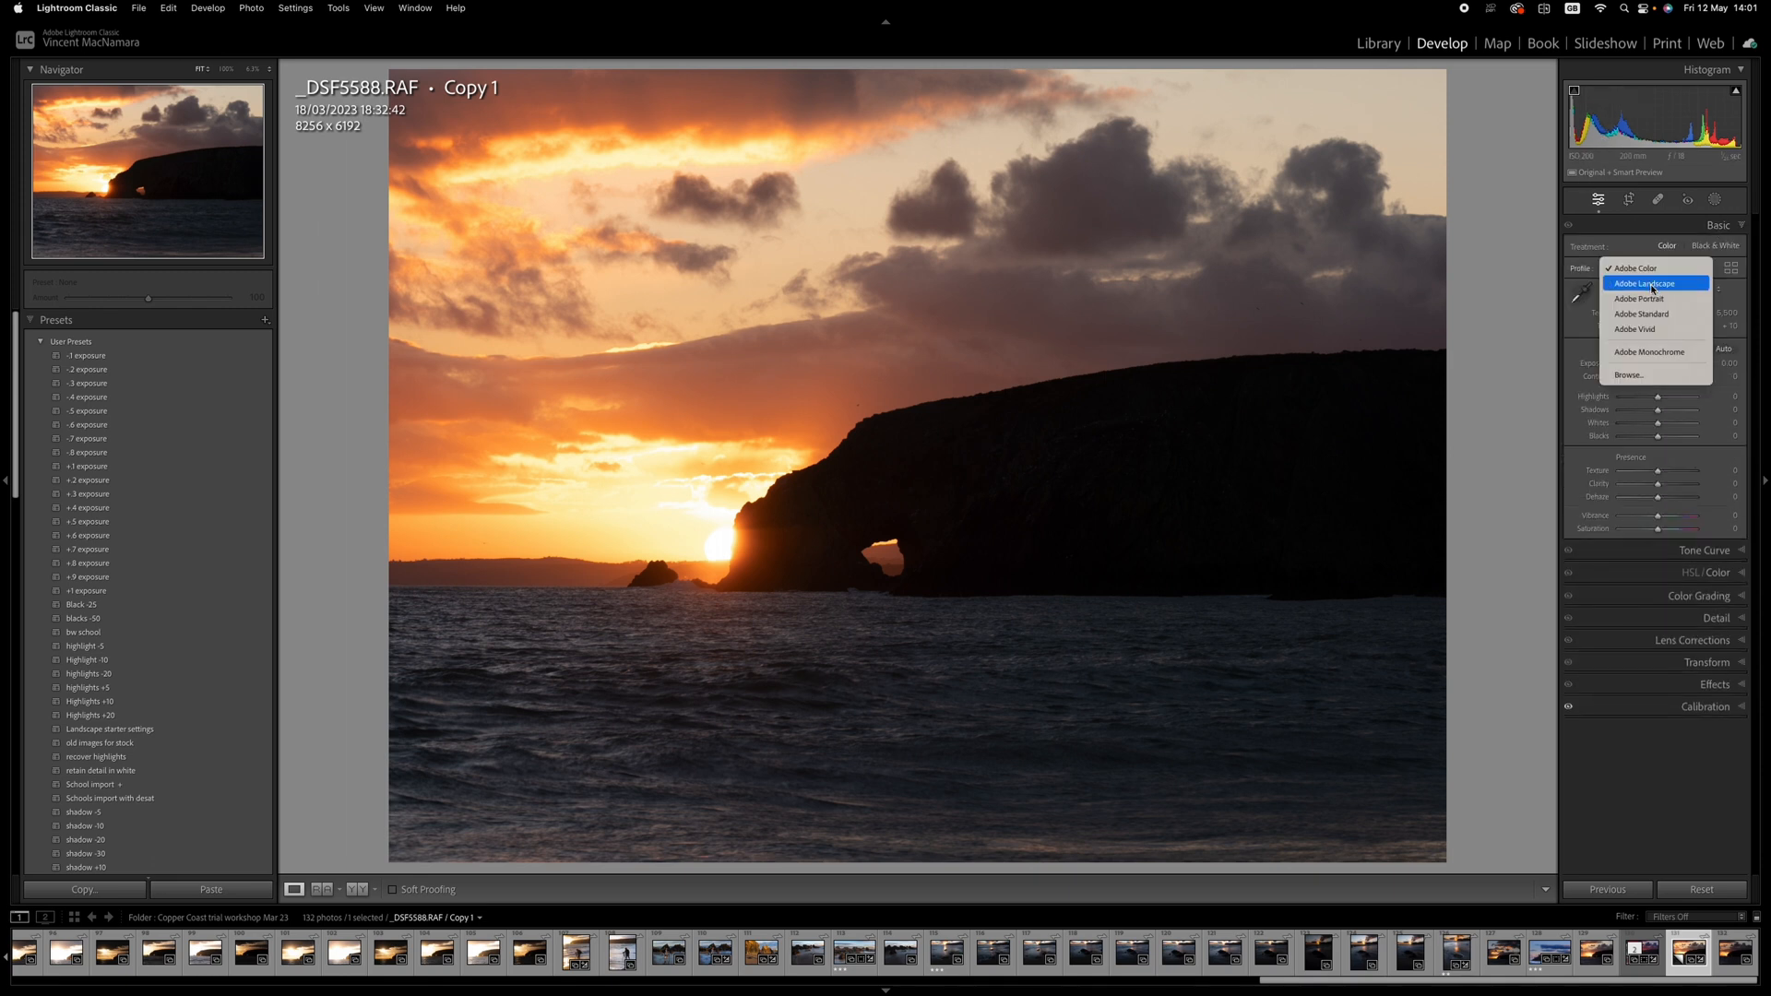
click(1650, 283)
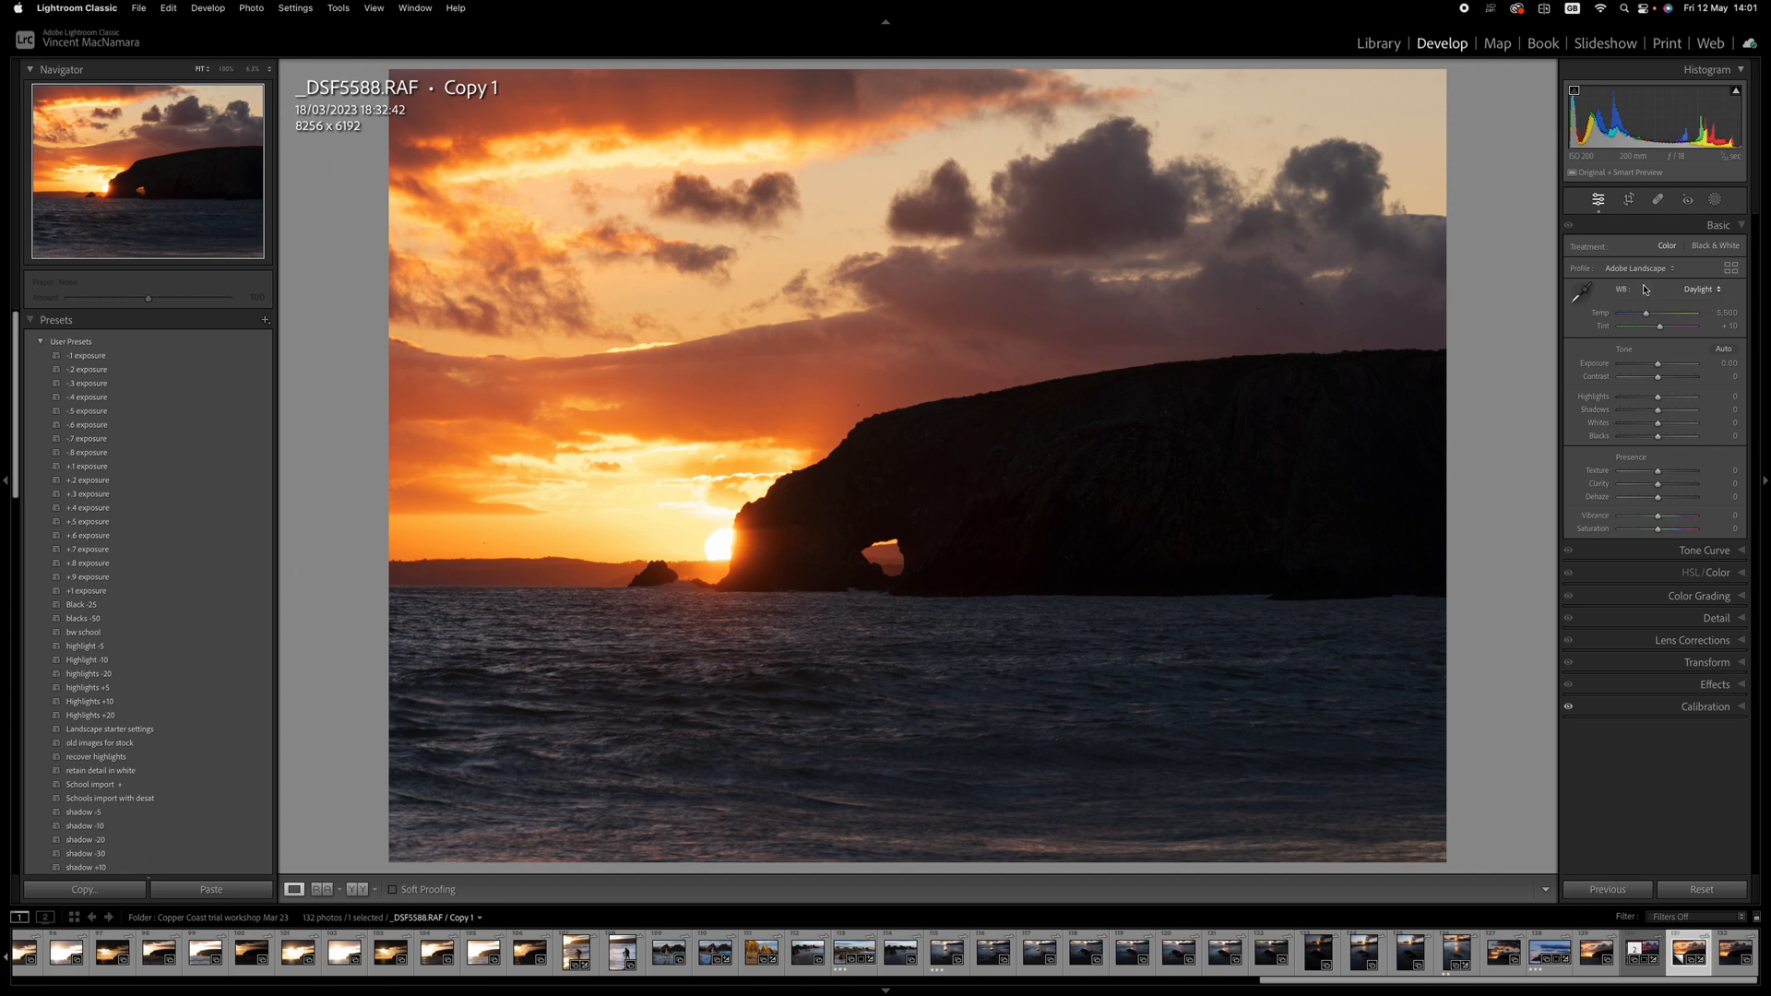
mouse_move(1761, 167)
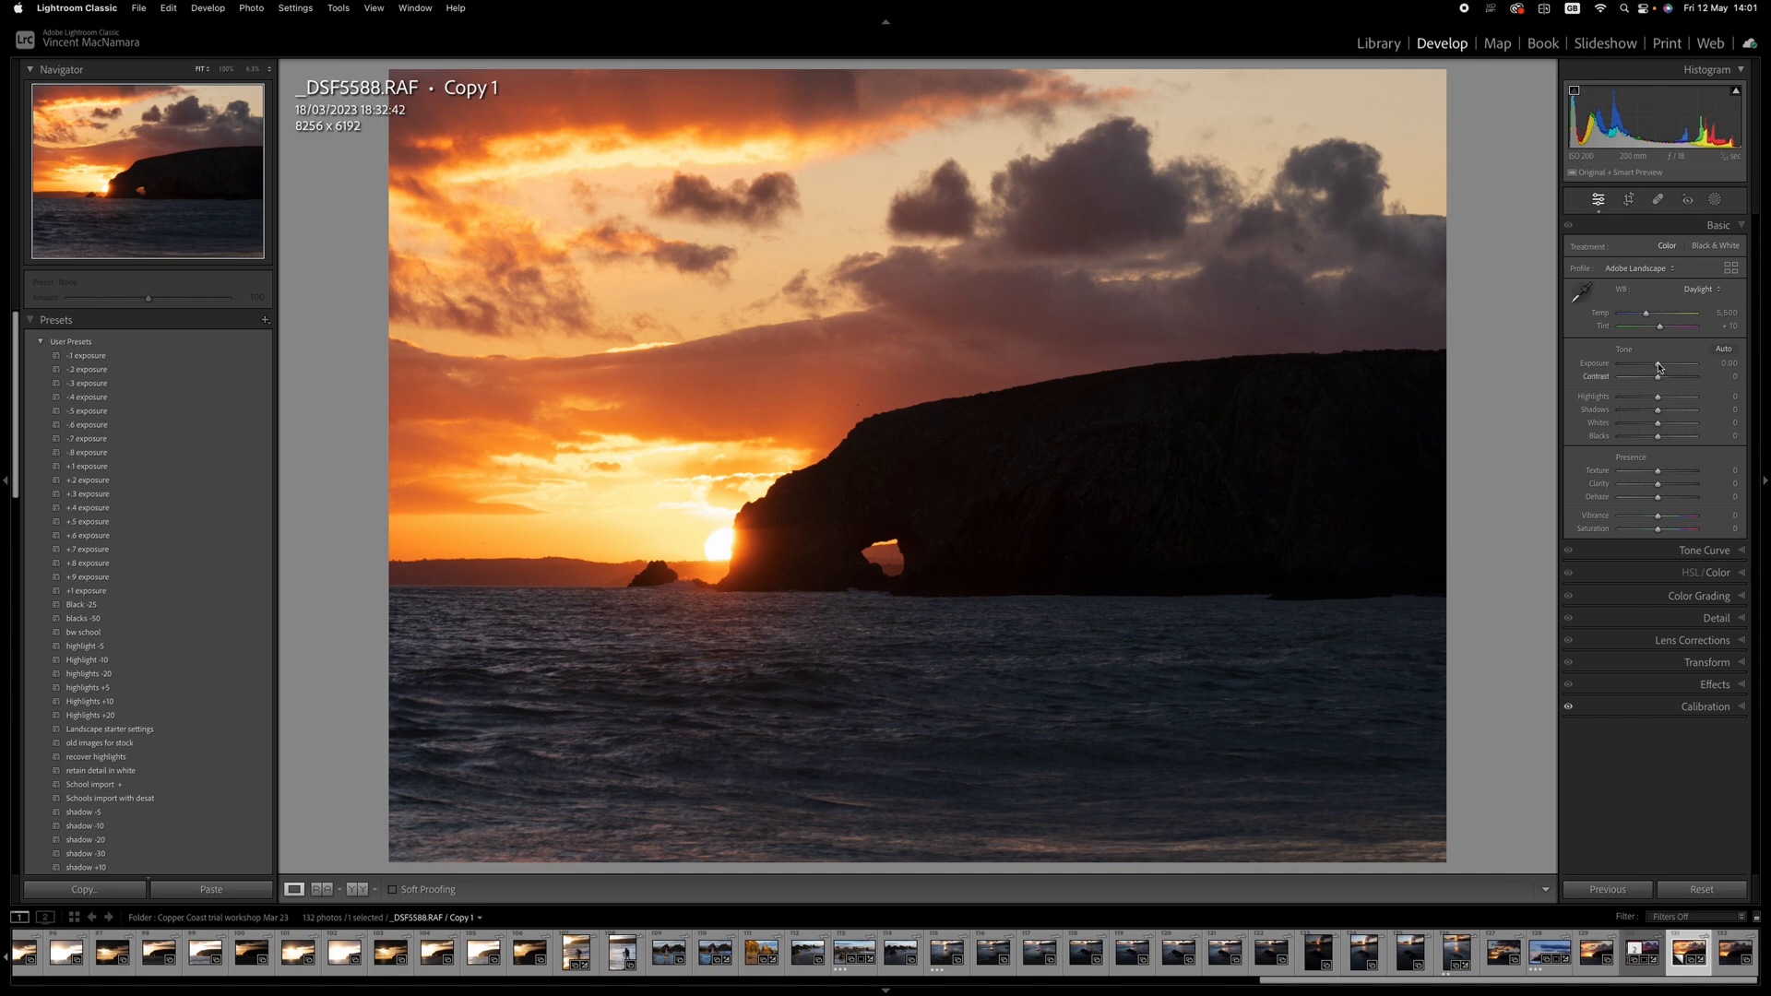
Set Exposure to +0.35 and lift Shadows to reveal detail in the headland.
drag(1672, 369, 1683, 369)
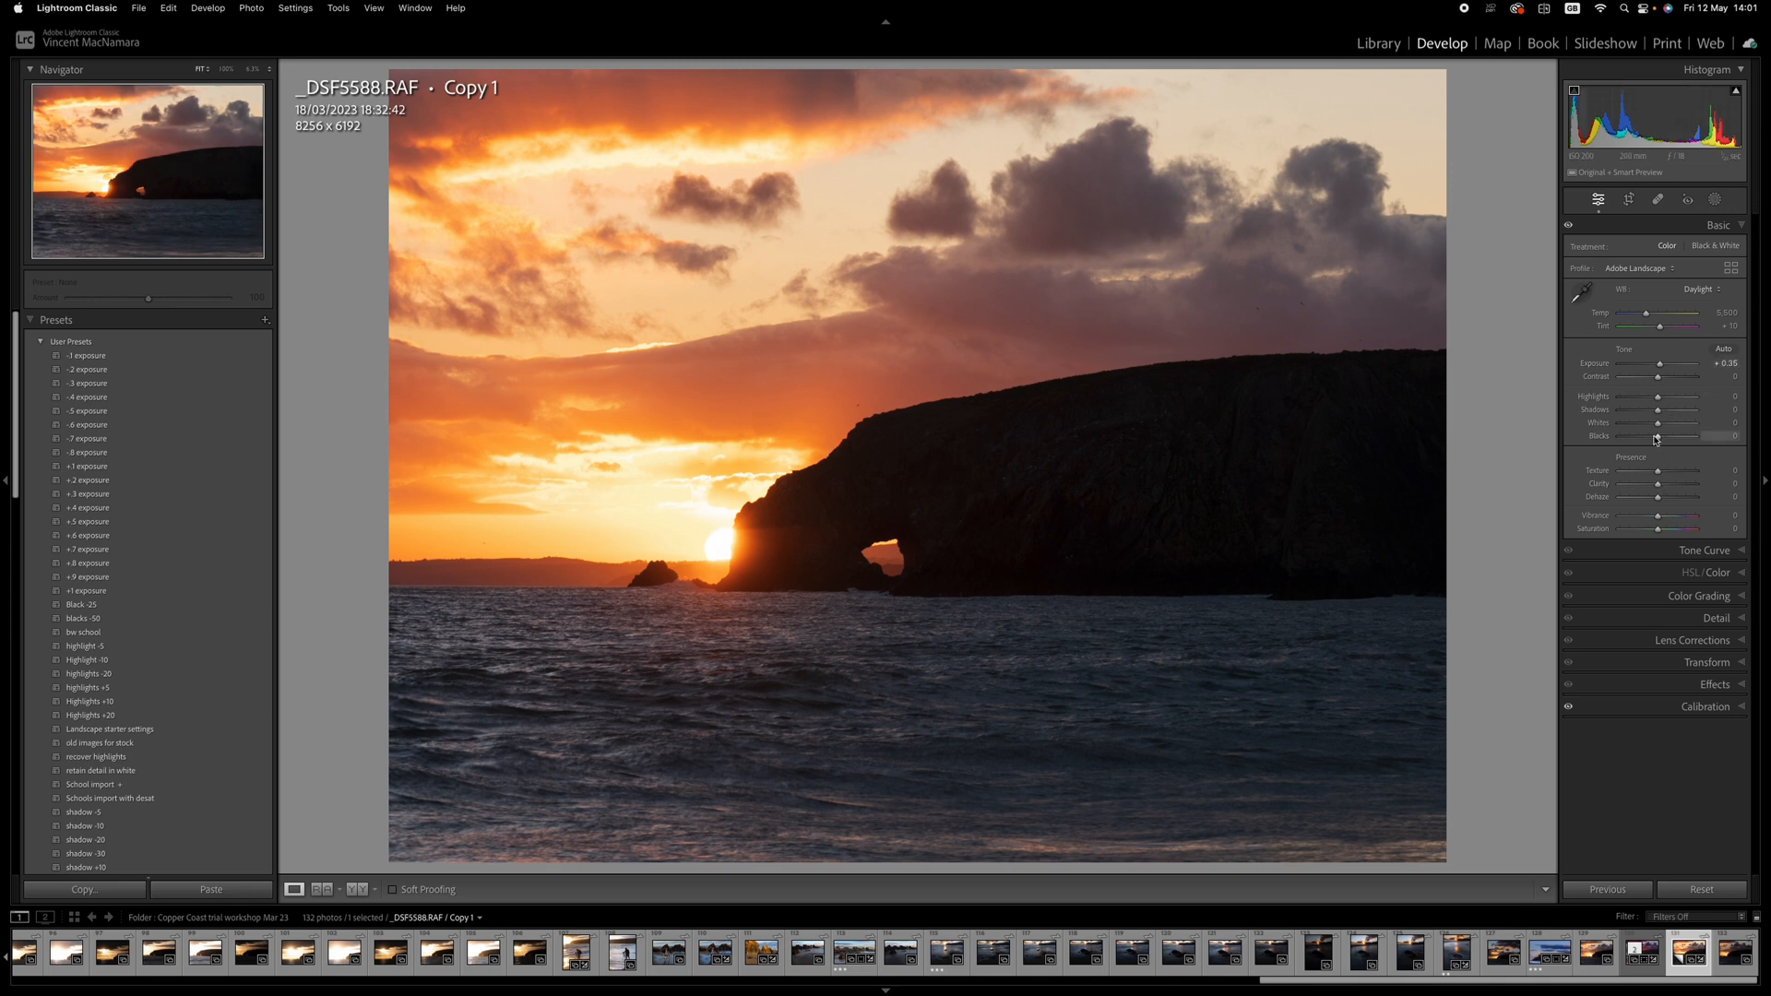
drag(1682, 412, 1696, 413)
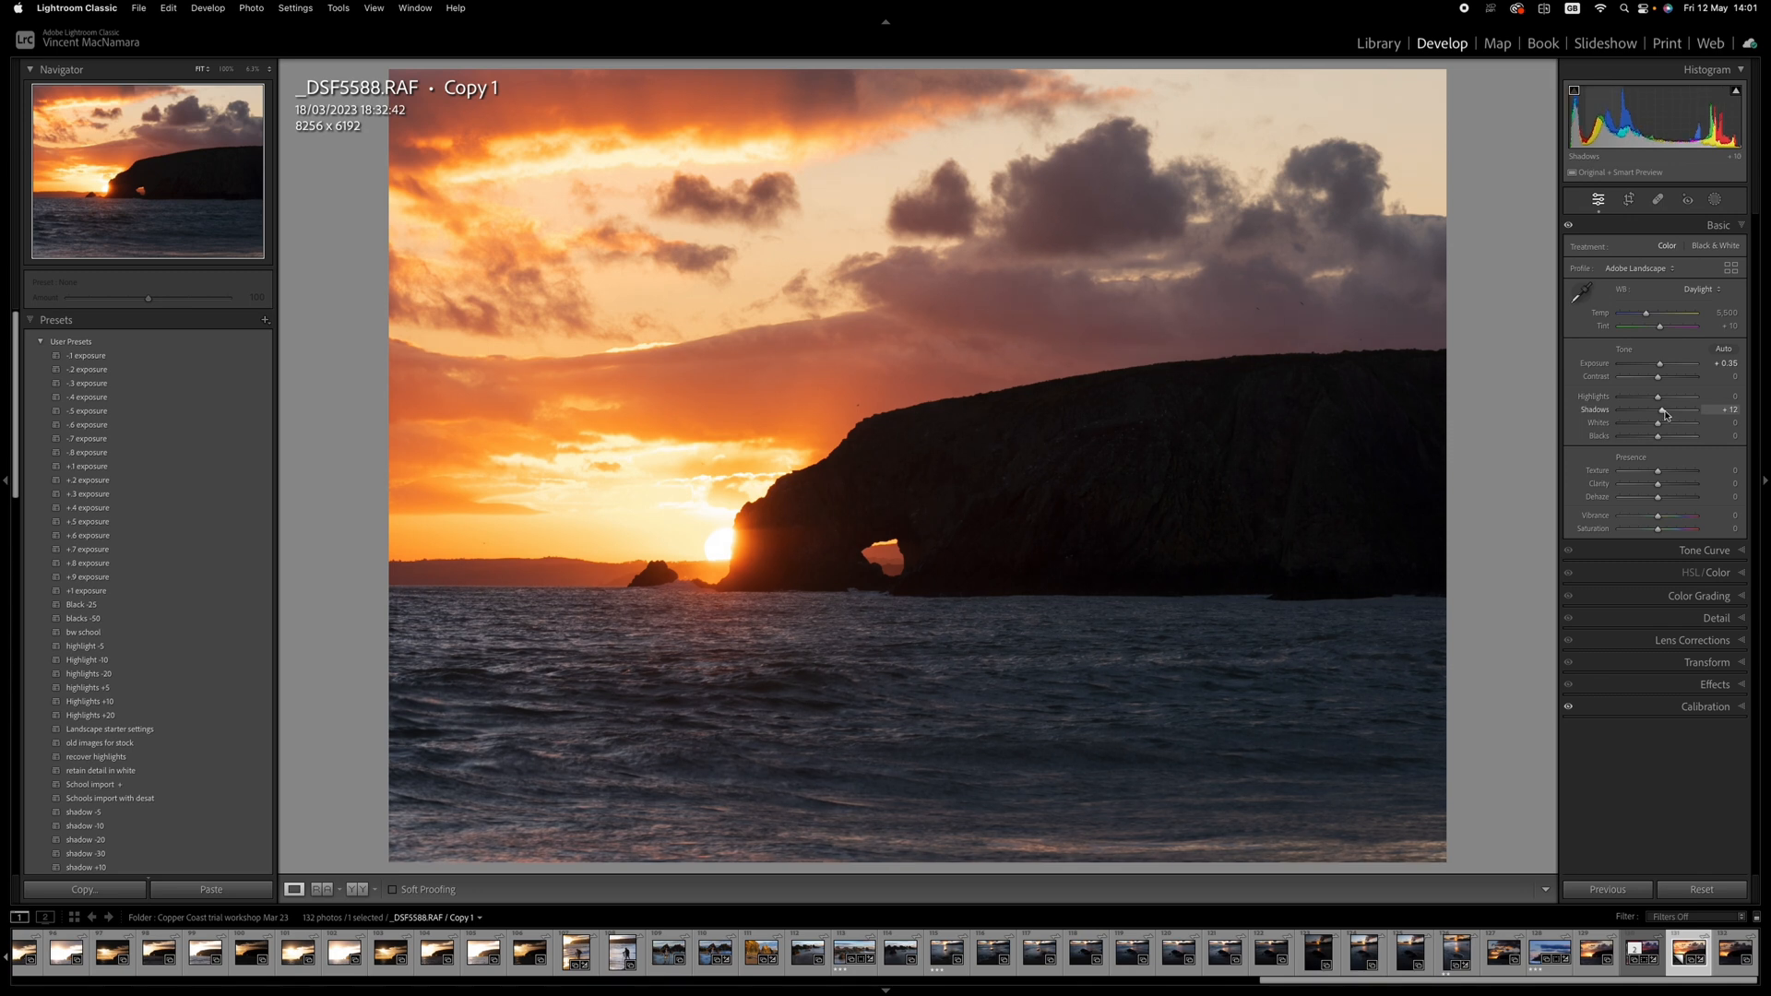
drag(1660, 410, 1668, 410)
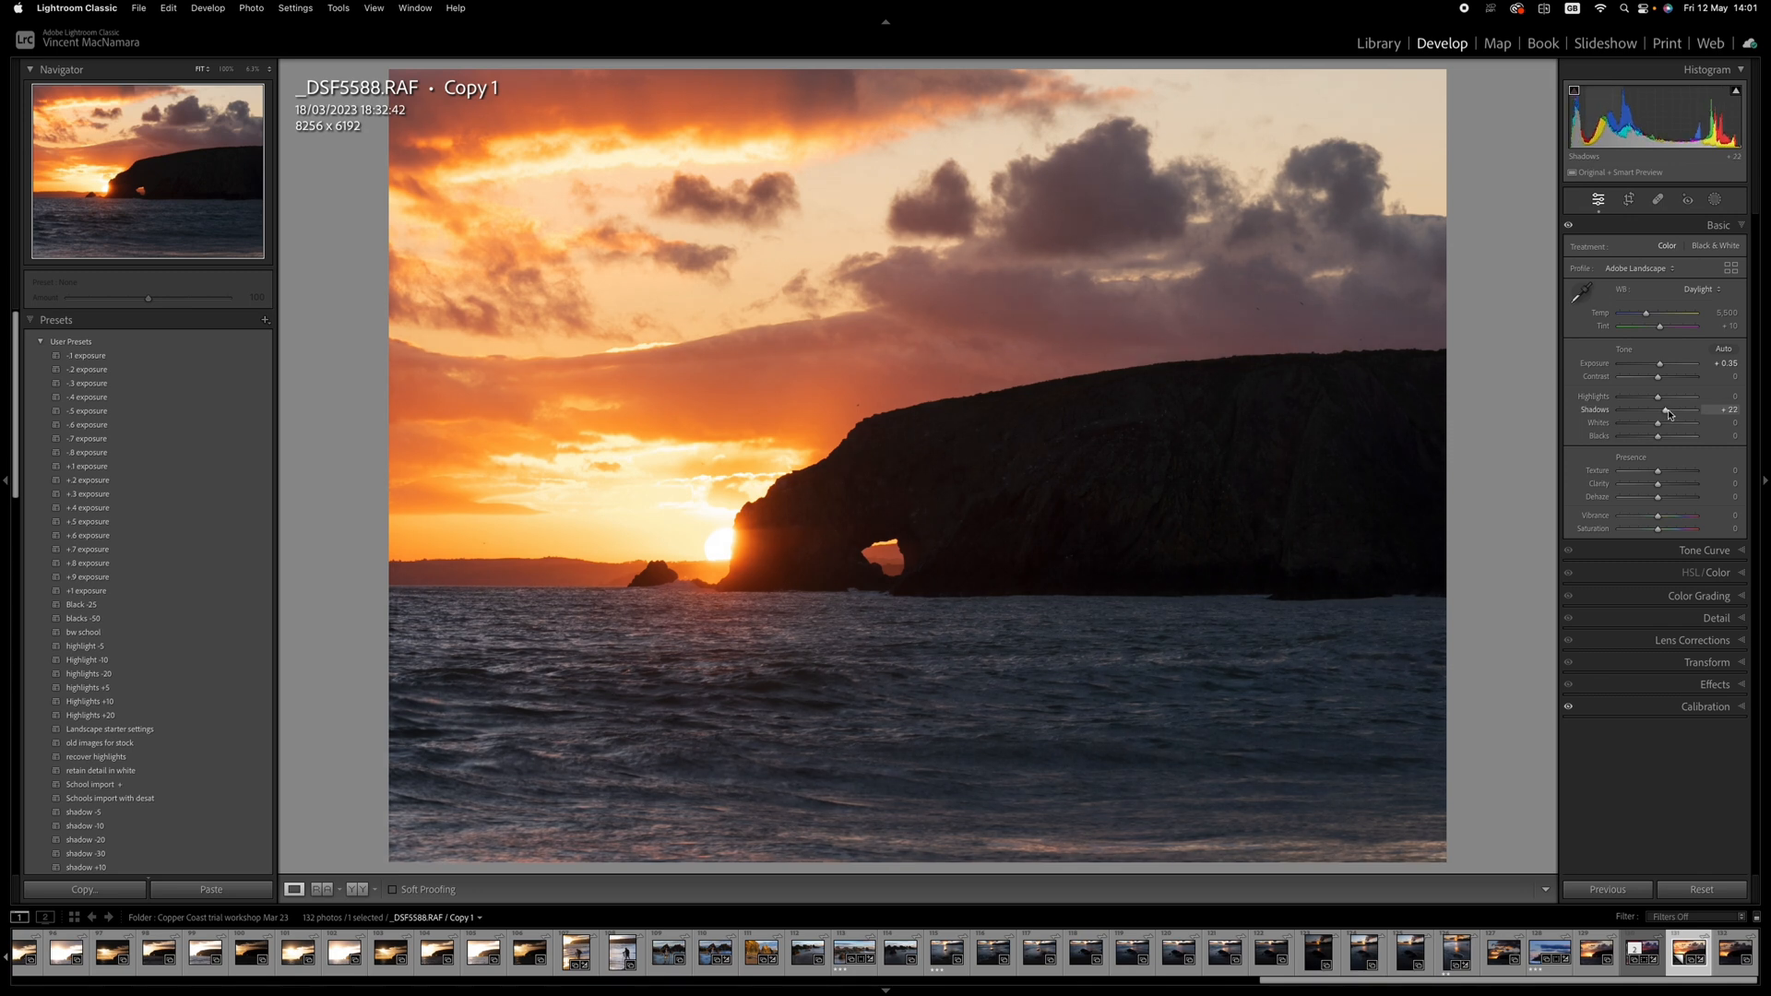
drag(1672, 408, 1666, 408)
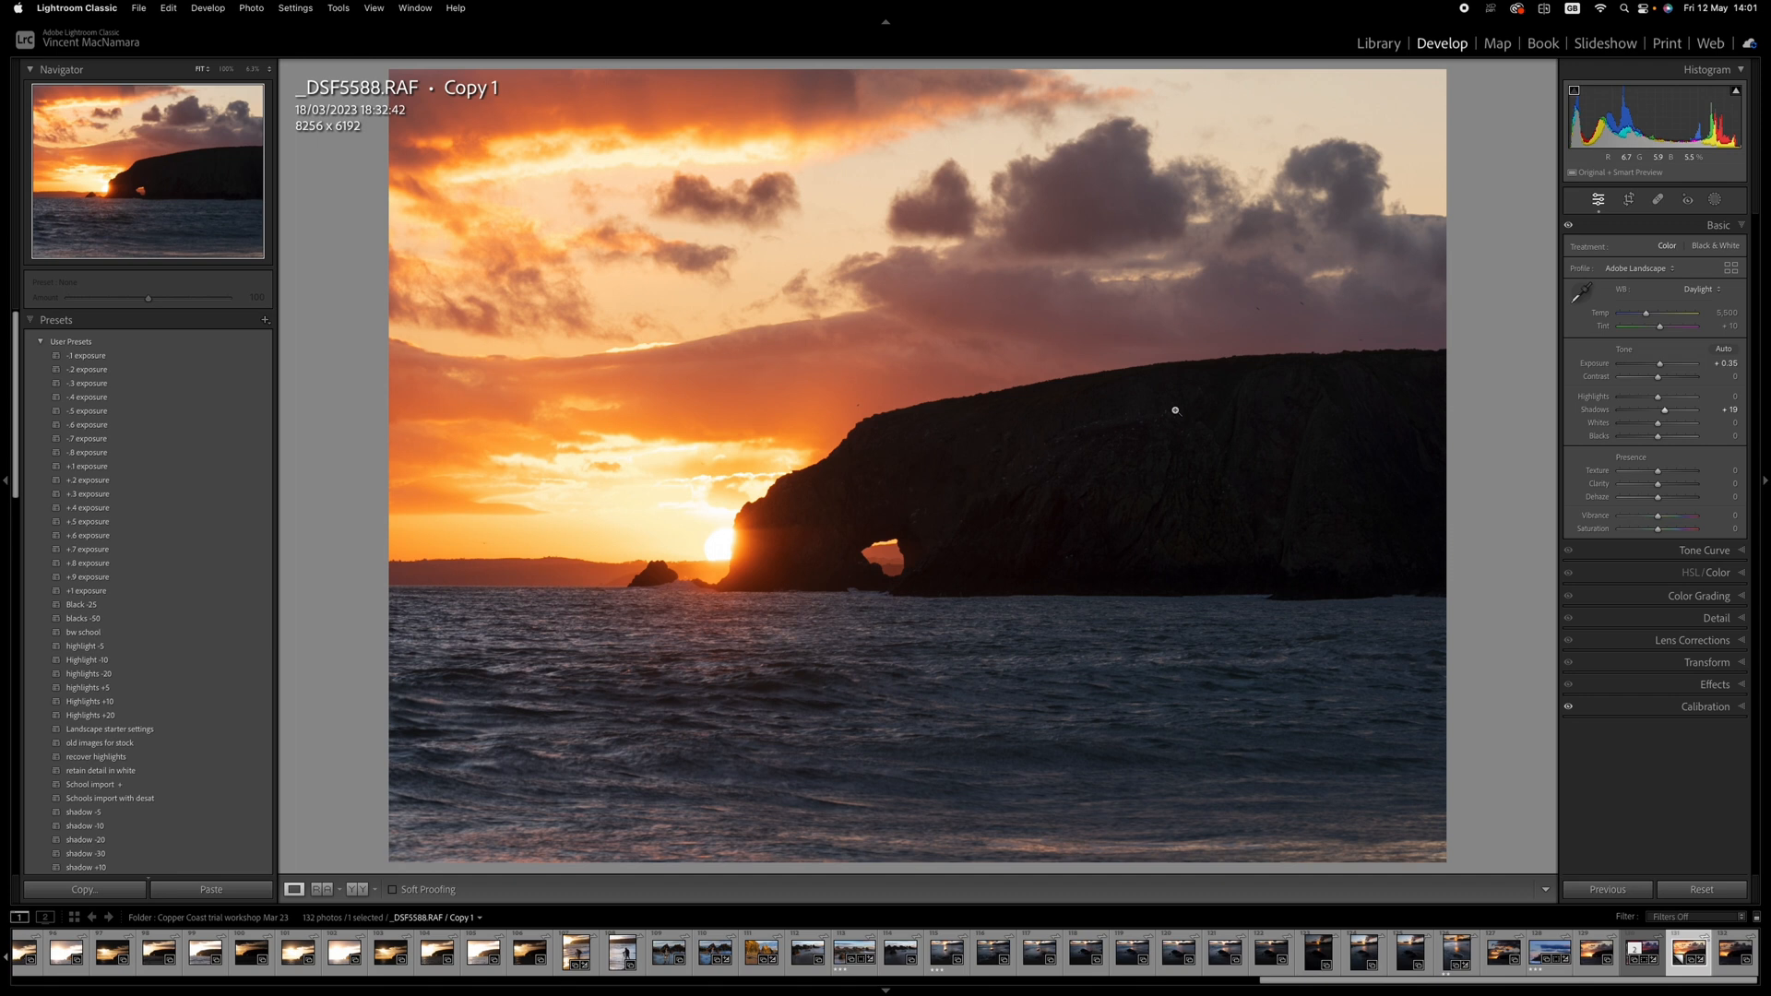
mouse_move(1147, 439)
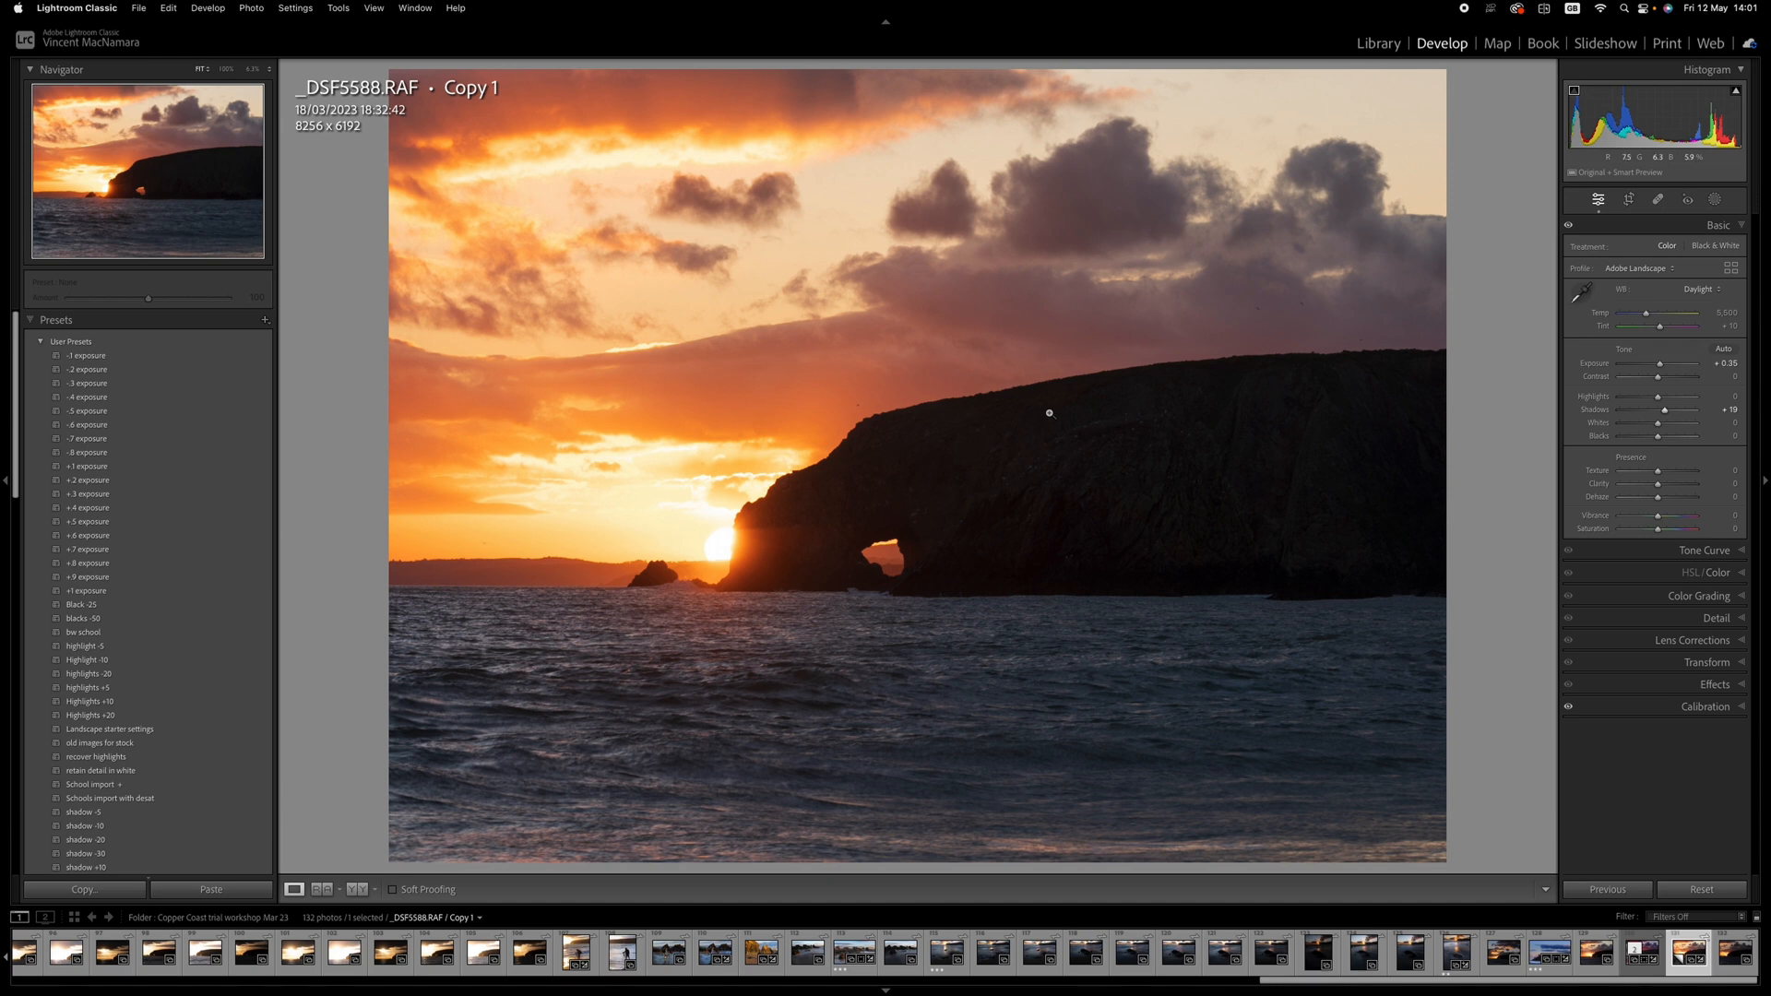
mouse_move(1050, 413)
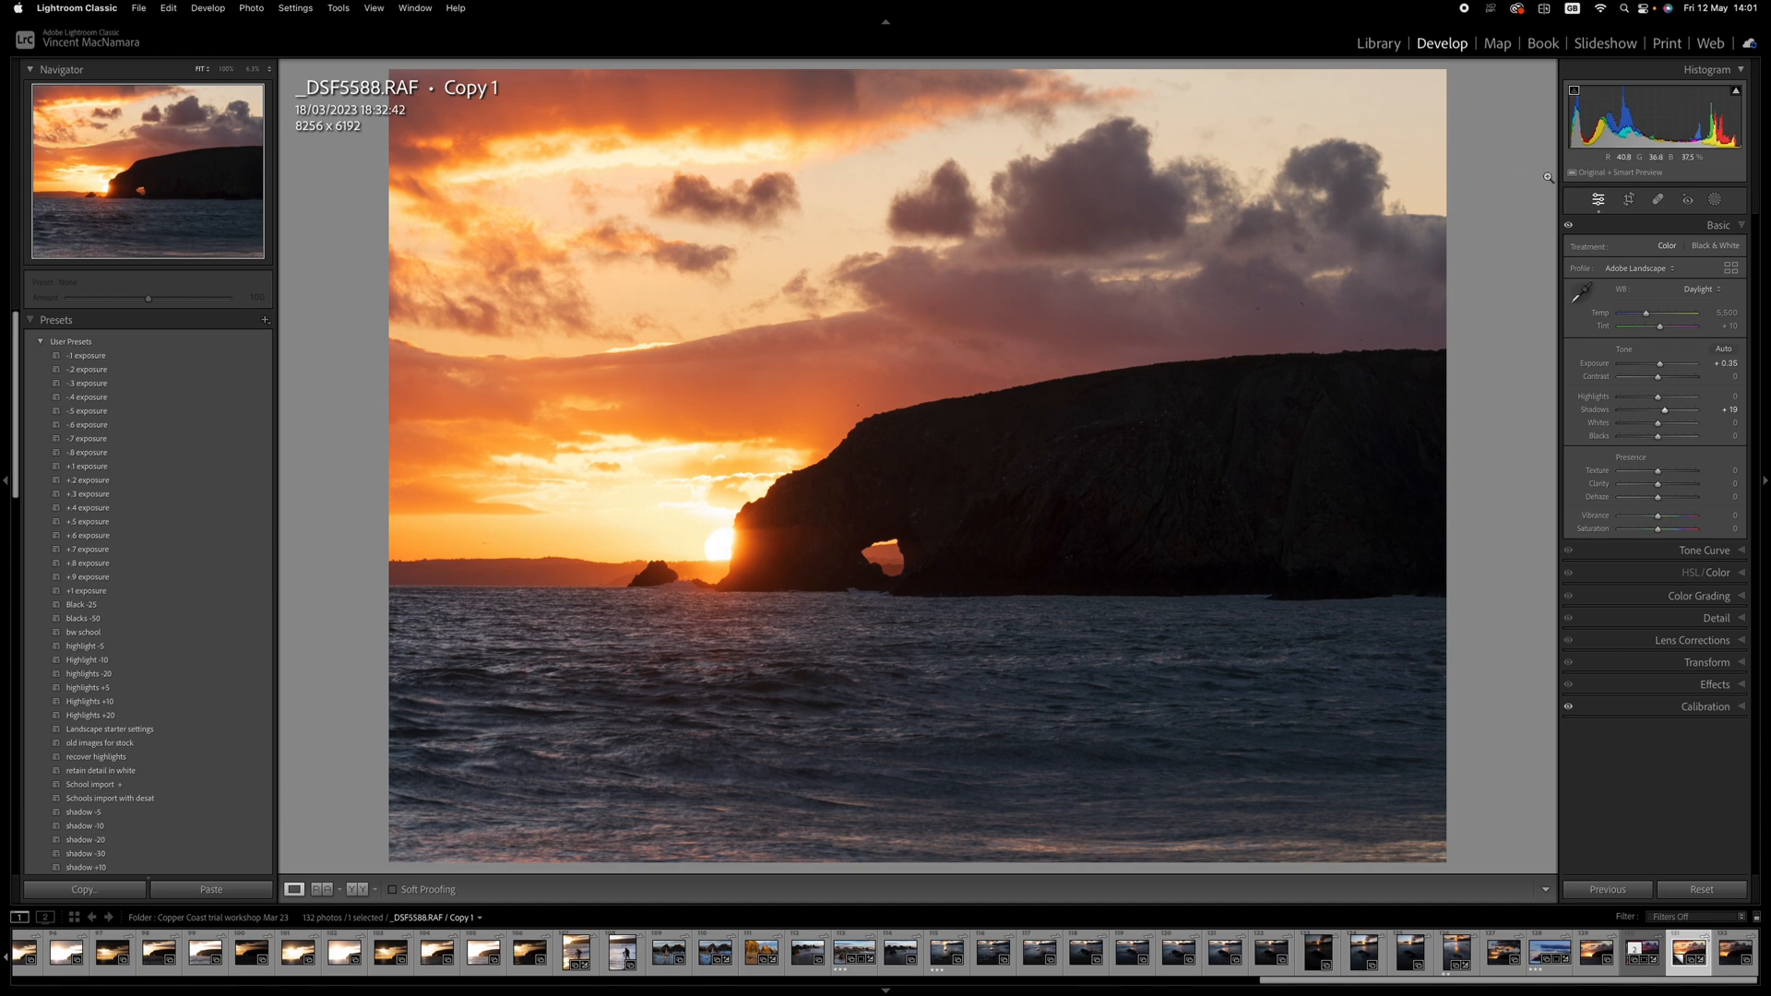
Draw a linear gradient mask over the sea and set its Exposure to +0.42.
click(1714, 199)
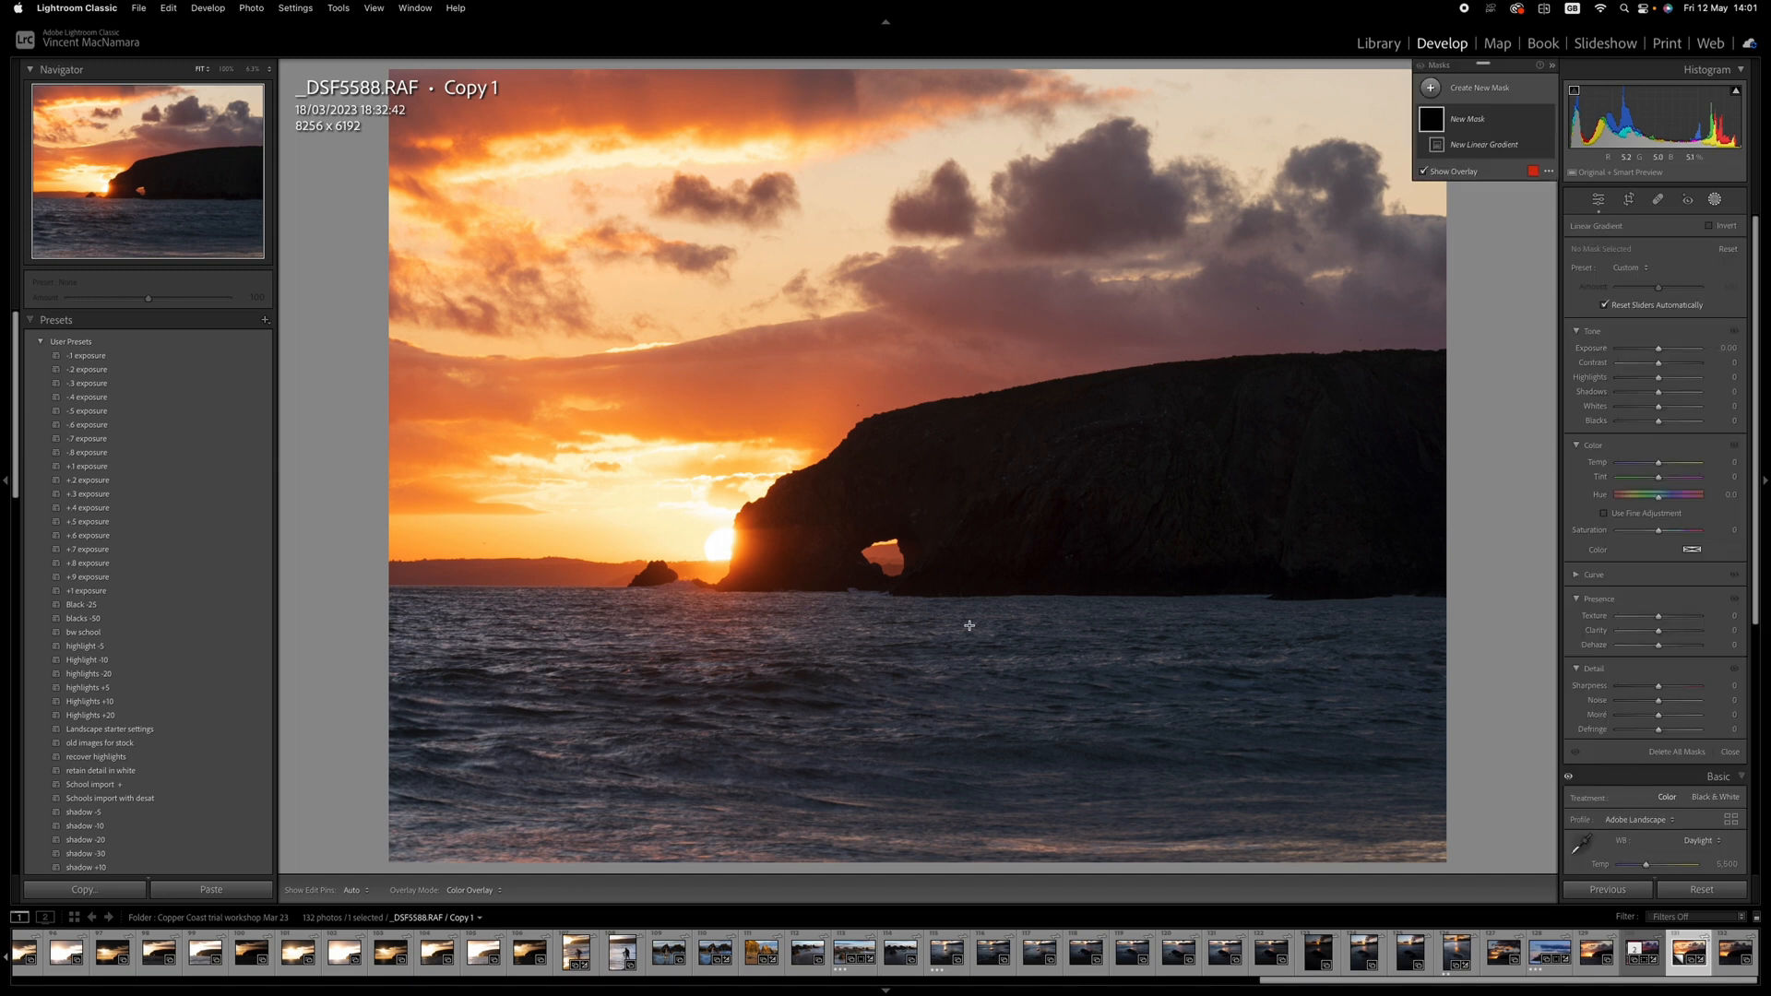
mouse_move(966, 620)
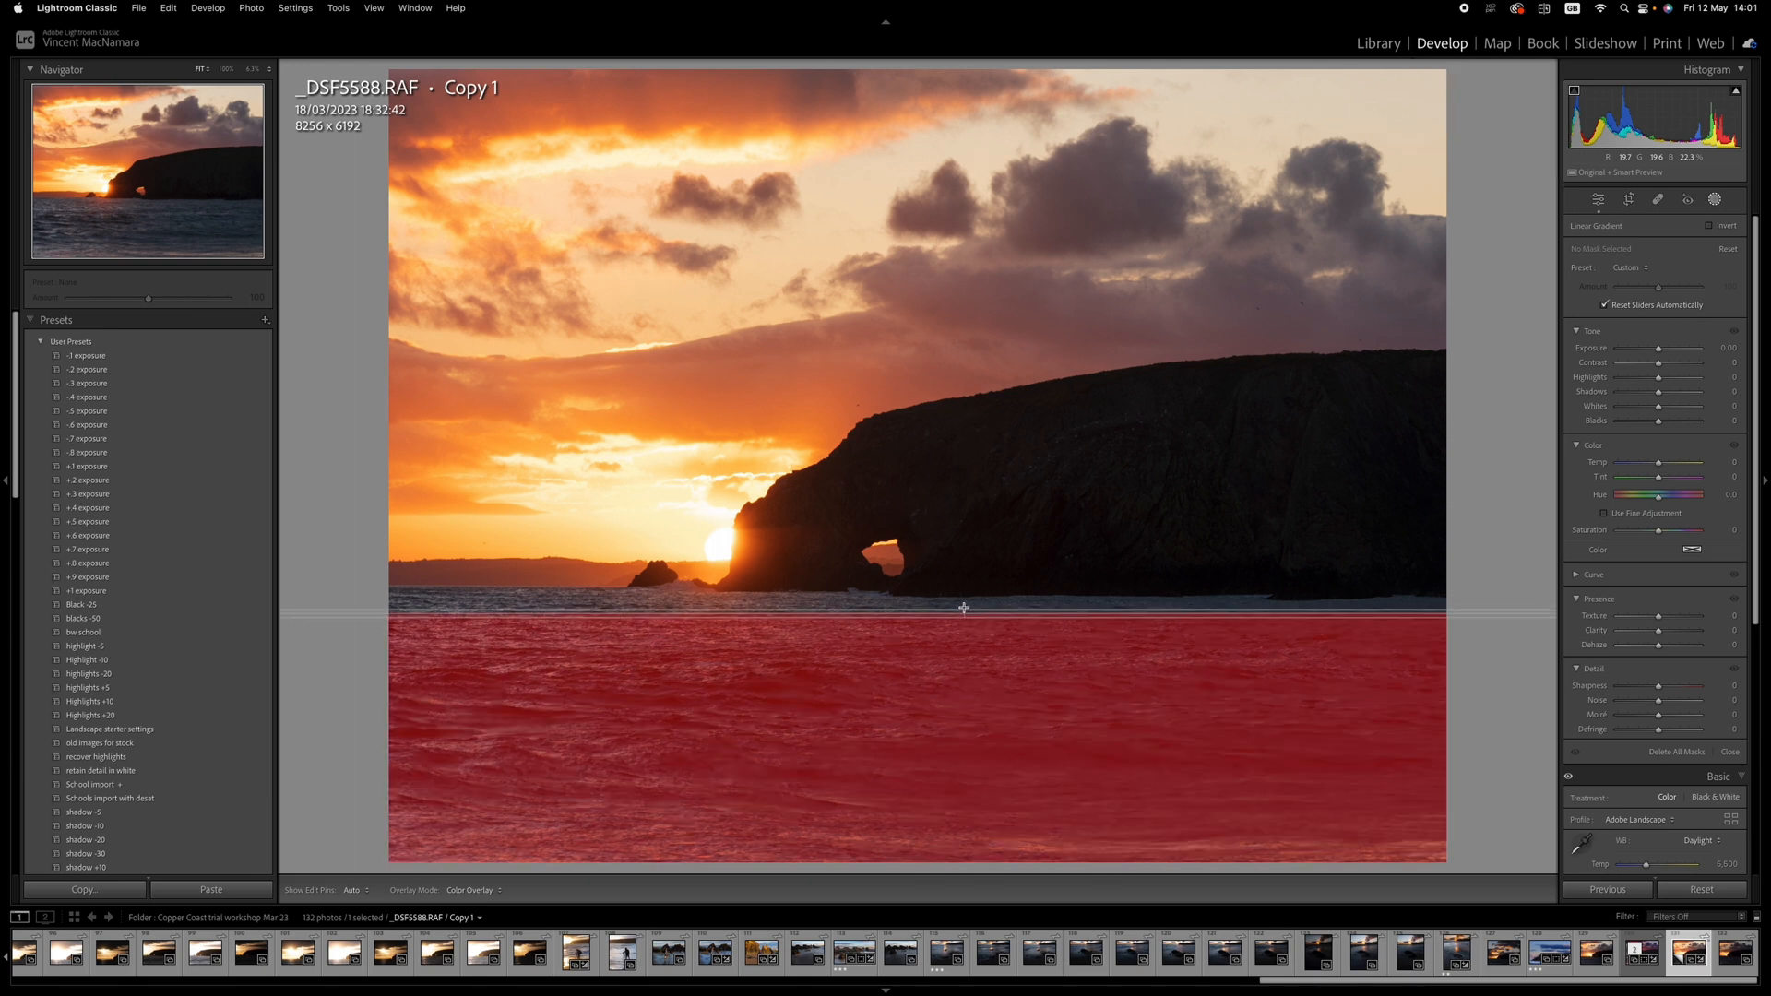
drag(965, 608, 960, 577)
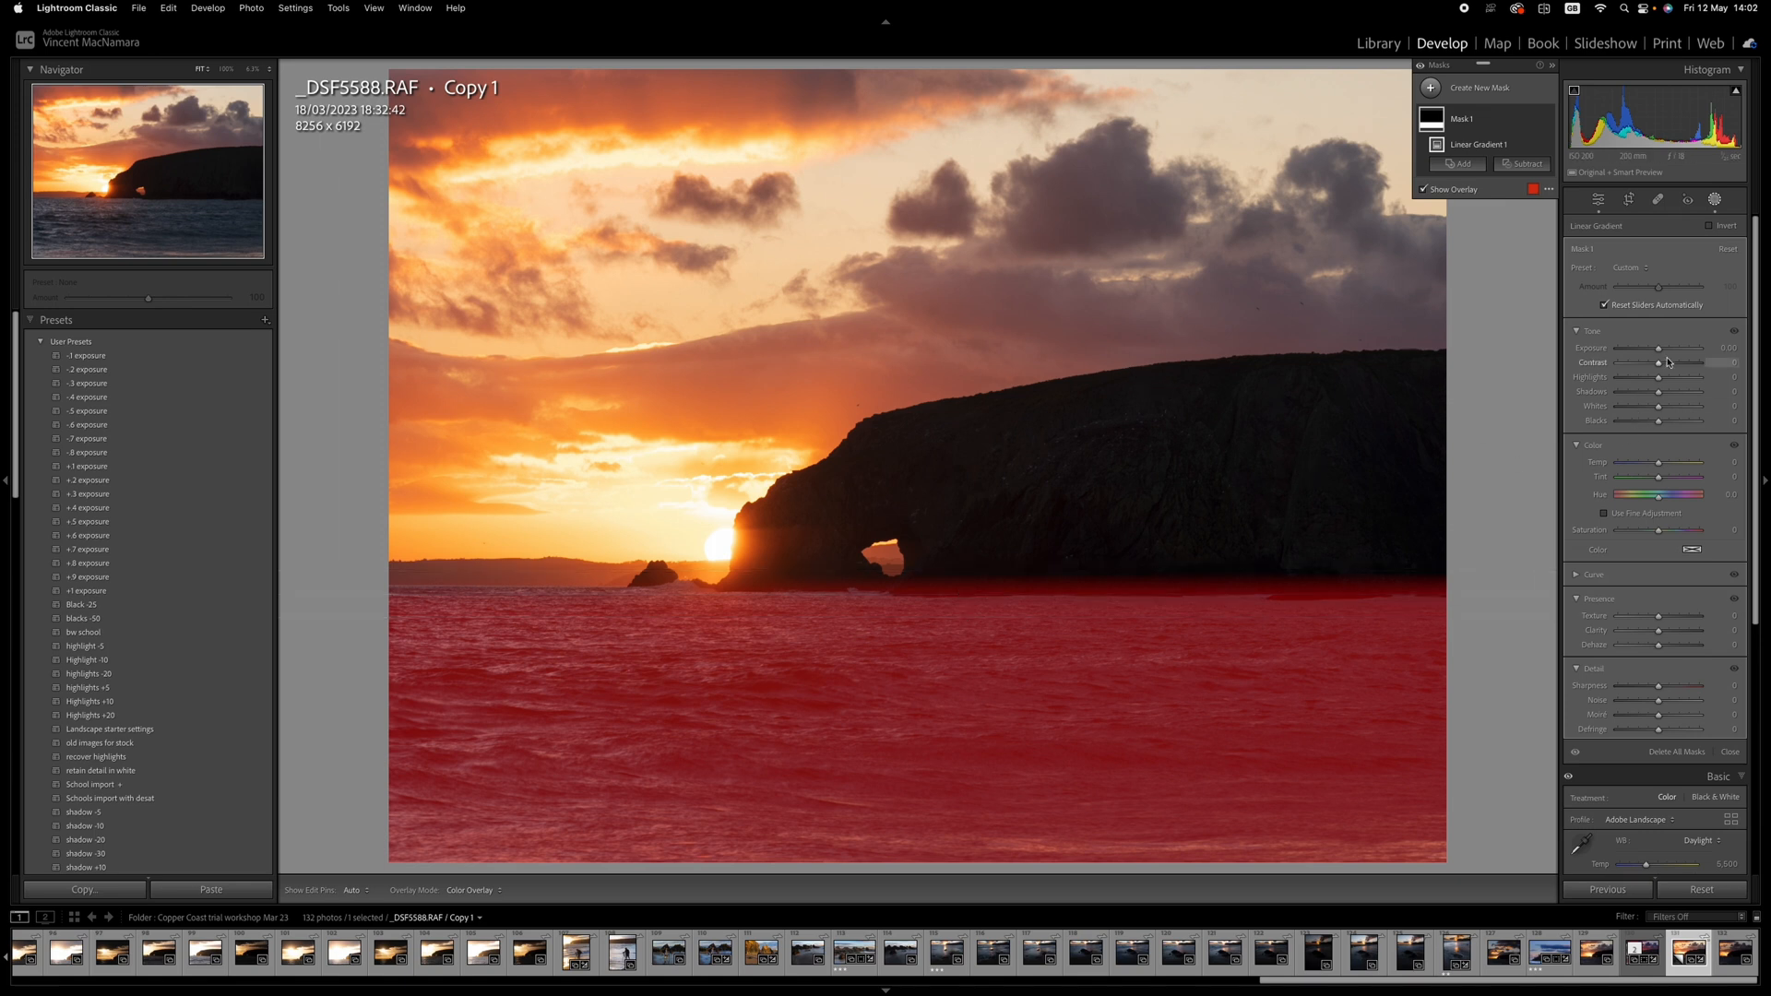
drag(1649, 348, 1677, 348)
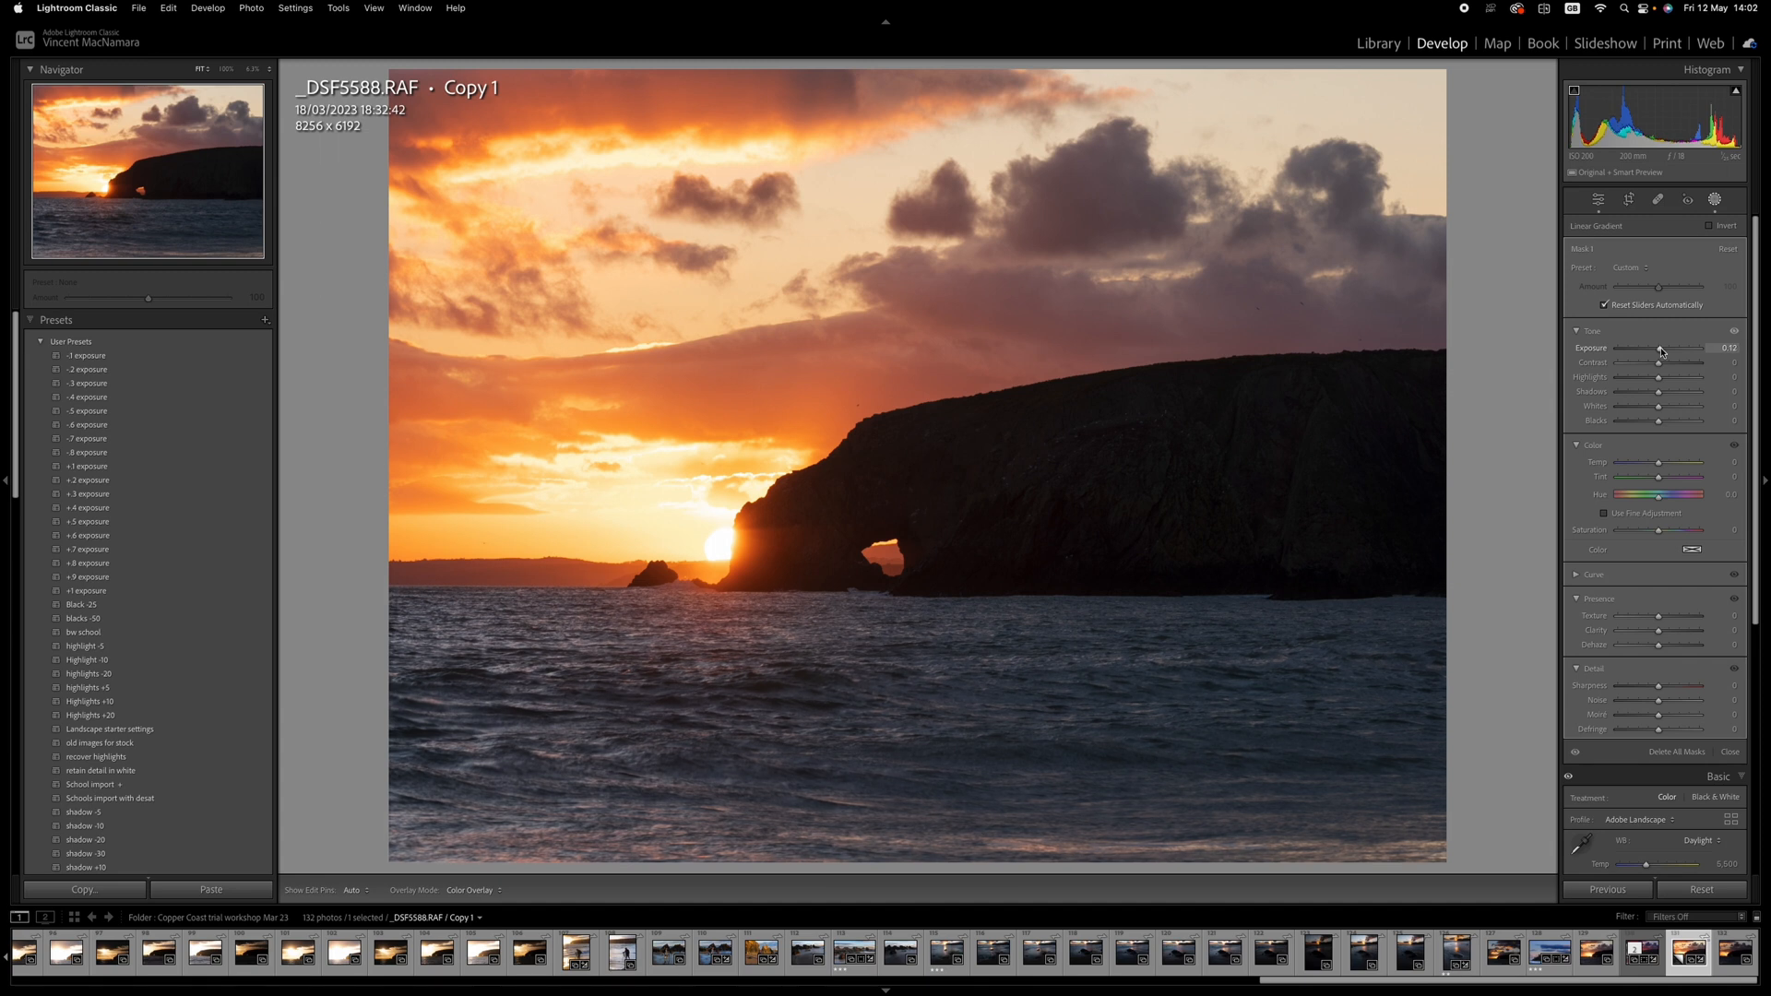
drag(1672, 347, 1682, 348)
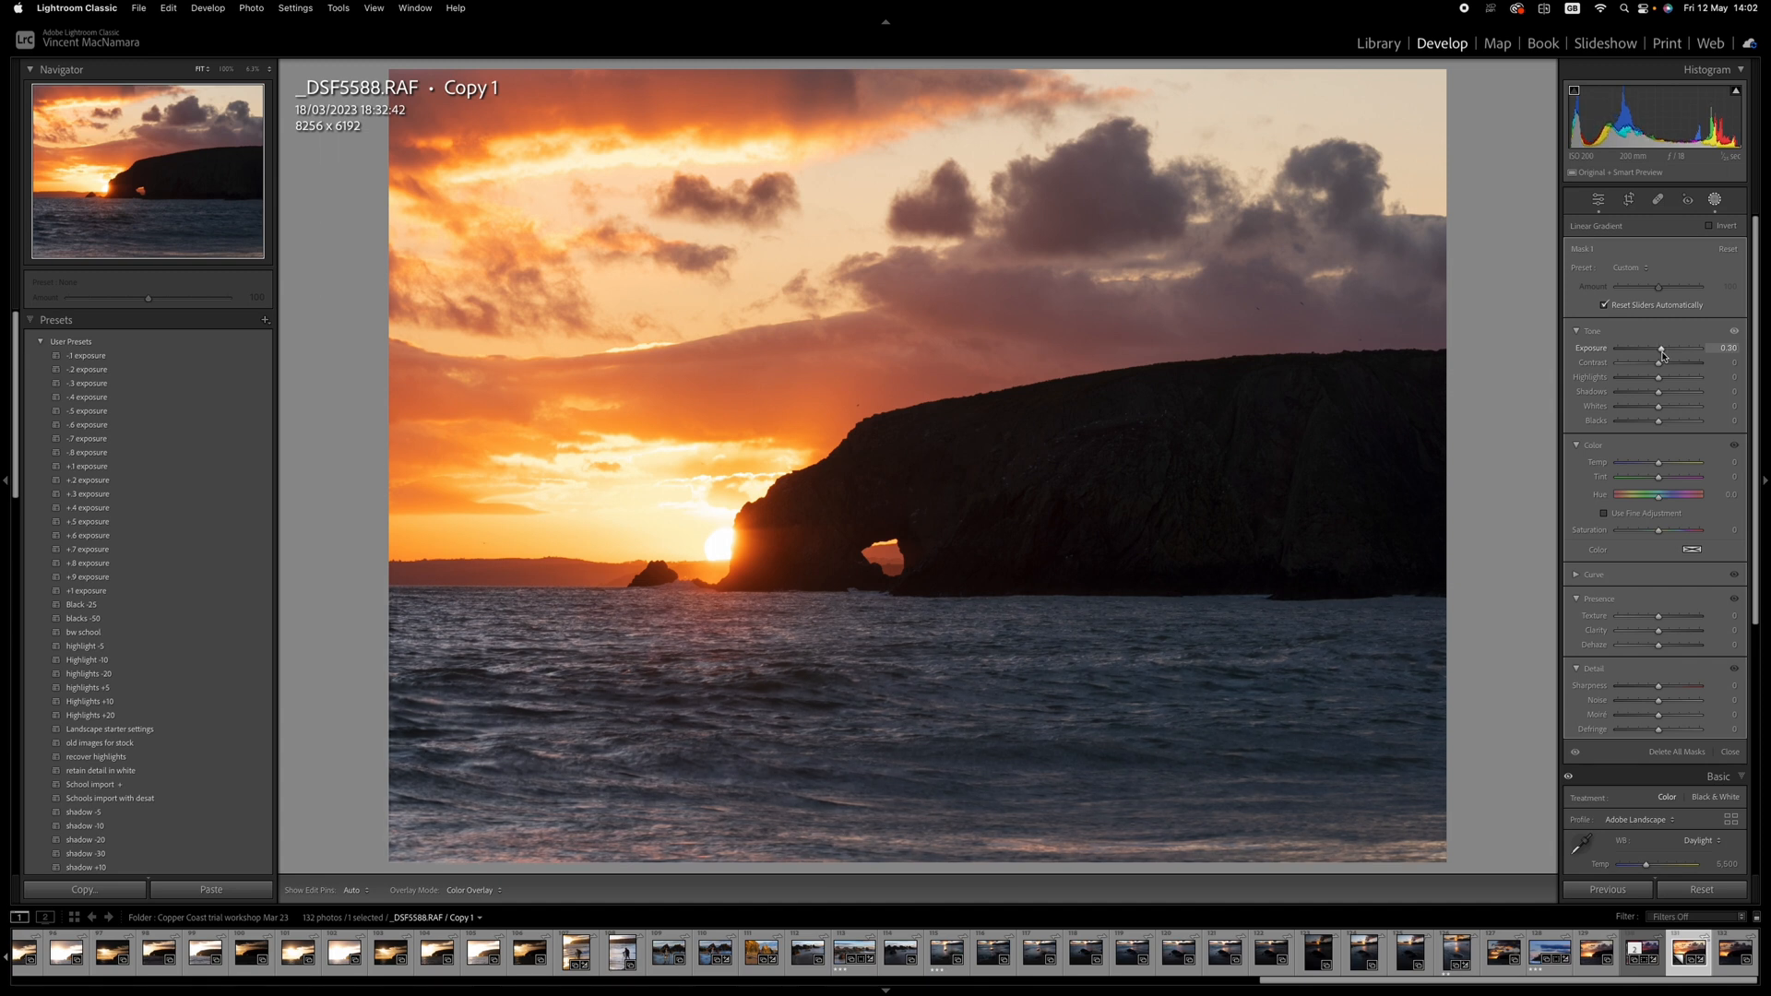
drag(1661, 347, 1664, 348)
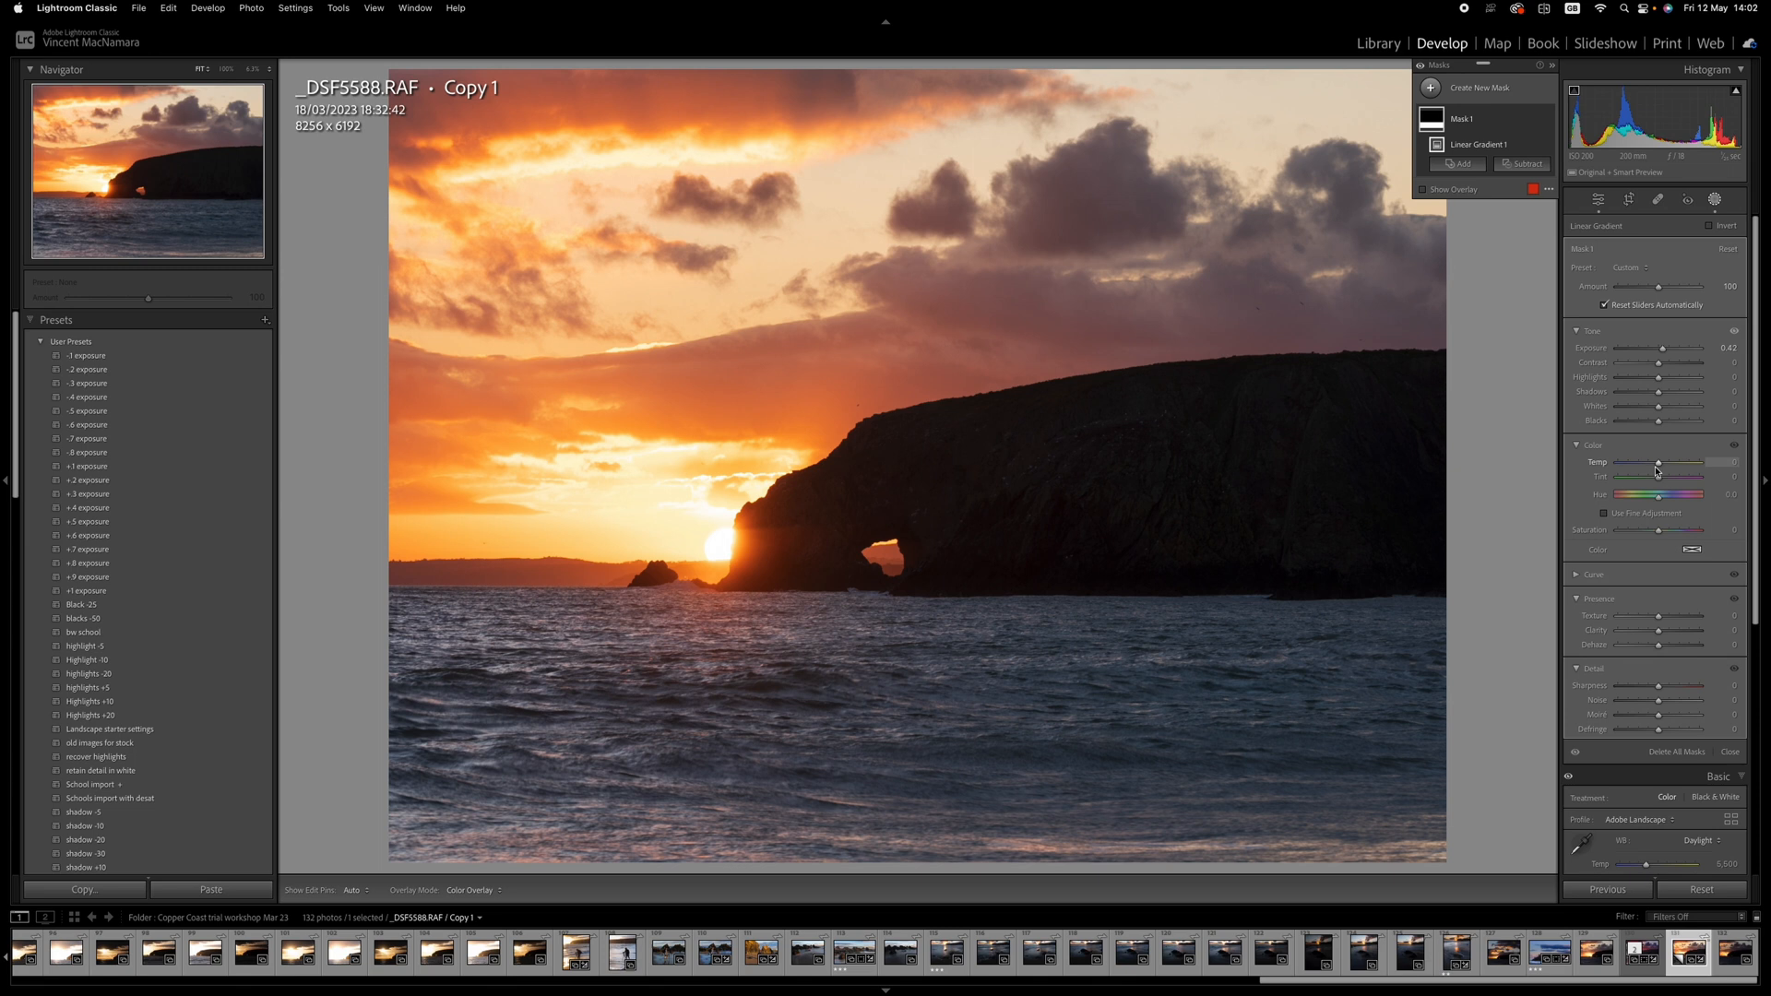
Raise the sea mask's Temp for warmth and shift Tint towards magenta.
drag(1658, 463, 1671, 463)
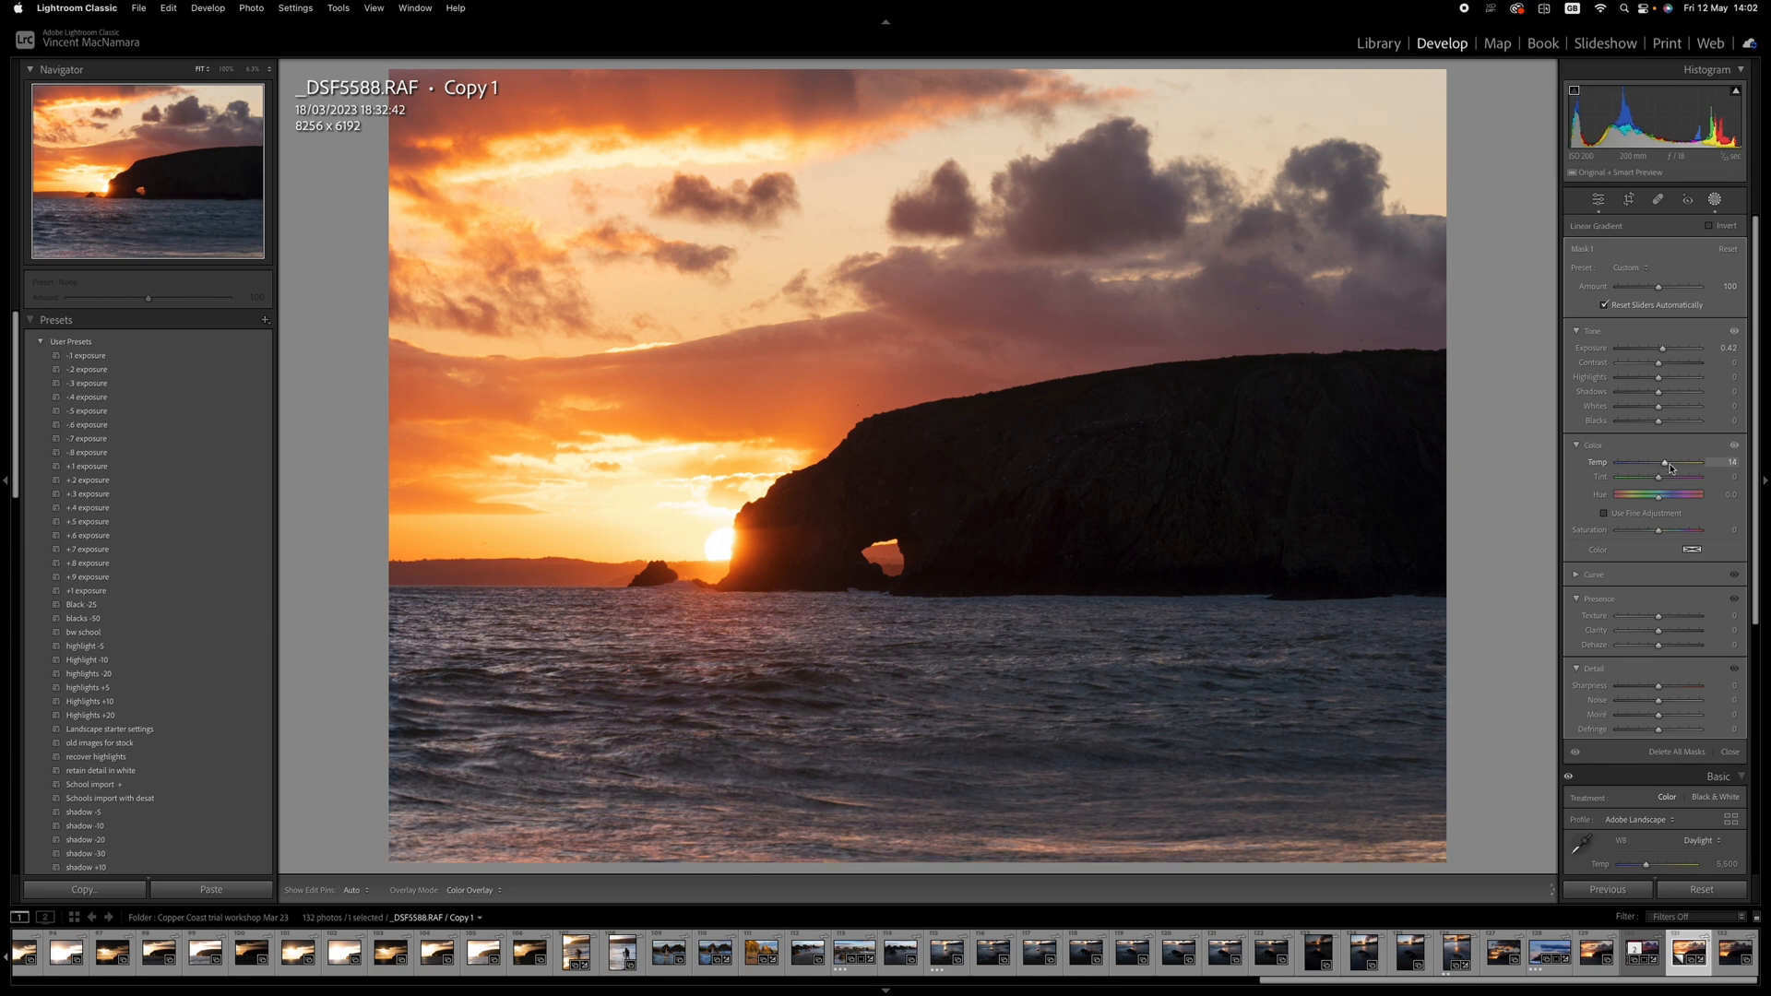
drag(1664, 462, 1671, 462)
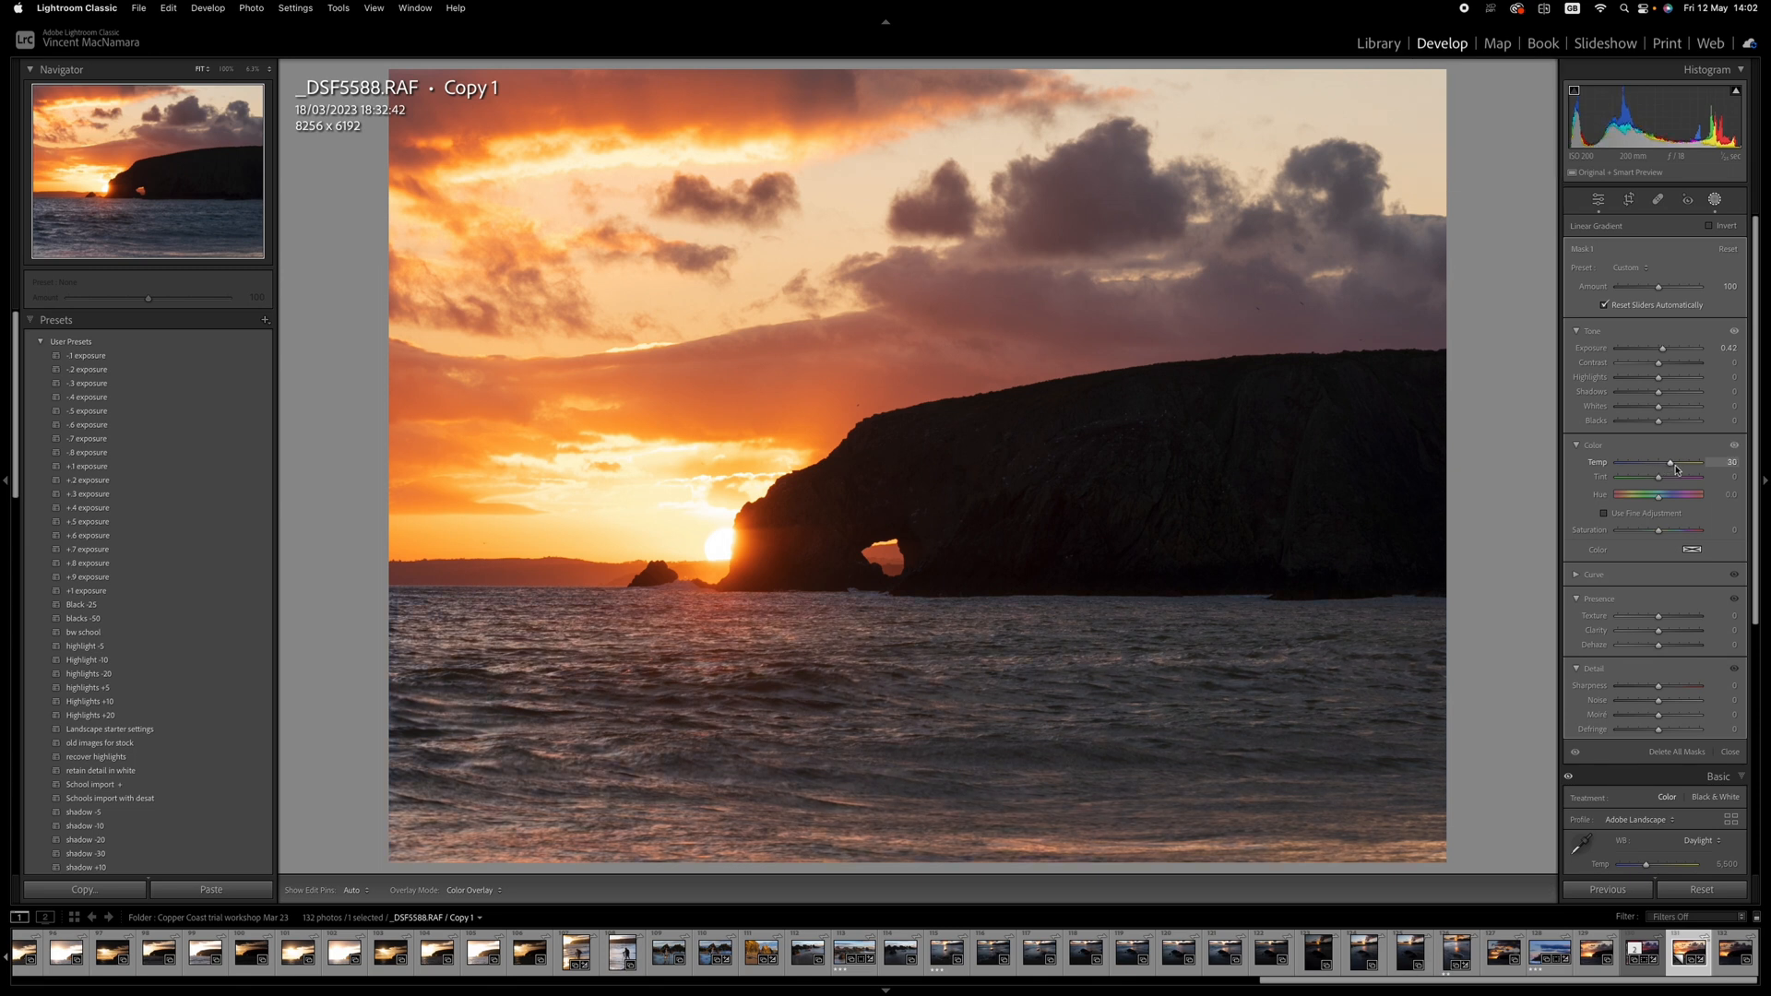
drag(1670, 463, 1665, 463)
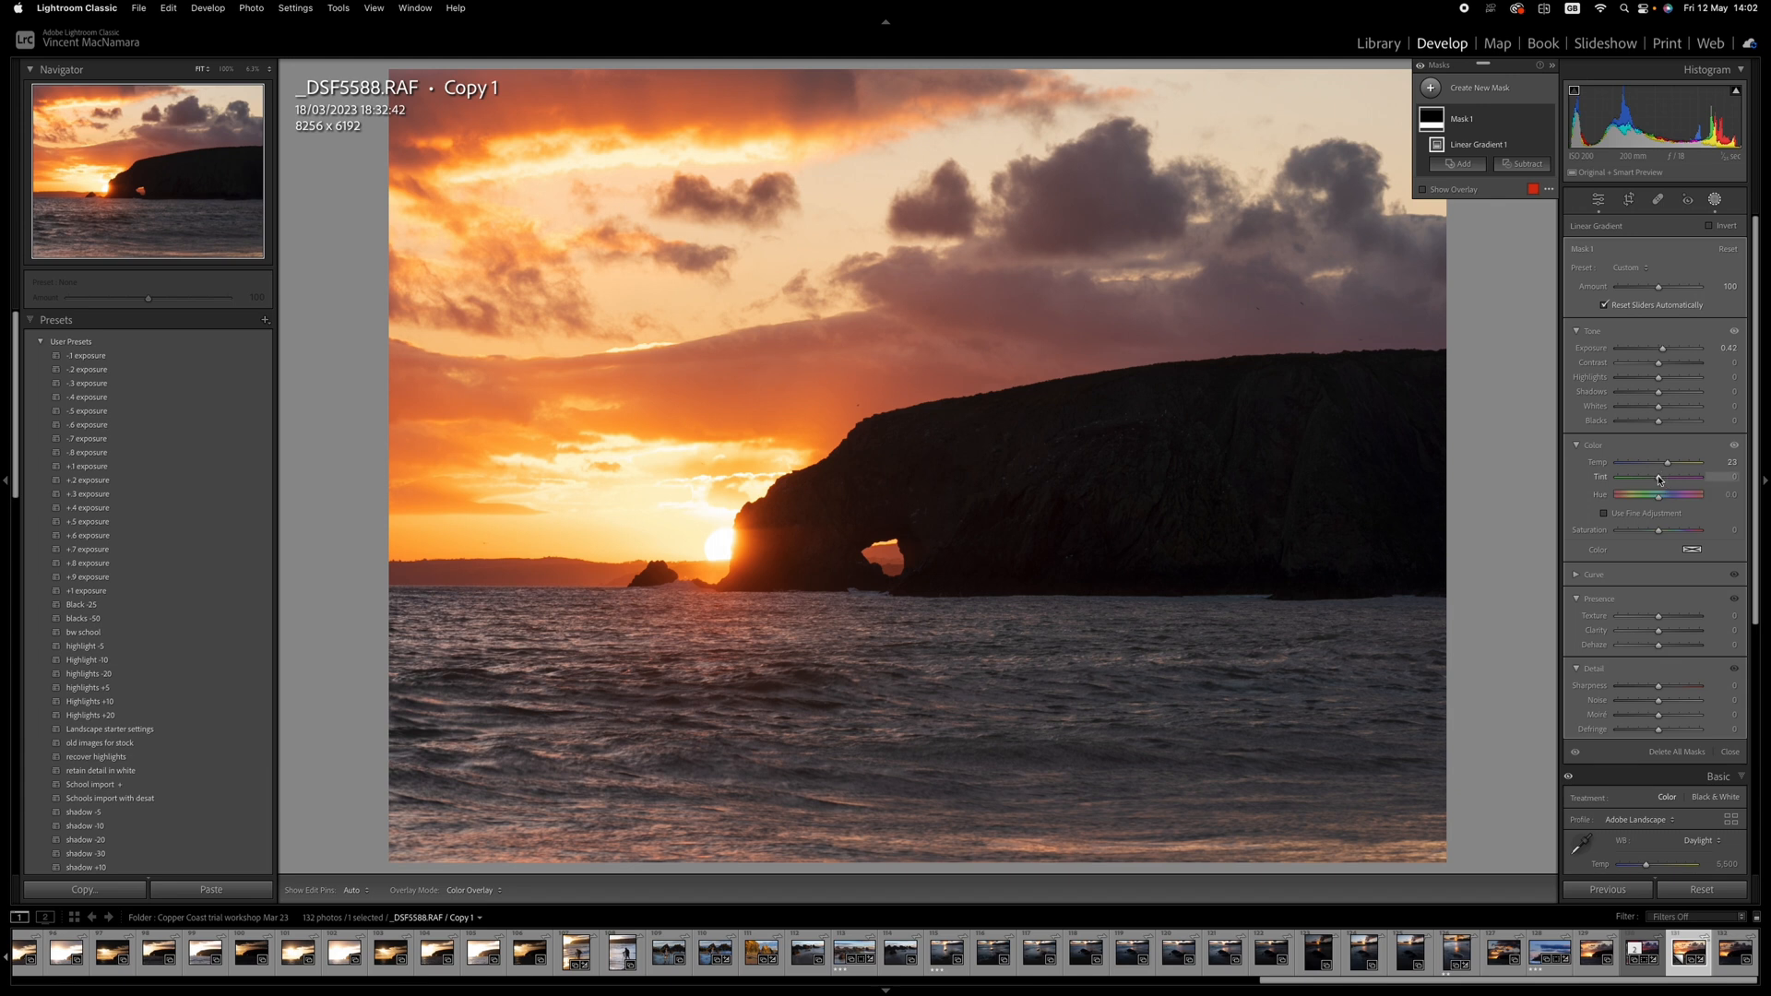
drag(1660, 476, 1671, 477)
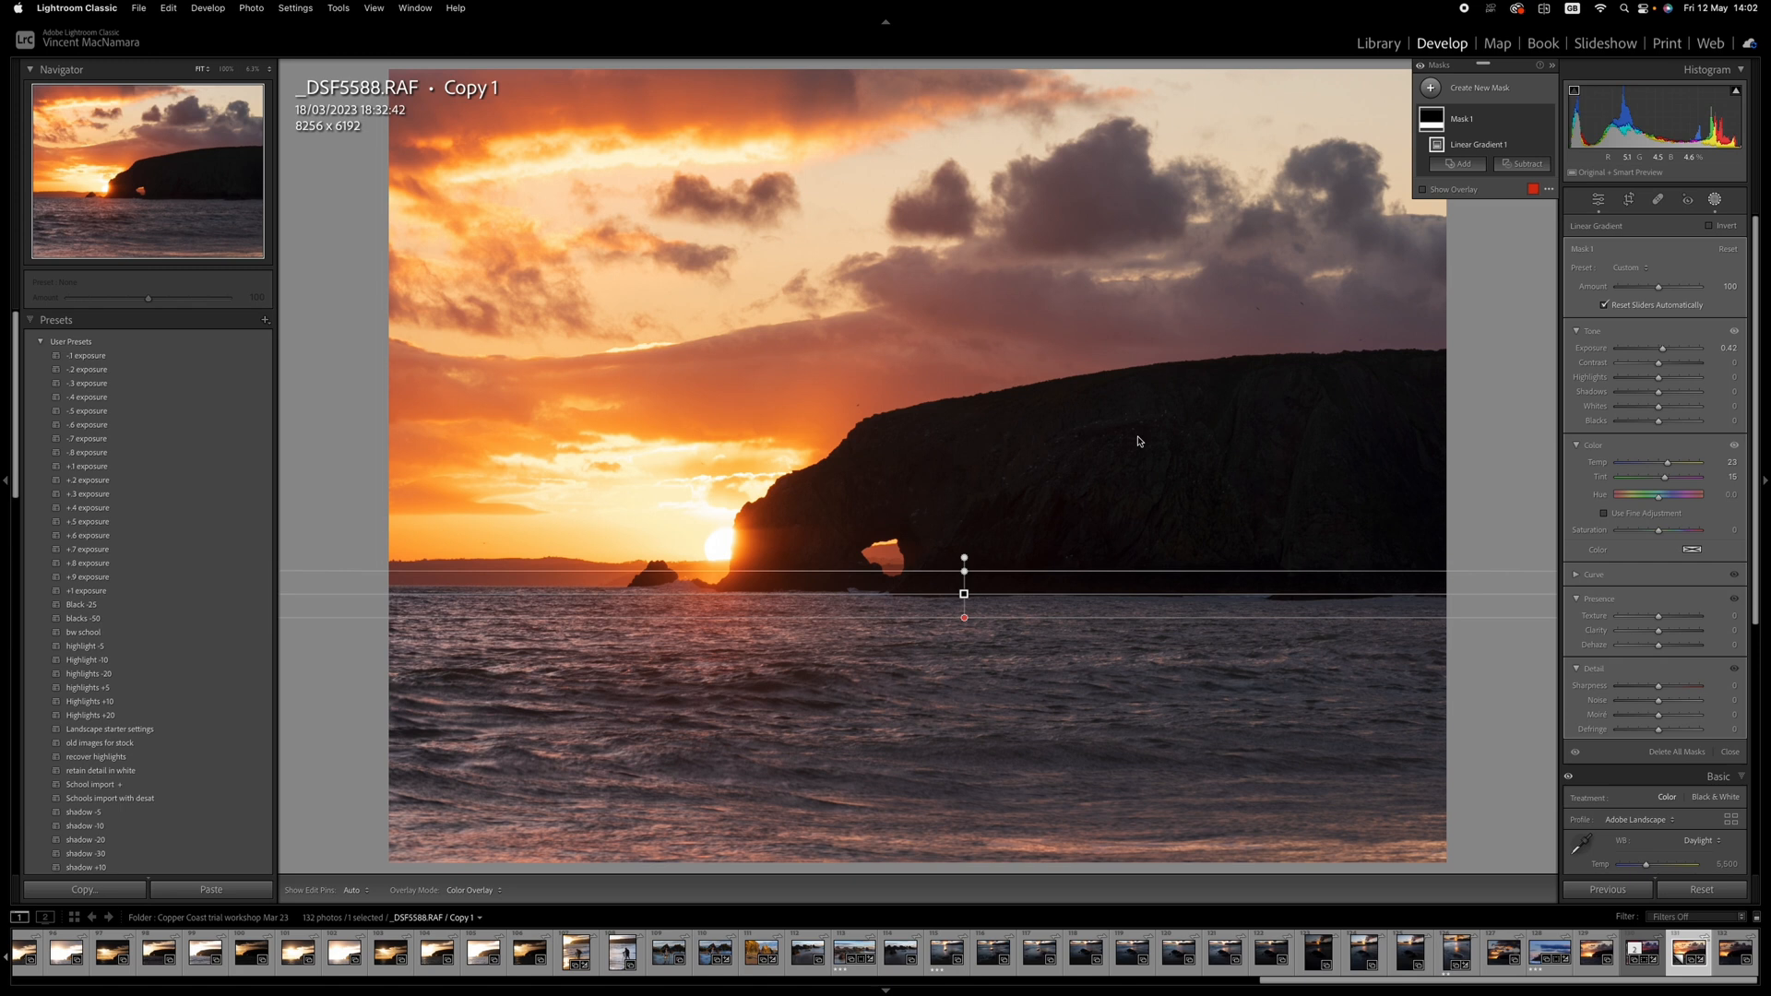
mouse_move(1191, 311)
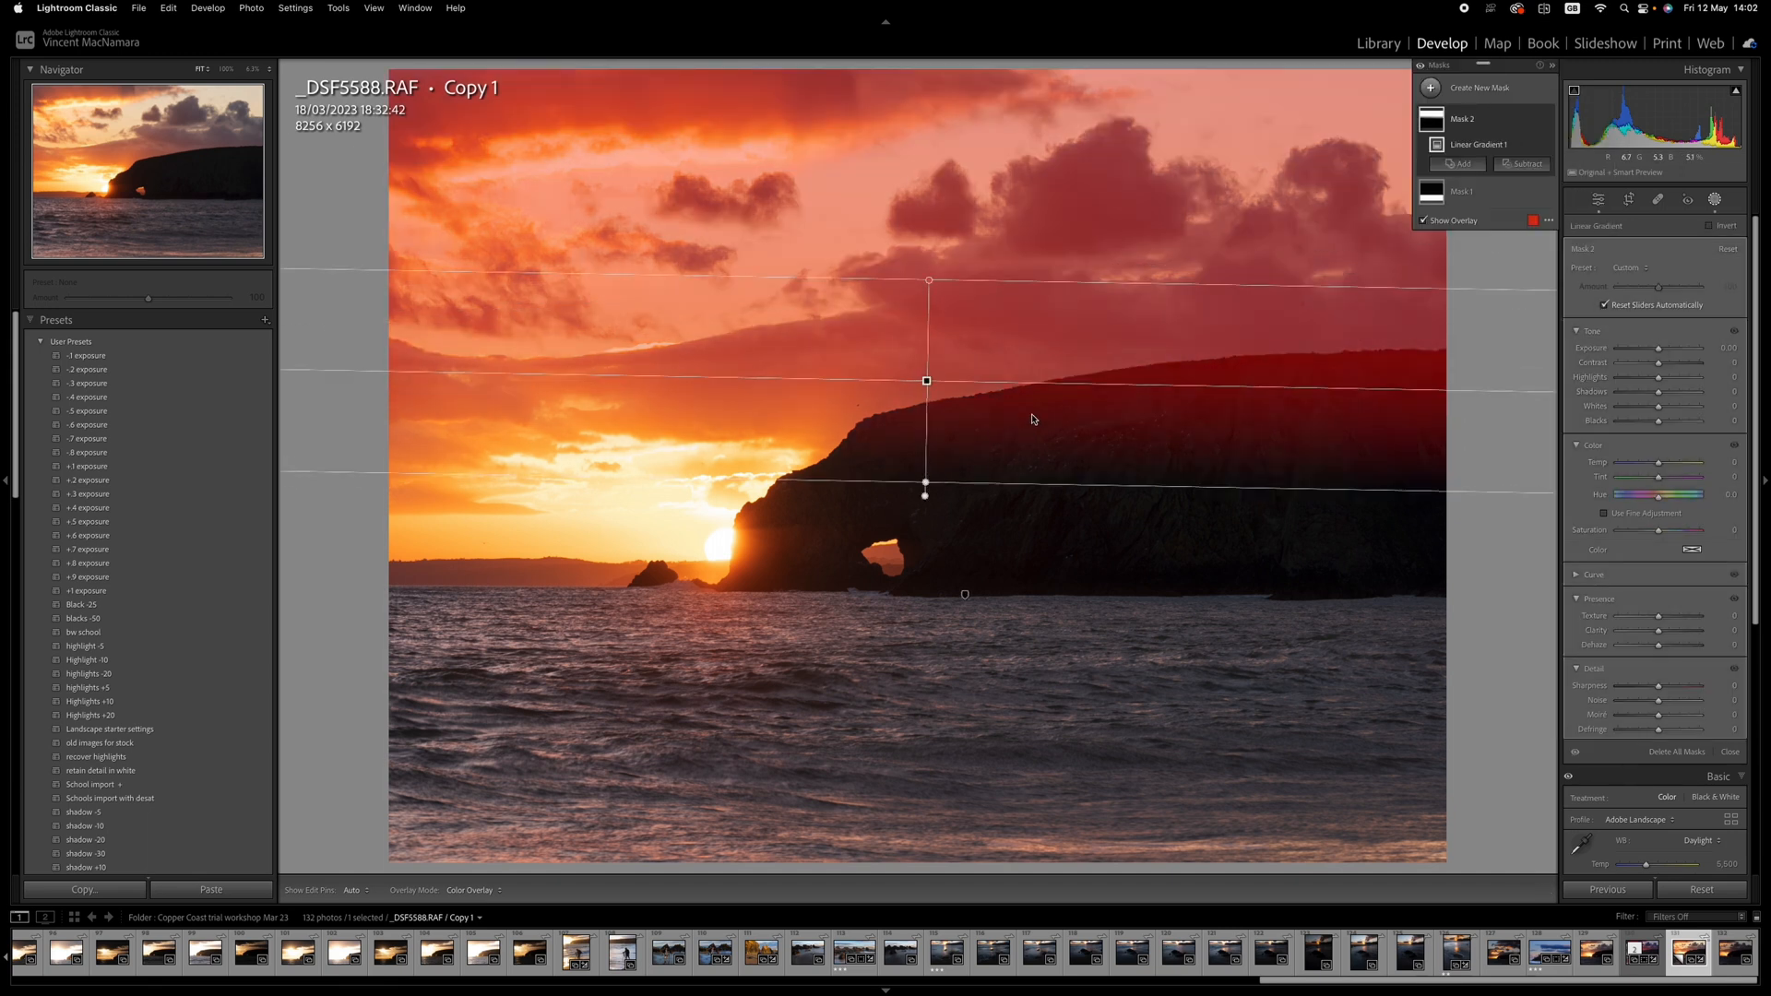
Set the second gradient mask's Exposure to -0.51 and raise Temp slightly.
drag(1683, 348, 1654, 348)
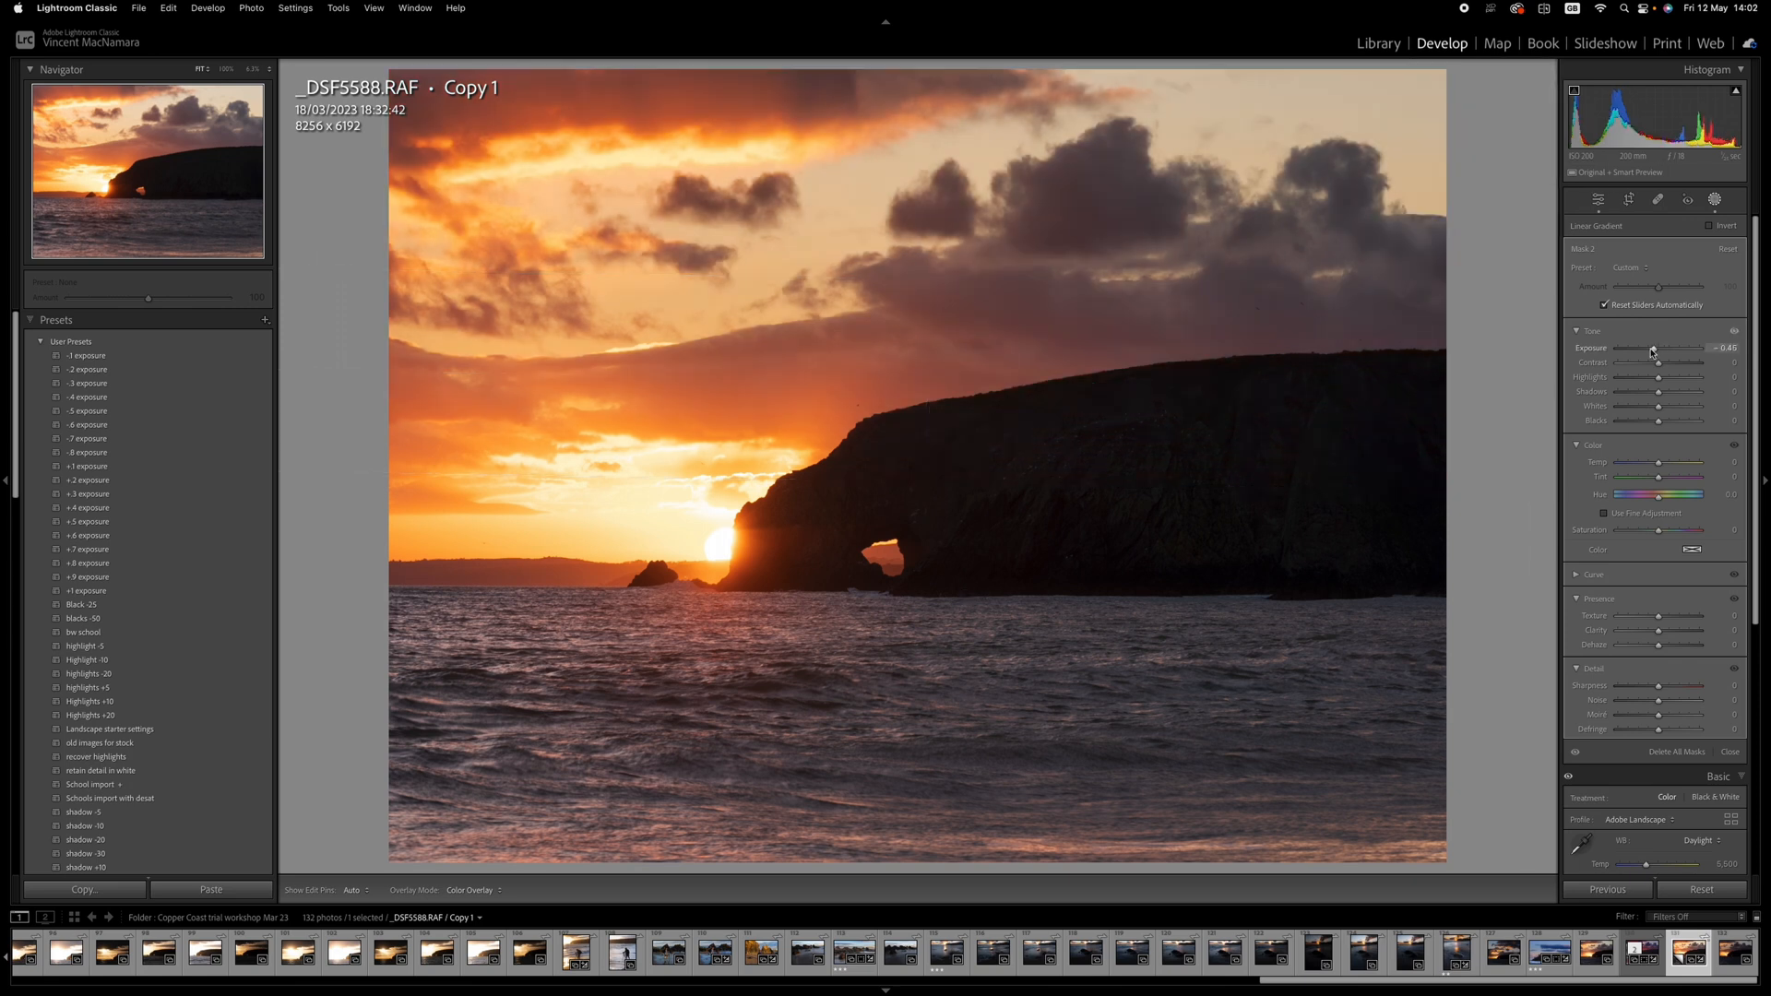
drag(1655, 347, 1650, 348)
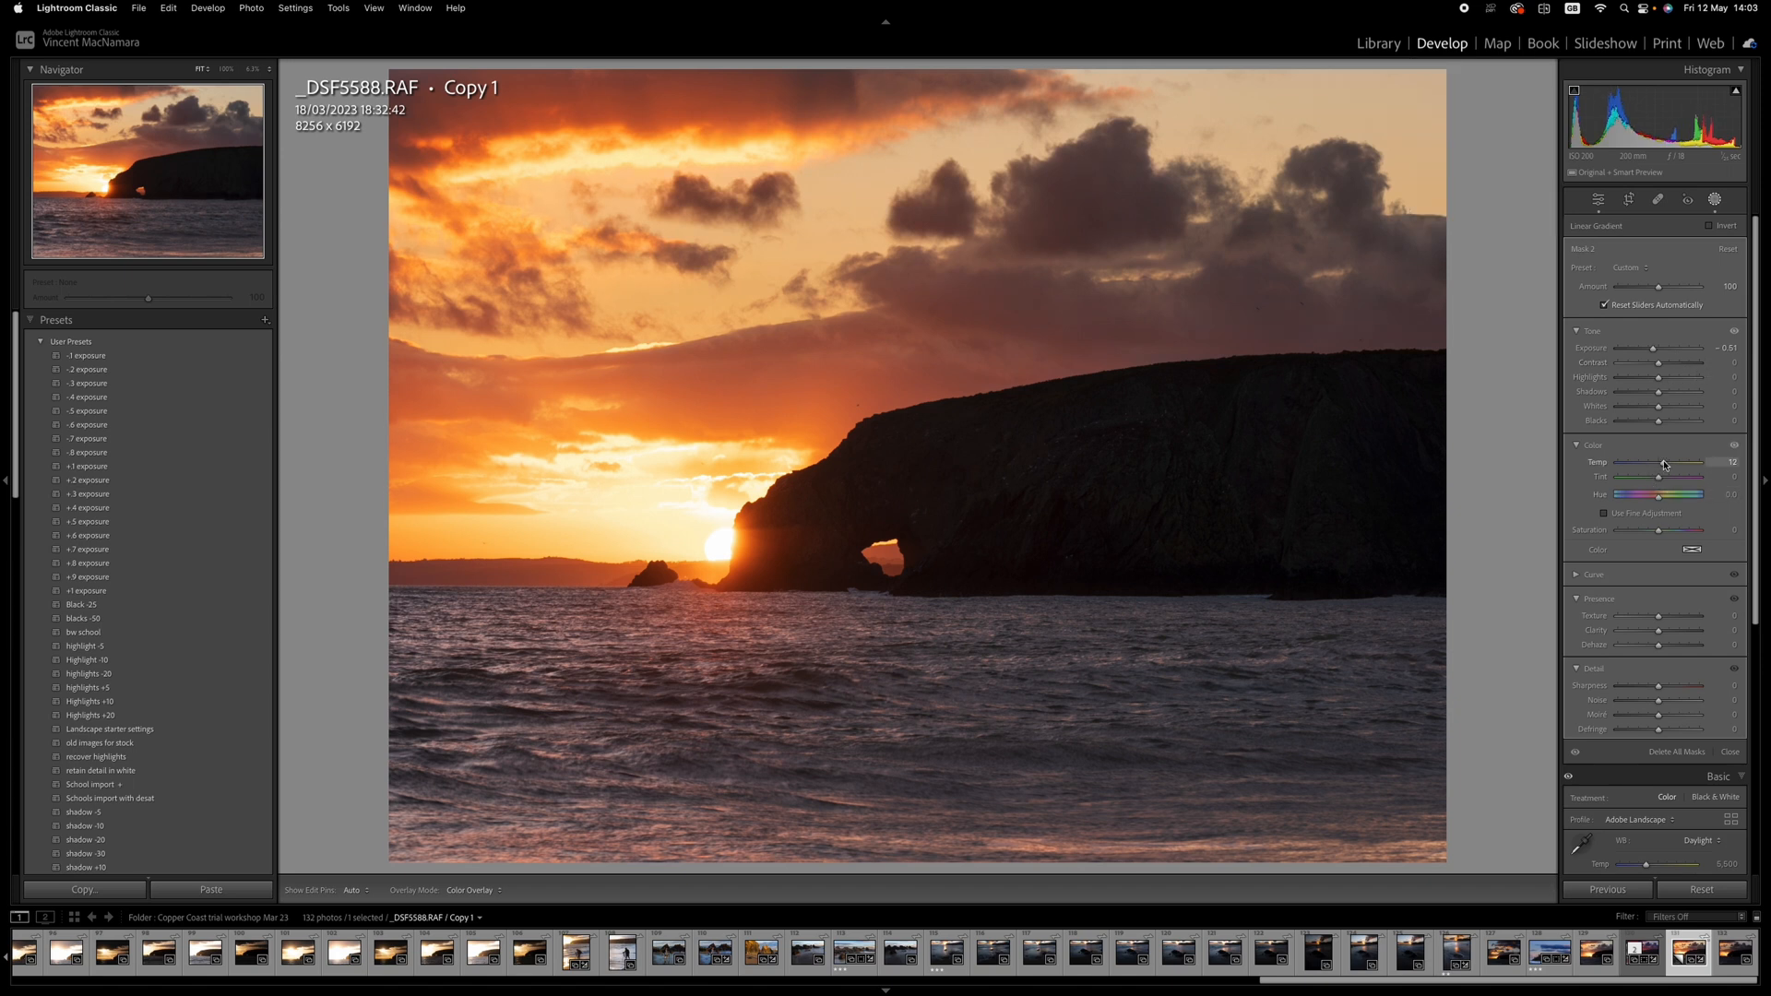
drag(1660, 461, 1671, 461)
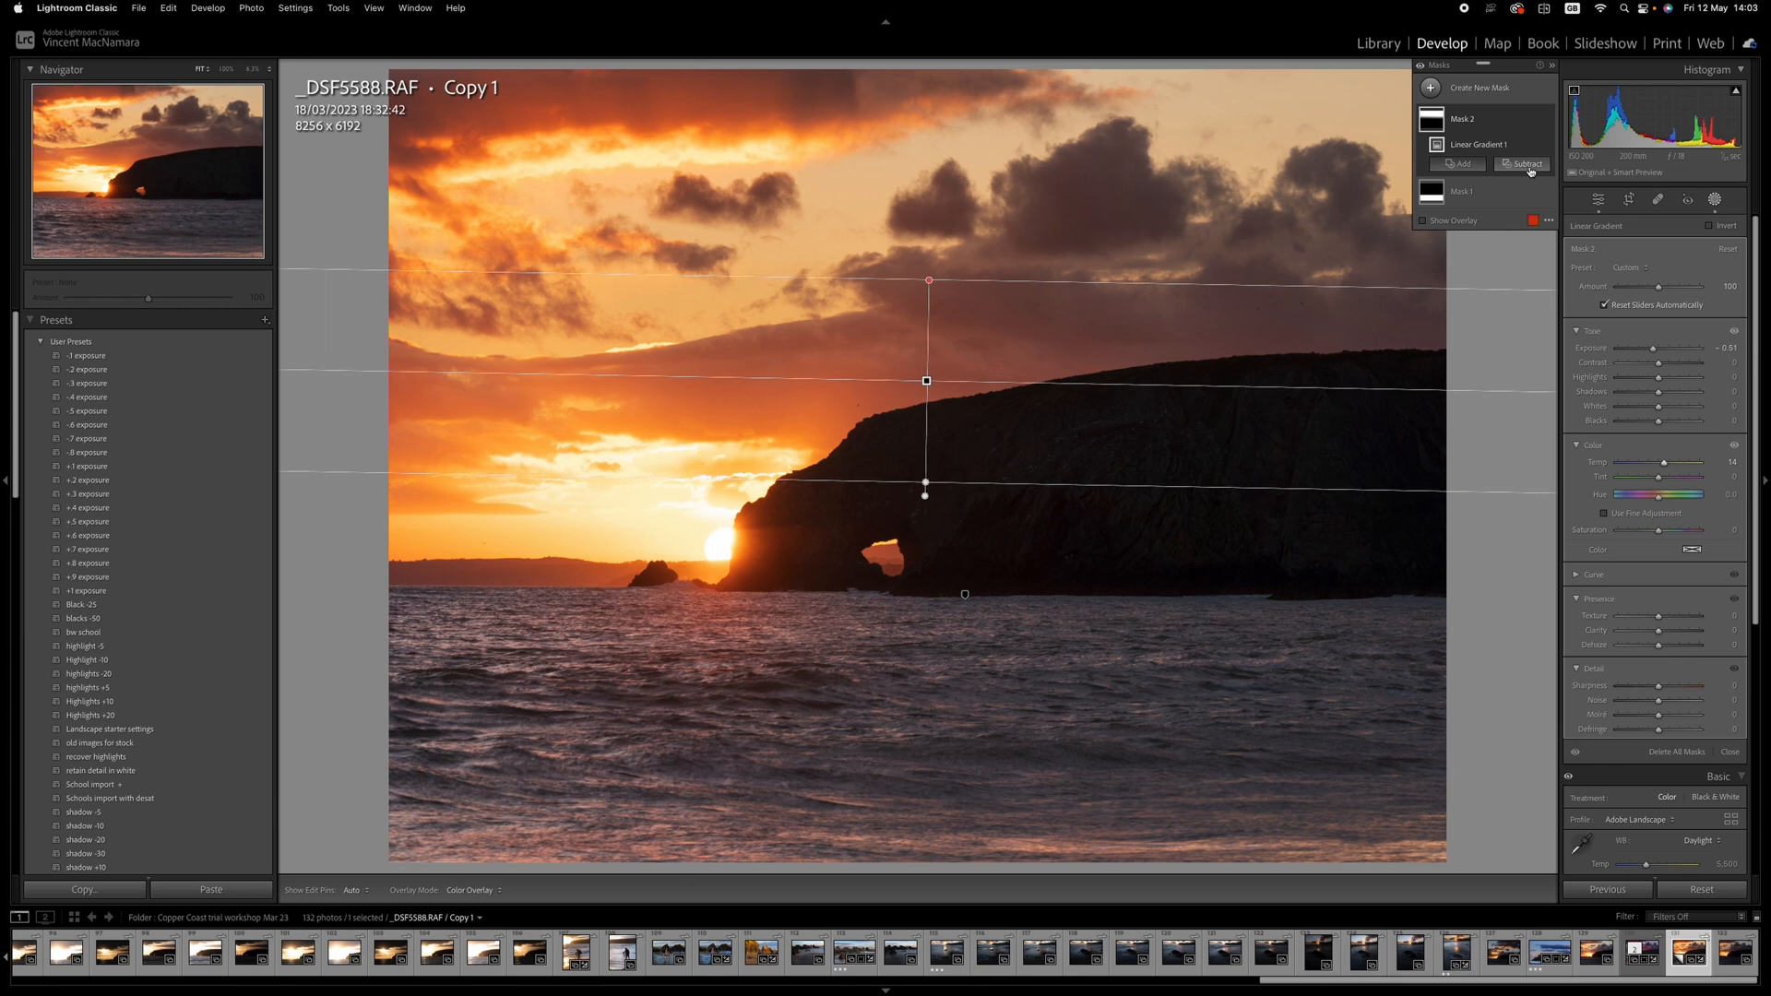
Subtract a Luminance Range from Mask 2 to exclude the dark headland rock.
click(1523, 164)
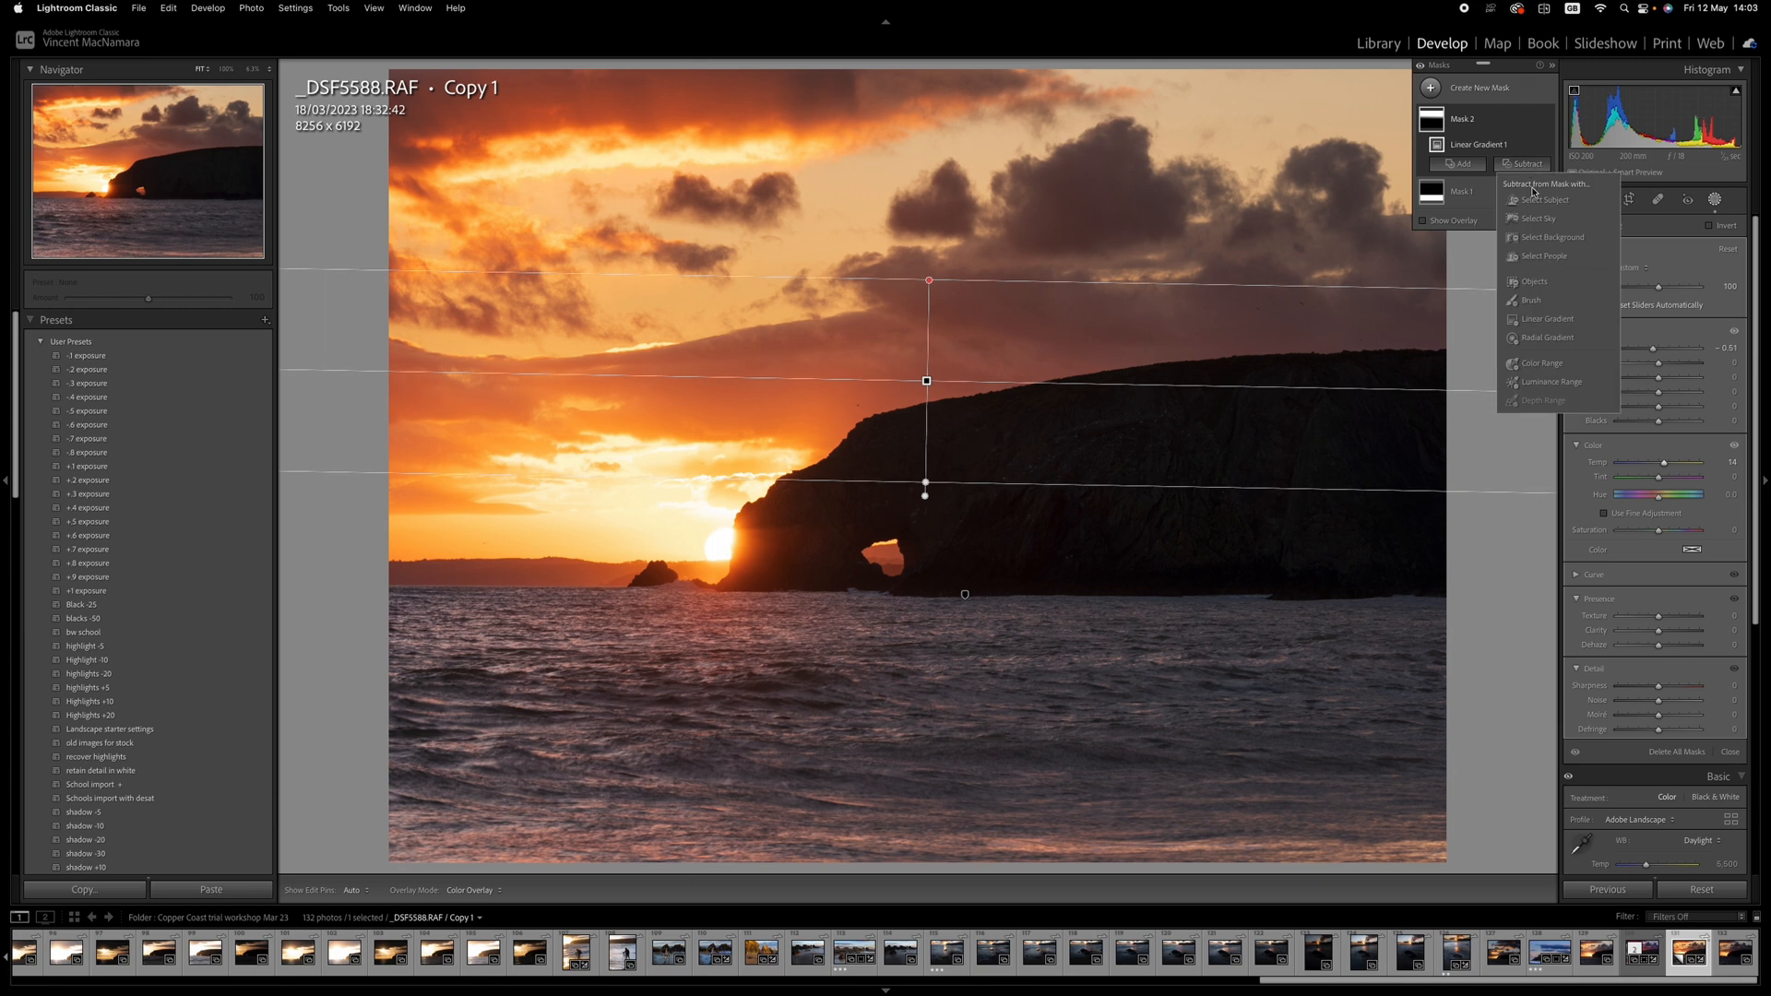
click(1546, 382)
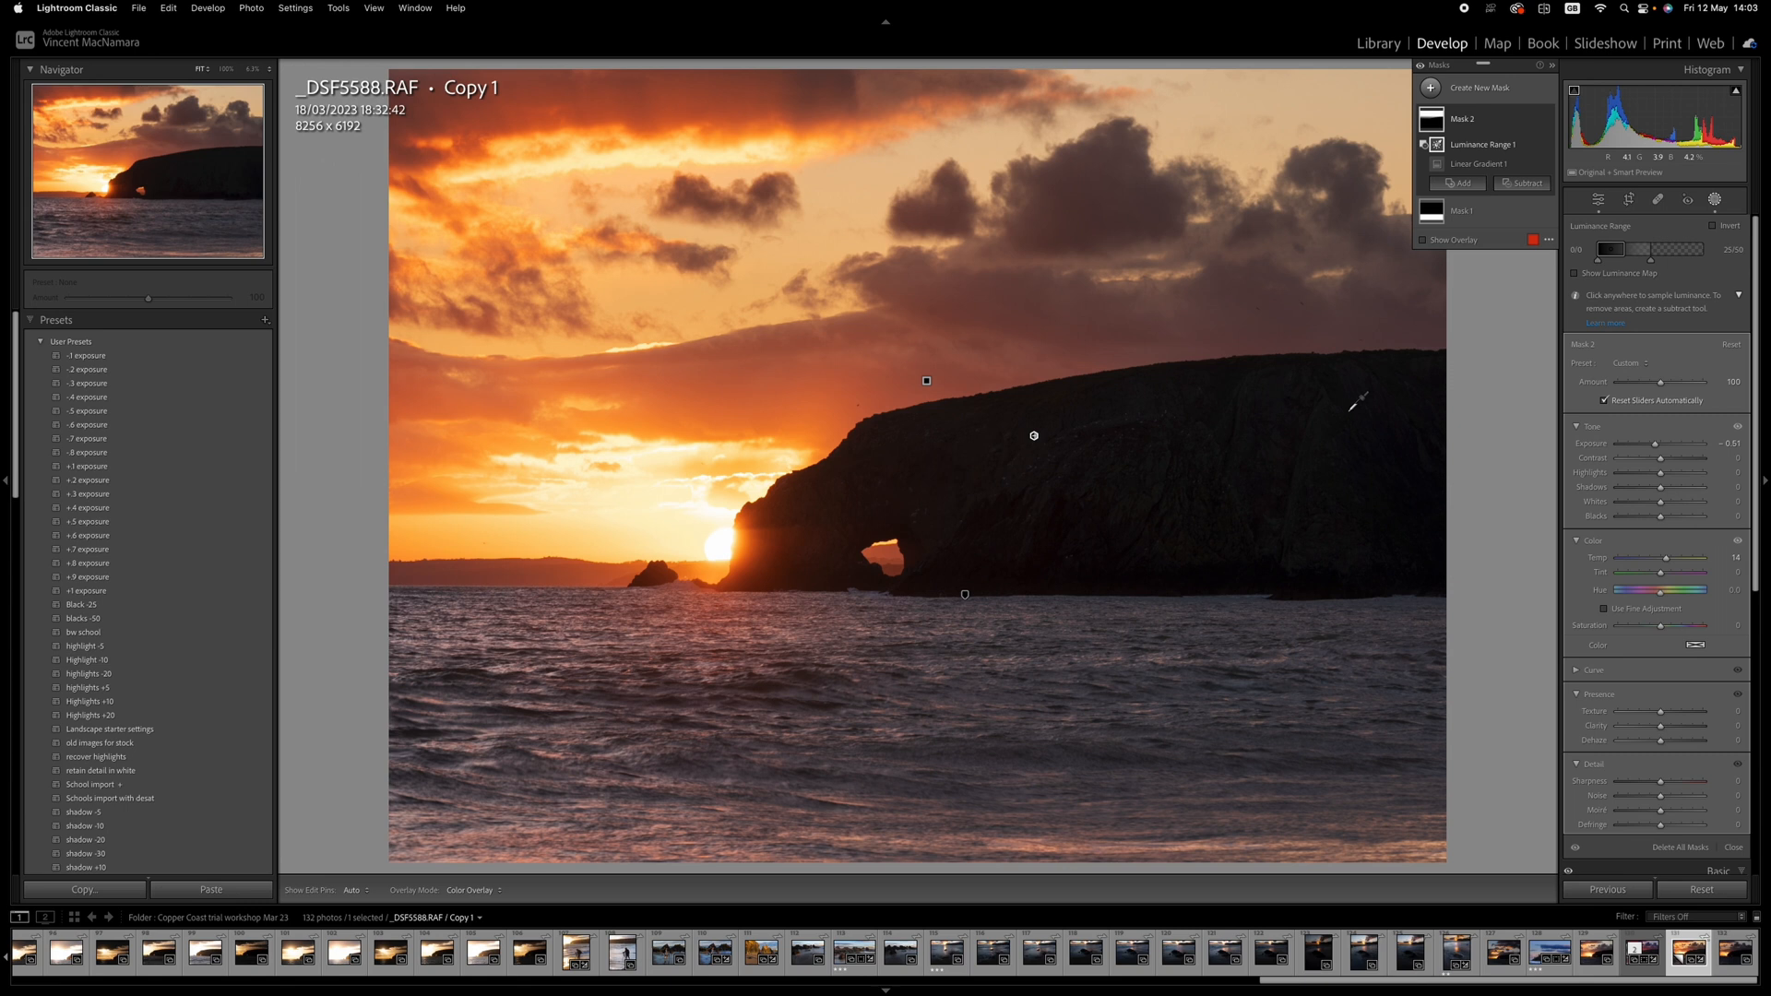
mouse_move(1299, 362)
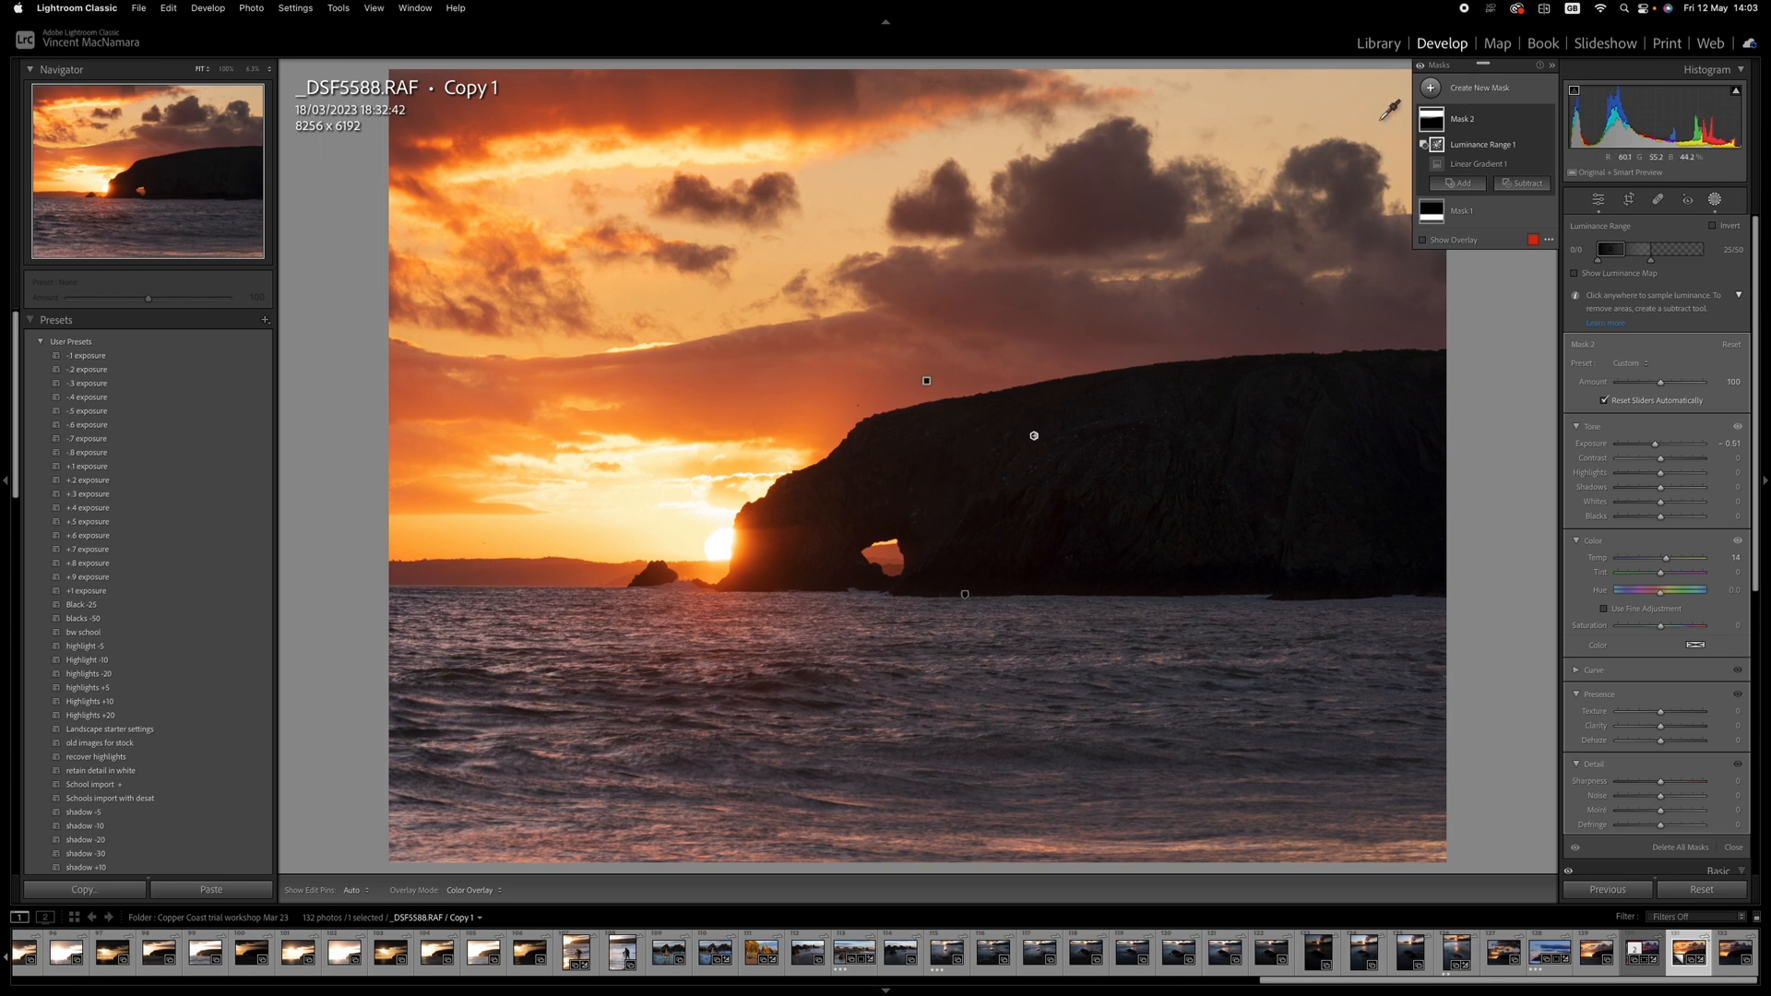
Add a radial gradient mask over the upper-right clouds and lower its Highlights.
click(1481, 89)
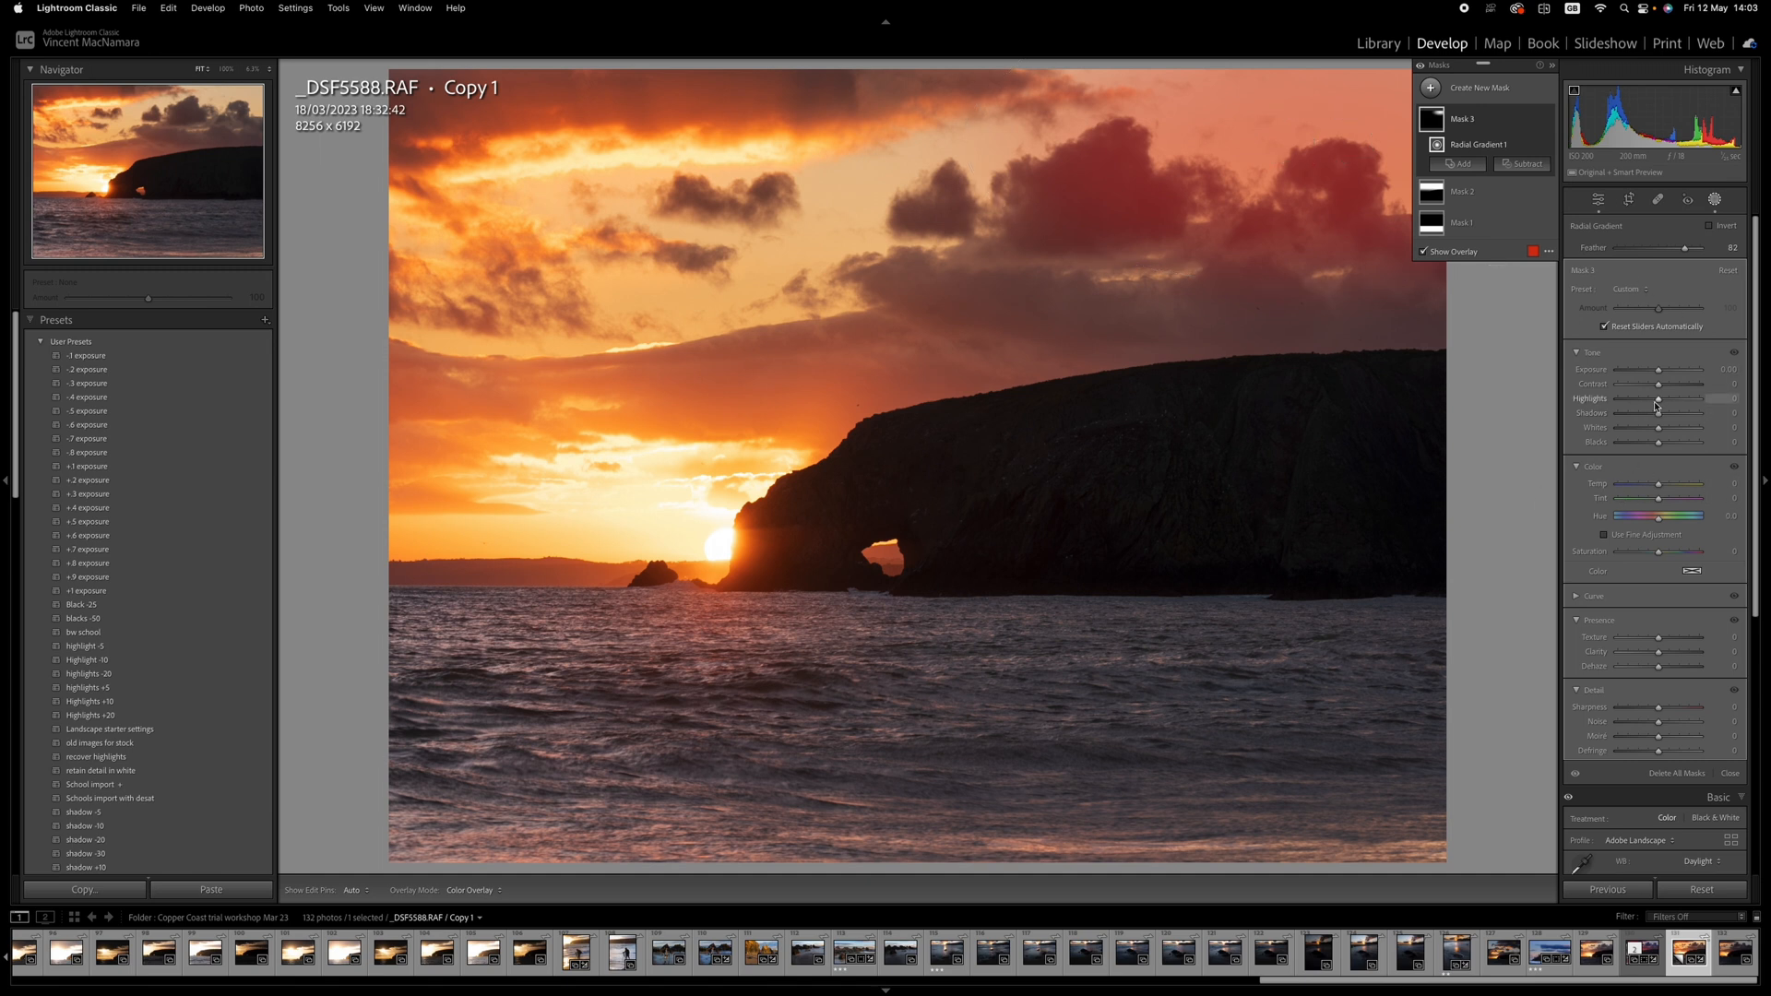
drag(1666, 398, 1628, 399)
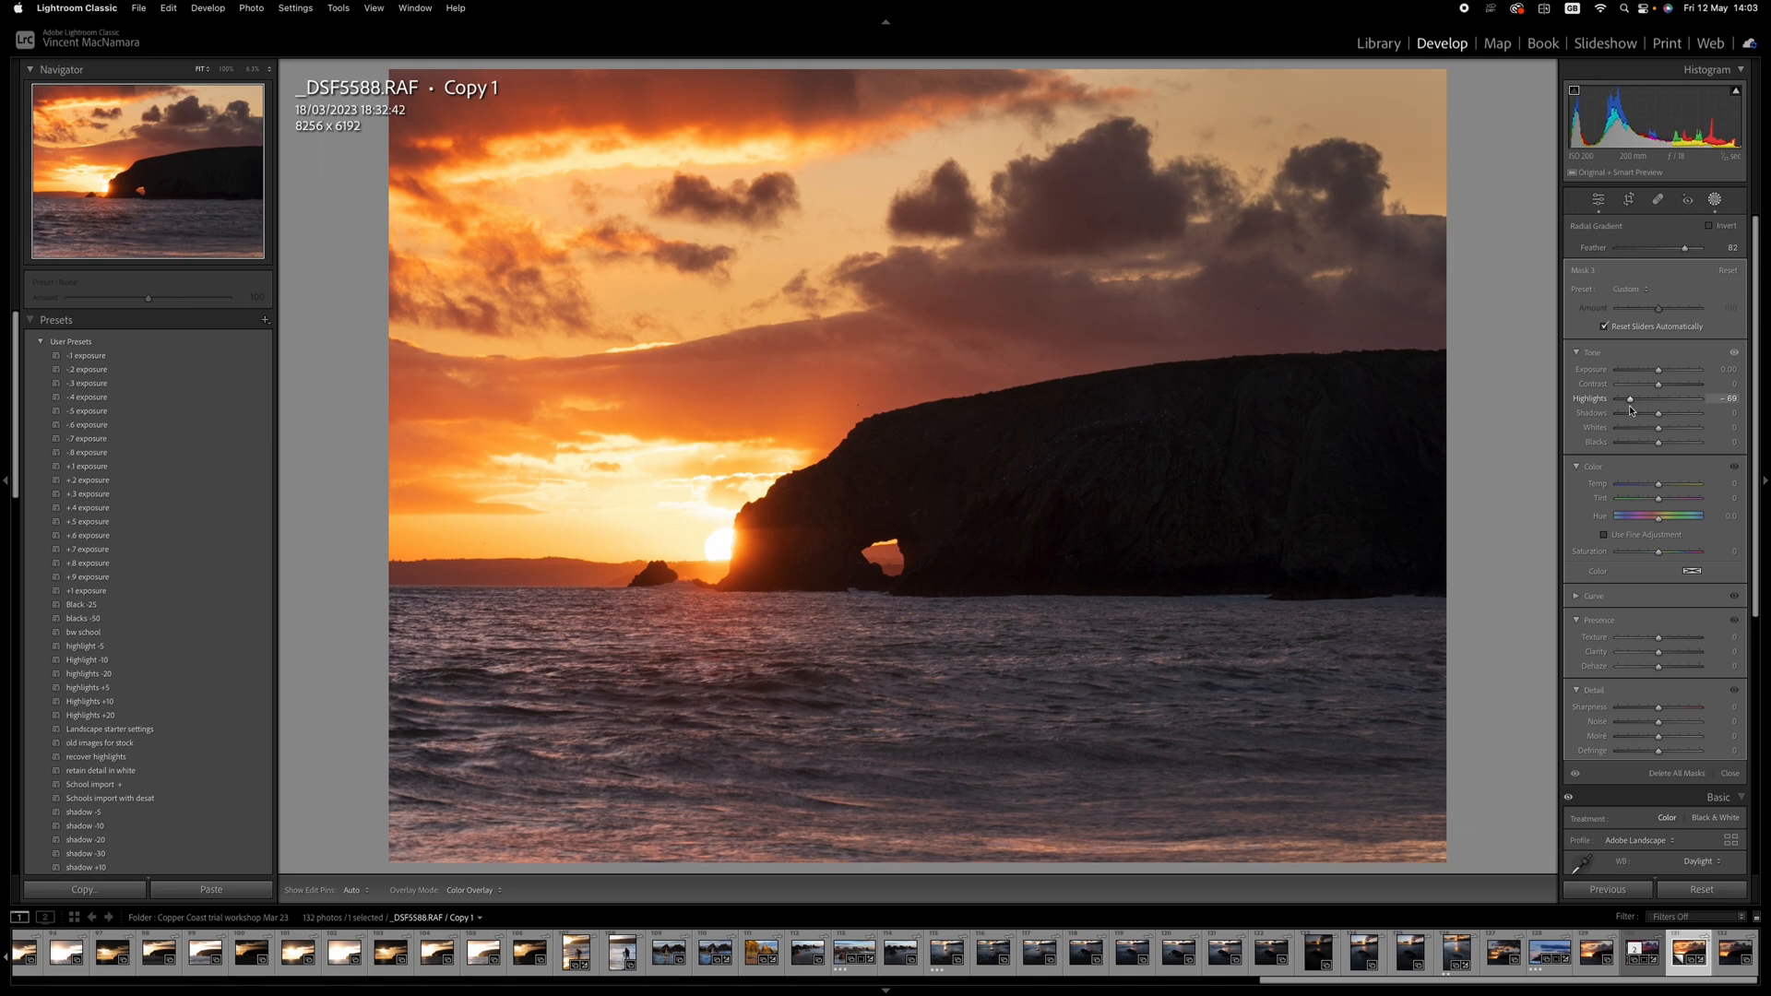
drag(1630, 398, 1634, 399)
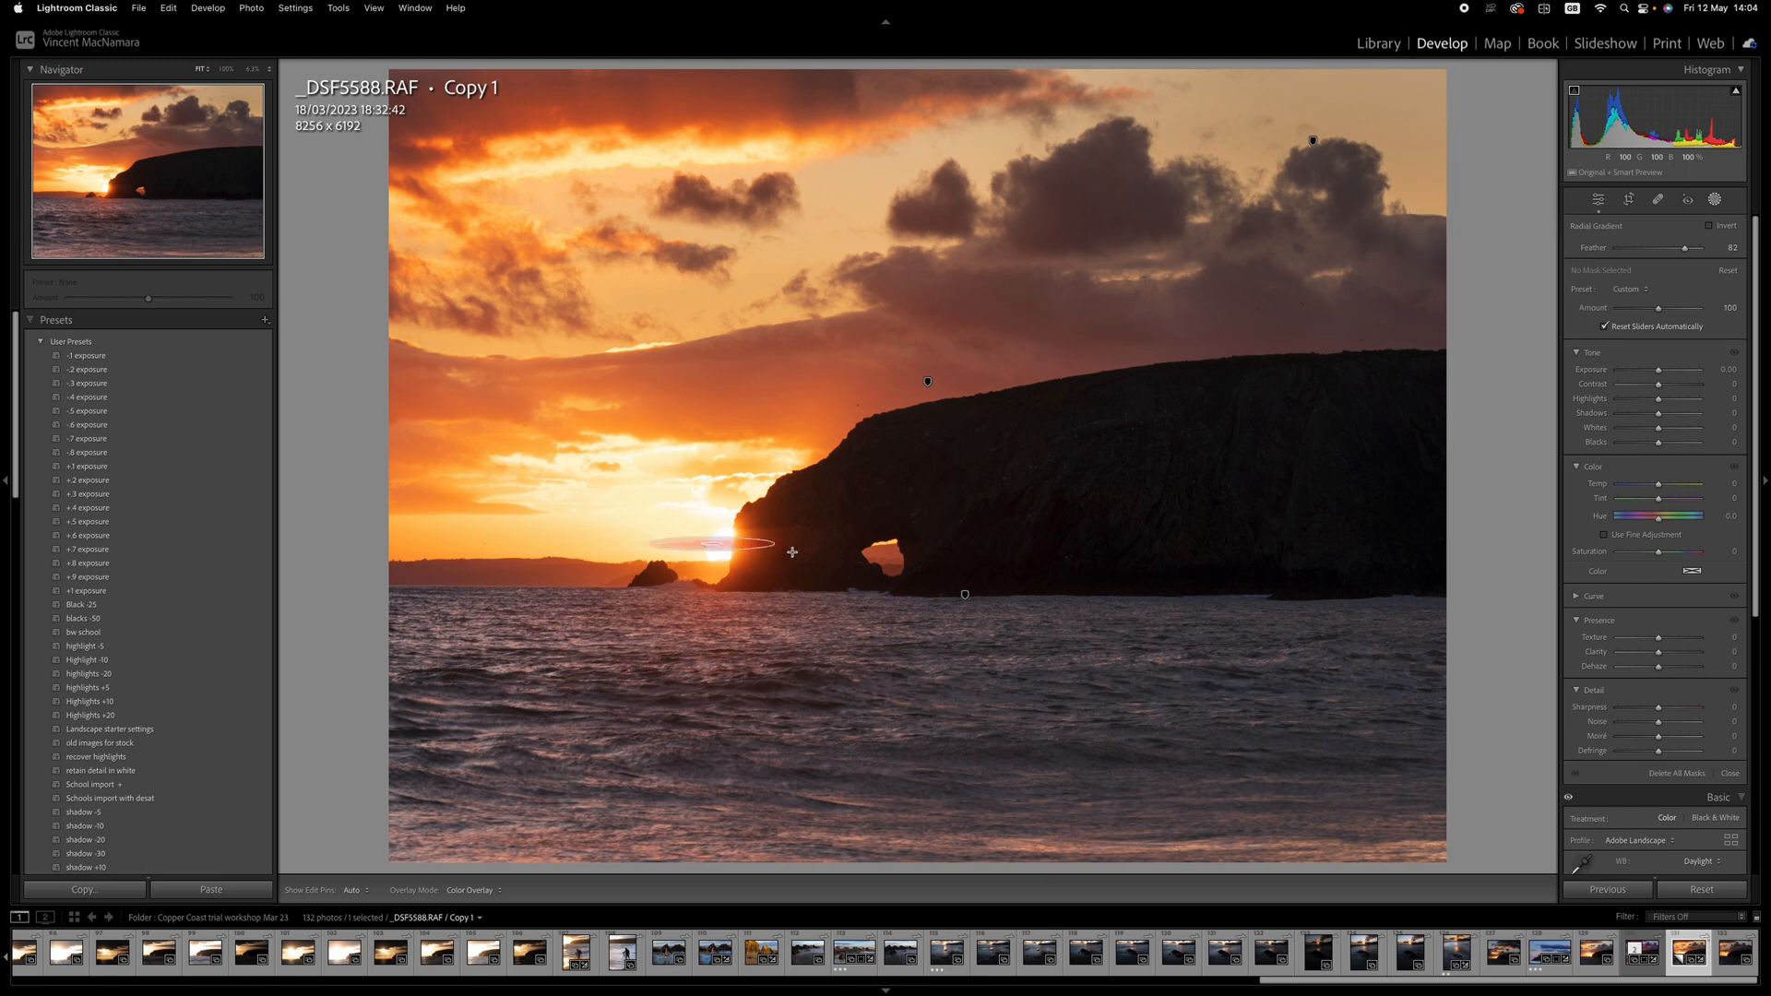
Draw a radial gradient around the sun and arch with Dehaze -37 and Blacks -31.
drag(791, 551, 1005, 604)
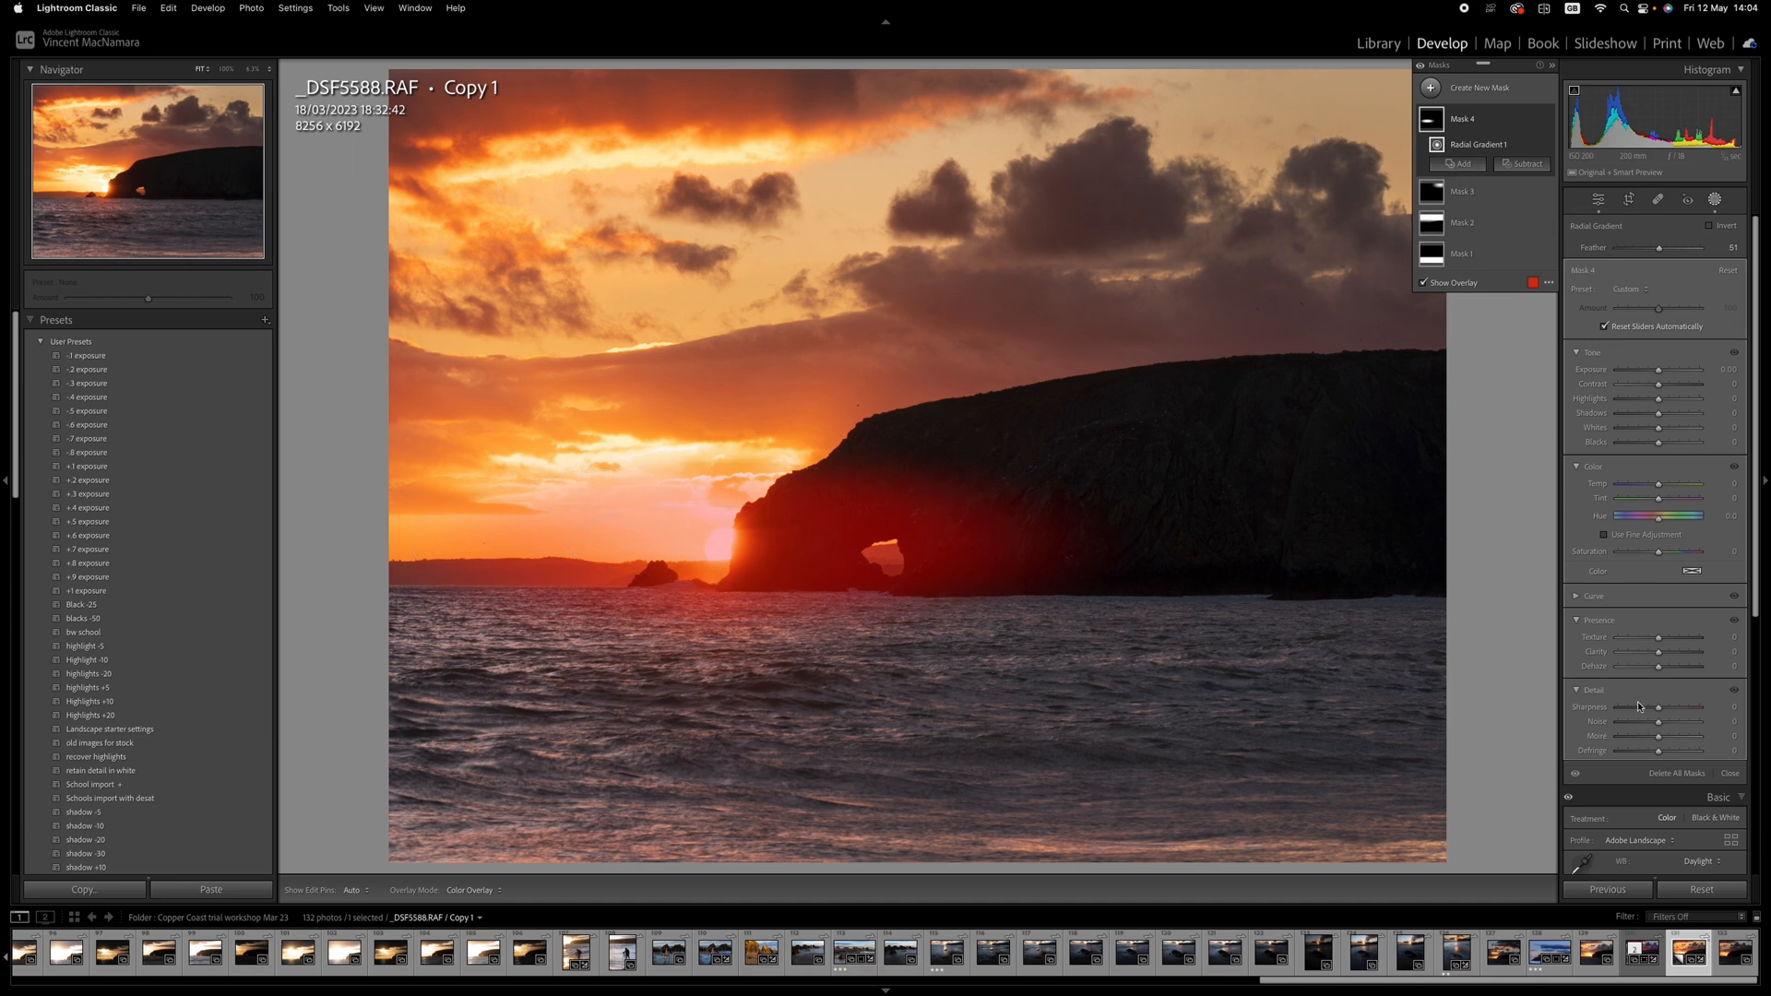
mouse_move(1660, 665)
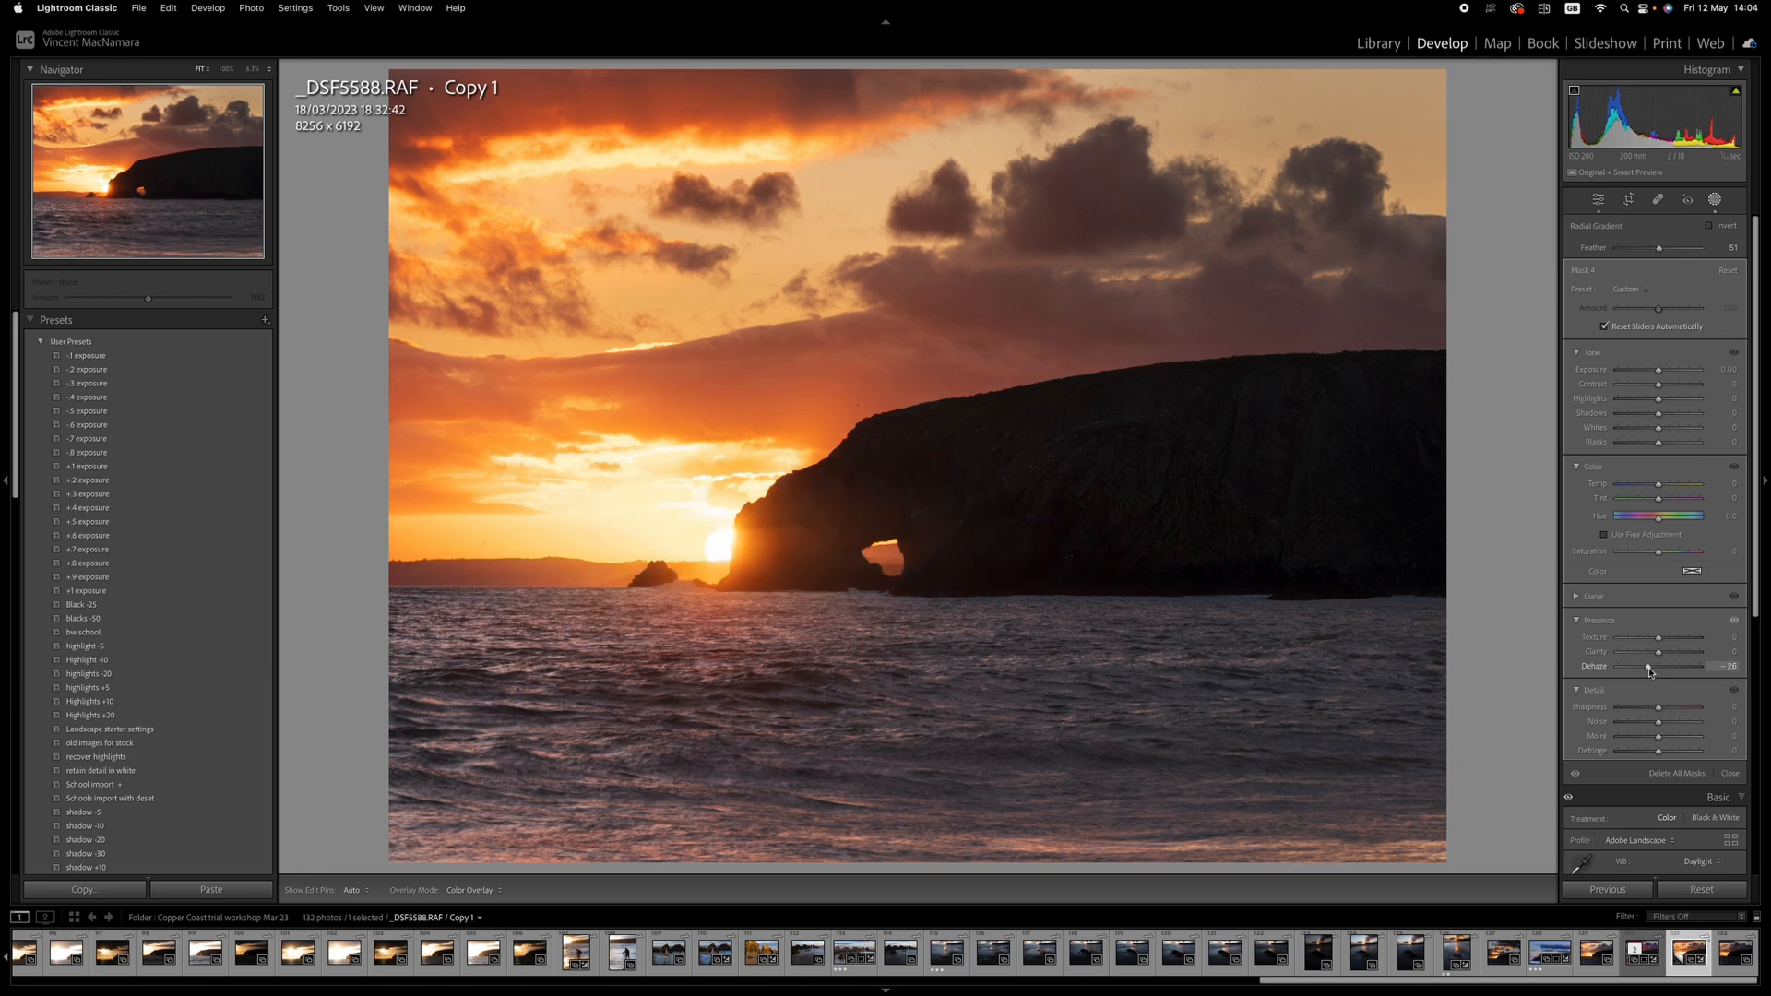
drag(1660, 666, 1644, 666)
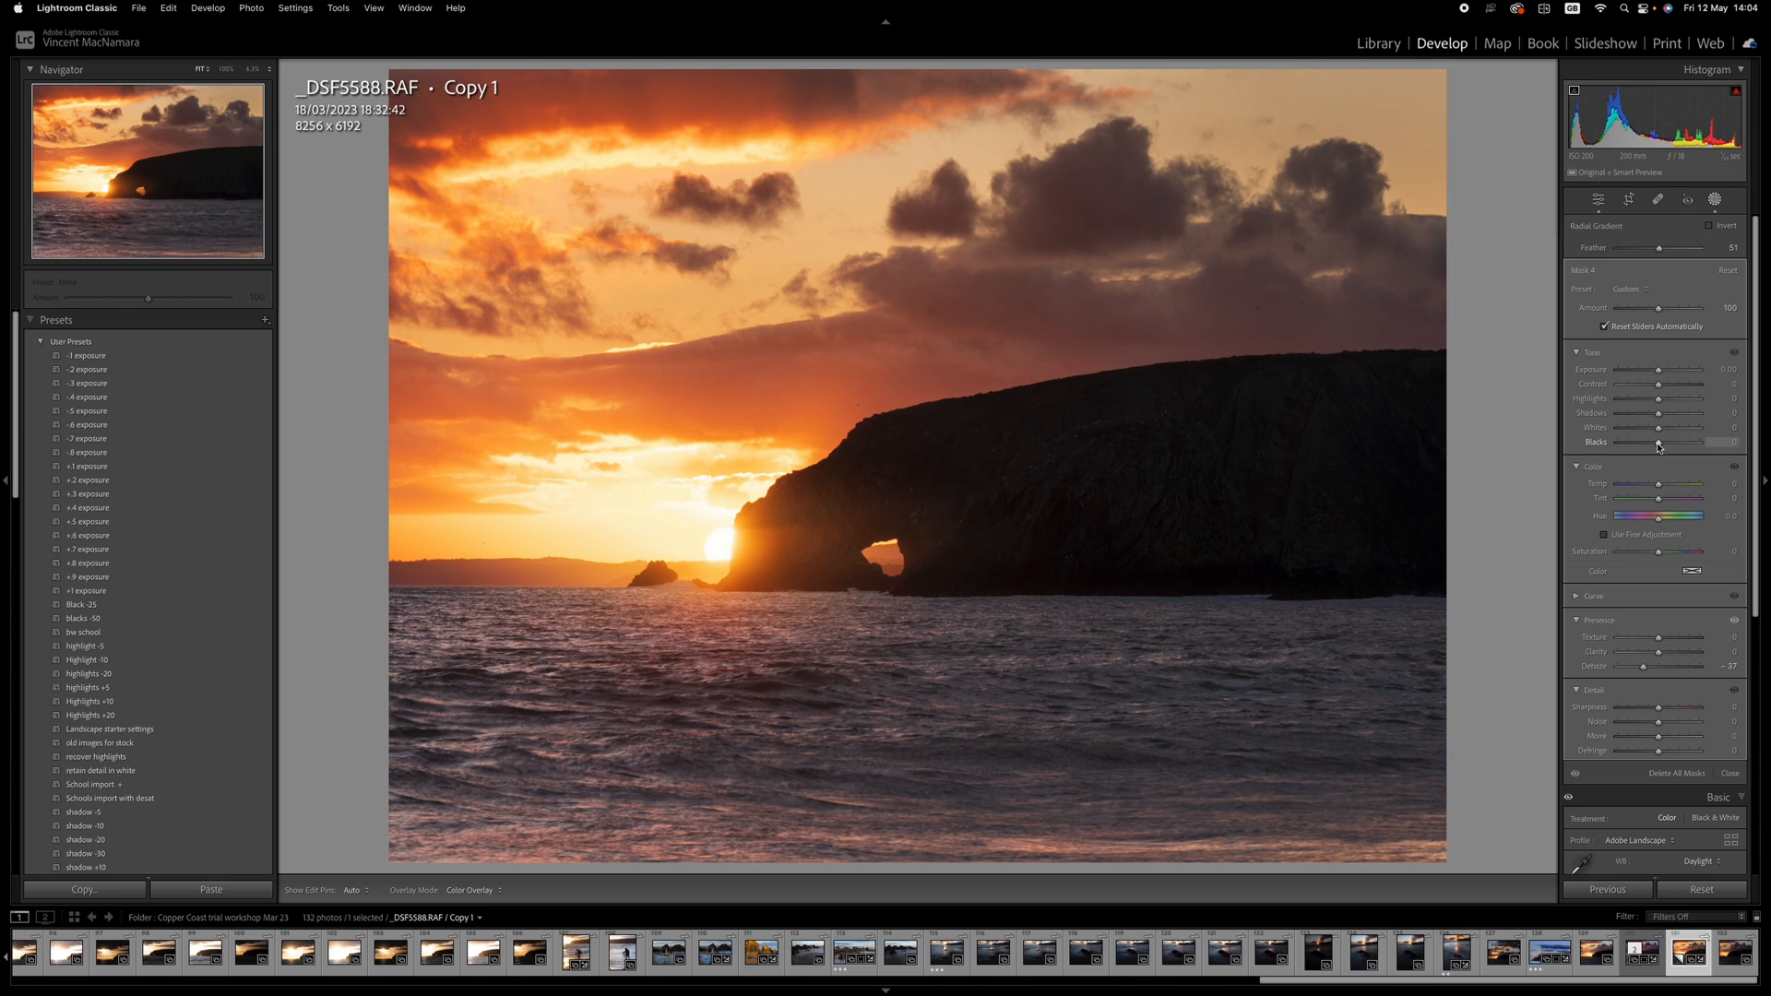
drag(1682, 442, 1643, 442)
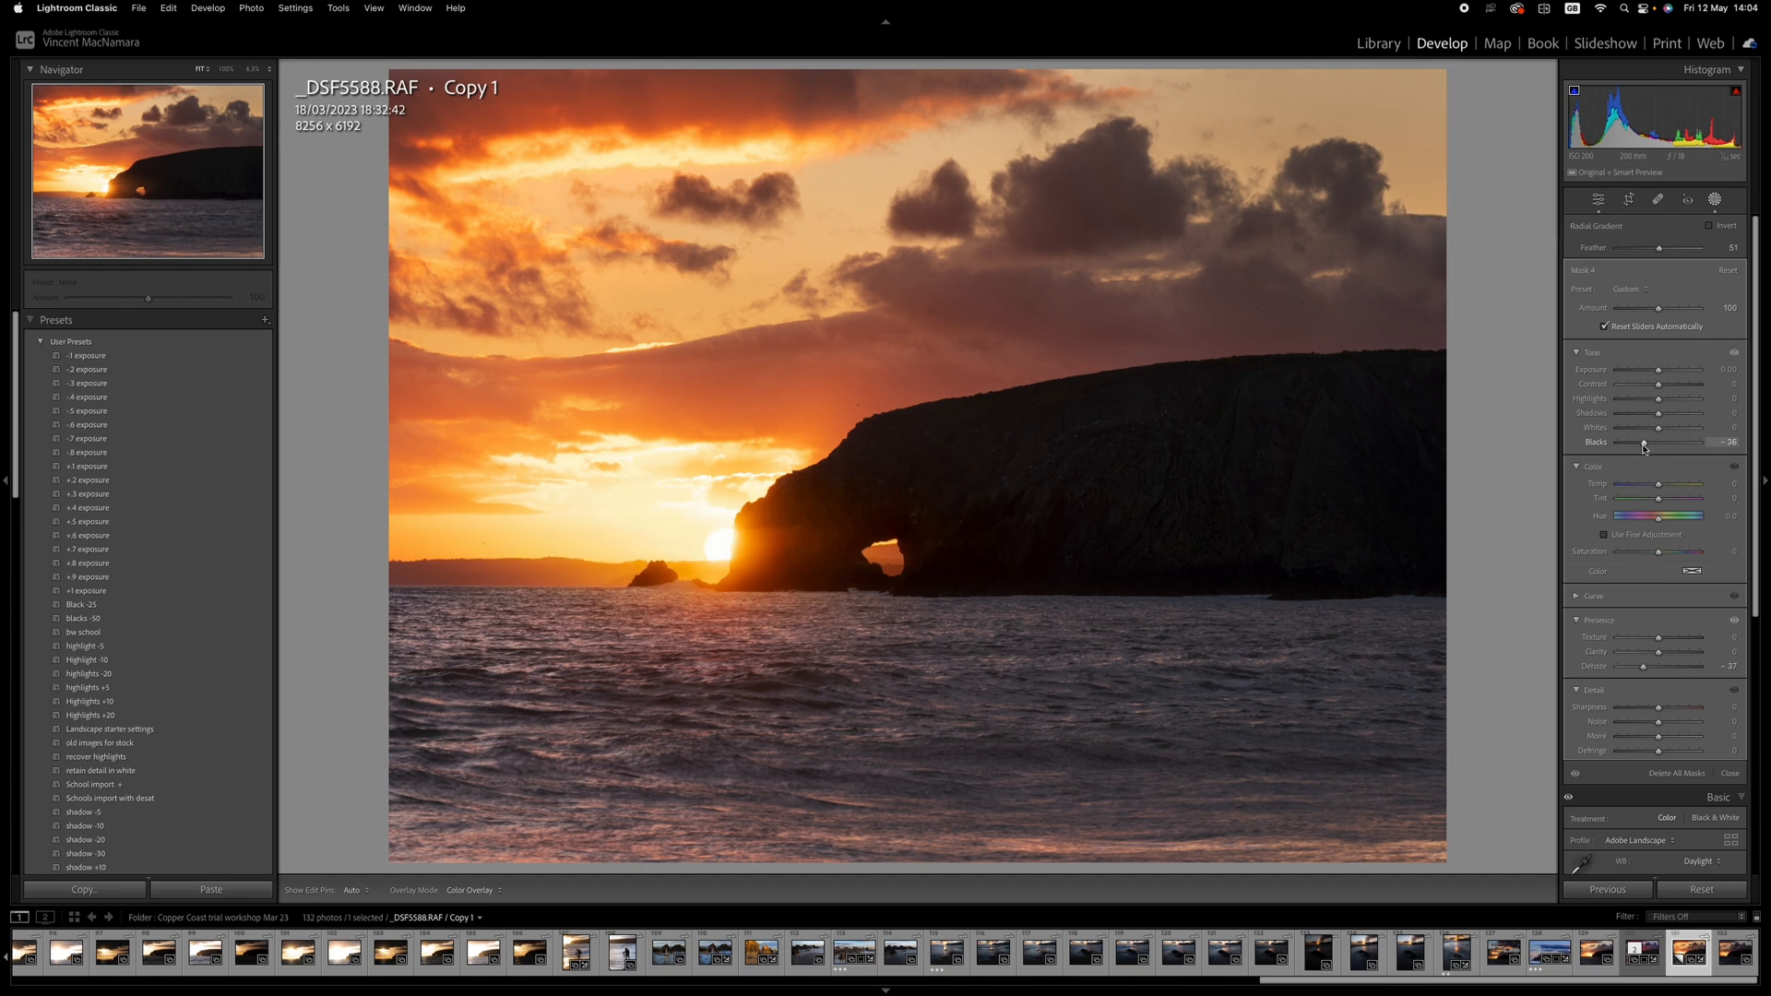
drag(1645, 441, 1650, 442)
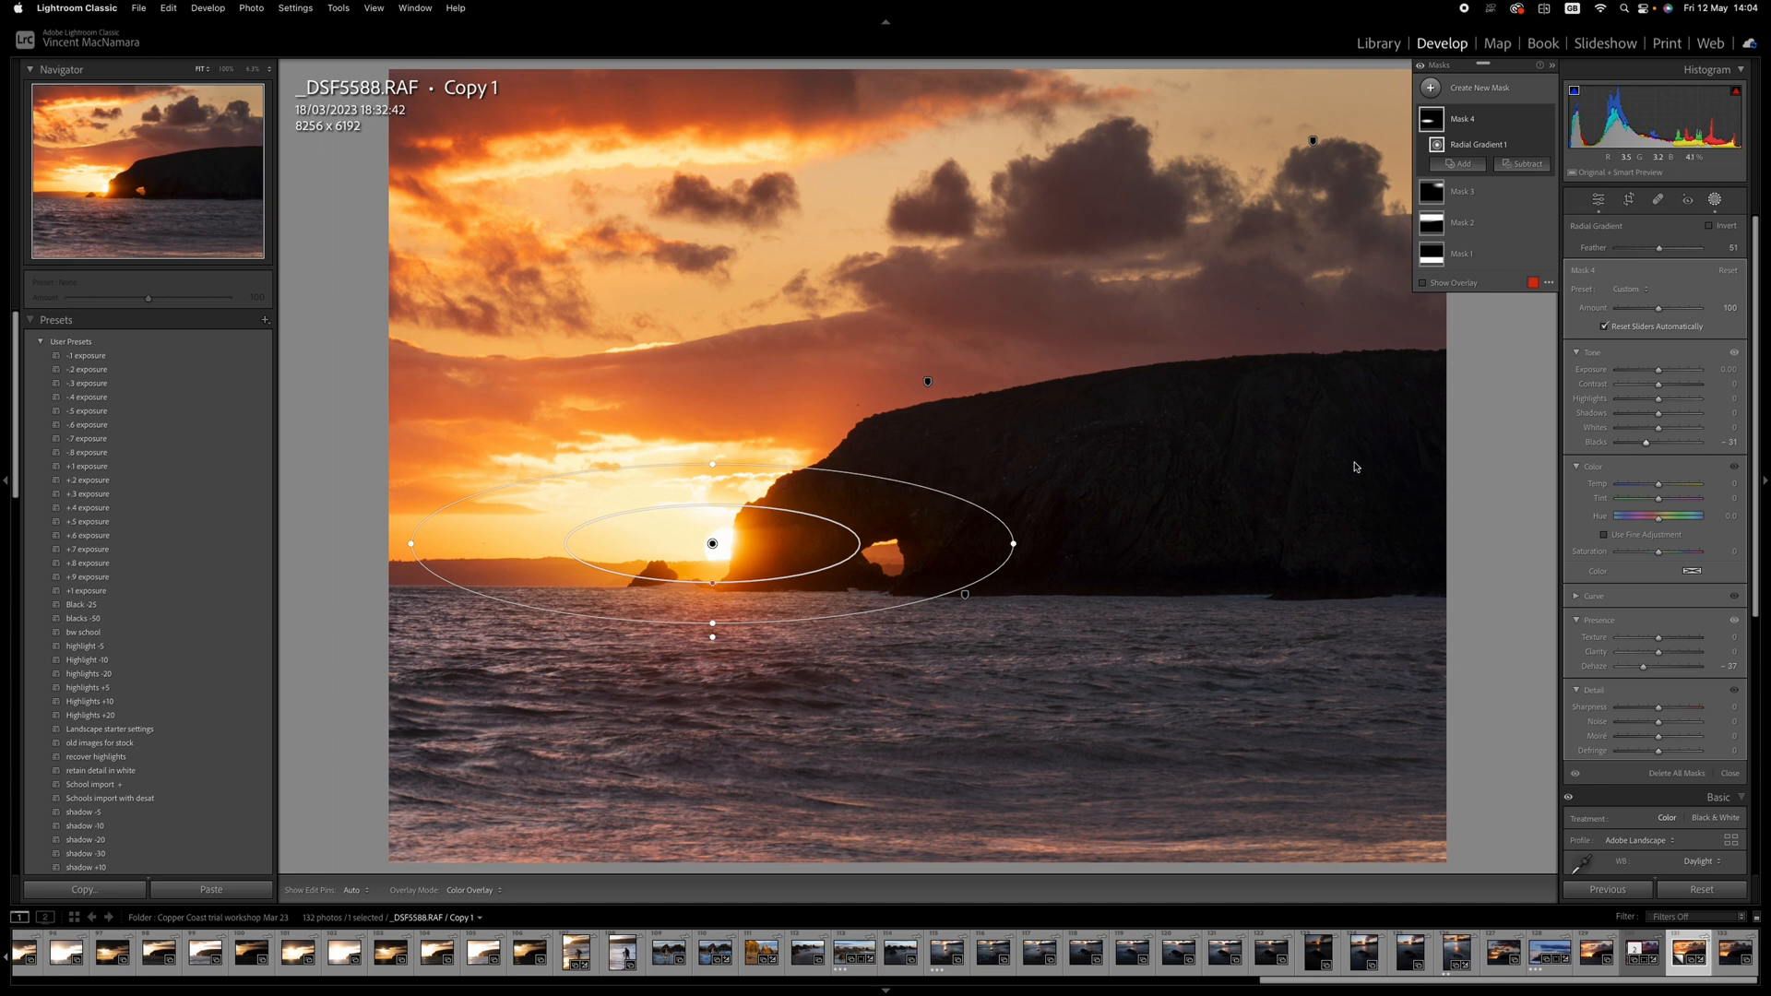
mouse_move(1295, 432)
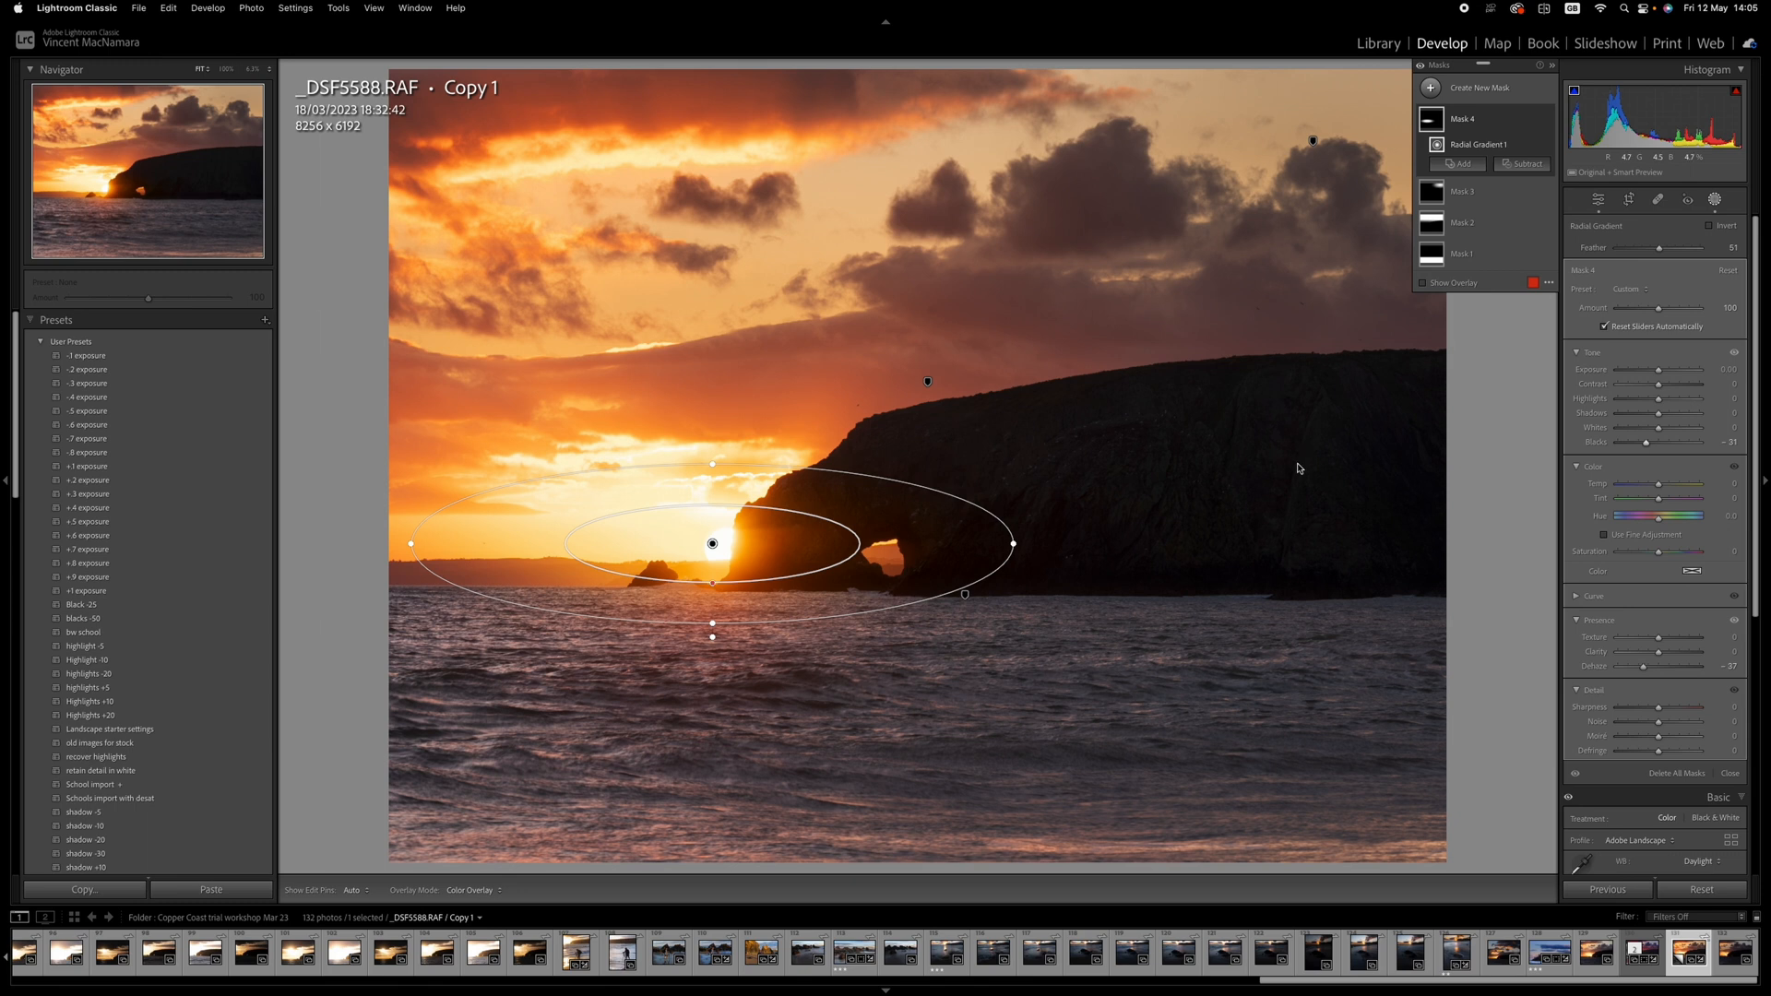
mouse_move(1431, 101)
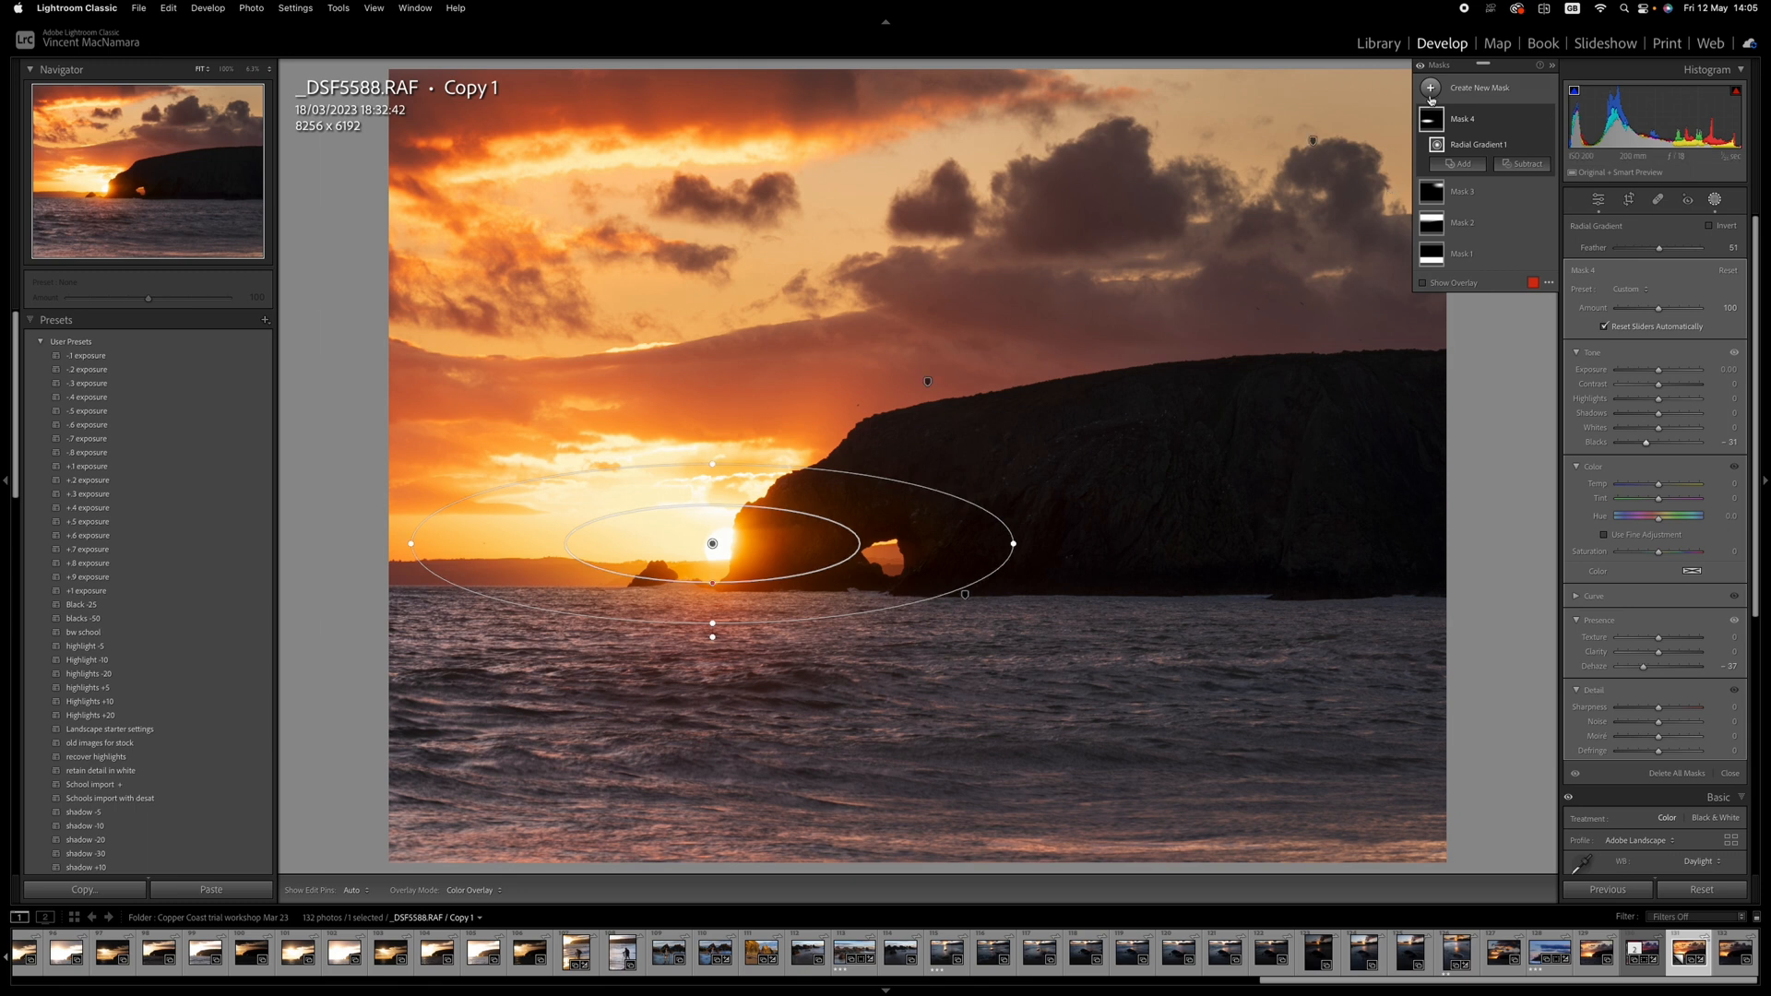
Create a radial gradient mask over the sun and its reflection with Exposure 0.97.
click(1483, 88)
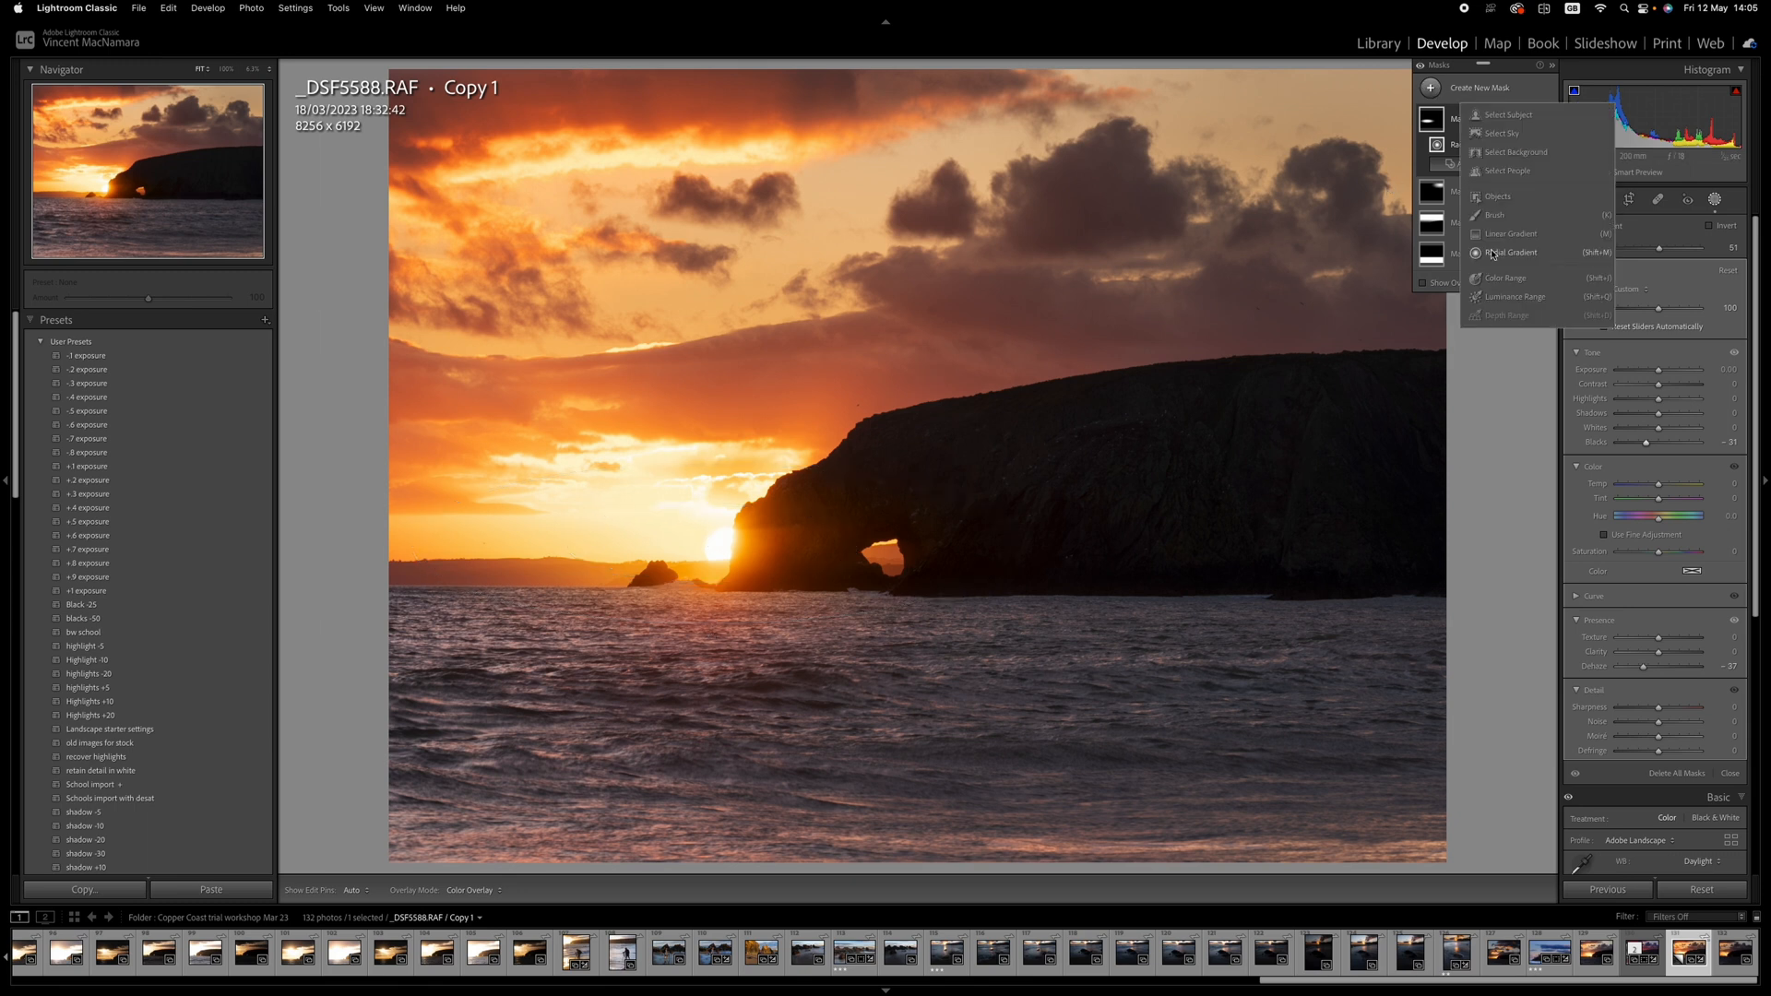
click(1511, 252)
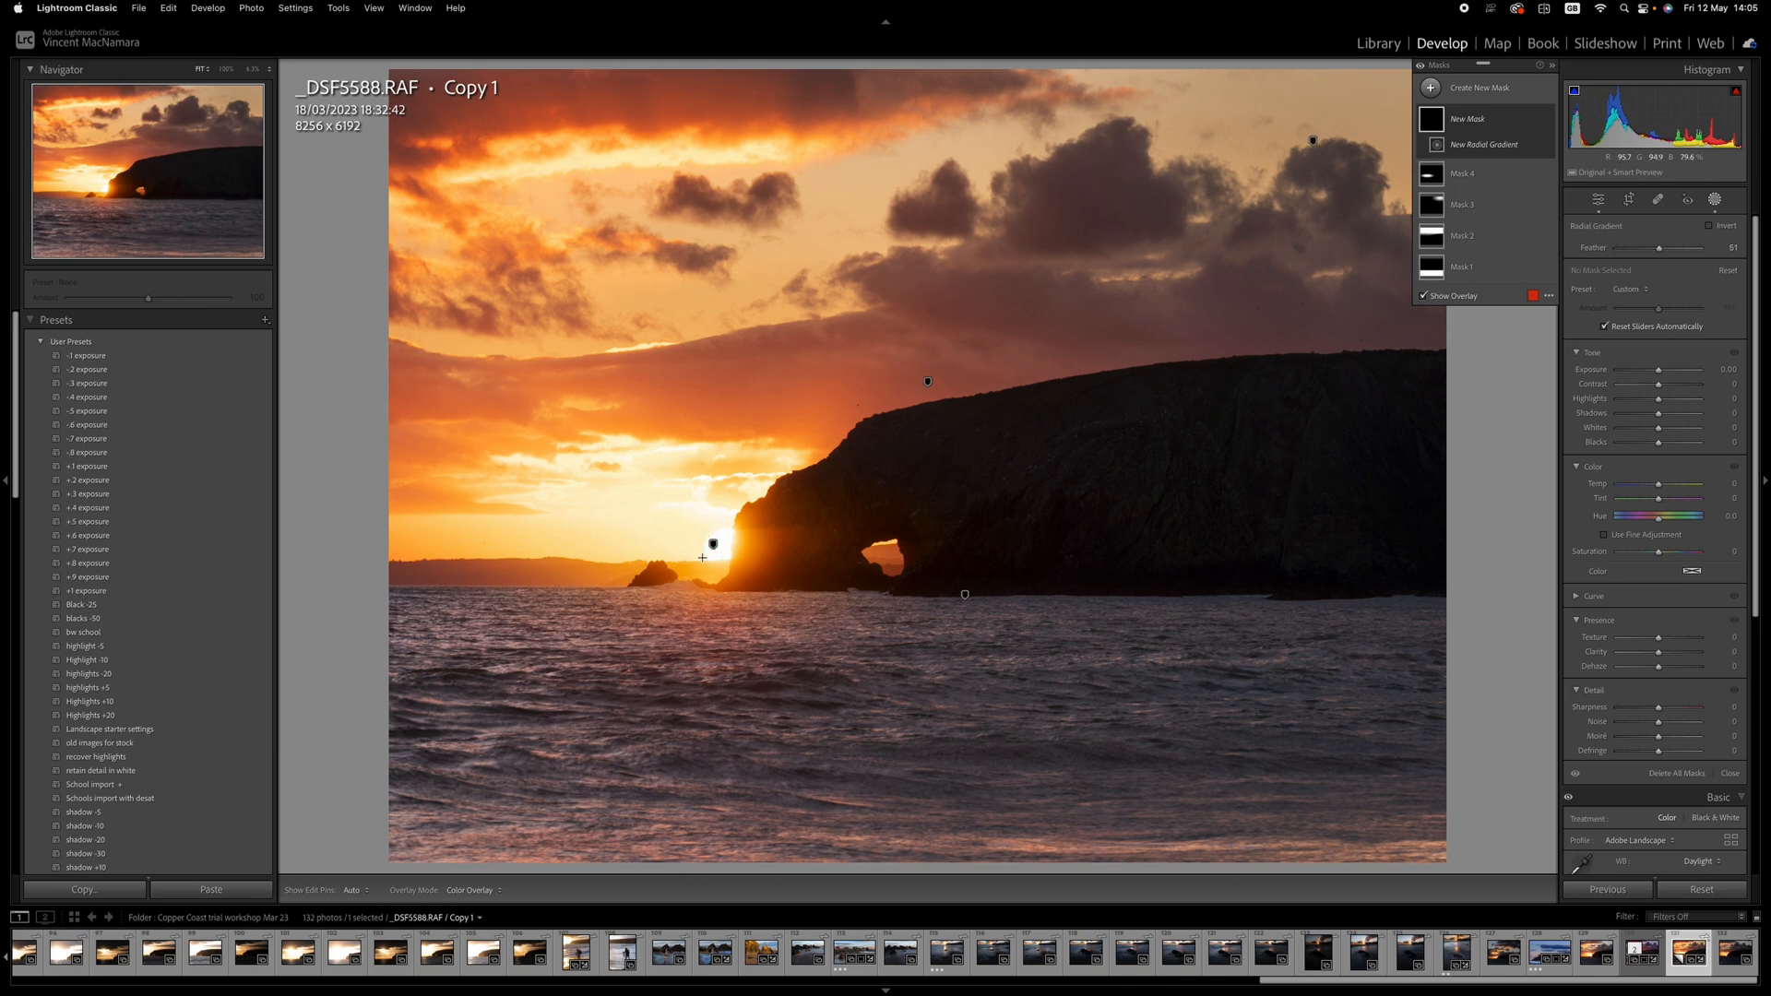
drag(713, 545, 736, 698)
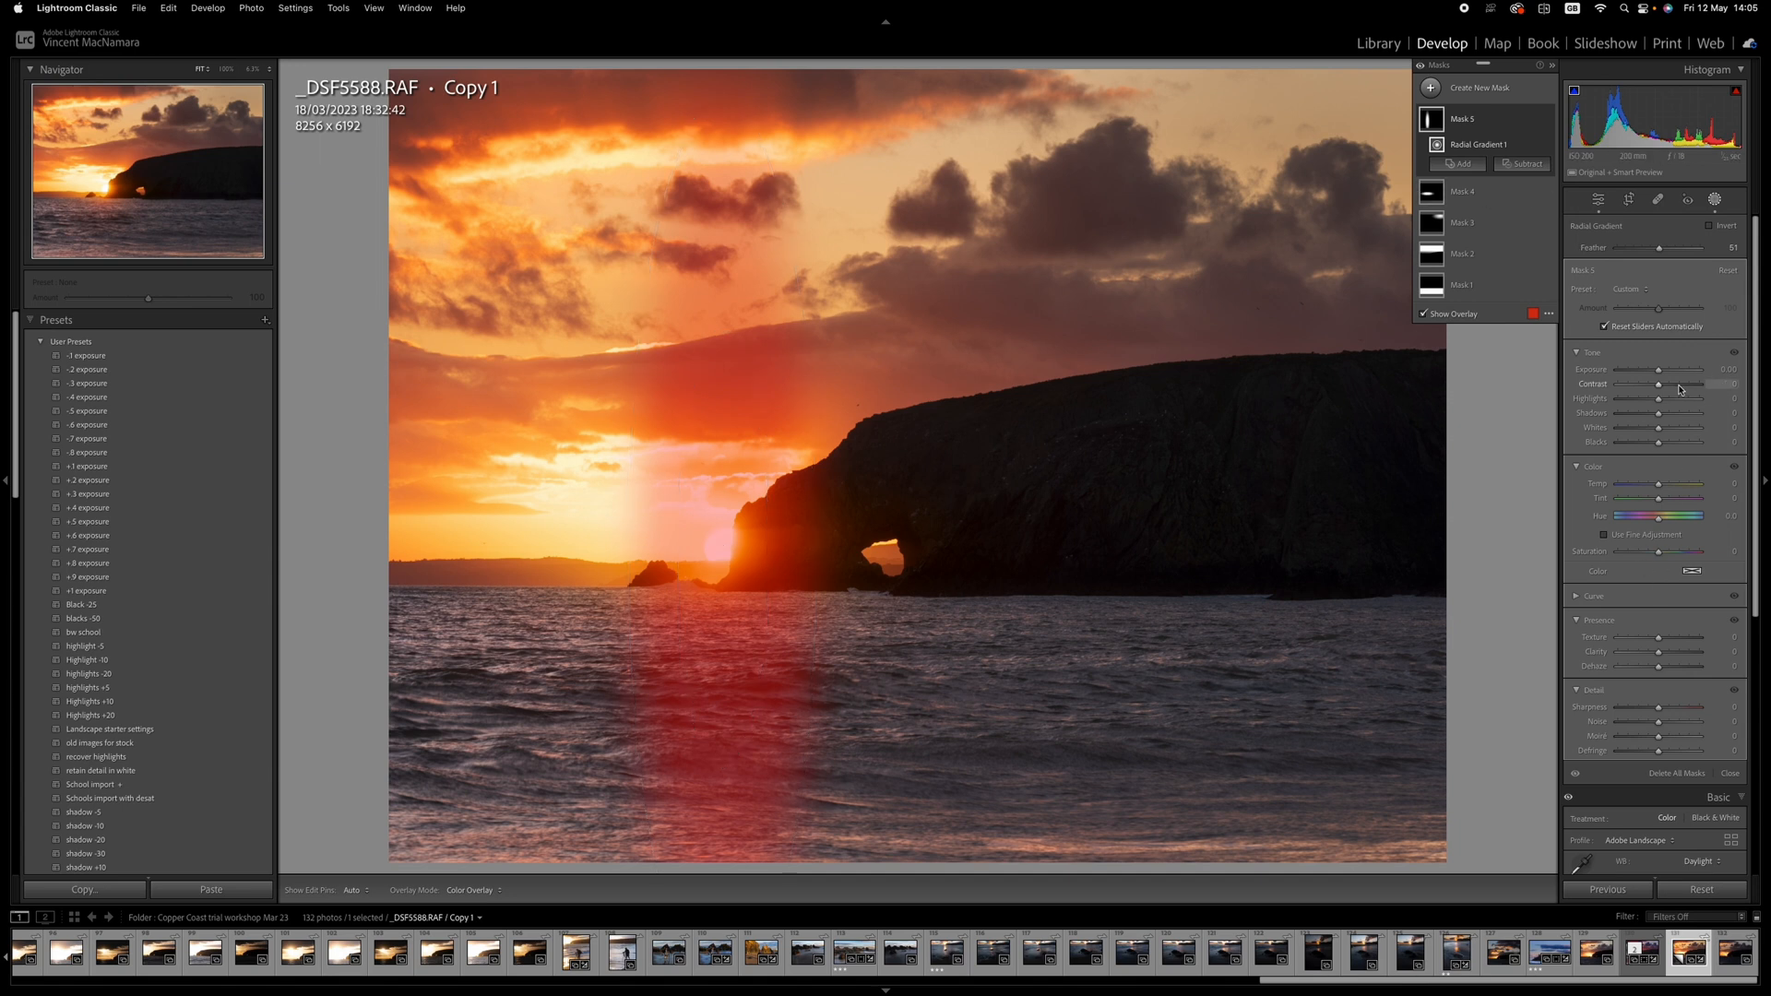
drag(1660, 369, 1662, 369)
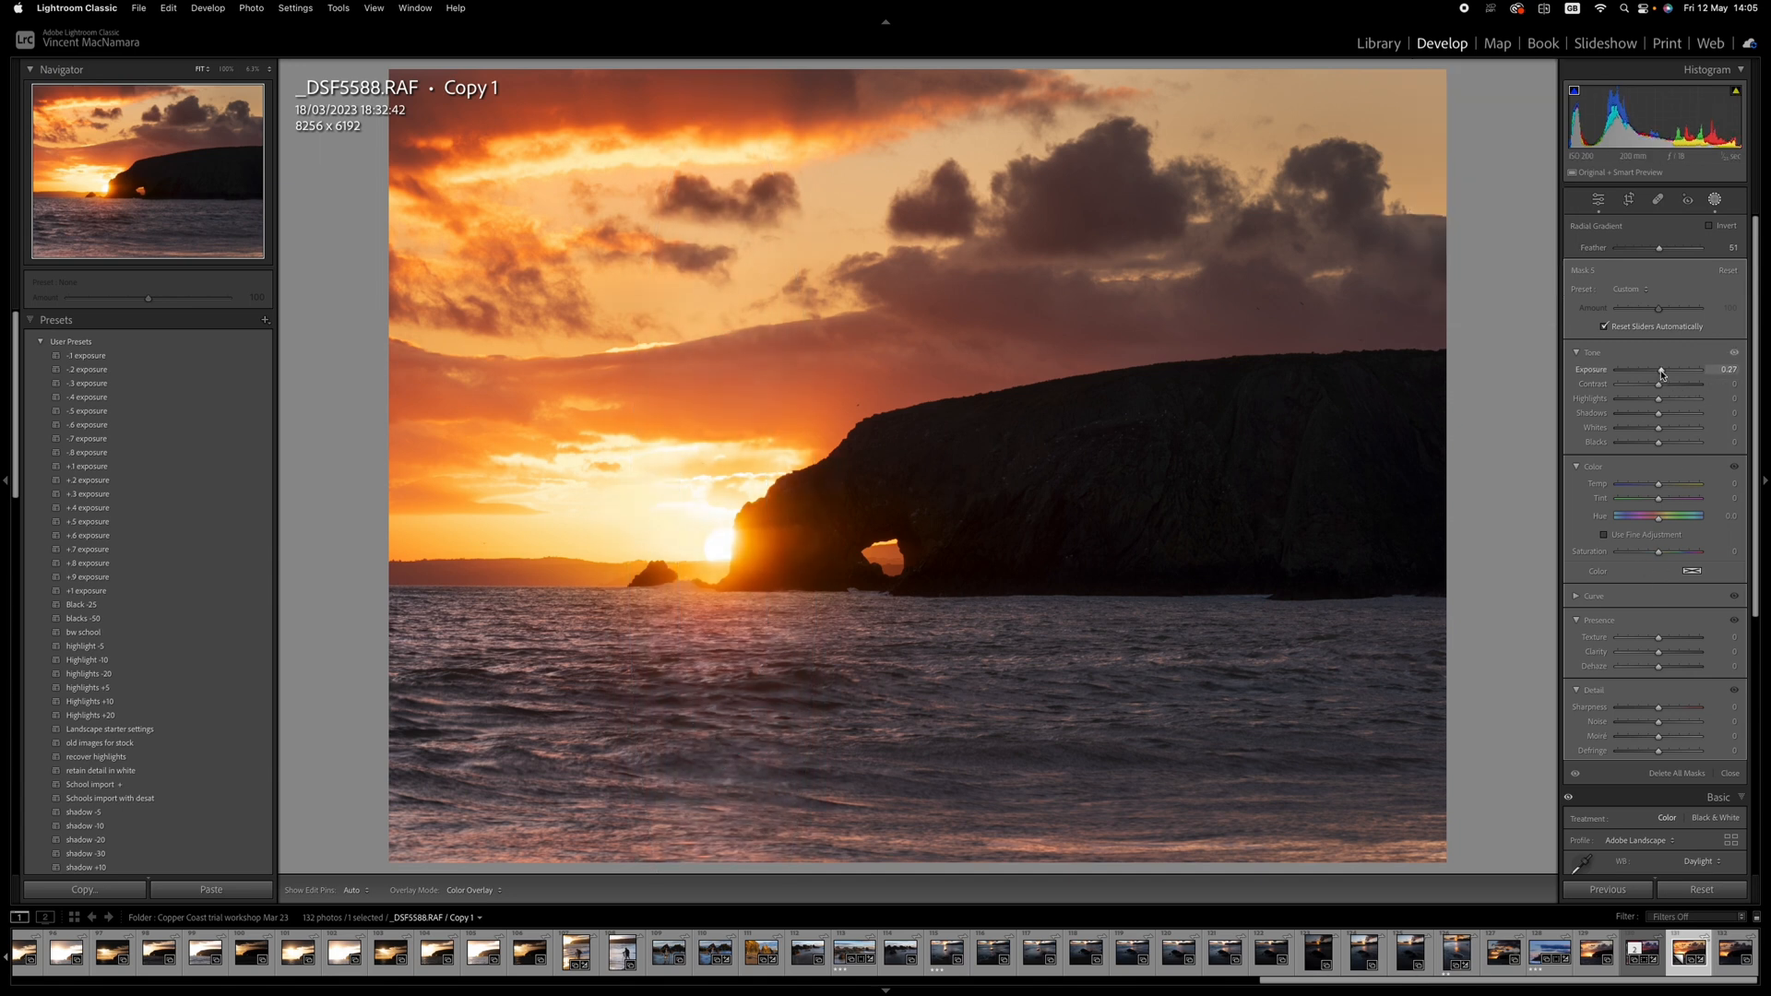
drag(1662, 369, 1669, 369)
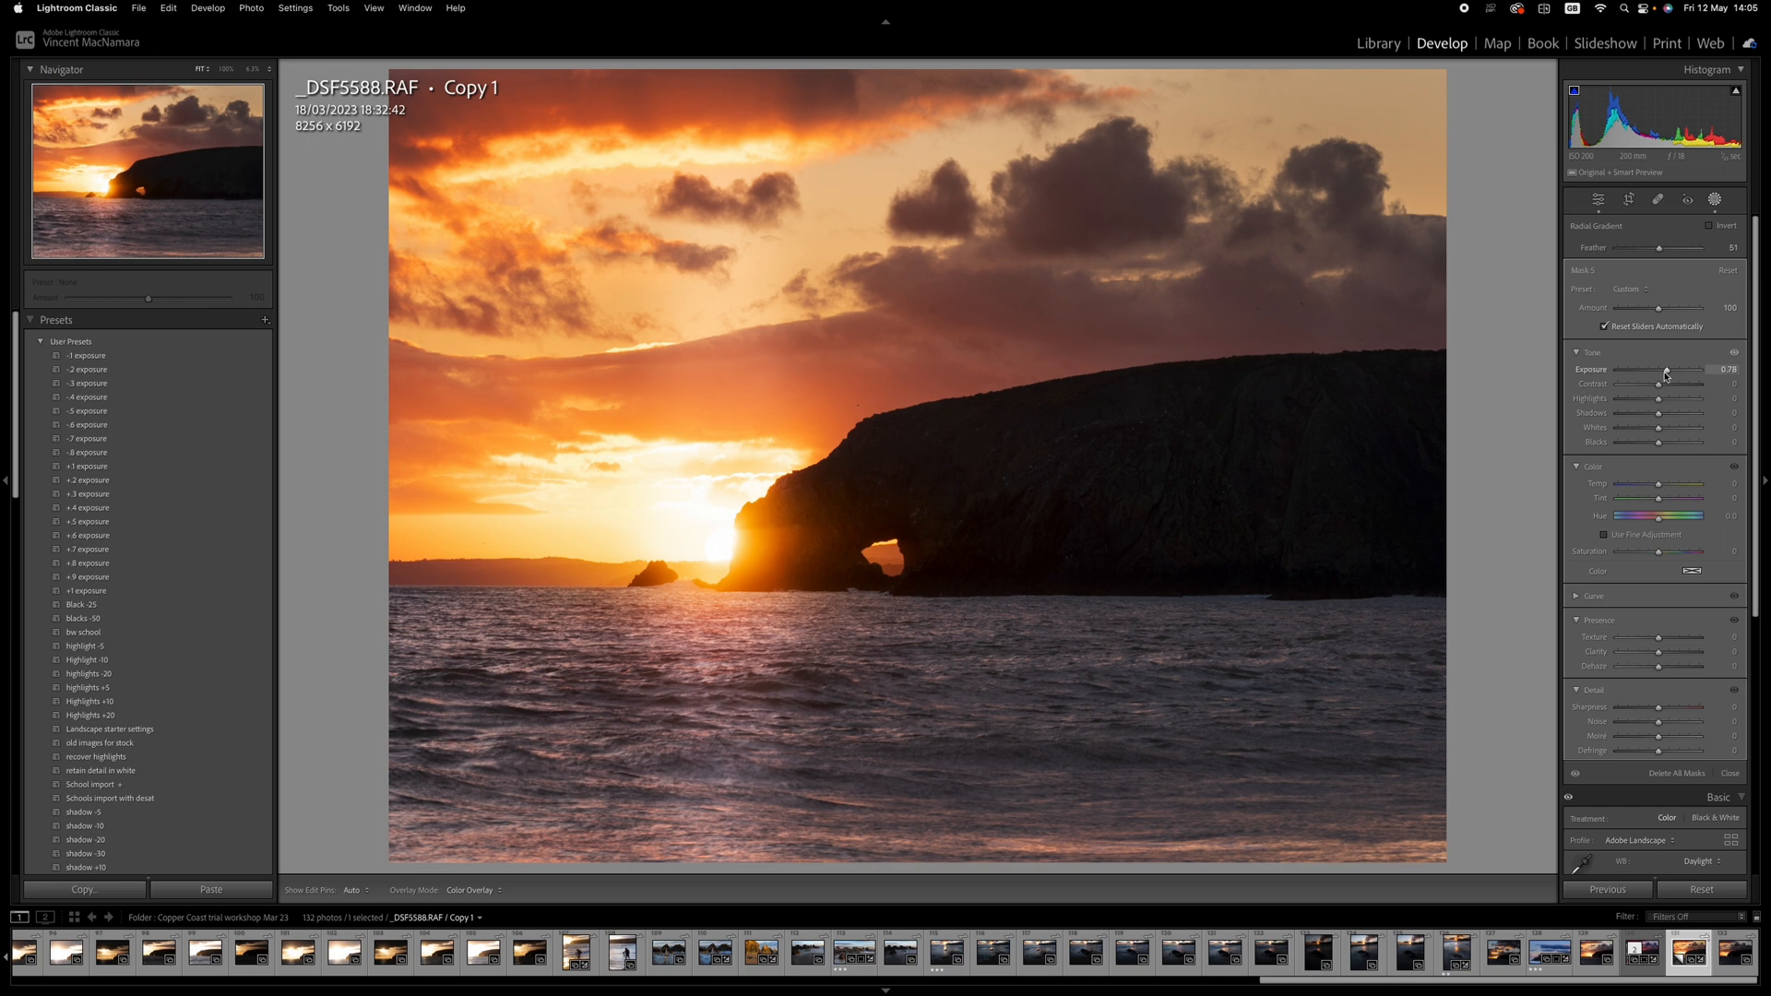
drag(1665, 369, 1677, 369)
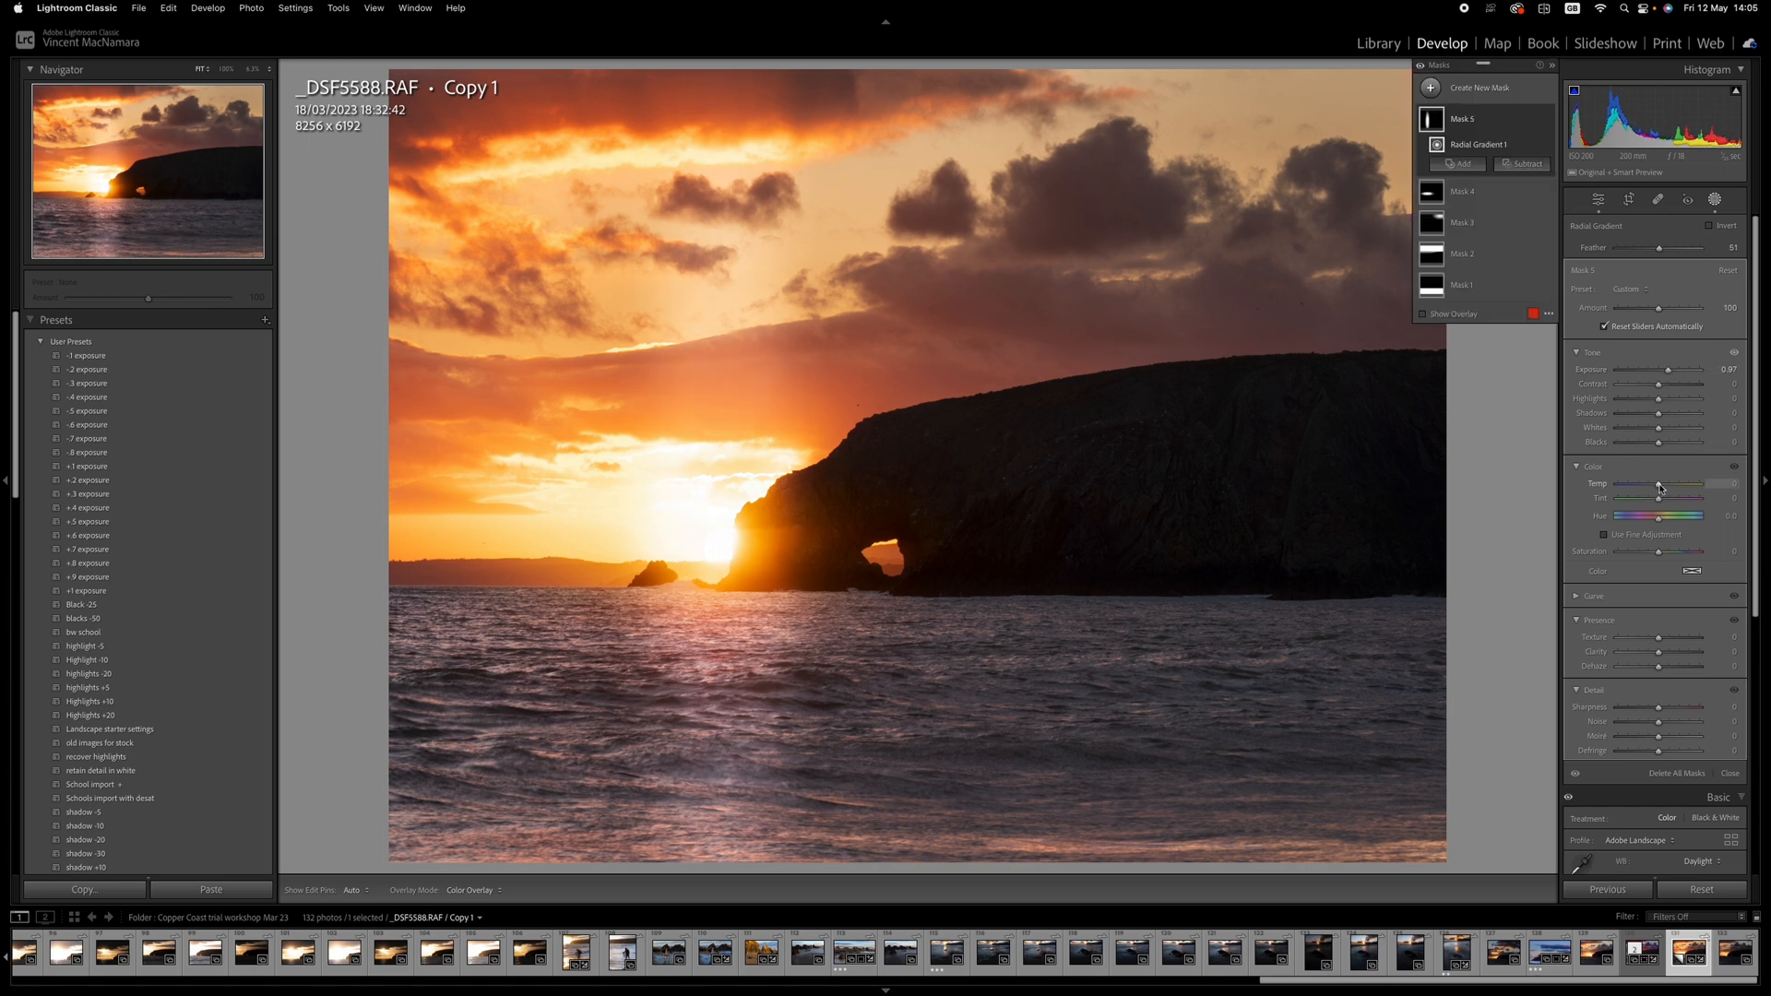
Set the sun-glow mask's Temp to 54, Whites to 80, Shadows to 17, and add Clarity.
drag(1660, 483, 1706, 483)
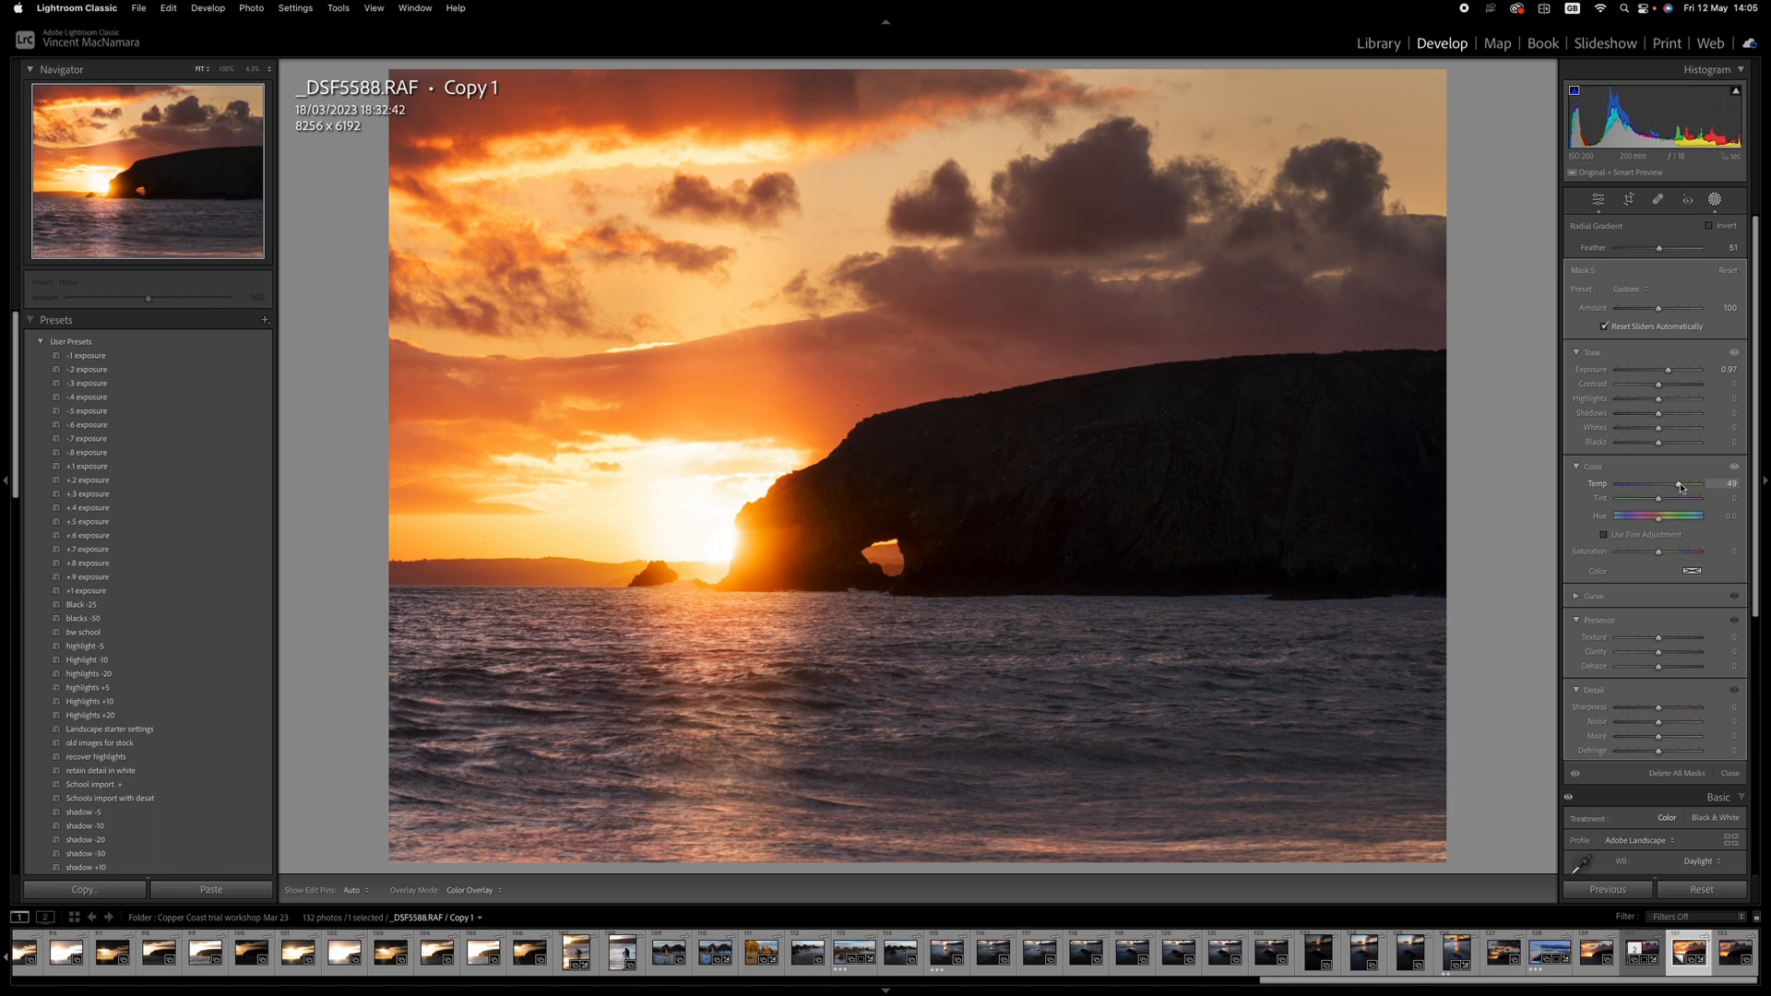
drag(1676, 484, 1683, 483)
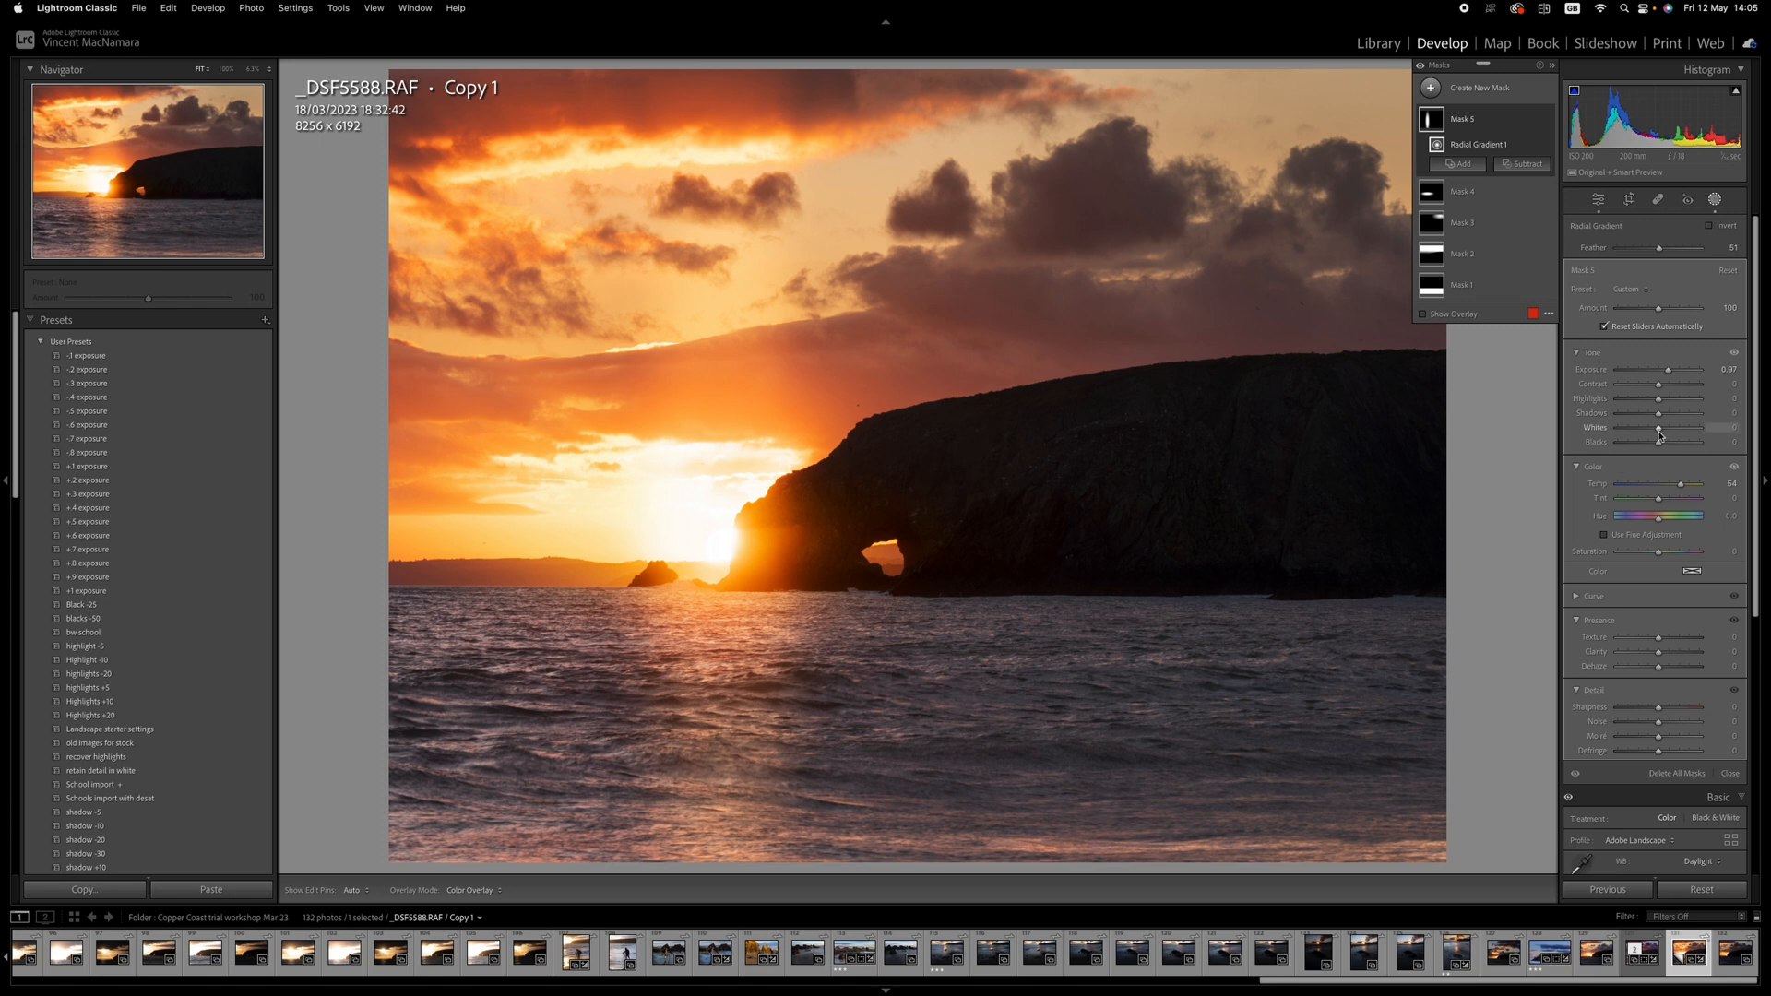
drag(1660, 427, 1682, 427)
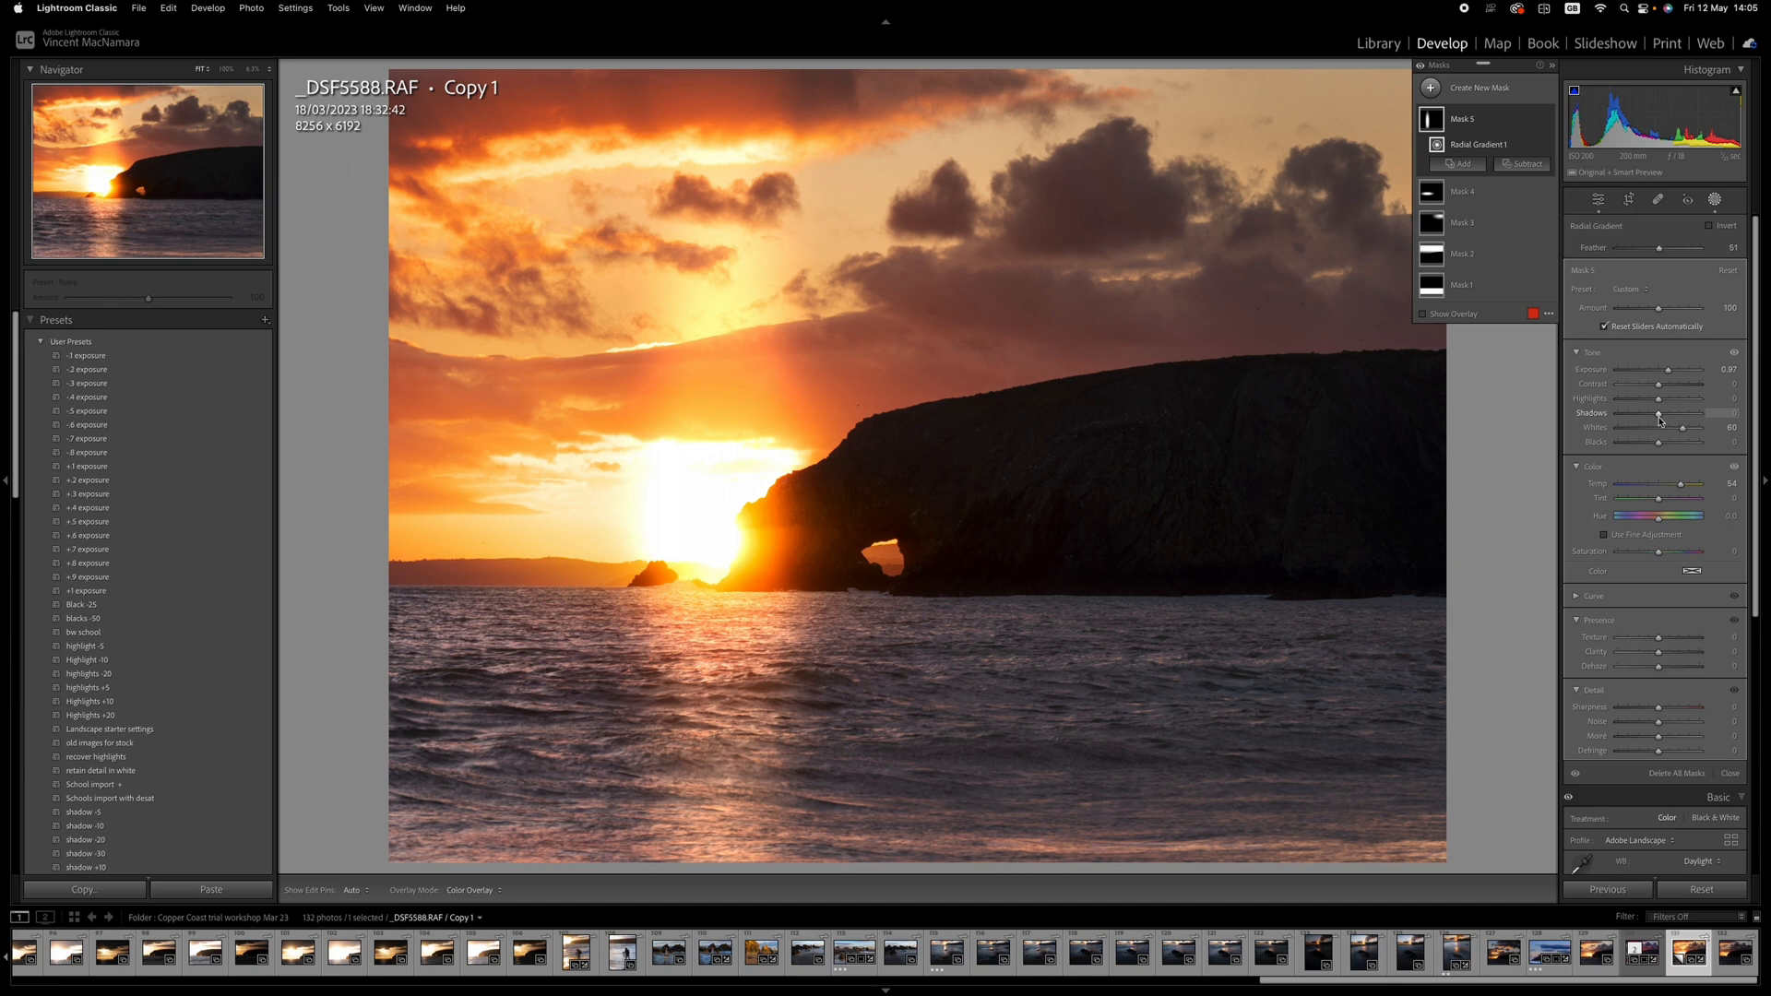
drag(1677, 414, 1652, 414)
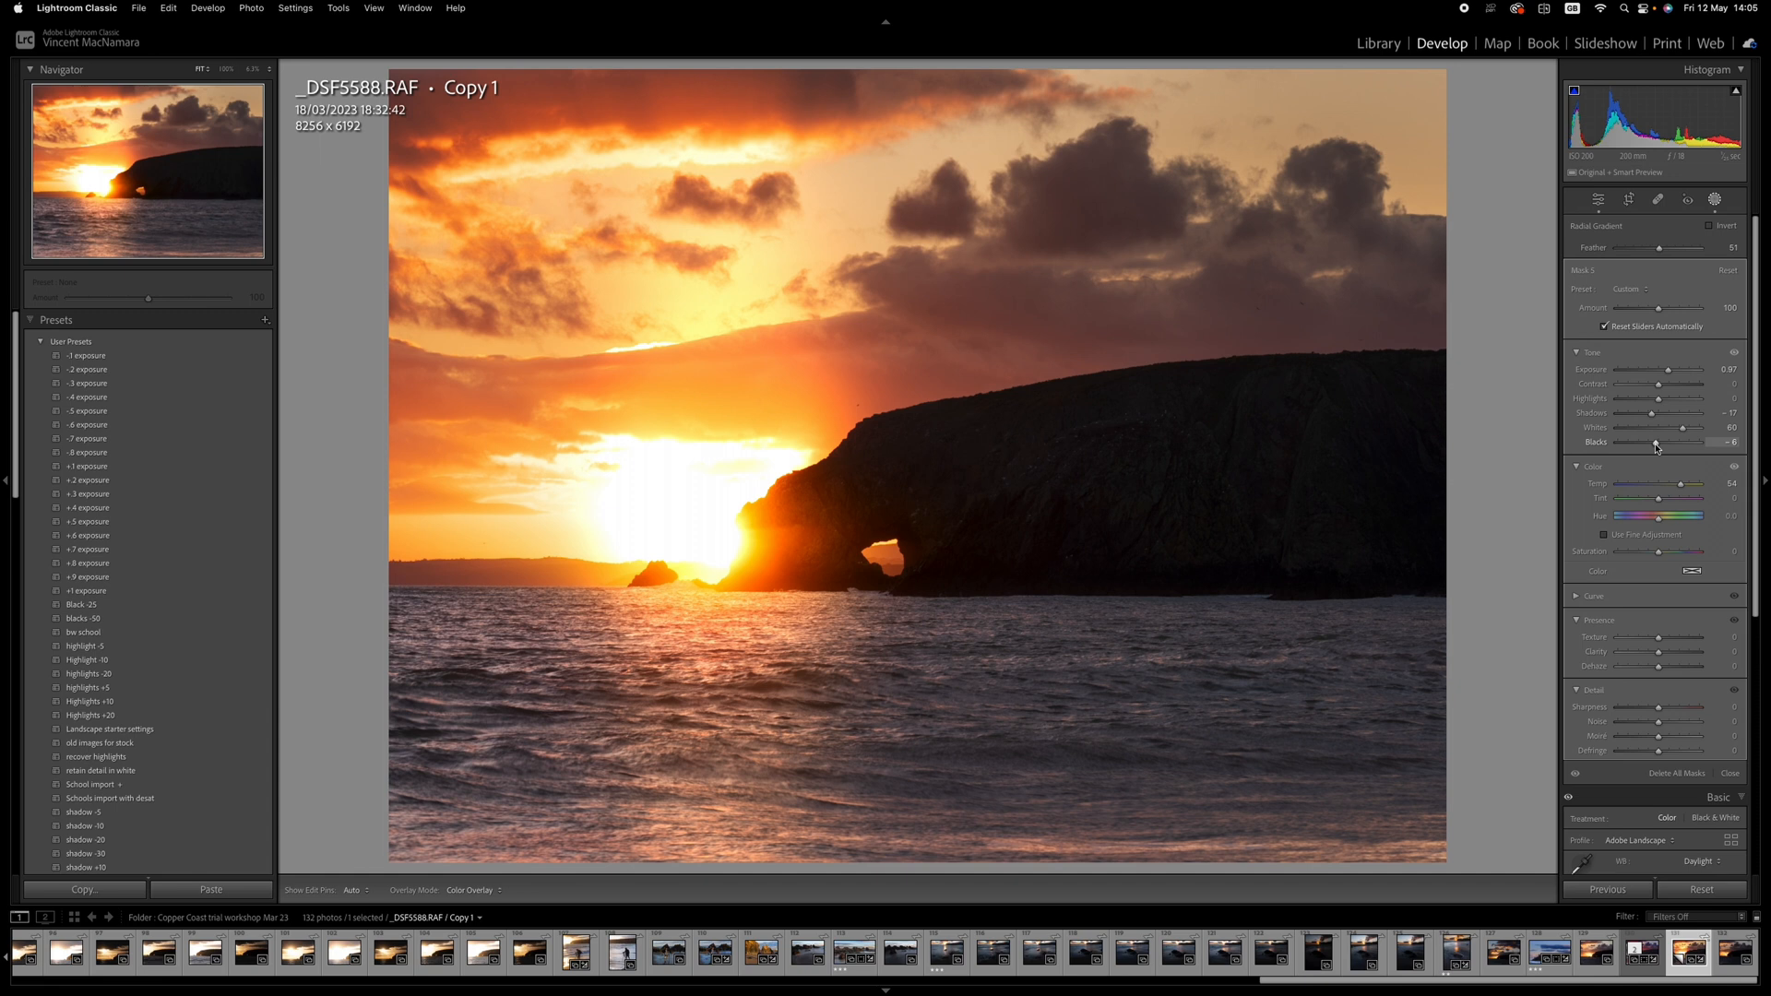
click(1656, 200)
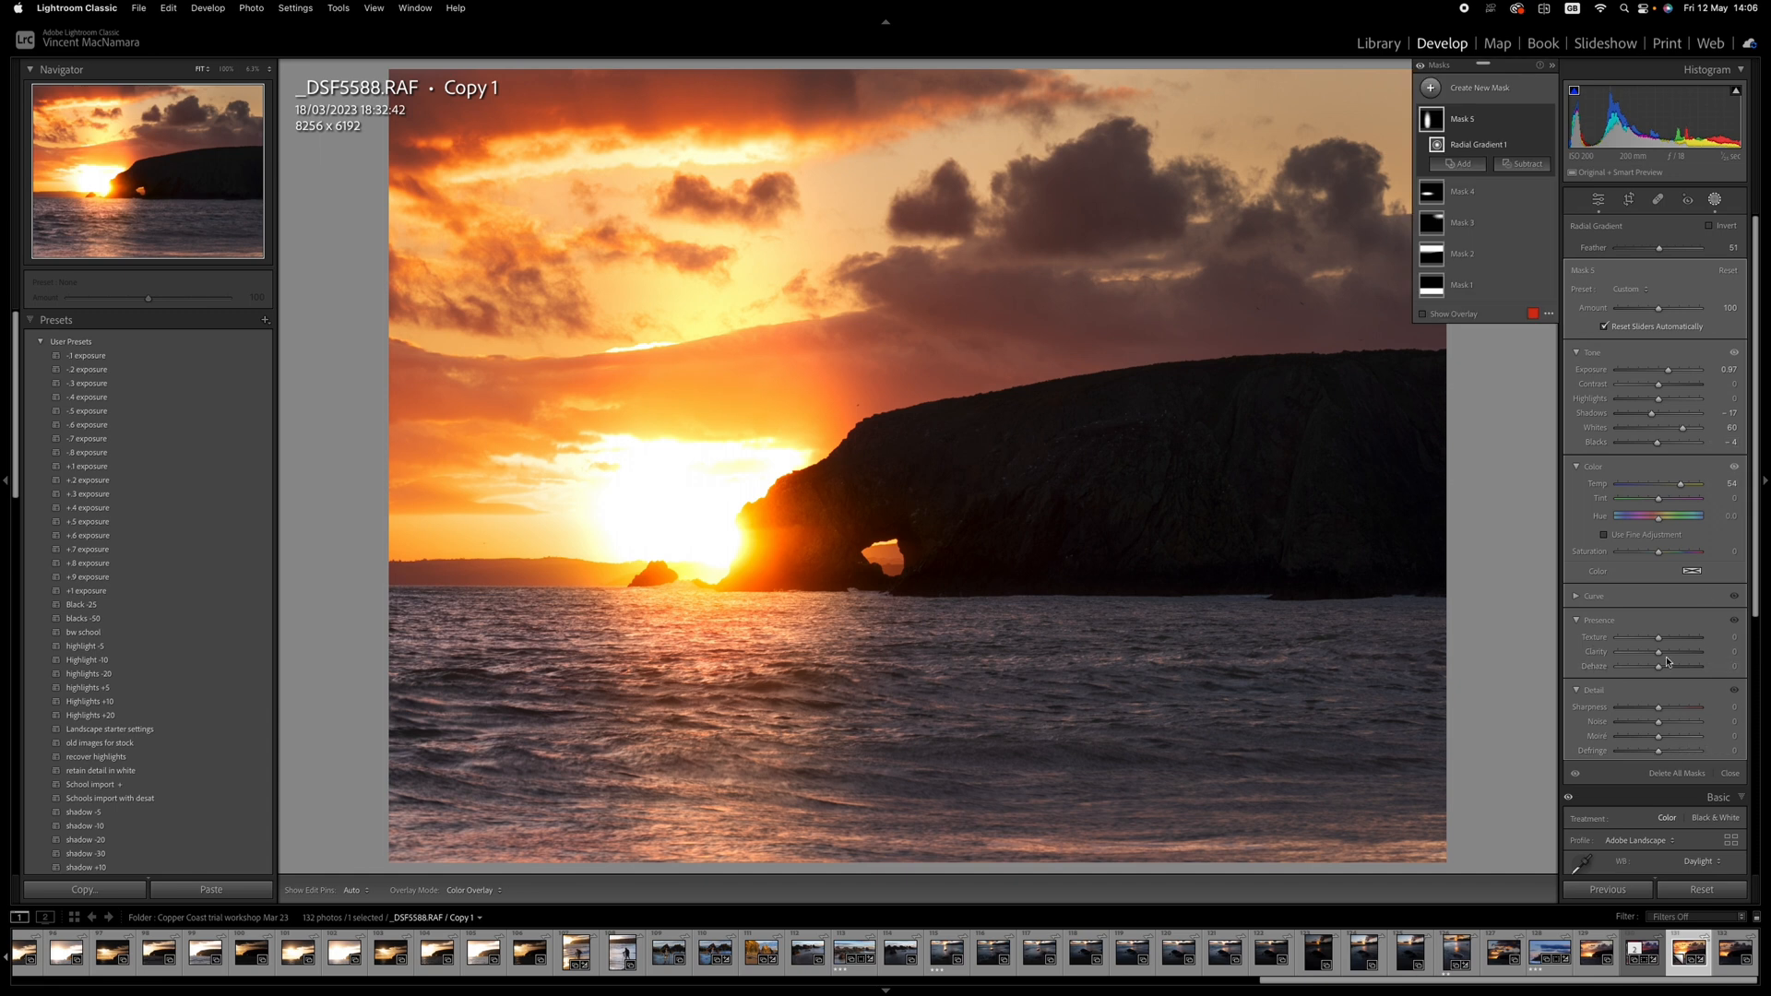
drag(1676, 652, 1706, 652)
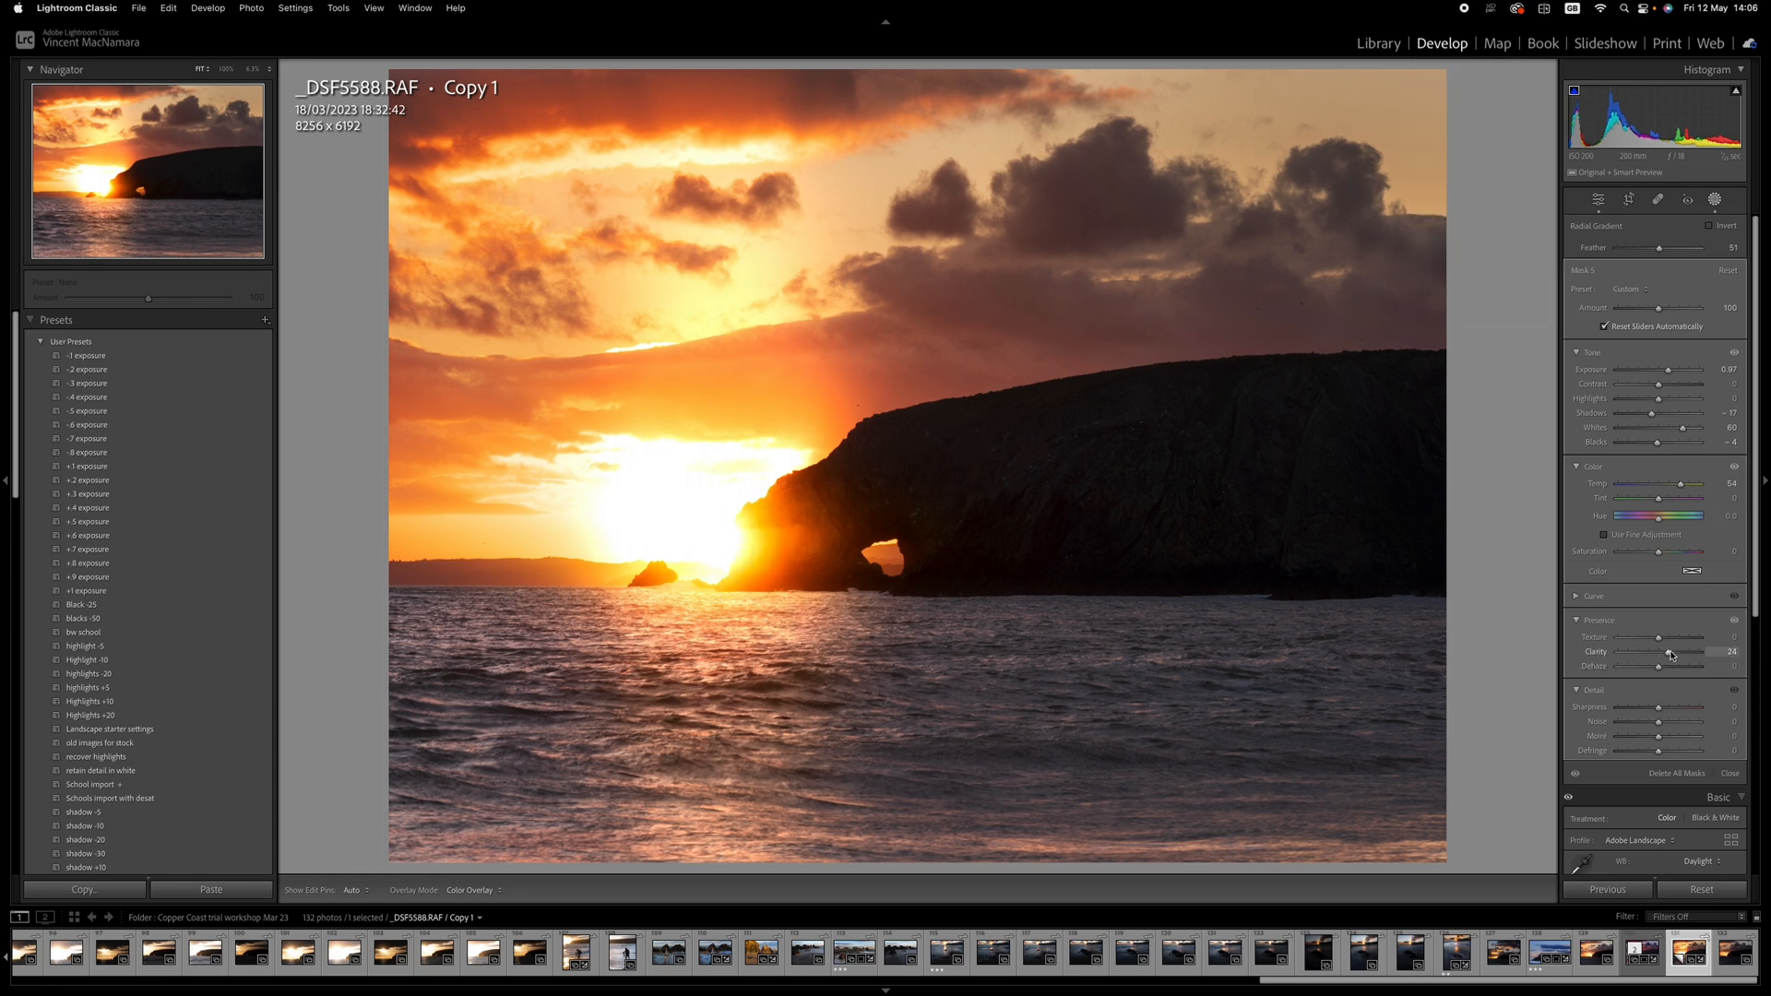
drag(1682, 653, 1666, 653)
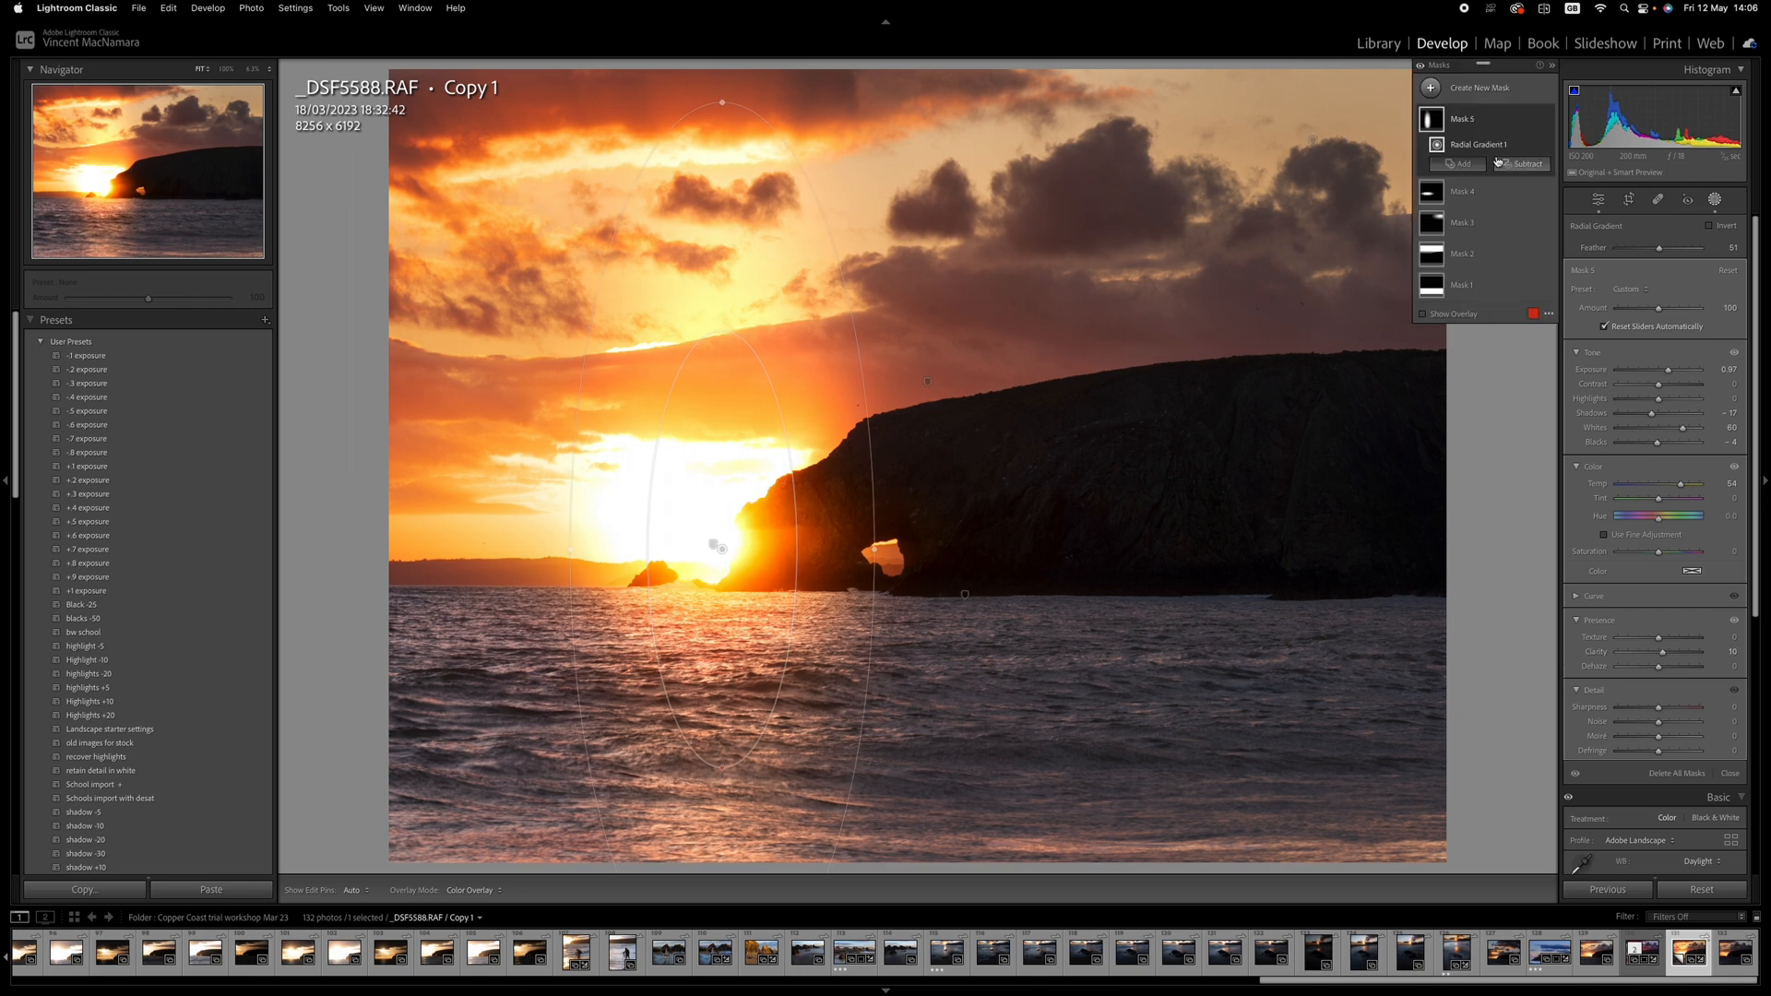
Subtract a linear gradient along the horizon from Mask 5 and close masking.
click(1524, 164)
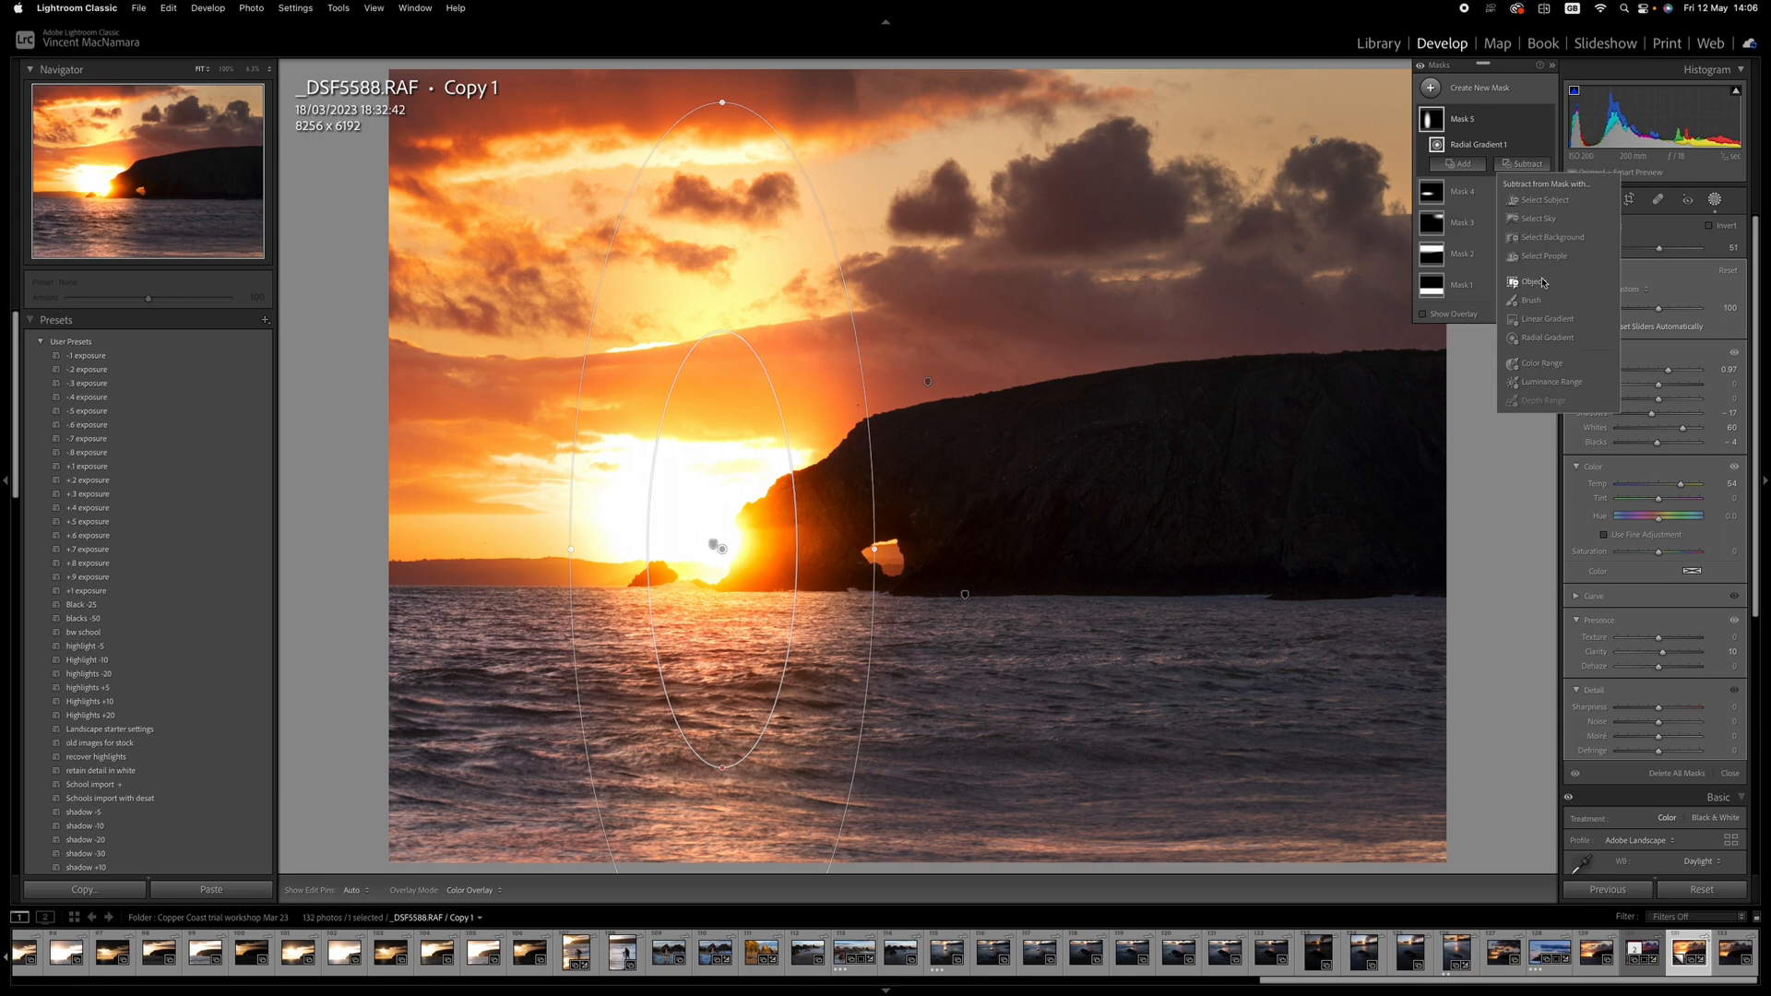
click(1546, 318)
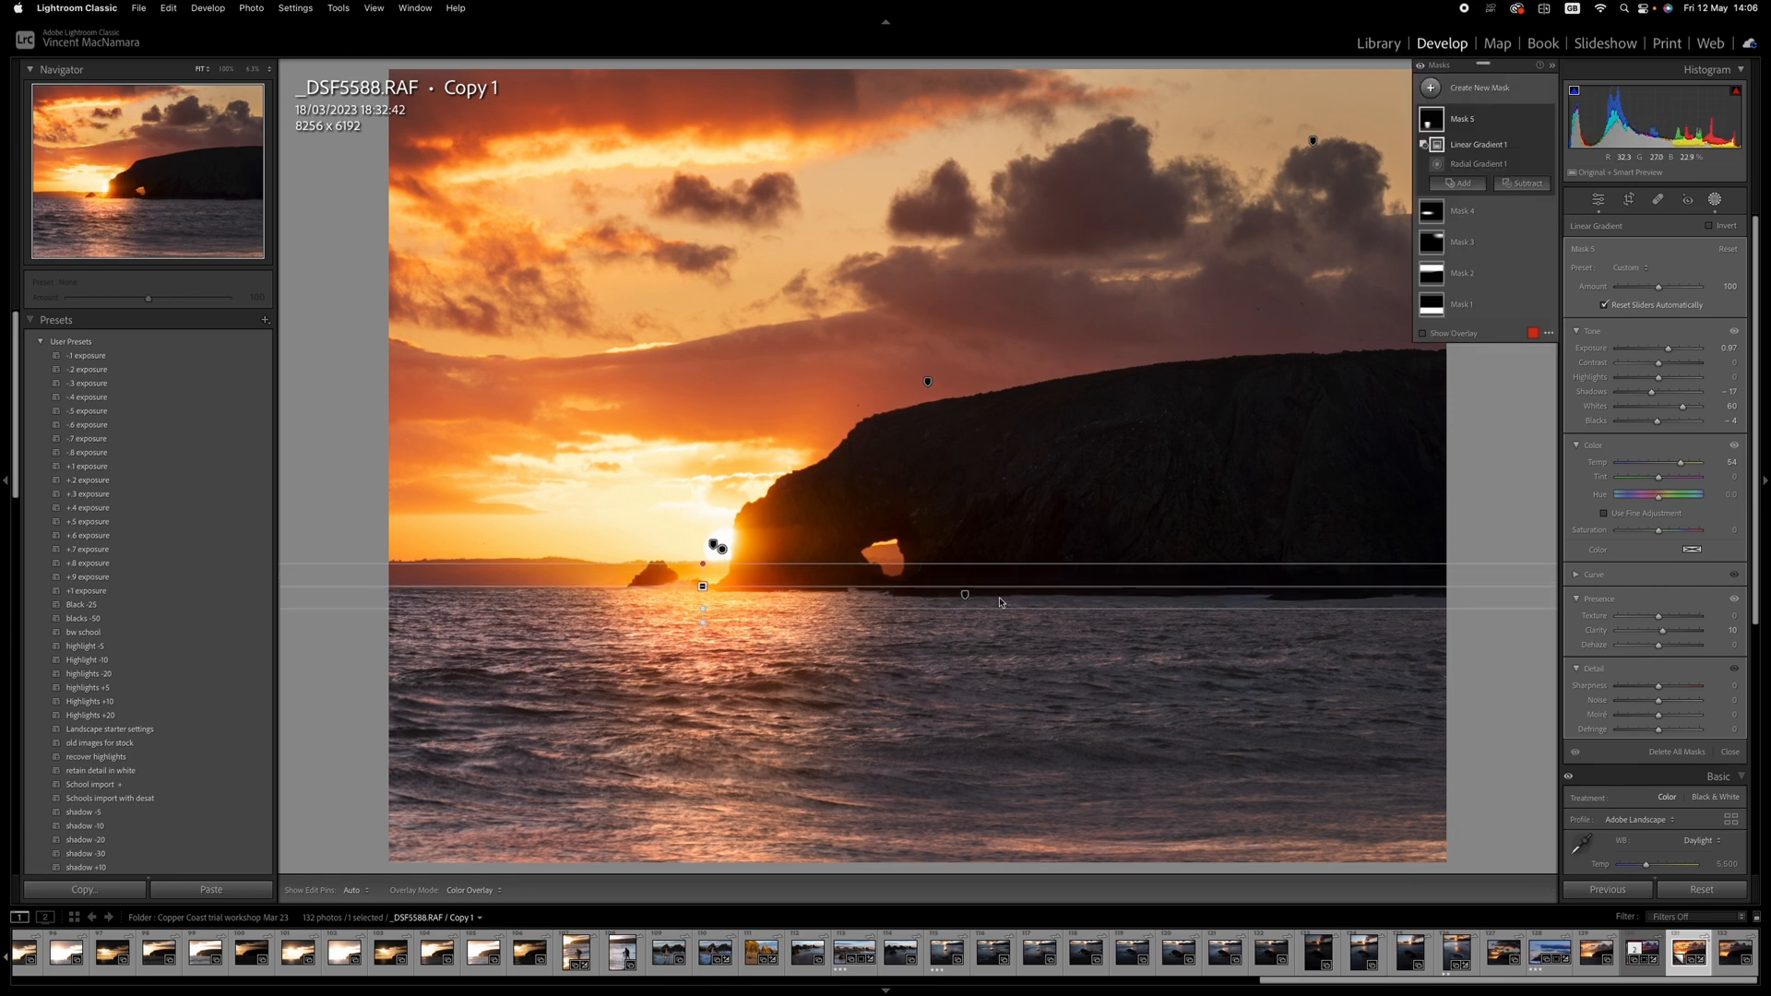
click(1598, 200)
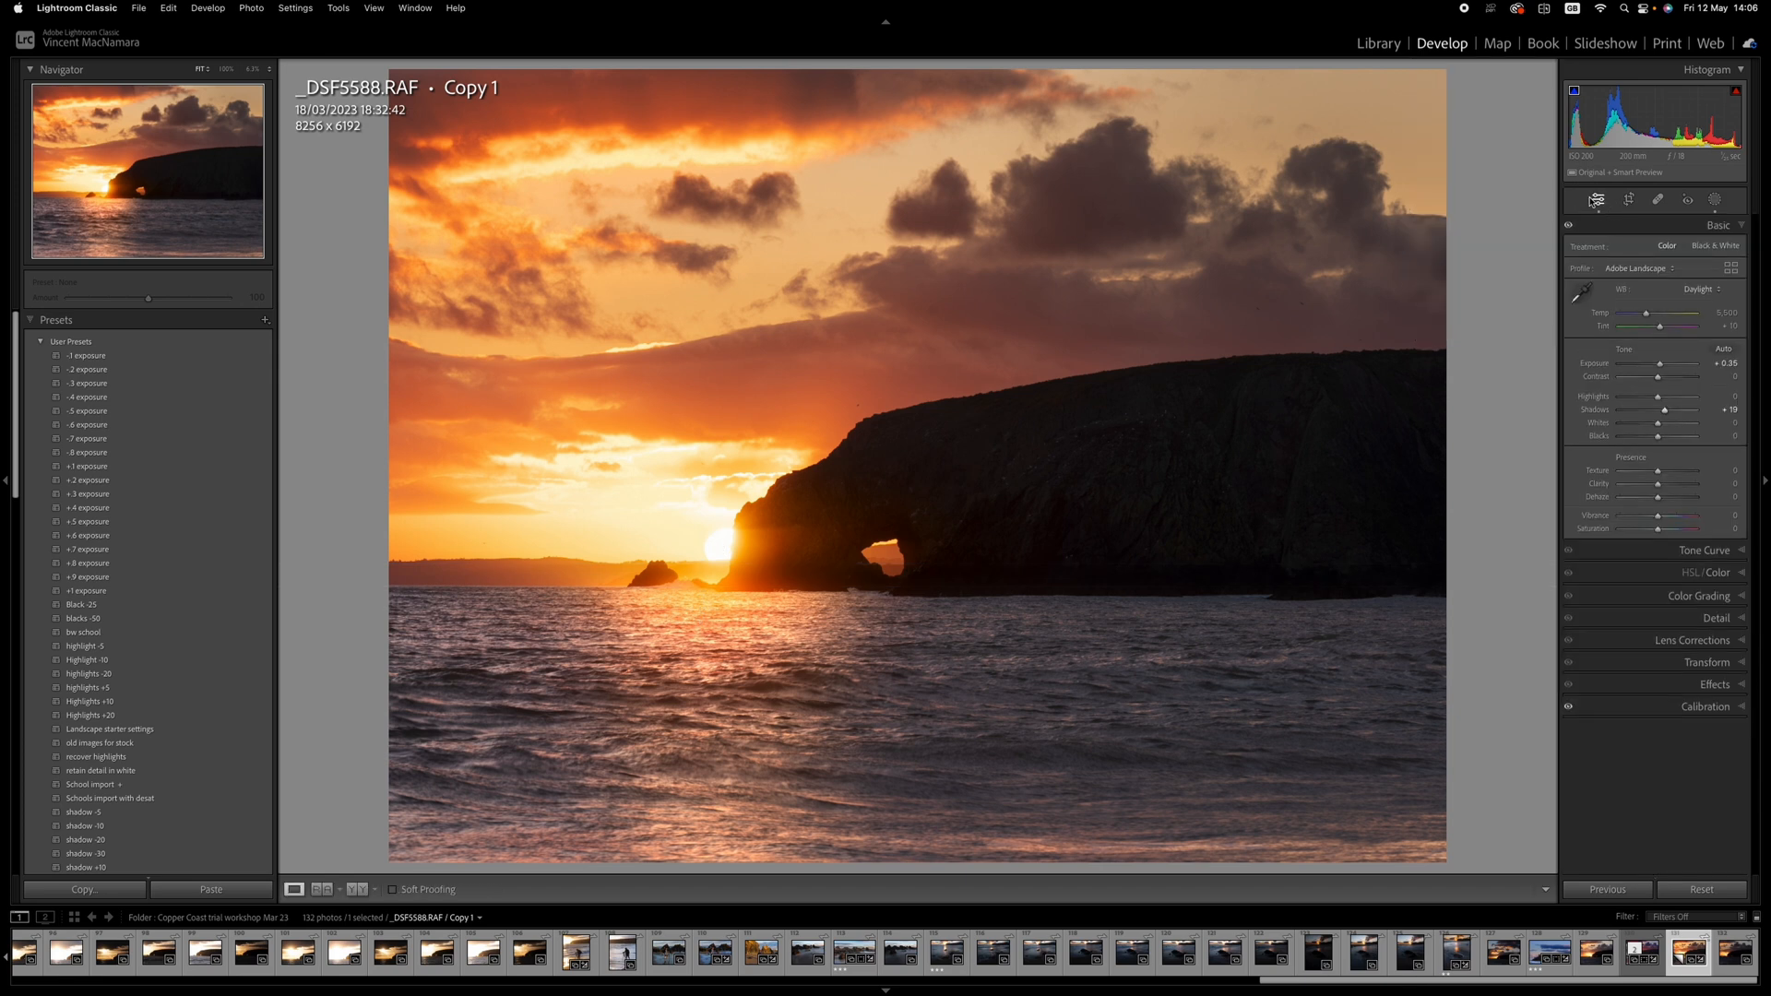
mouse_move(1017, 320)
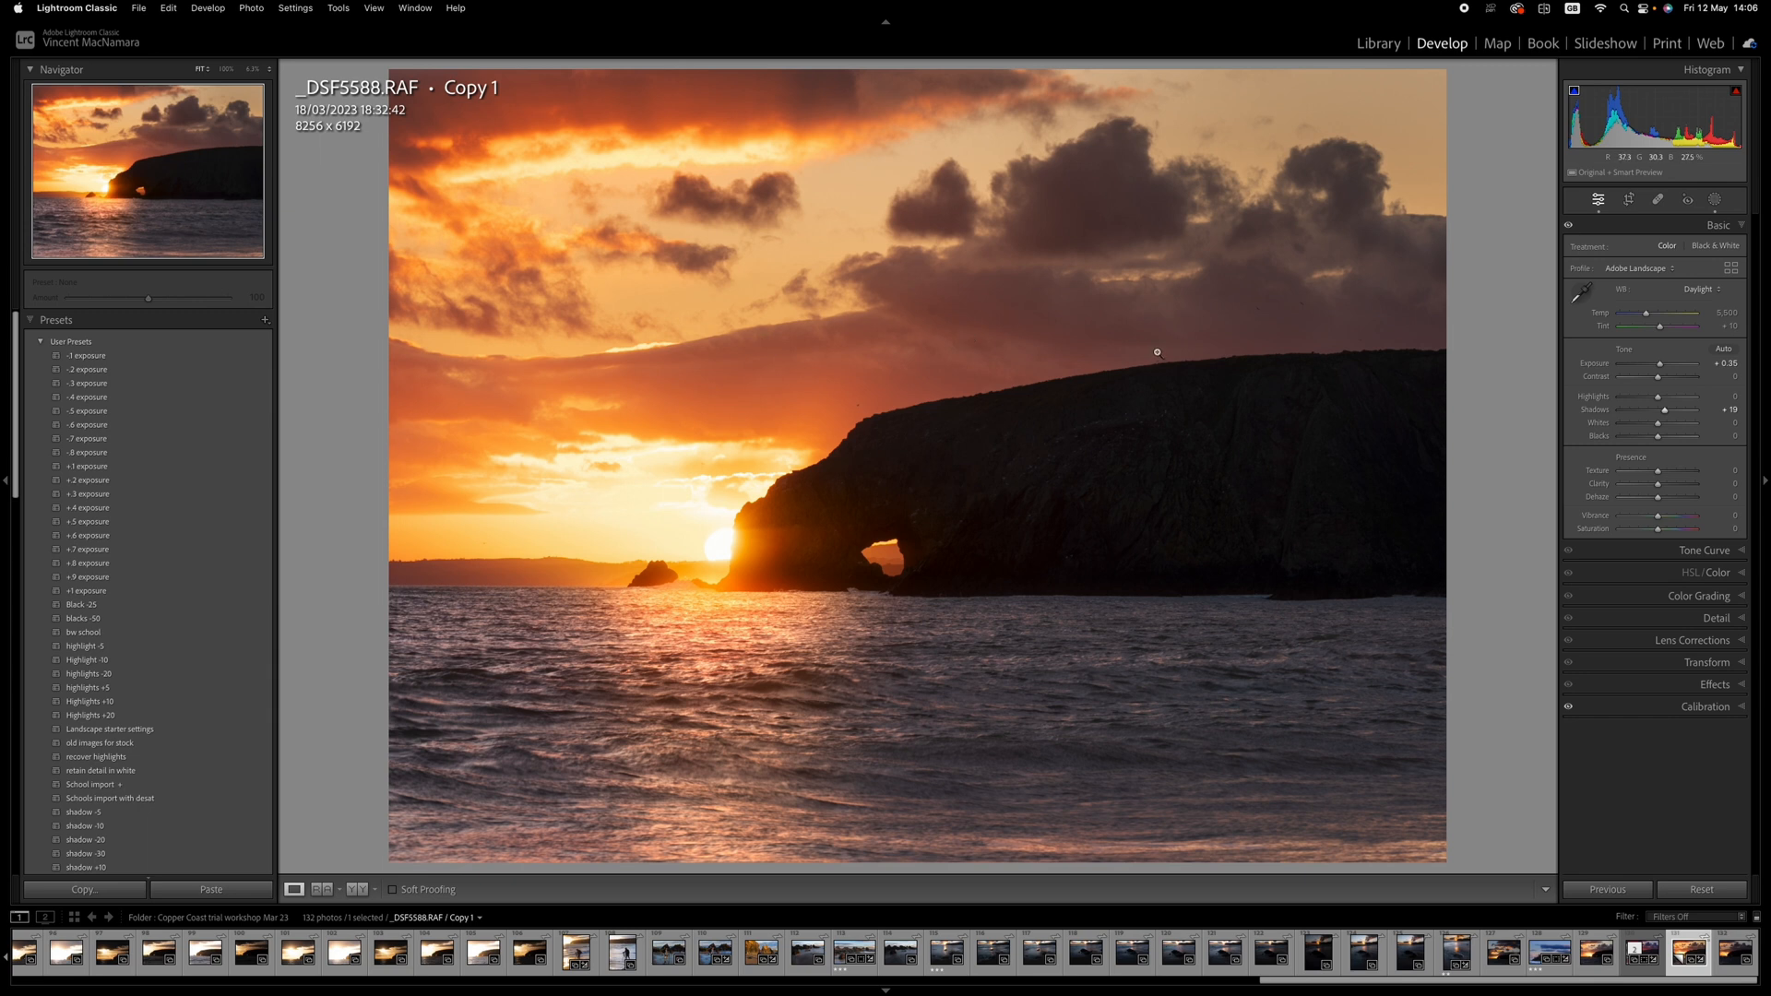
mouse_move(1197, 351)
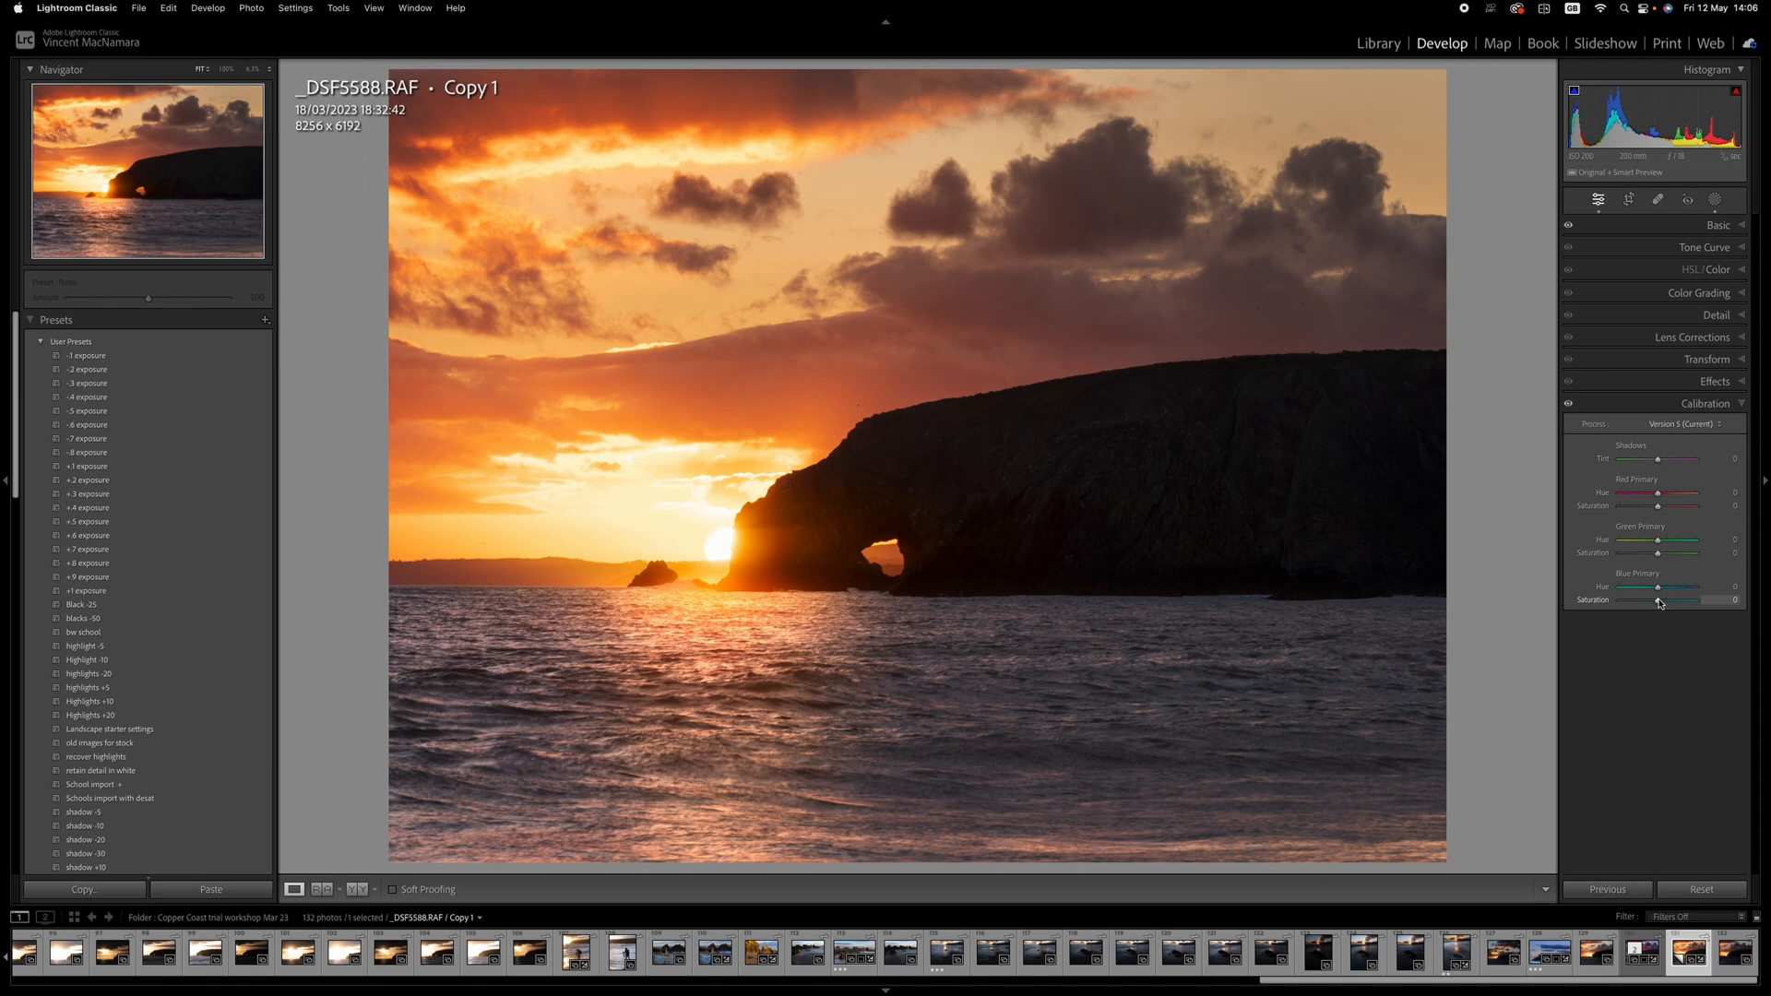
Set the Blue Primary calibration saturation to about +65.
drag(1660, 600, 1706, 600)
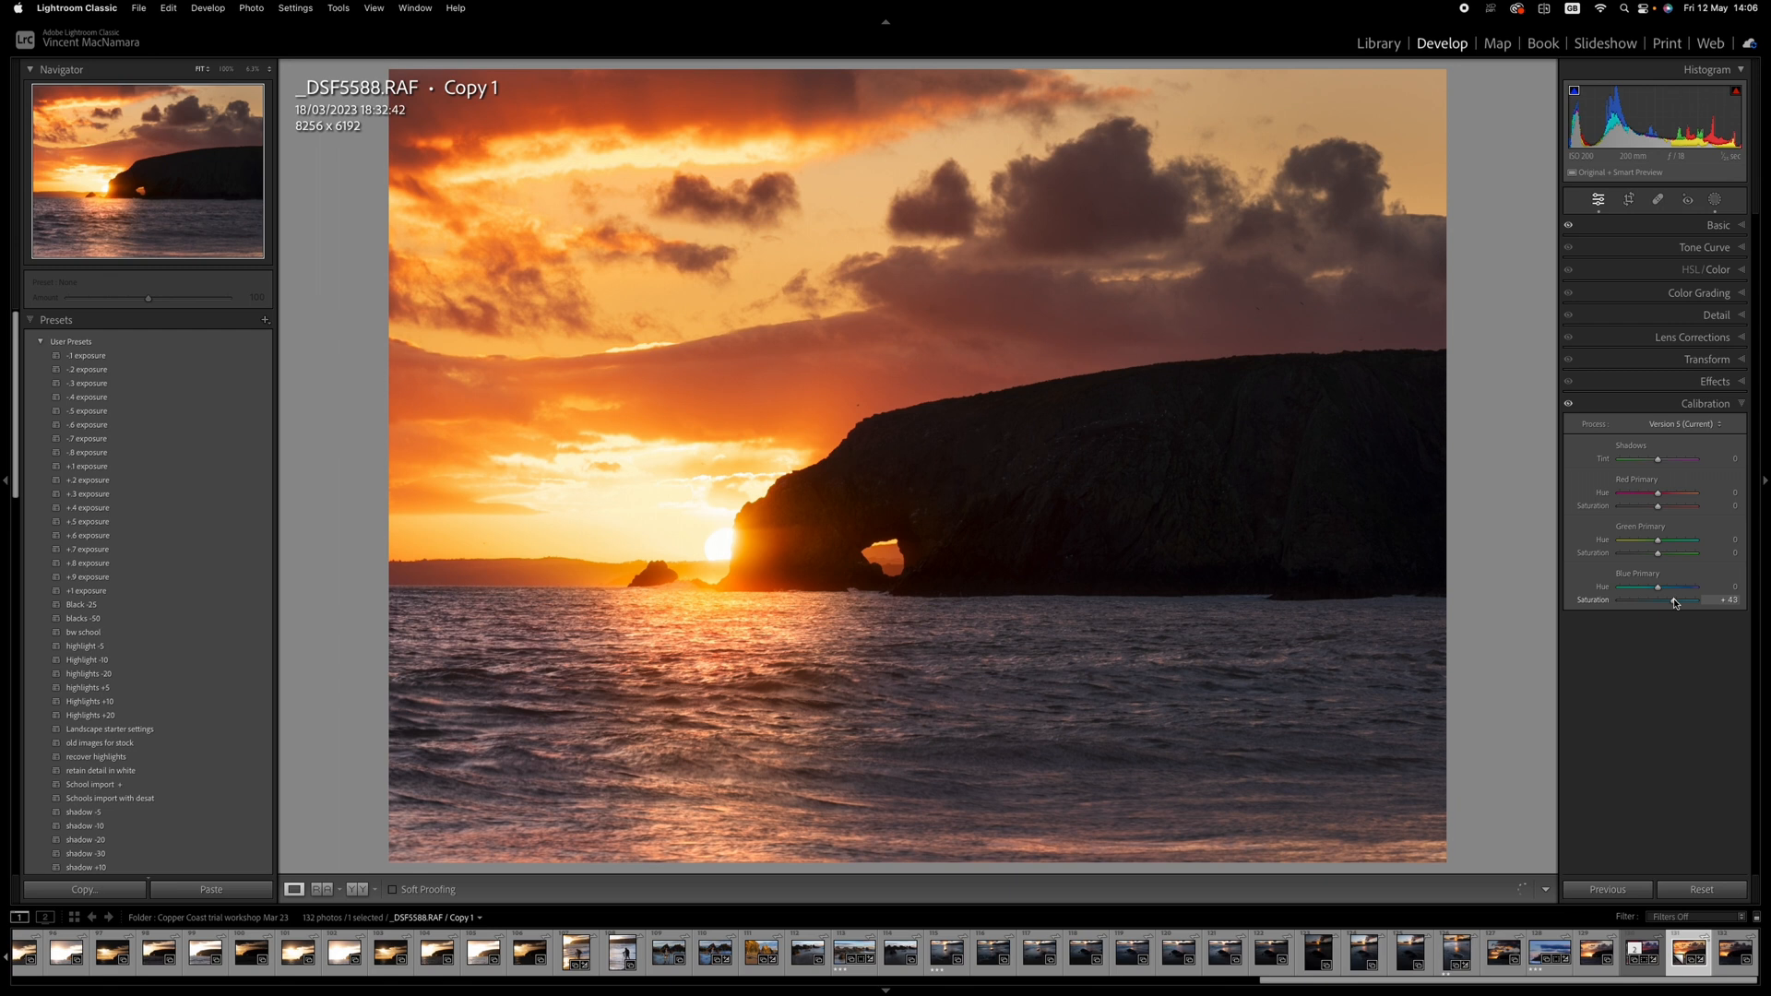
drag(1675, 600, 1682, 600)
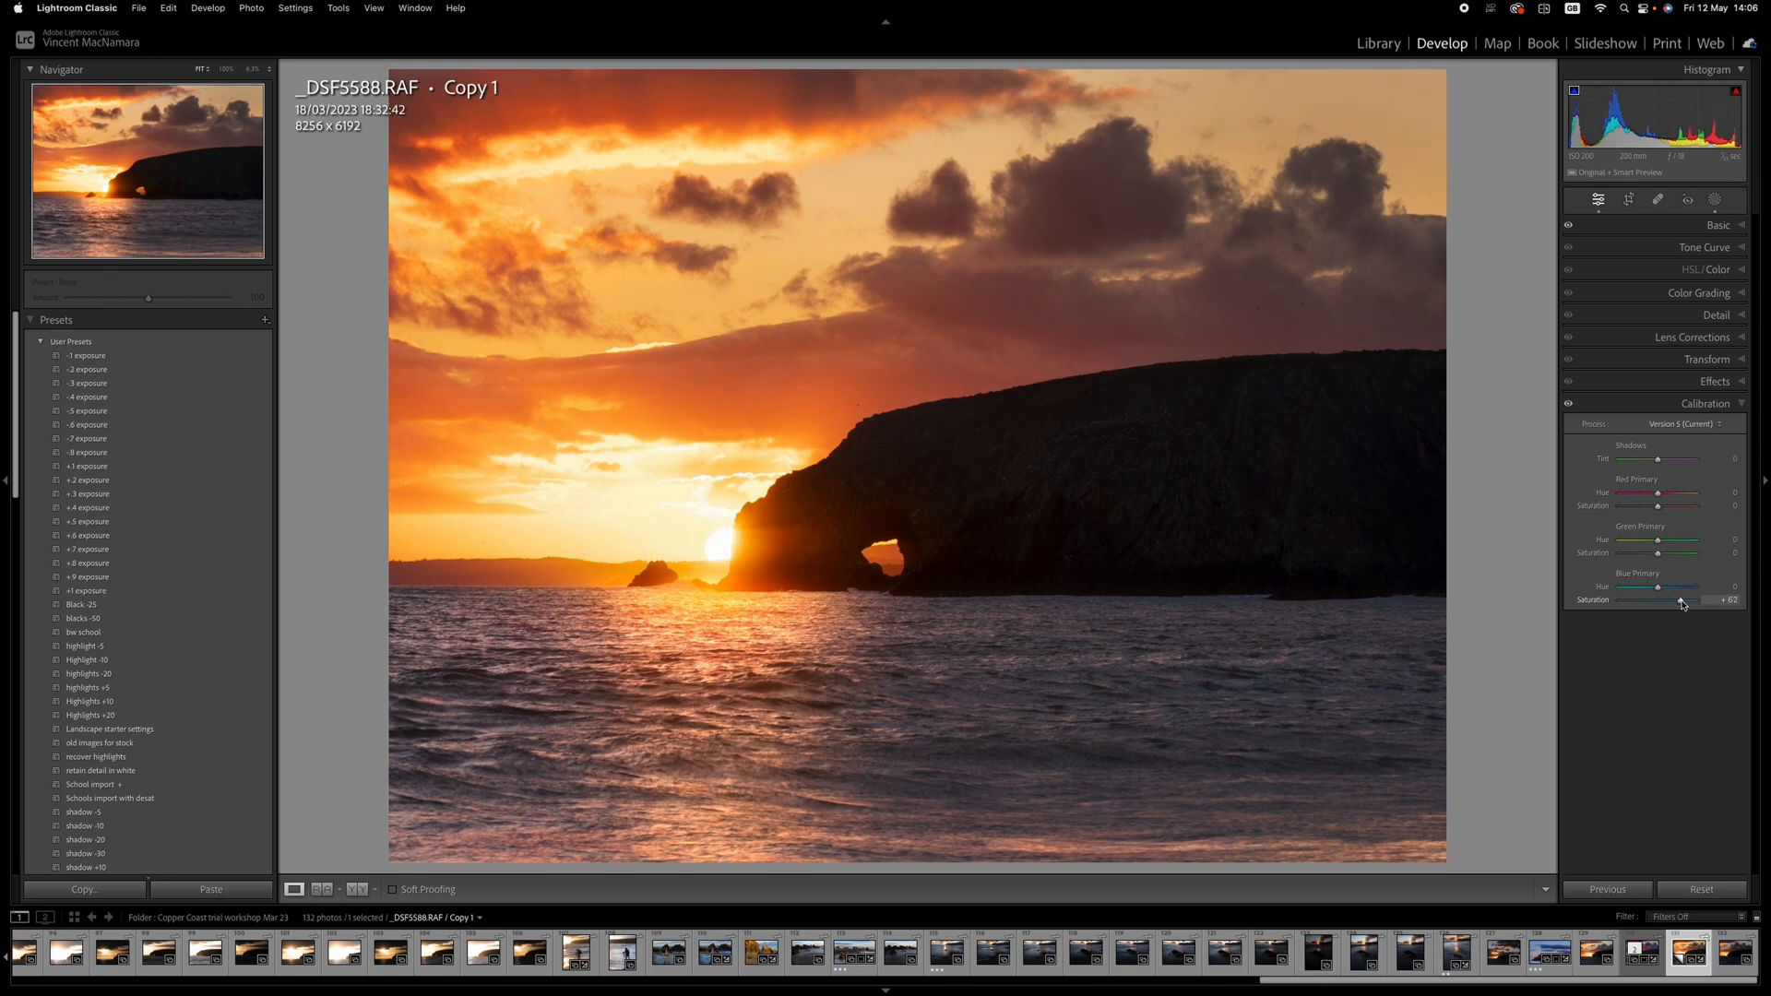
drag(1705, 599, 1681, 599)
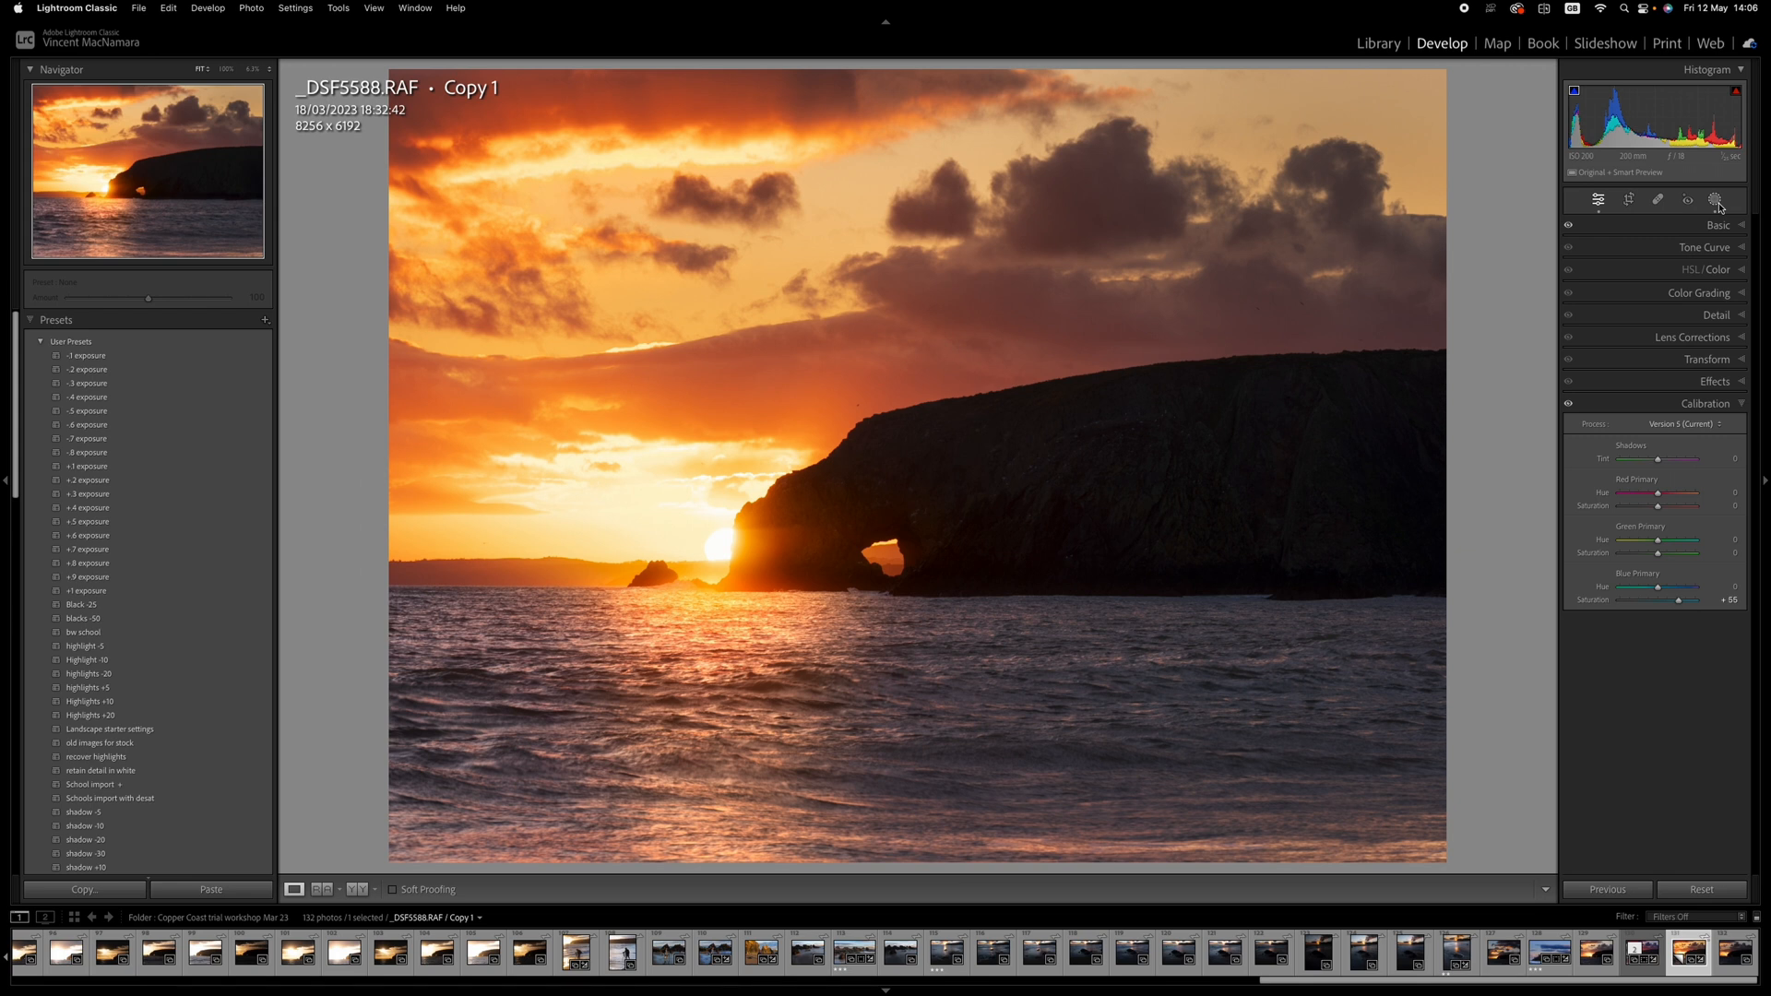
click(1687, 201)
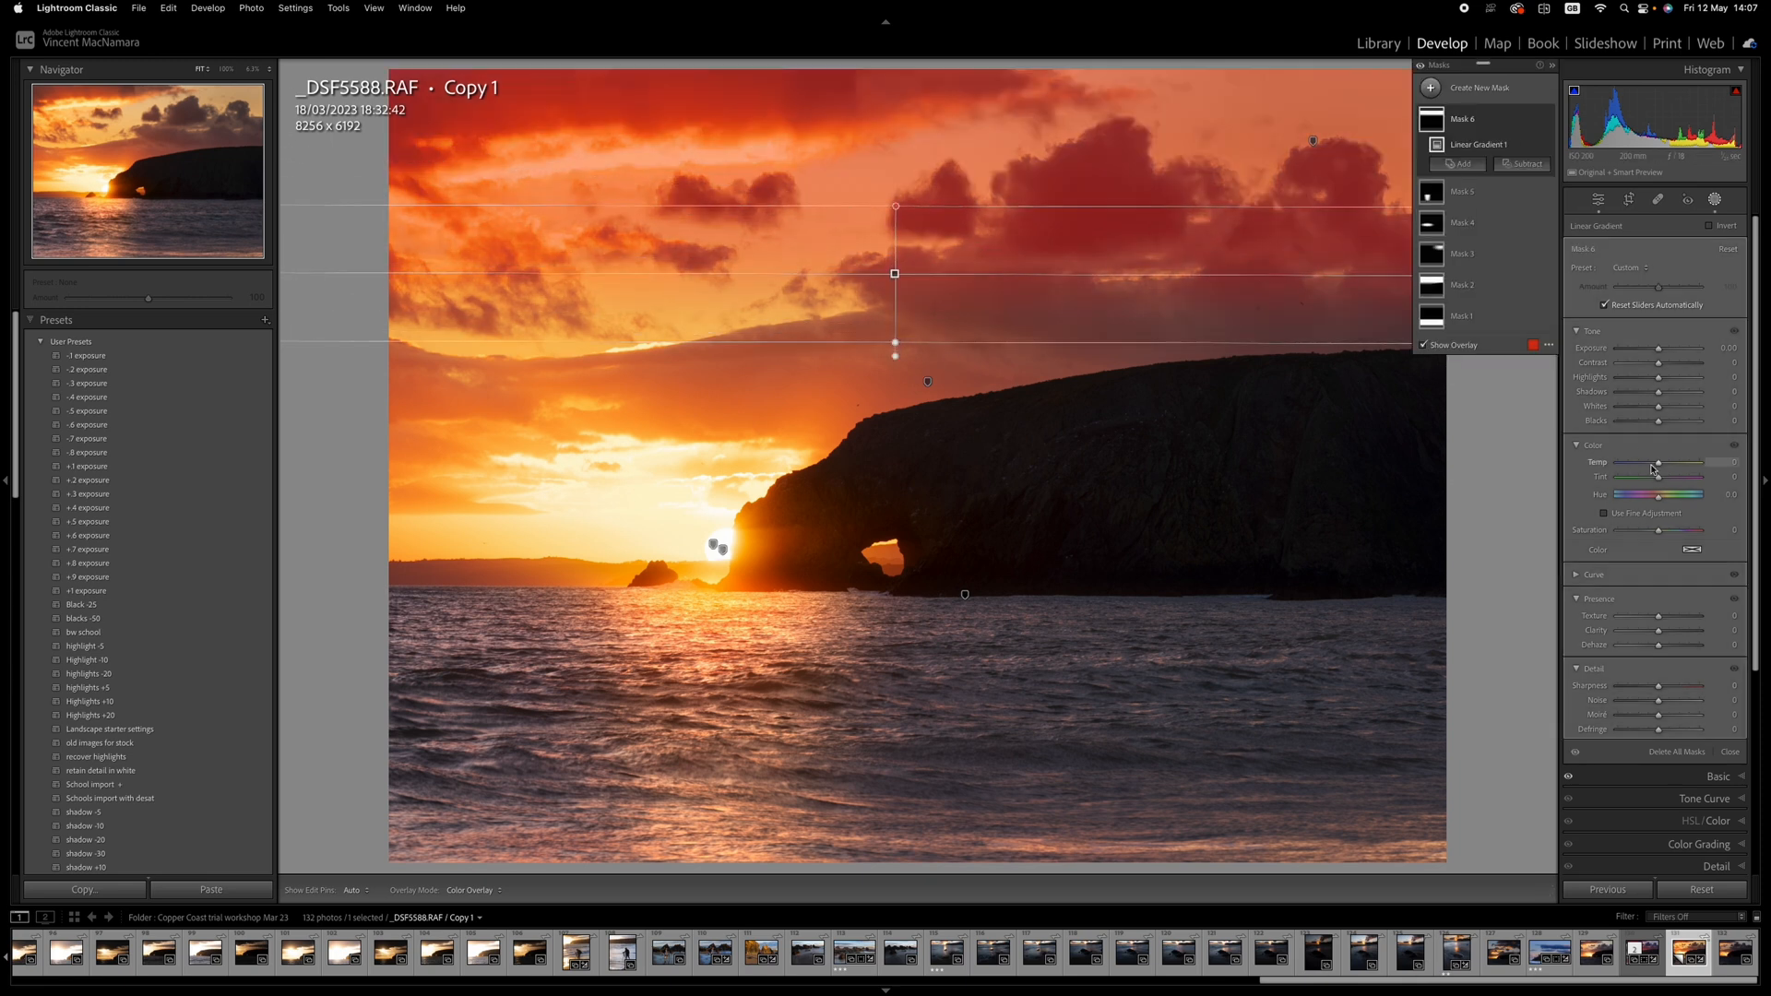
Cool the upper-sky gradient mask to a temperature of -41.
drag(1660, 464, 1651, 464)
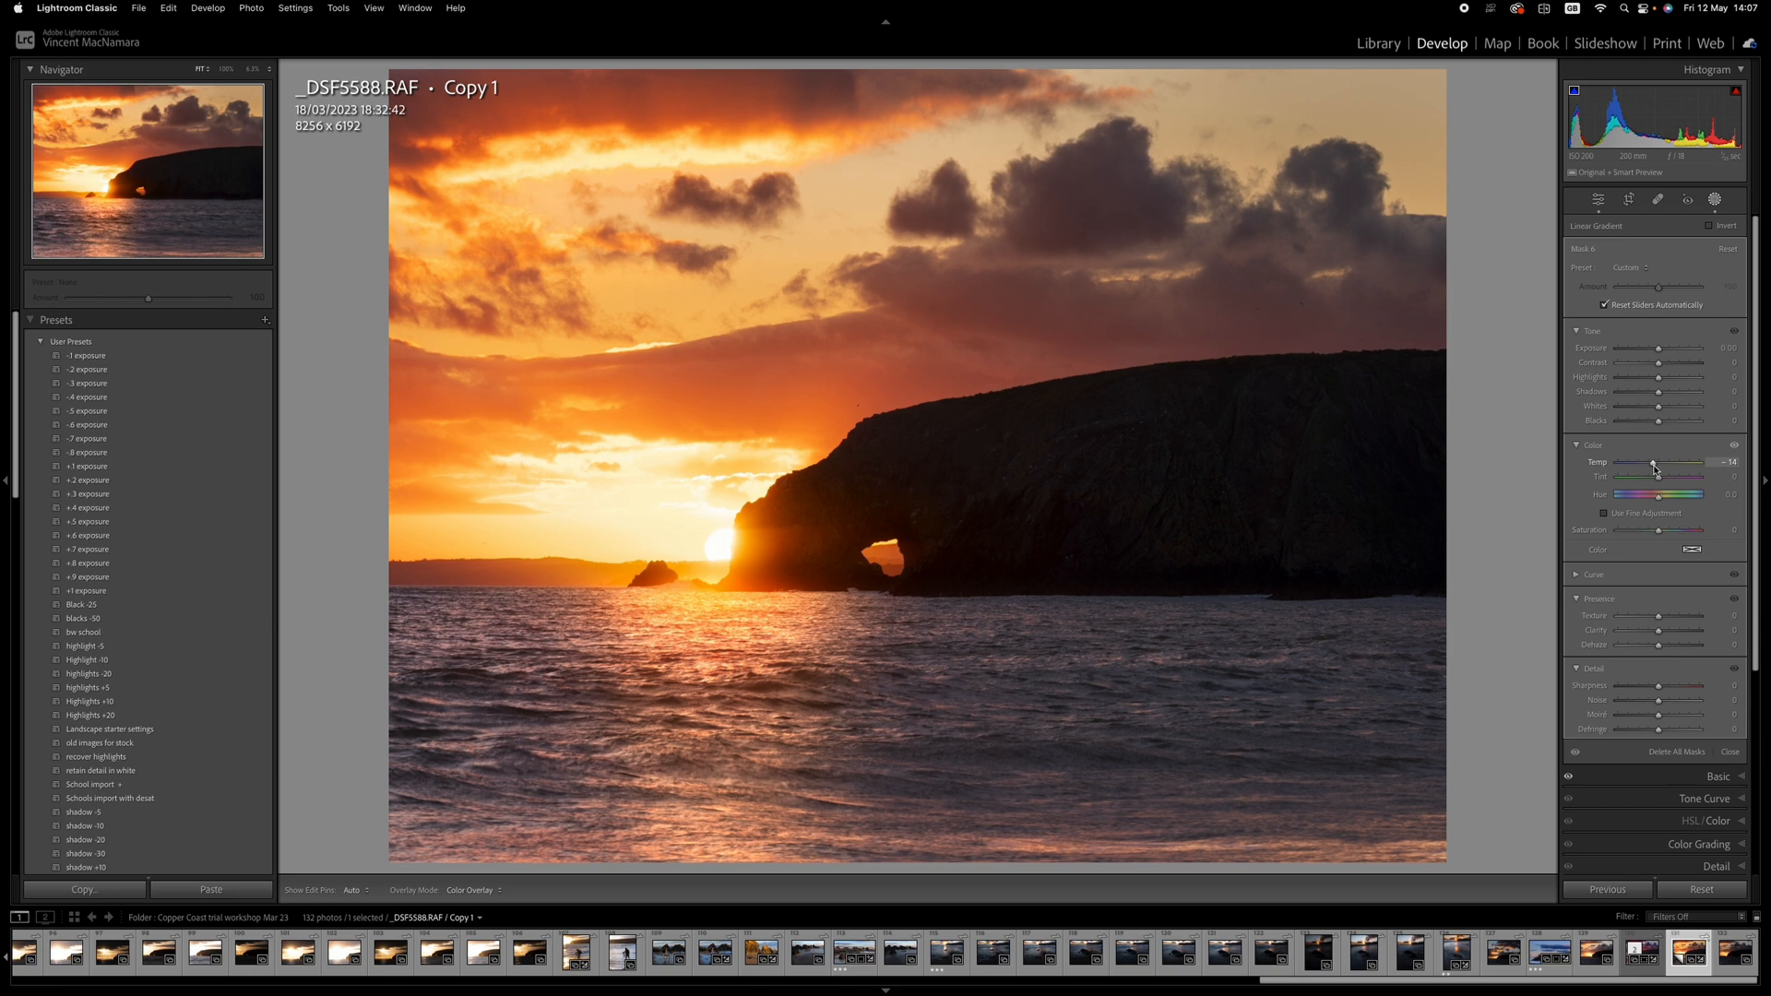
drag(1652, 463, 1644, 463)
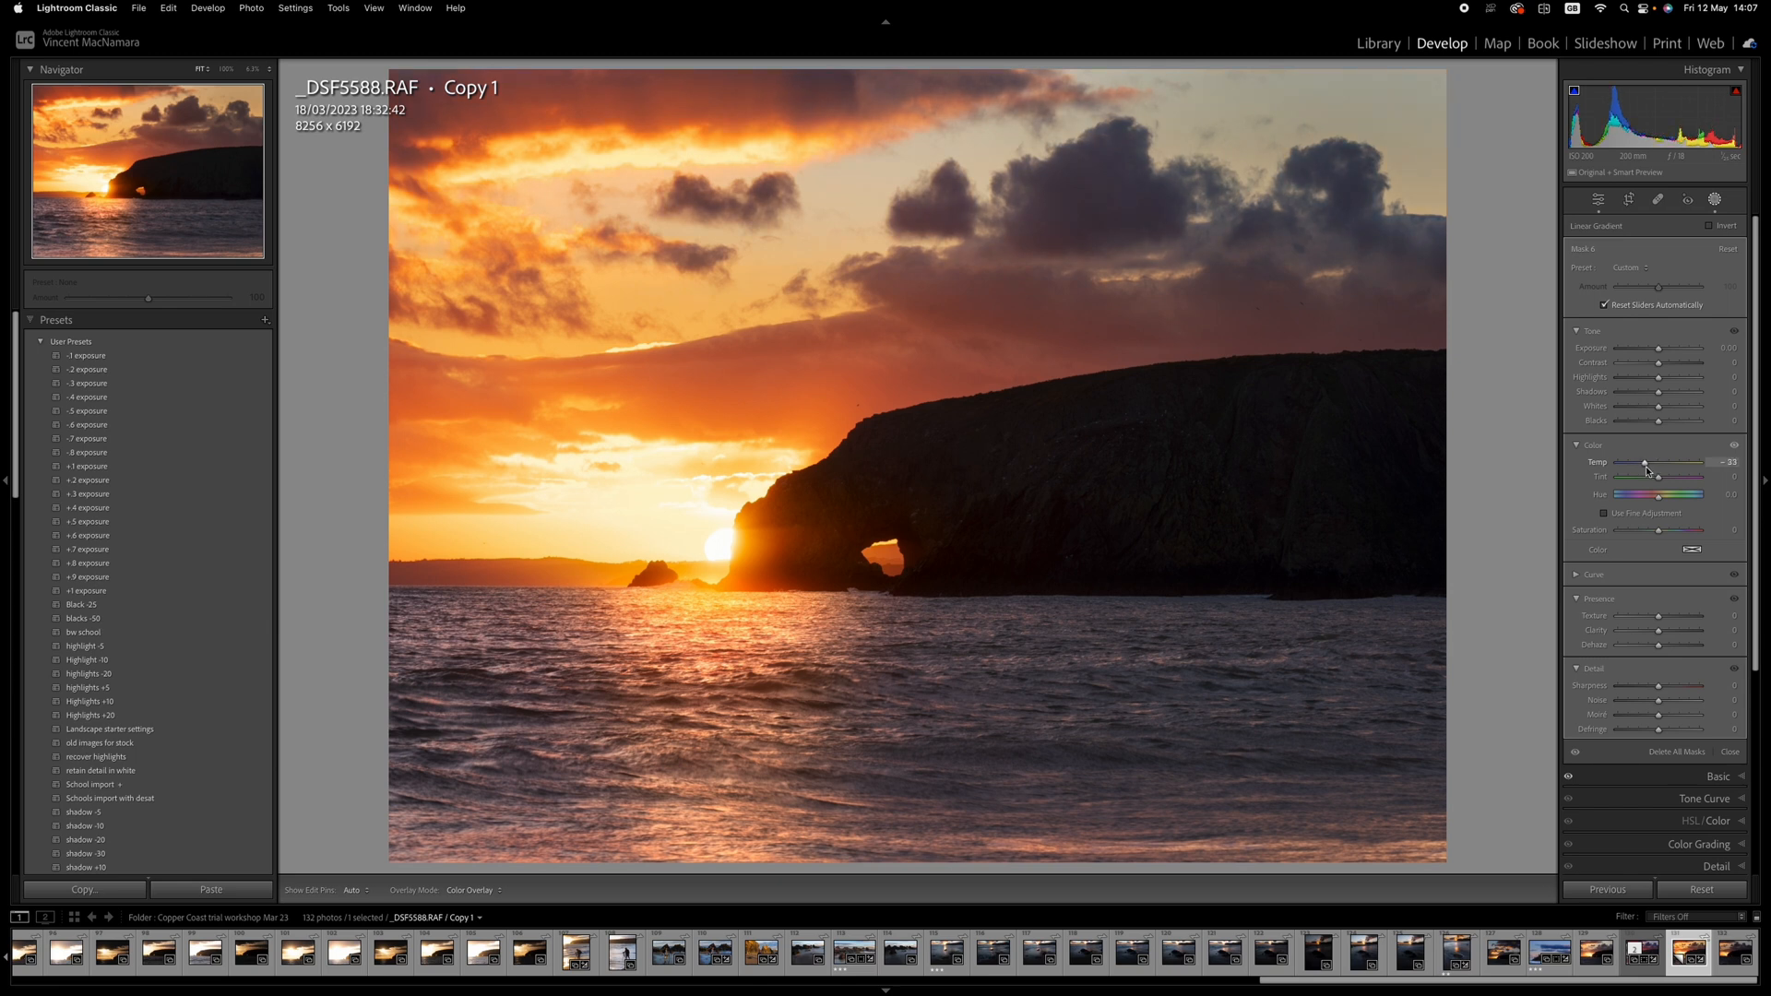
drag(1643, 463, 1636, 463)
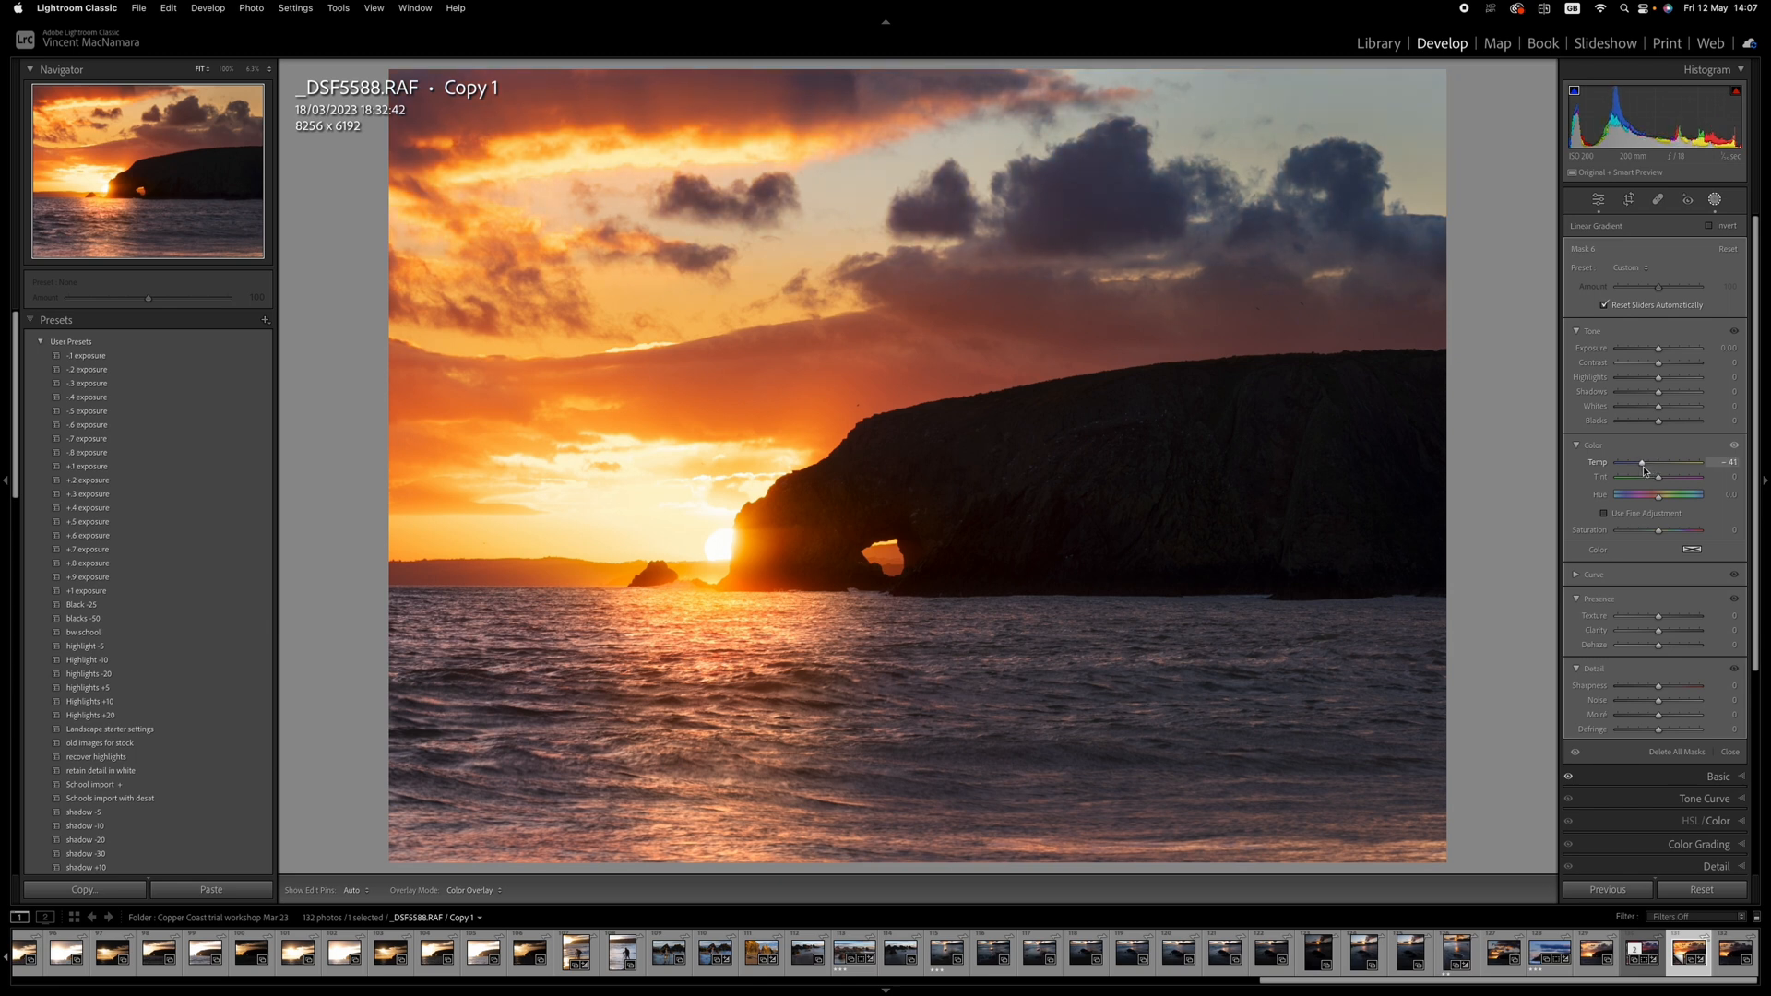
click(1630, 200)
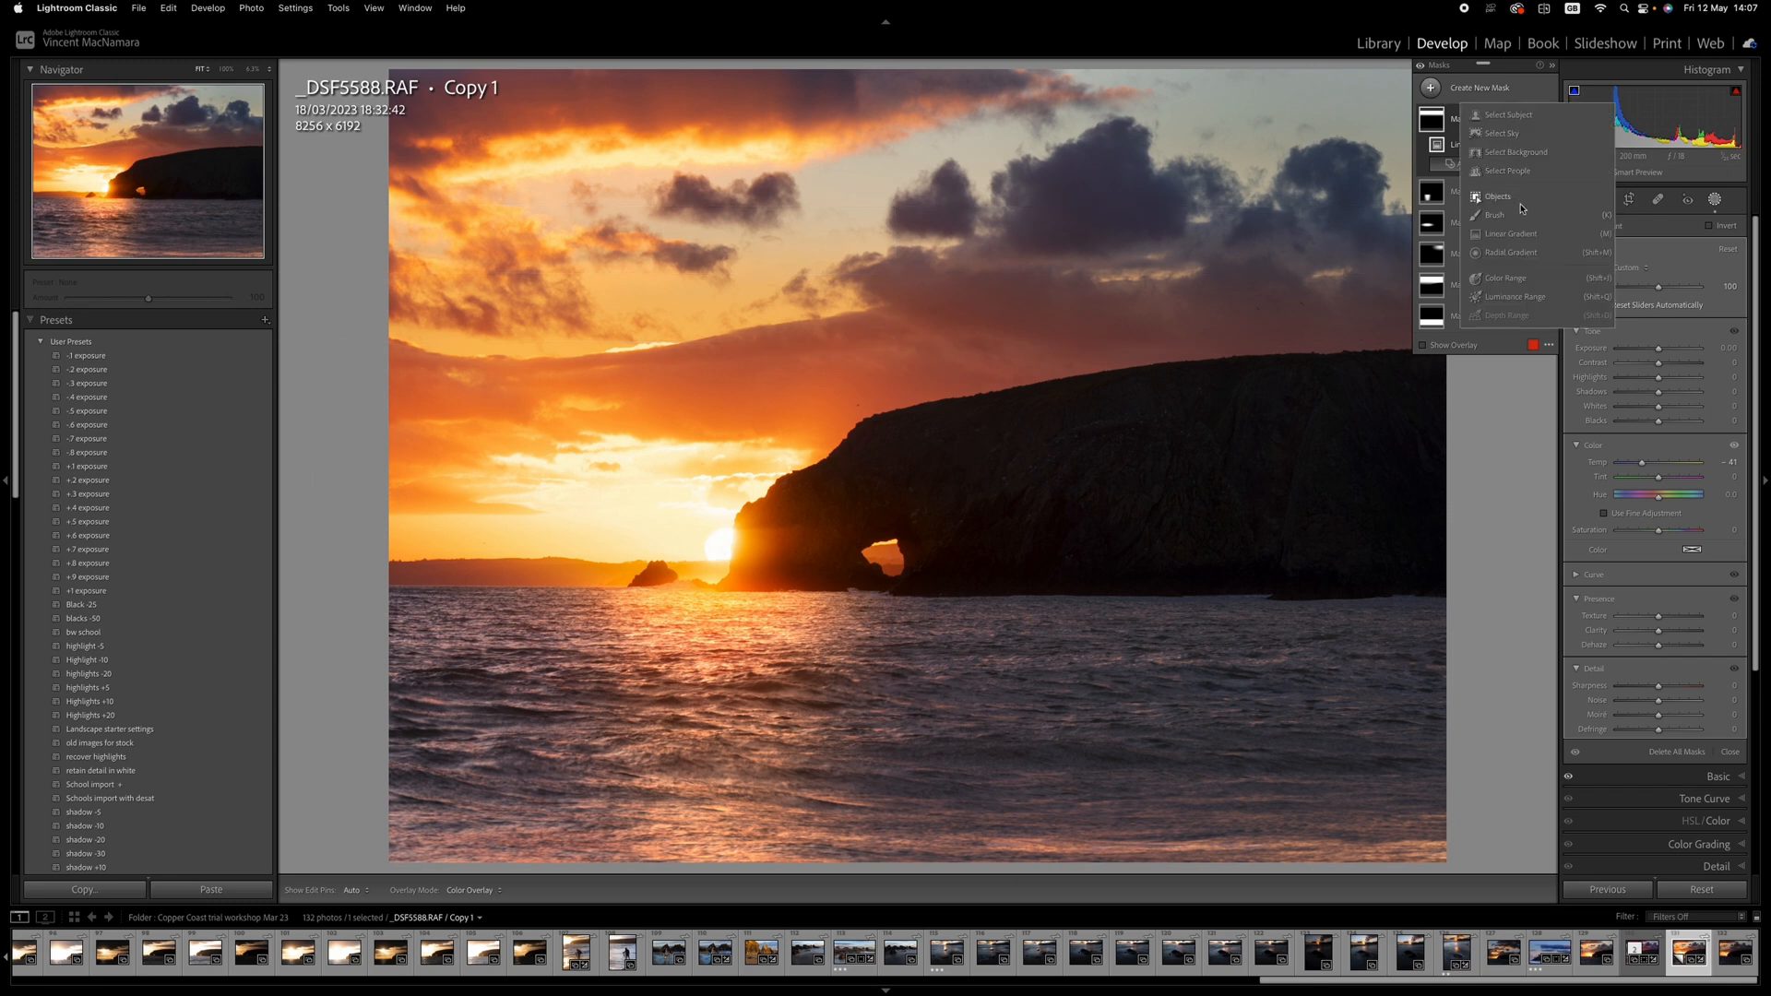
Draw a linear gradient mask upward from the bottom edge over the foreground sea.
click(1509, 234)
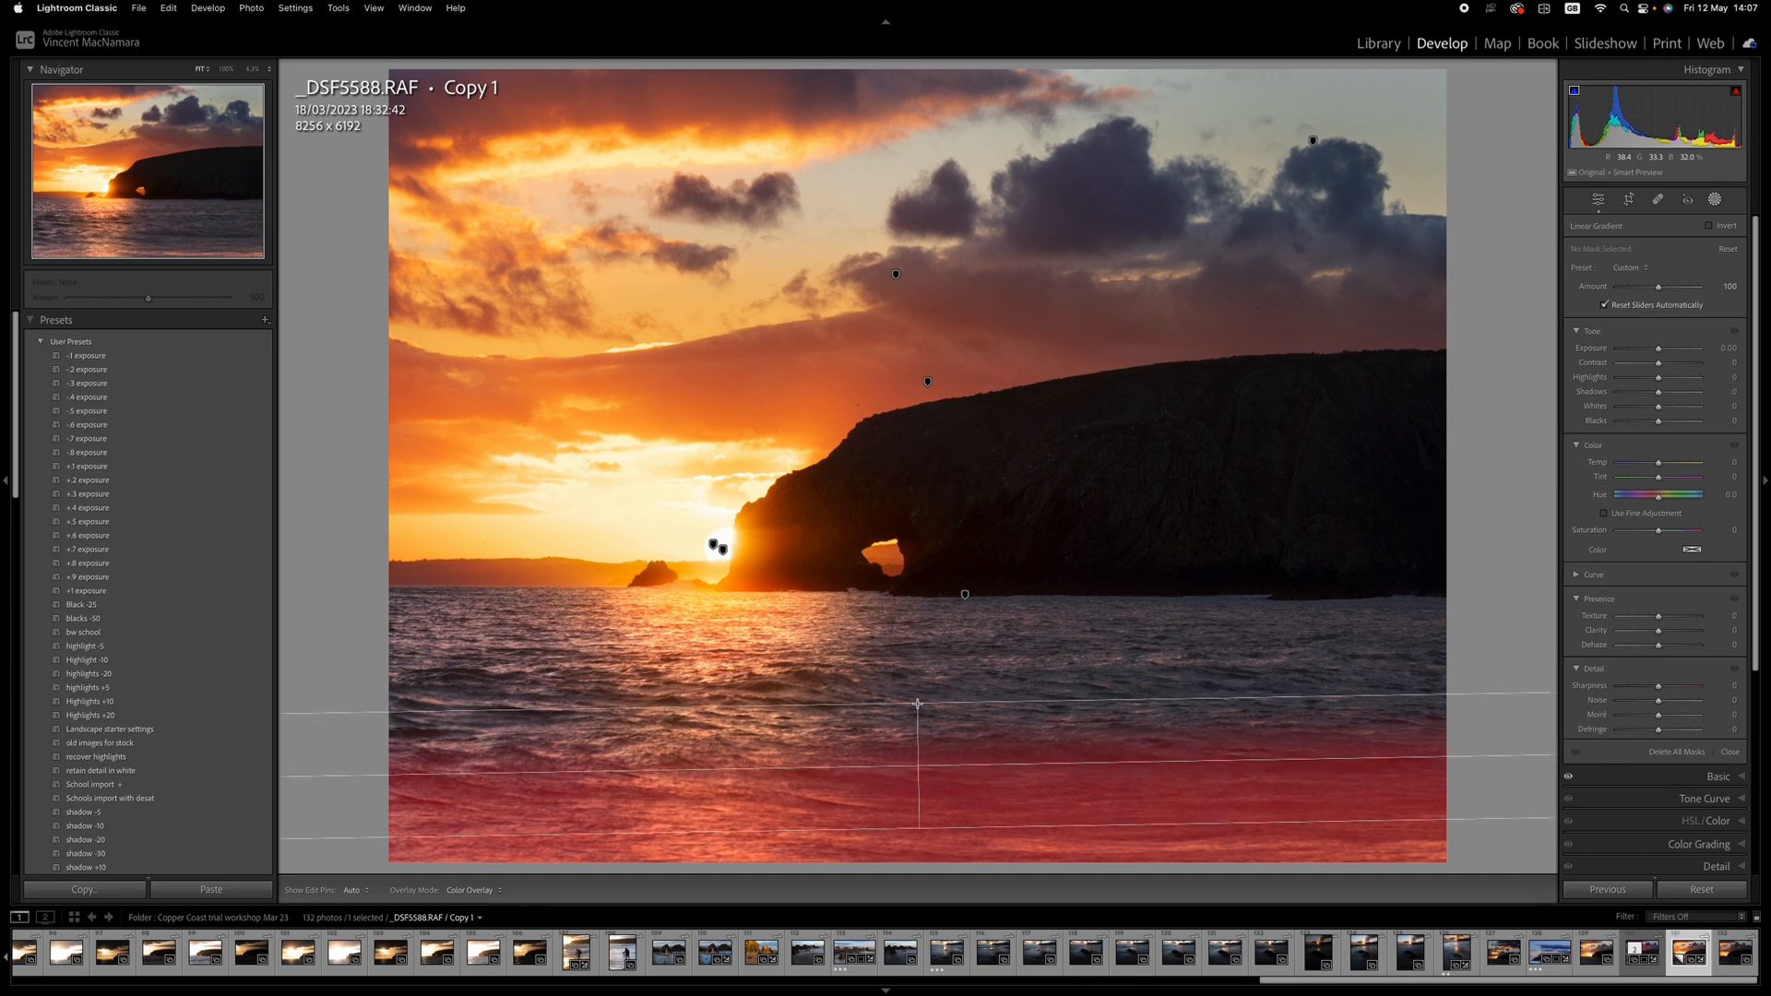
drag(917, 704, 921, 728)
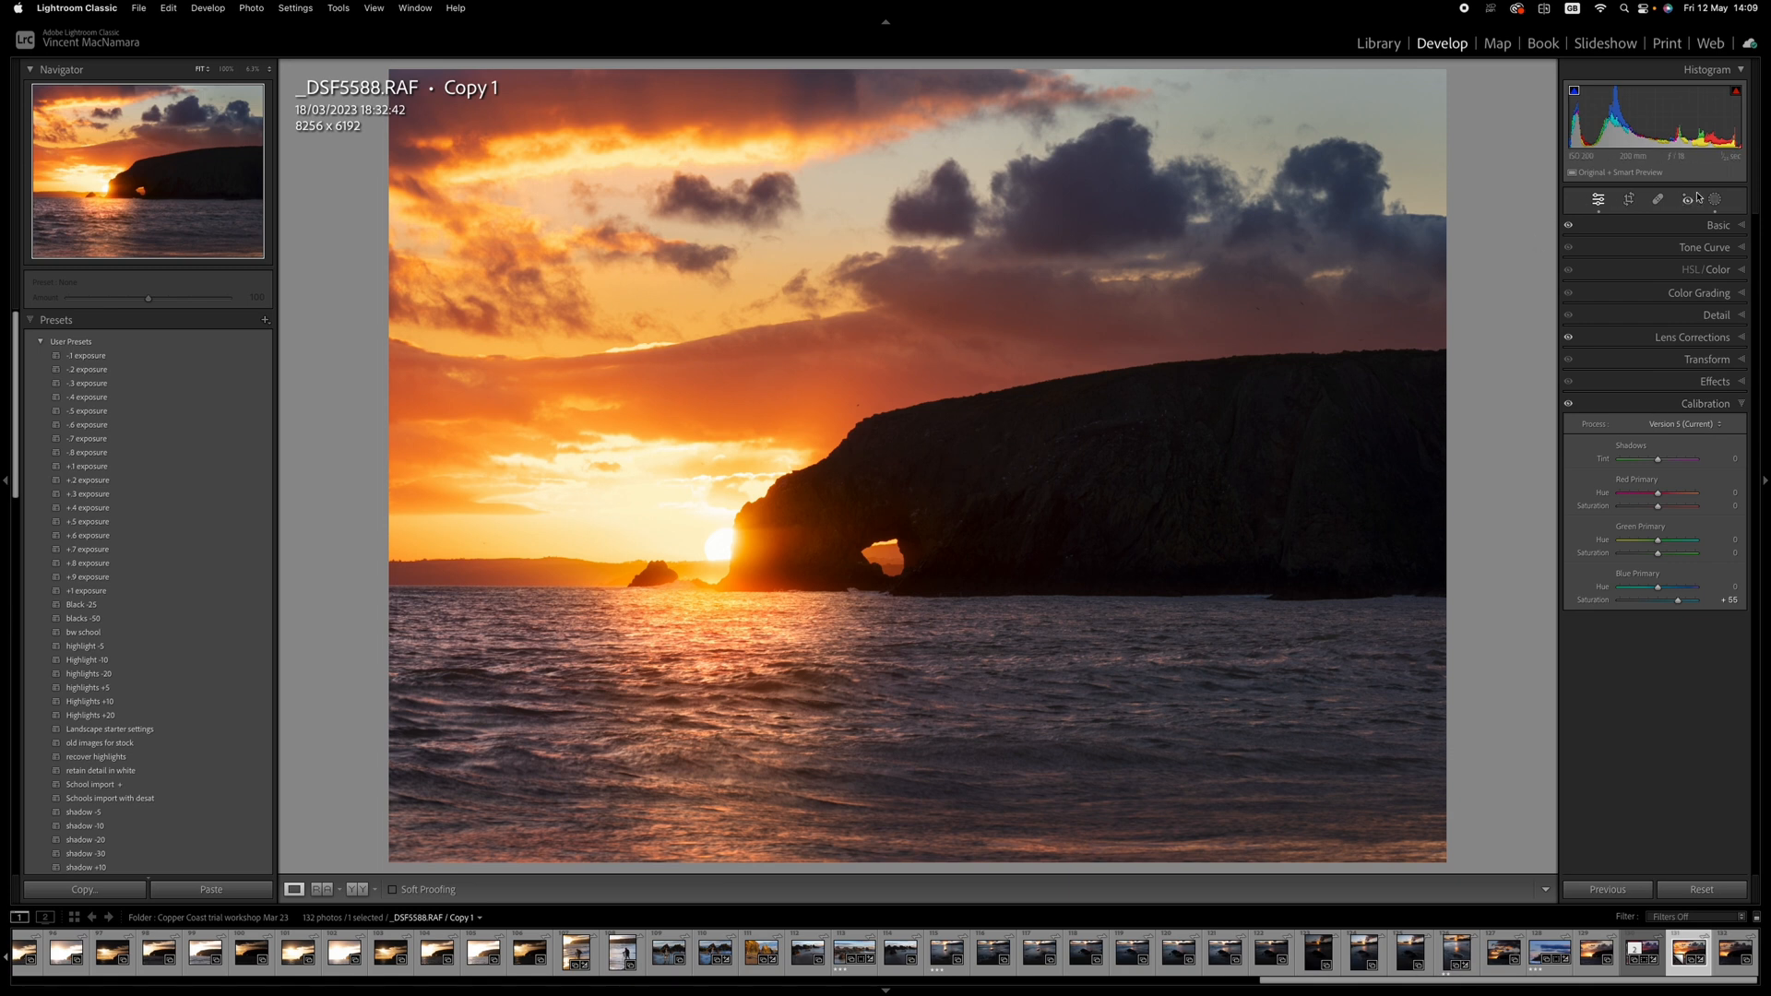
Add a Luminance Range mask sampled from the dark headland.
click(1689, 199)
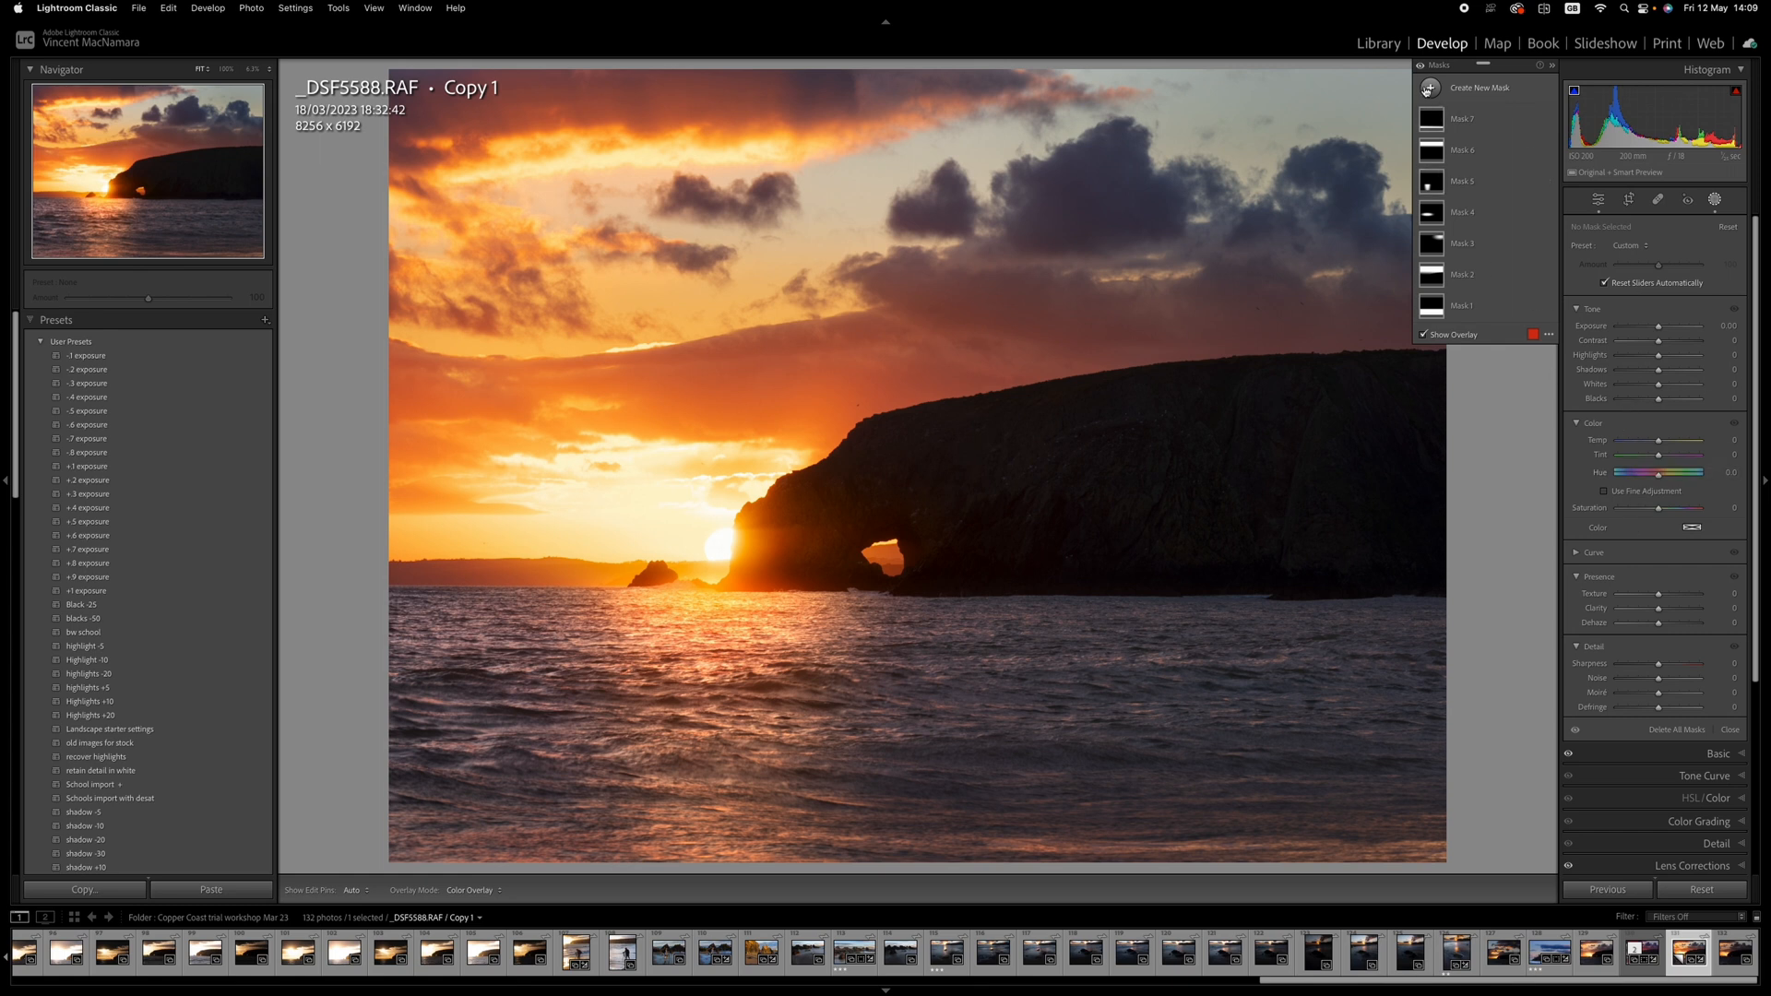
click(1481, 86)
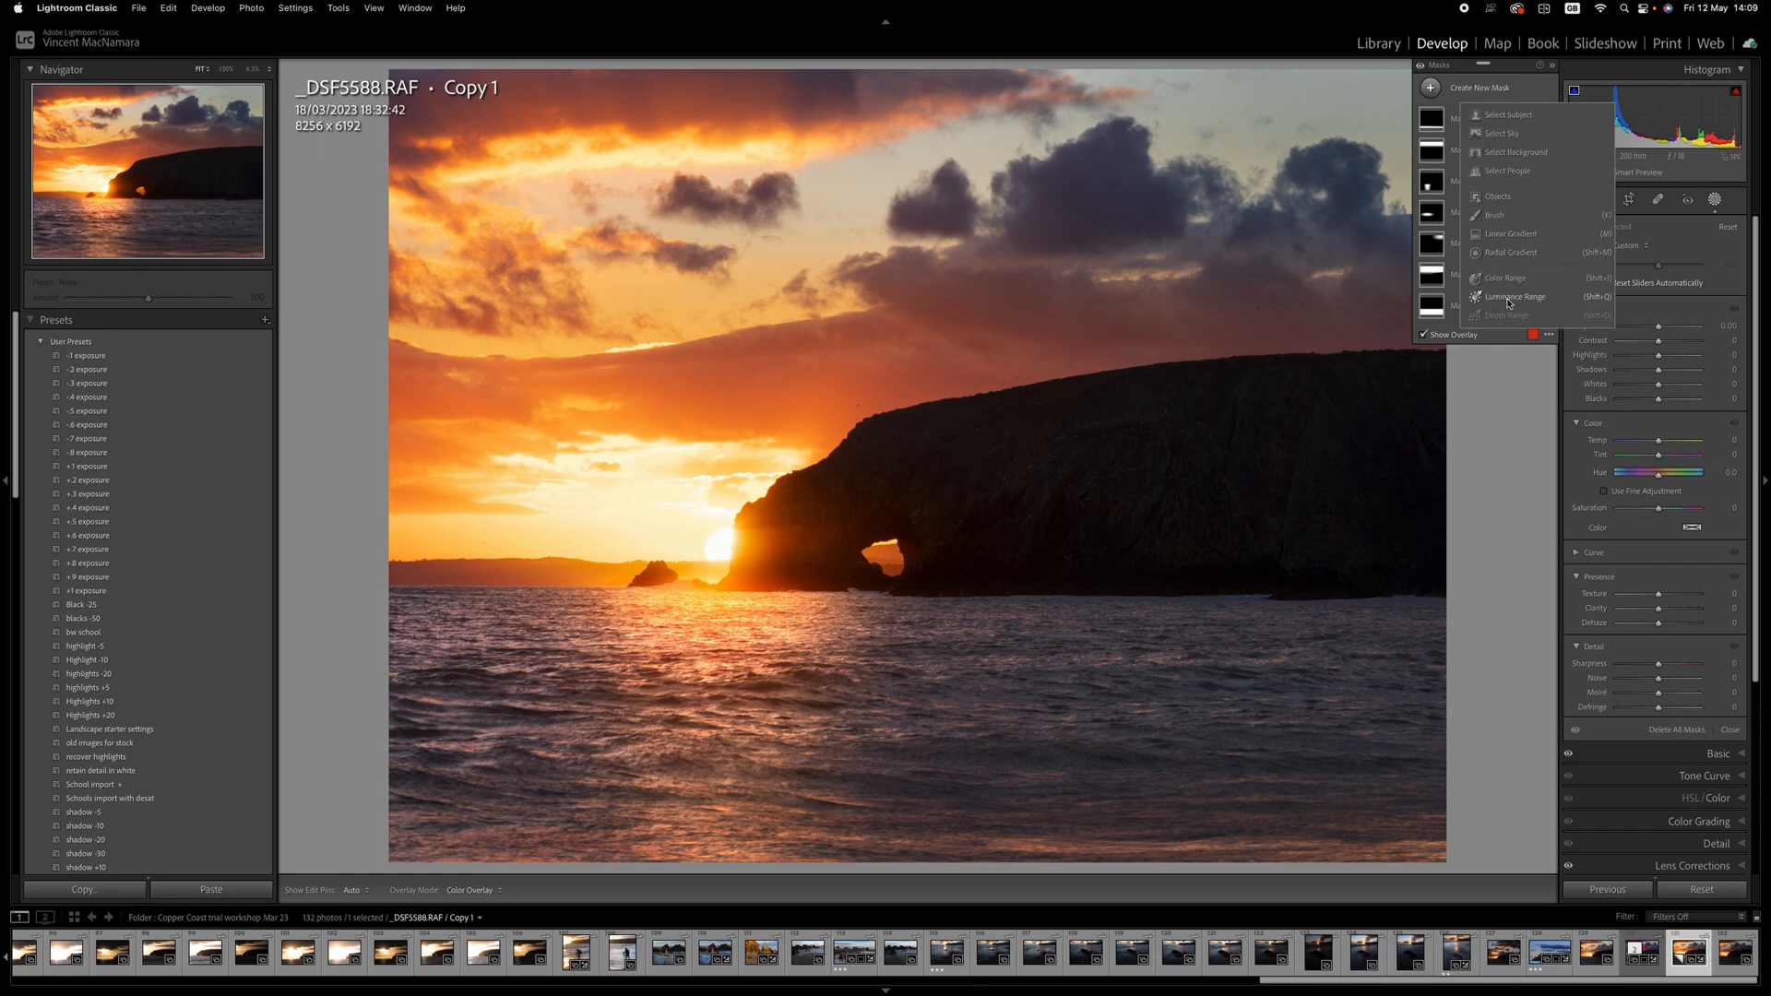
click(1515, 296)
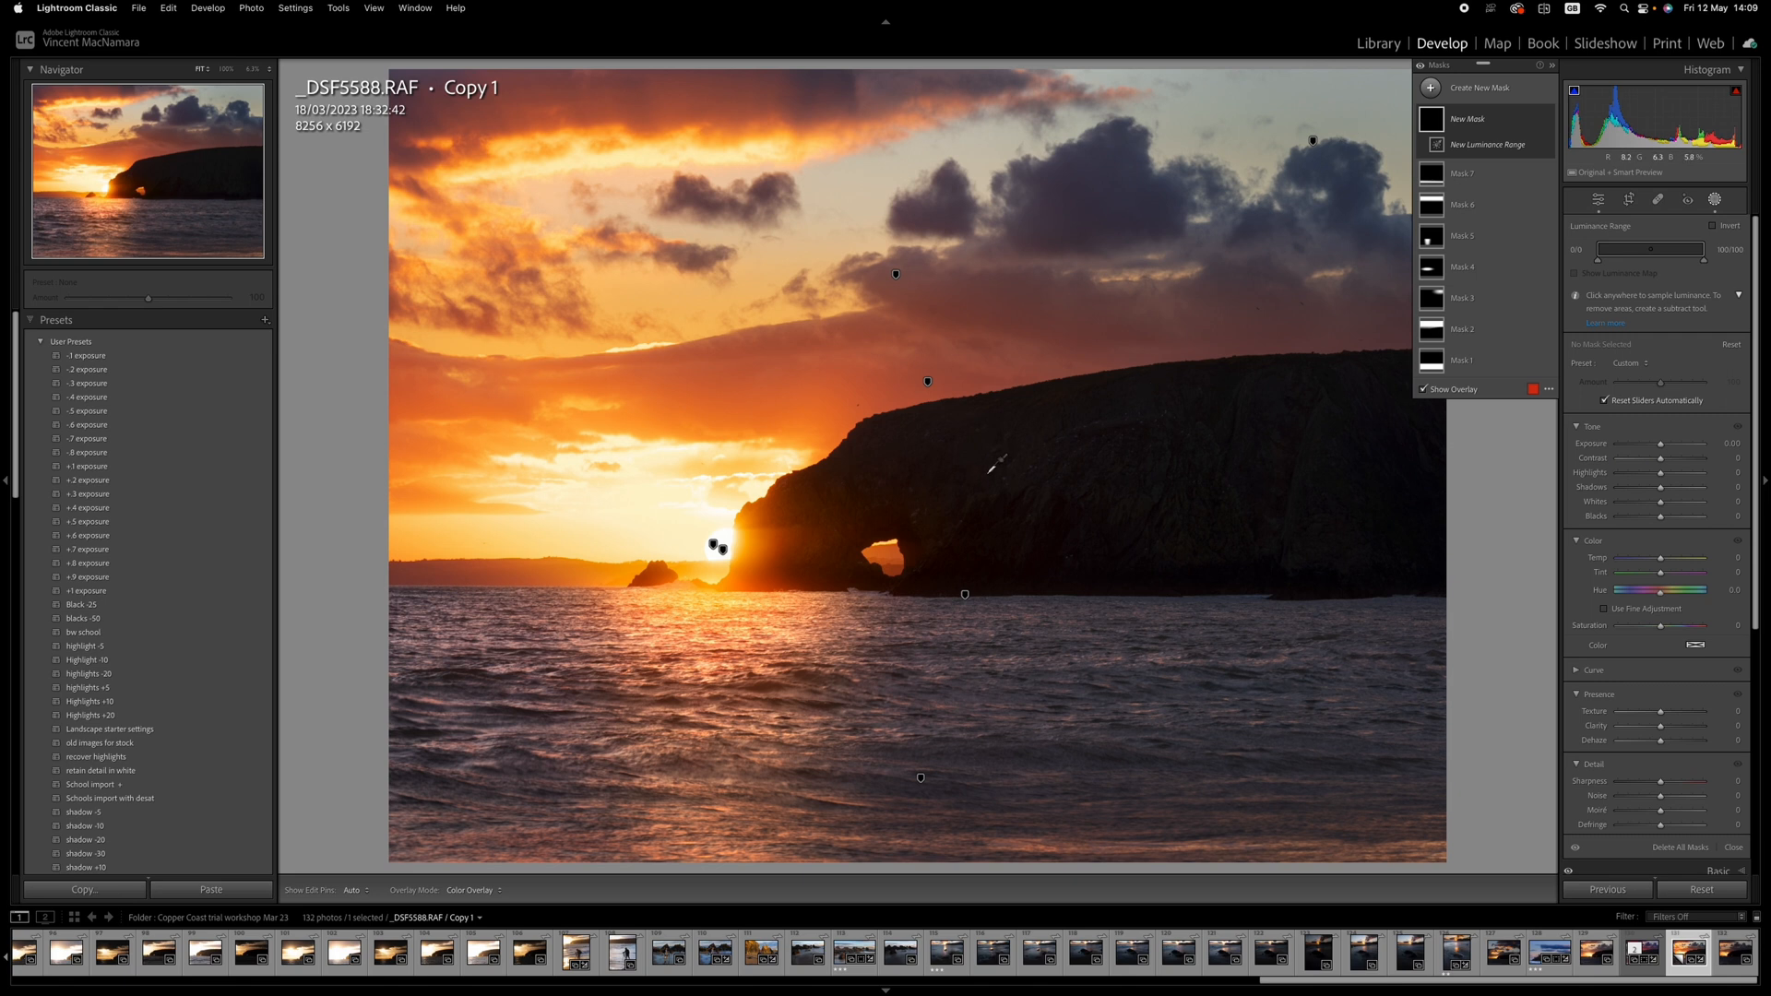
drag(992, 463, 1197, 491)
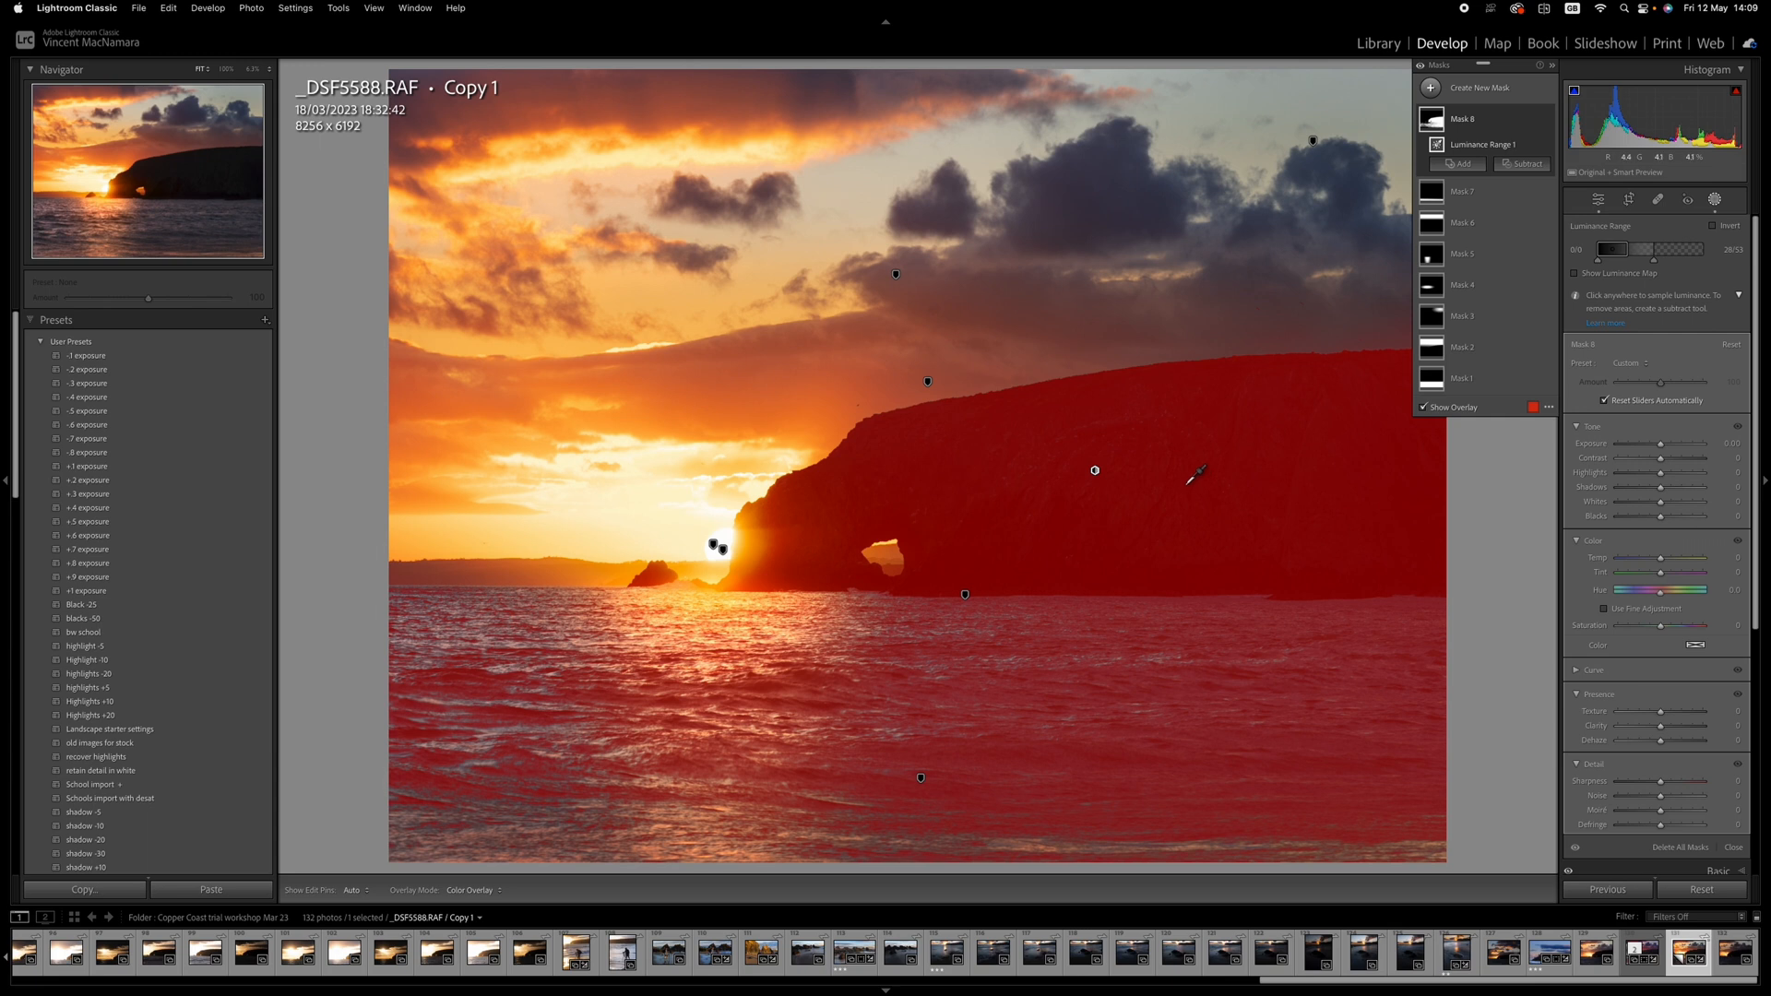
mouse_move(1226, 407)
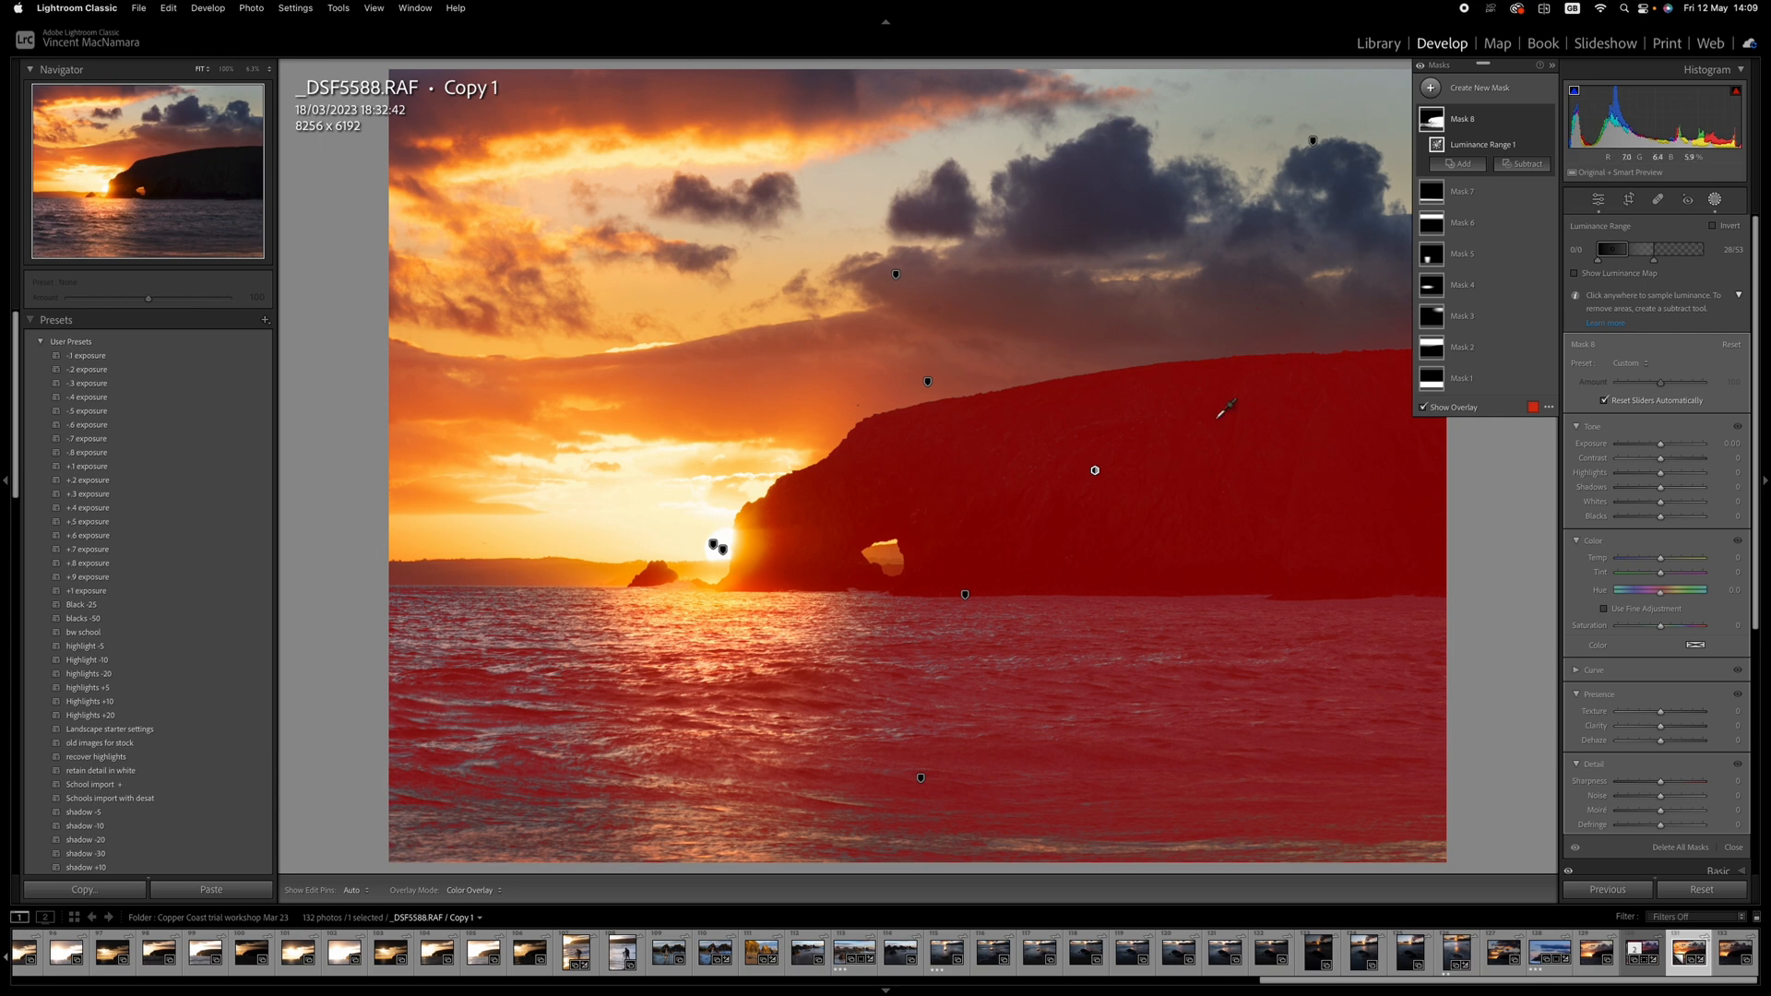
click(1523, 164)
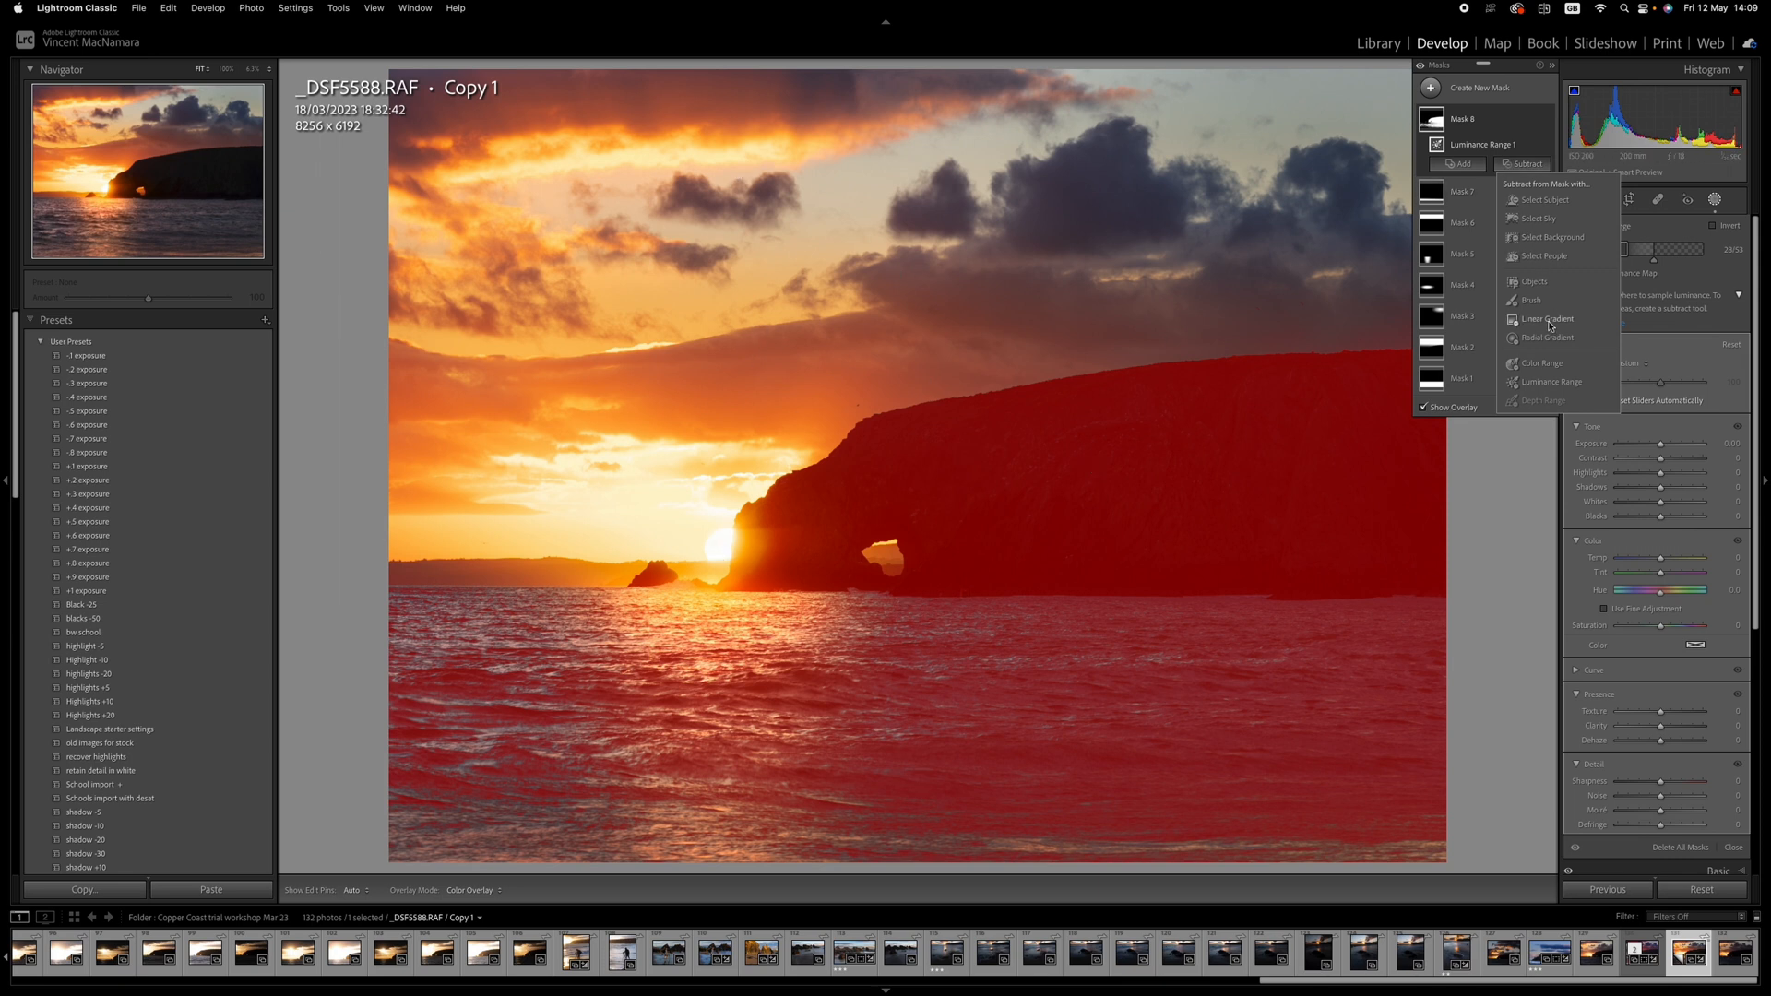
Subtract a horizon gradient to exclude the sea, then raise Shadows to 23 and Exposure to 0.25.
click(1541, 318)
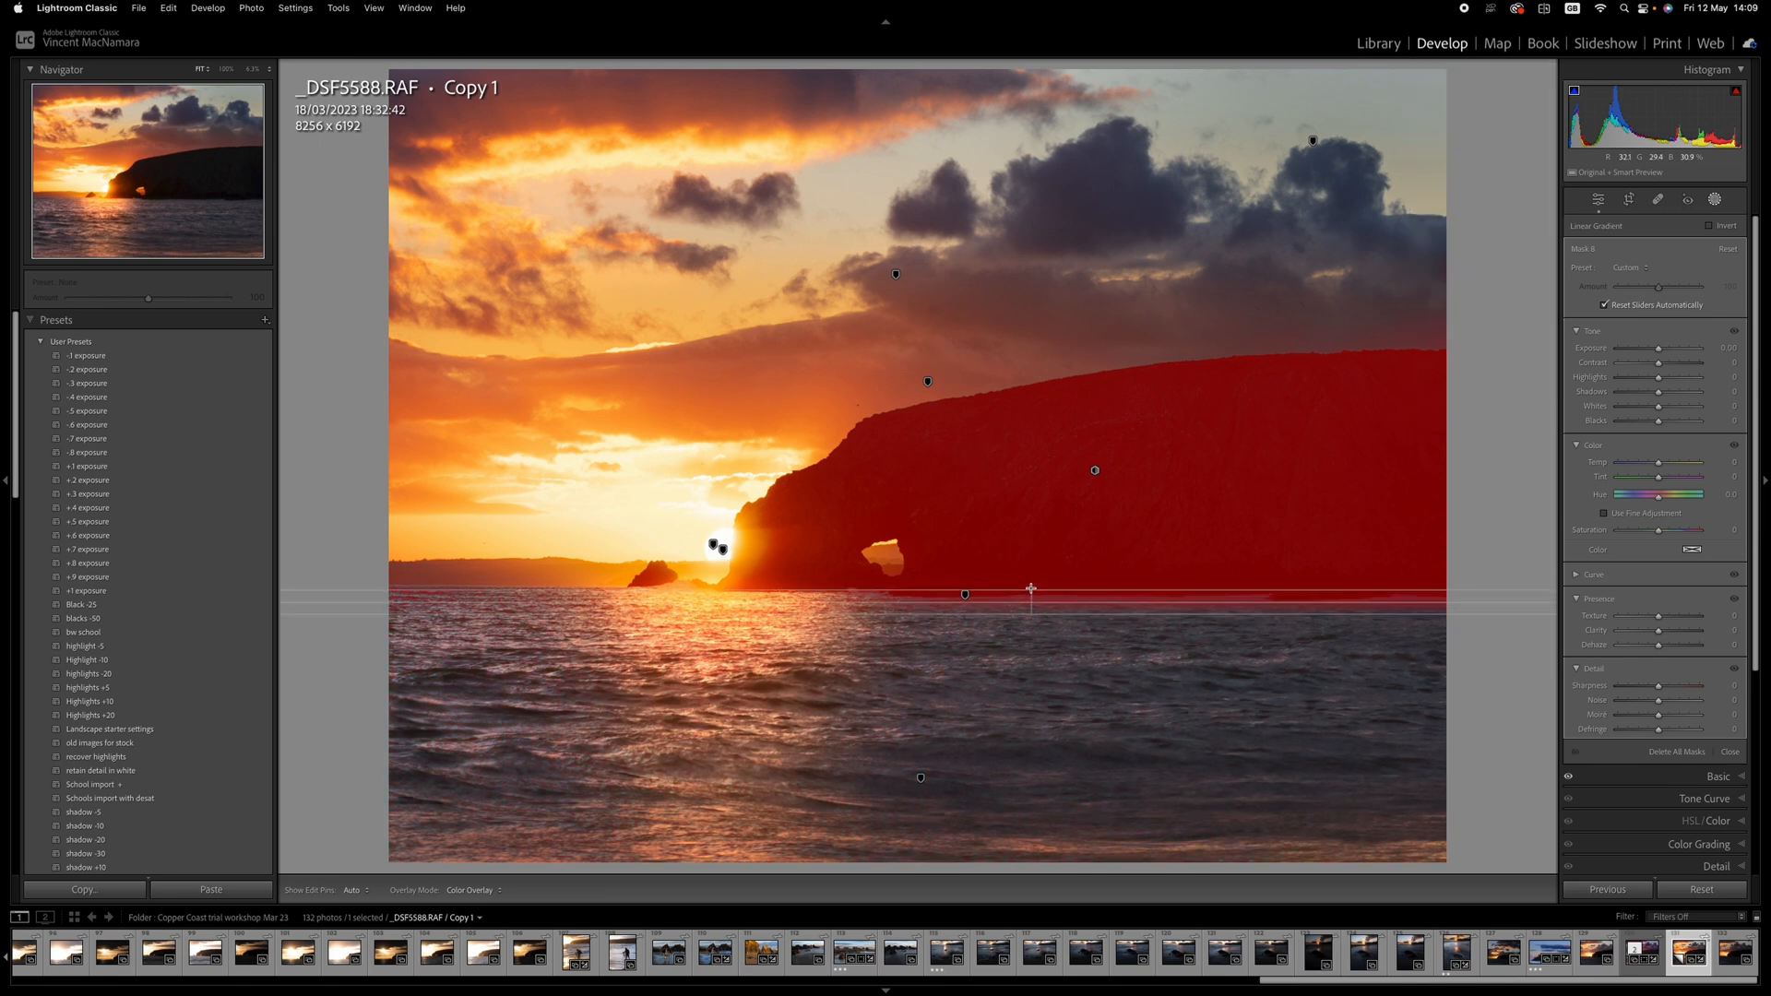
drag(1031, 589, 1030, 568)
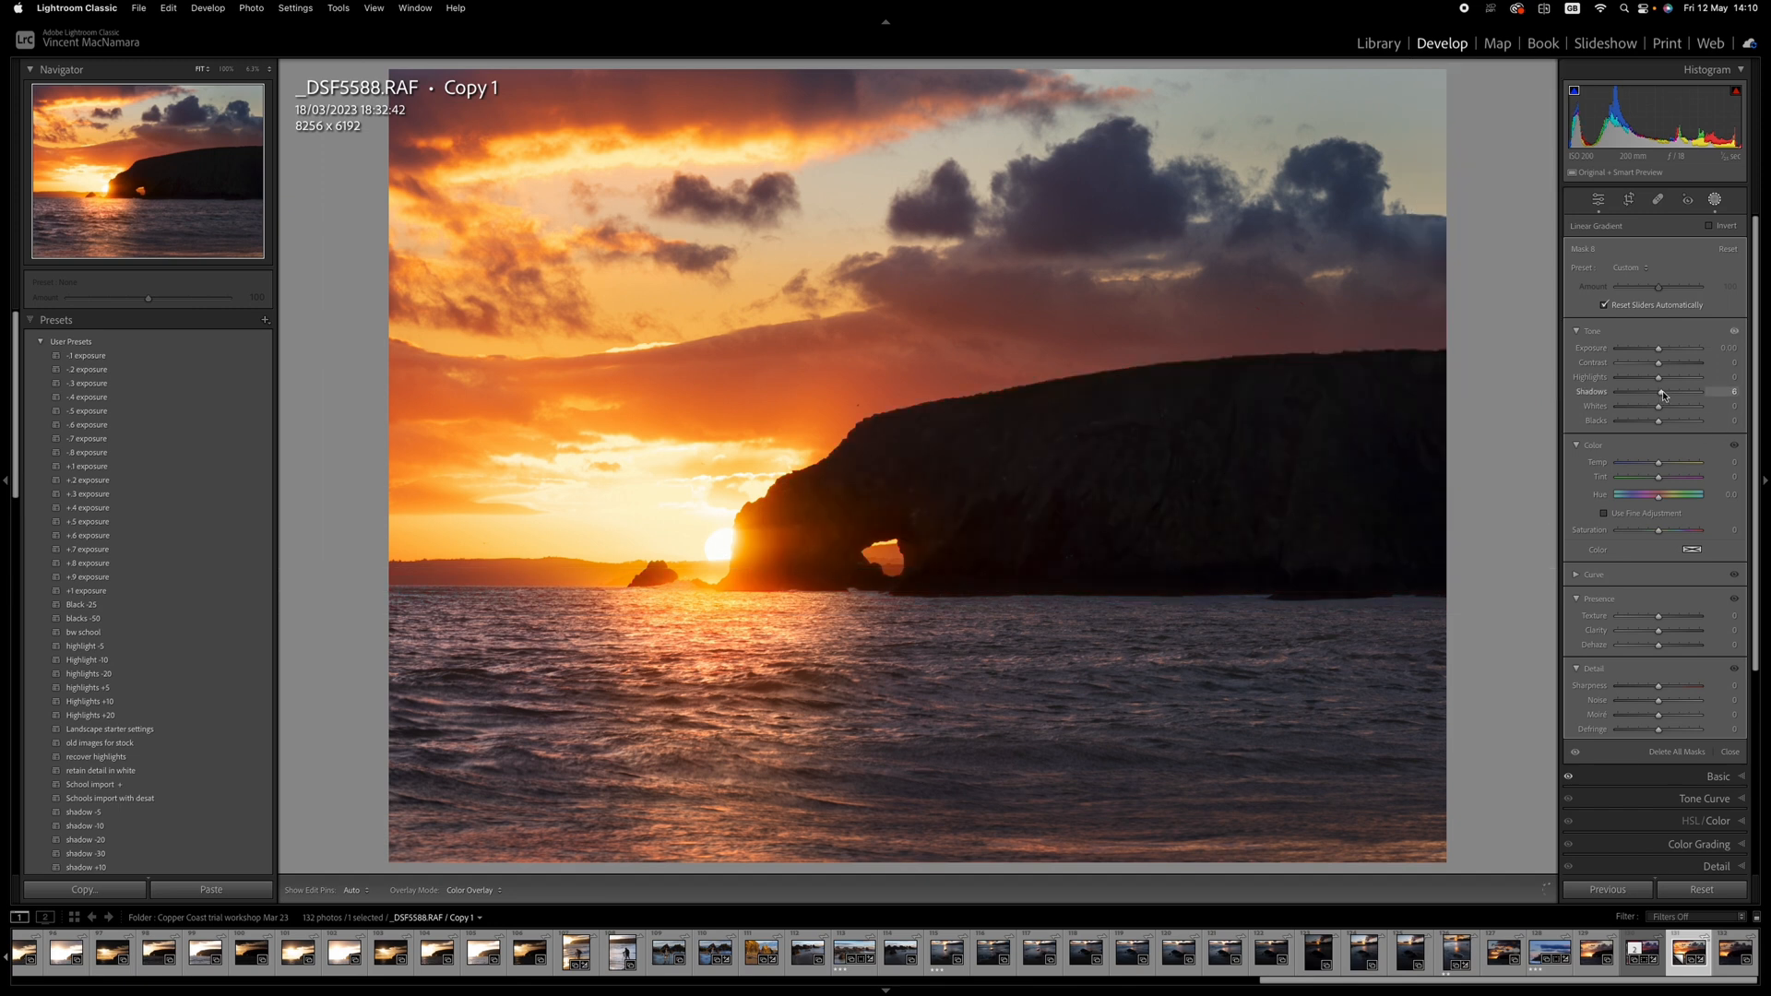
drag(1682, 404, 1700, 404)
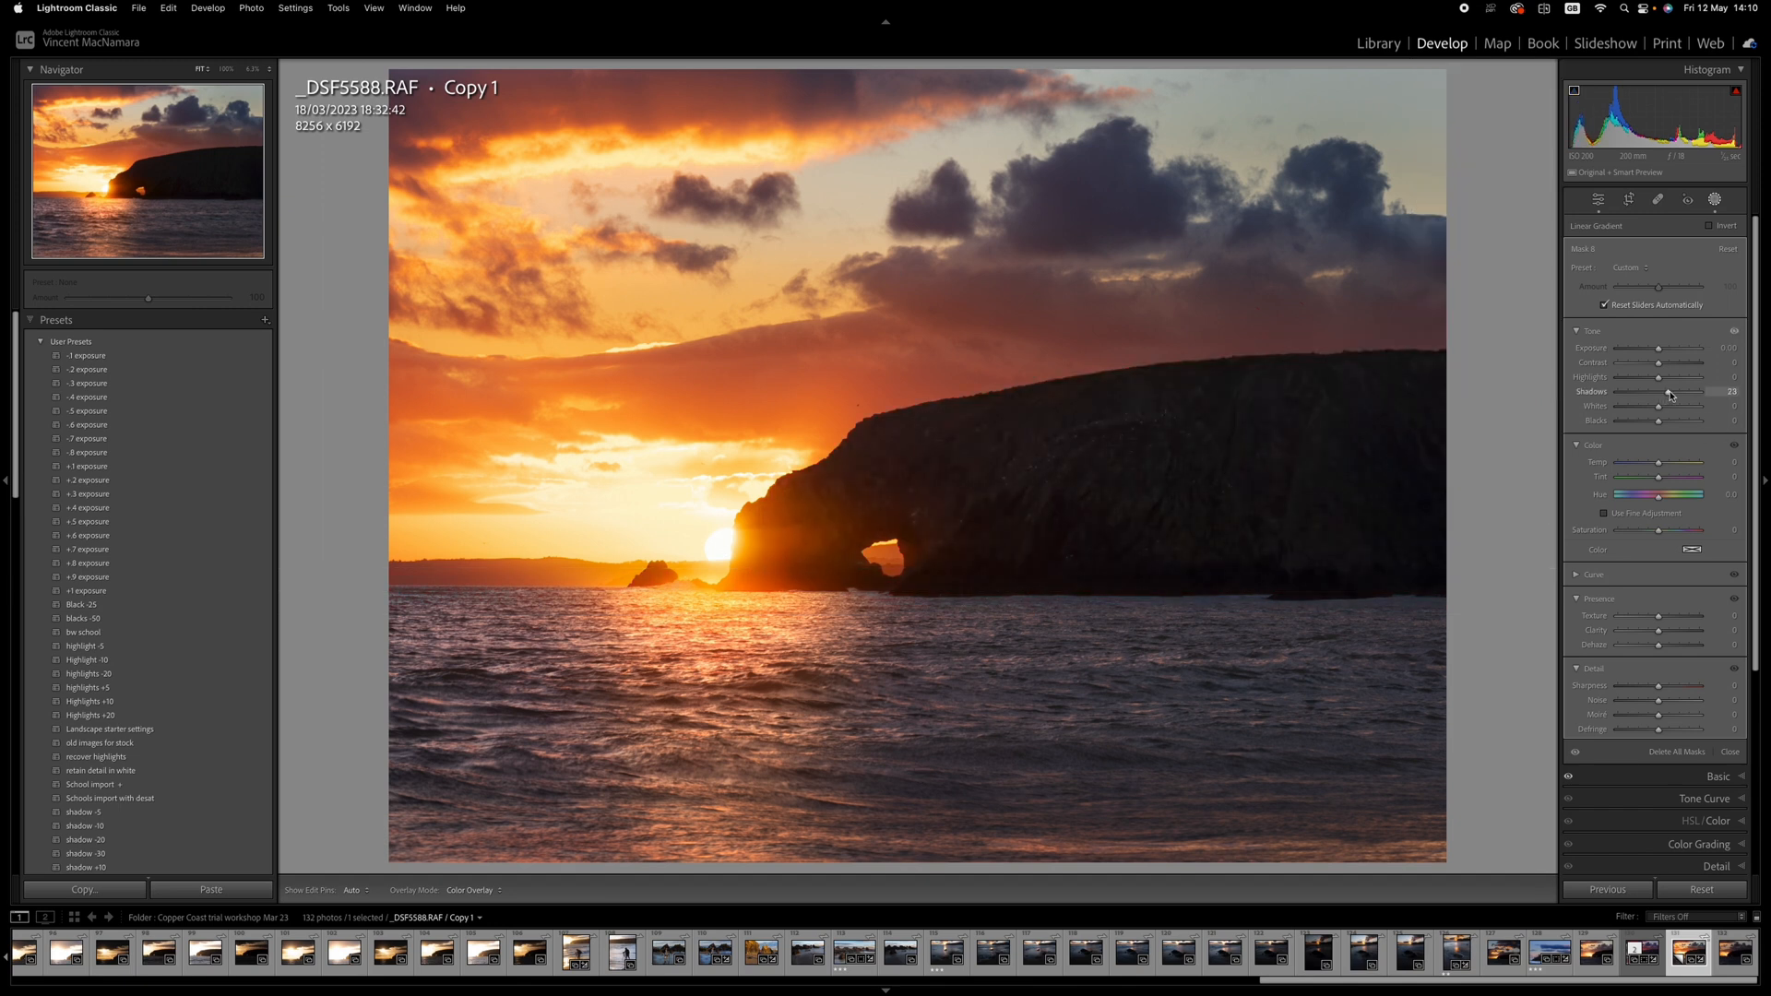
drag(1661, 392, 1670, 392)
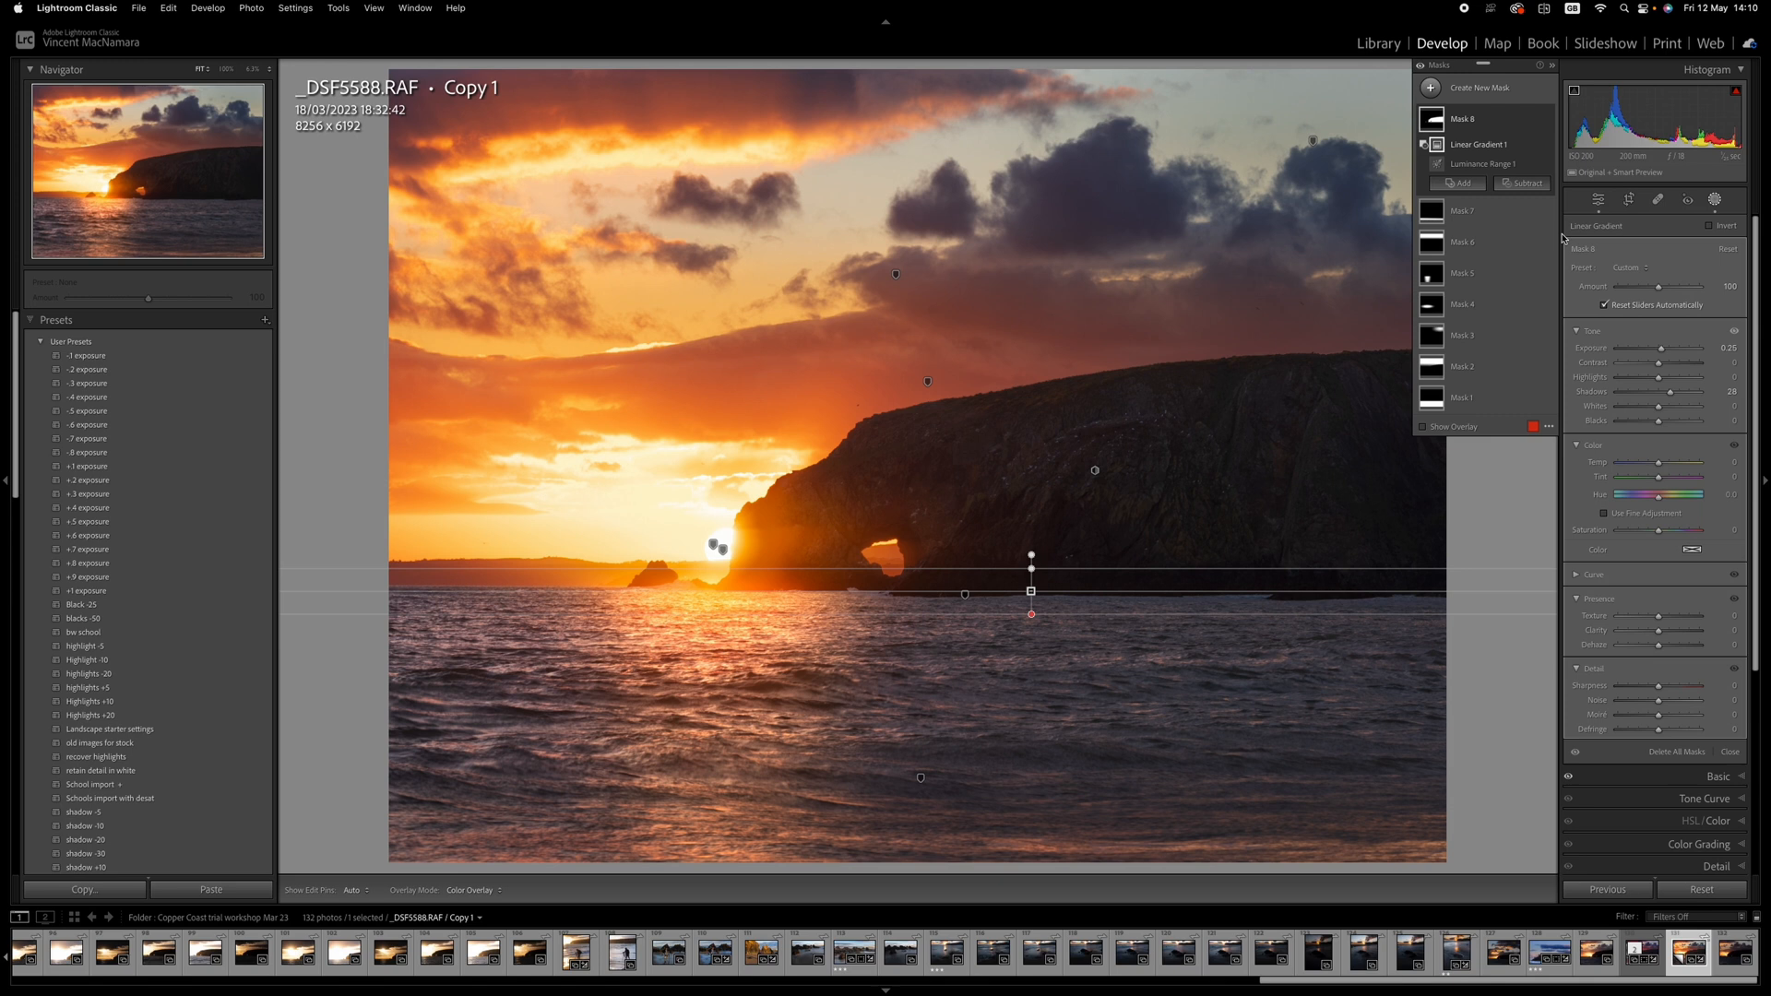
mouse_move(1624, 750)
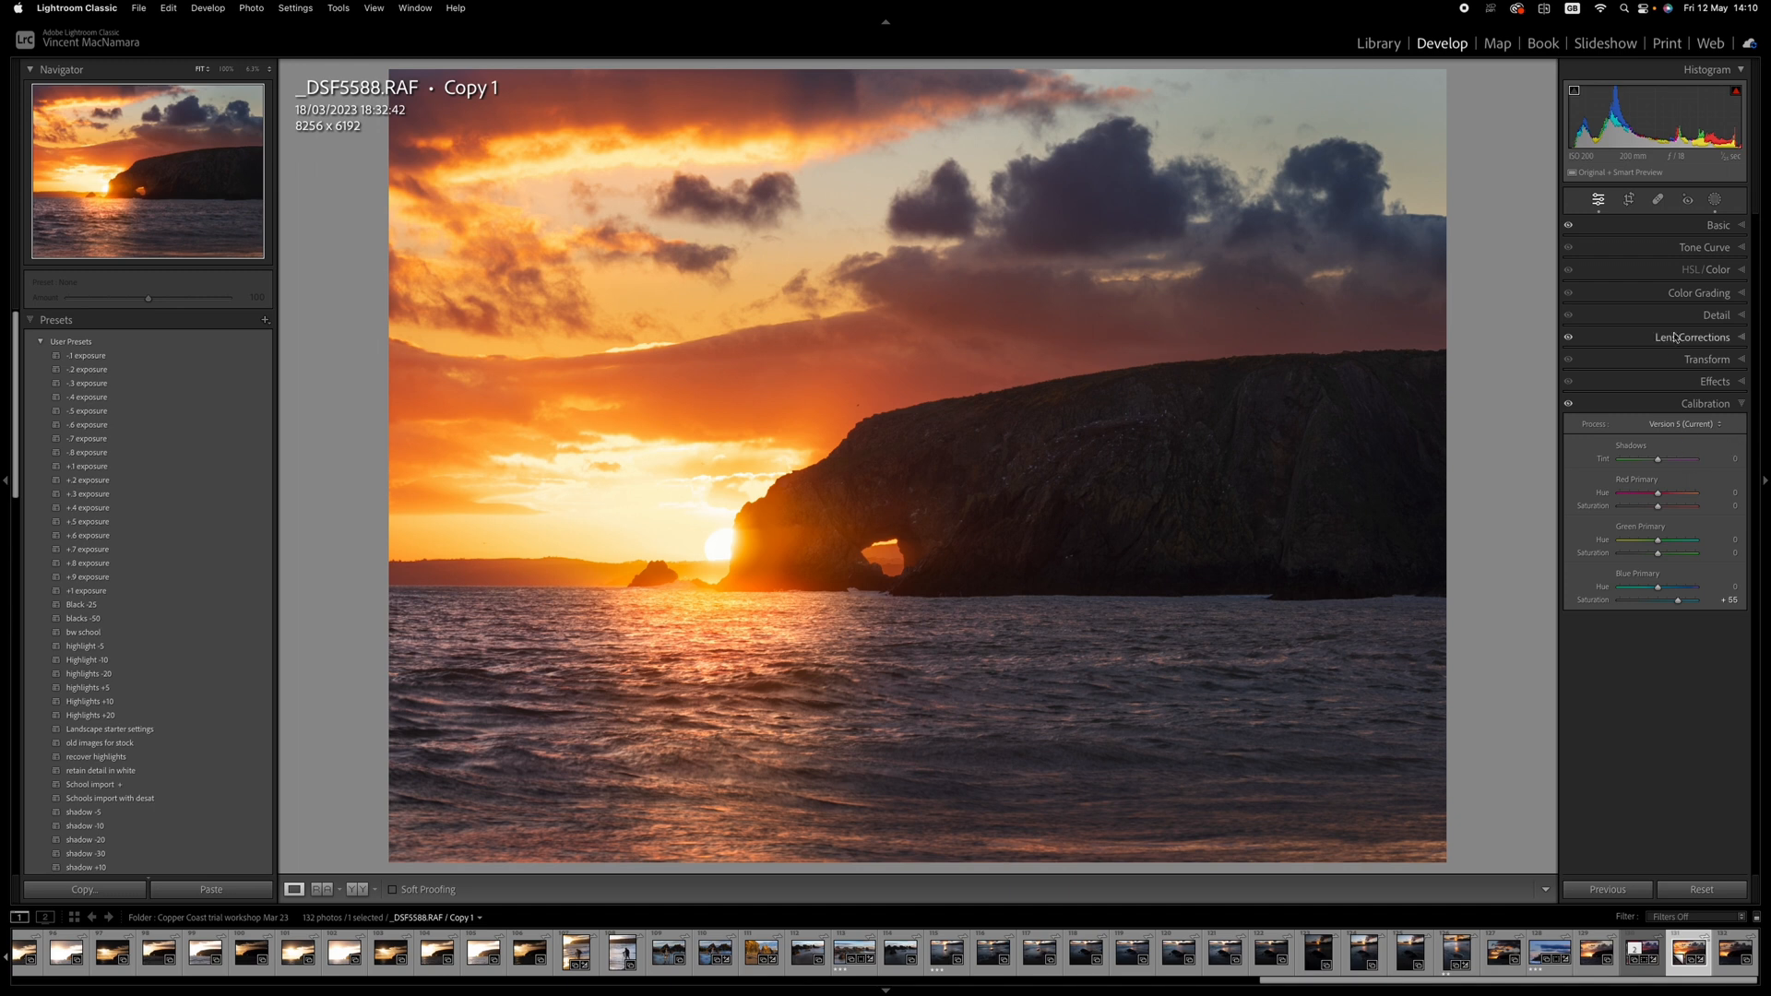
Grade the shadows blue (hue about 230, saturation 13) and the highlights warm orange (hue 37, saturation 11).
click(1699, 293)
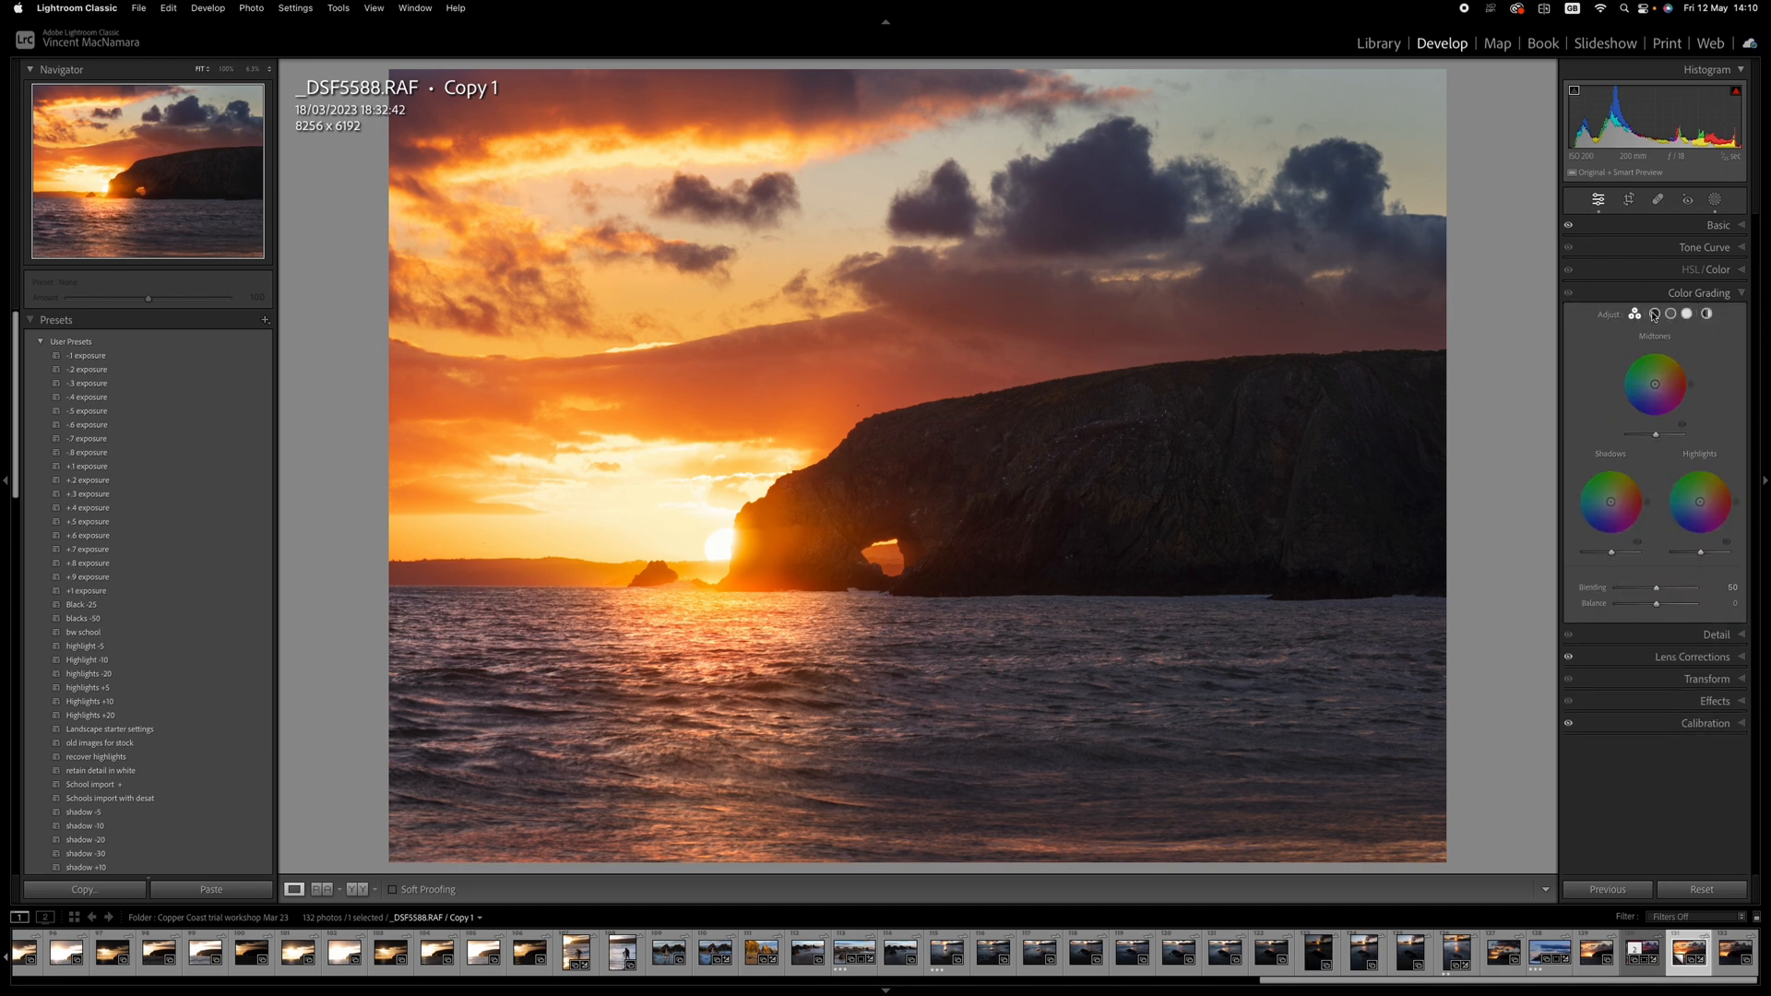
click(1654, 313)
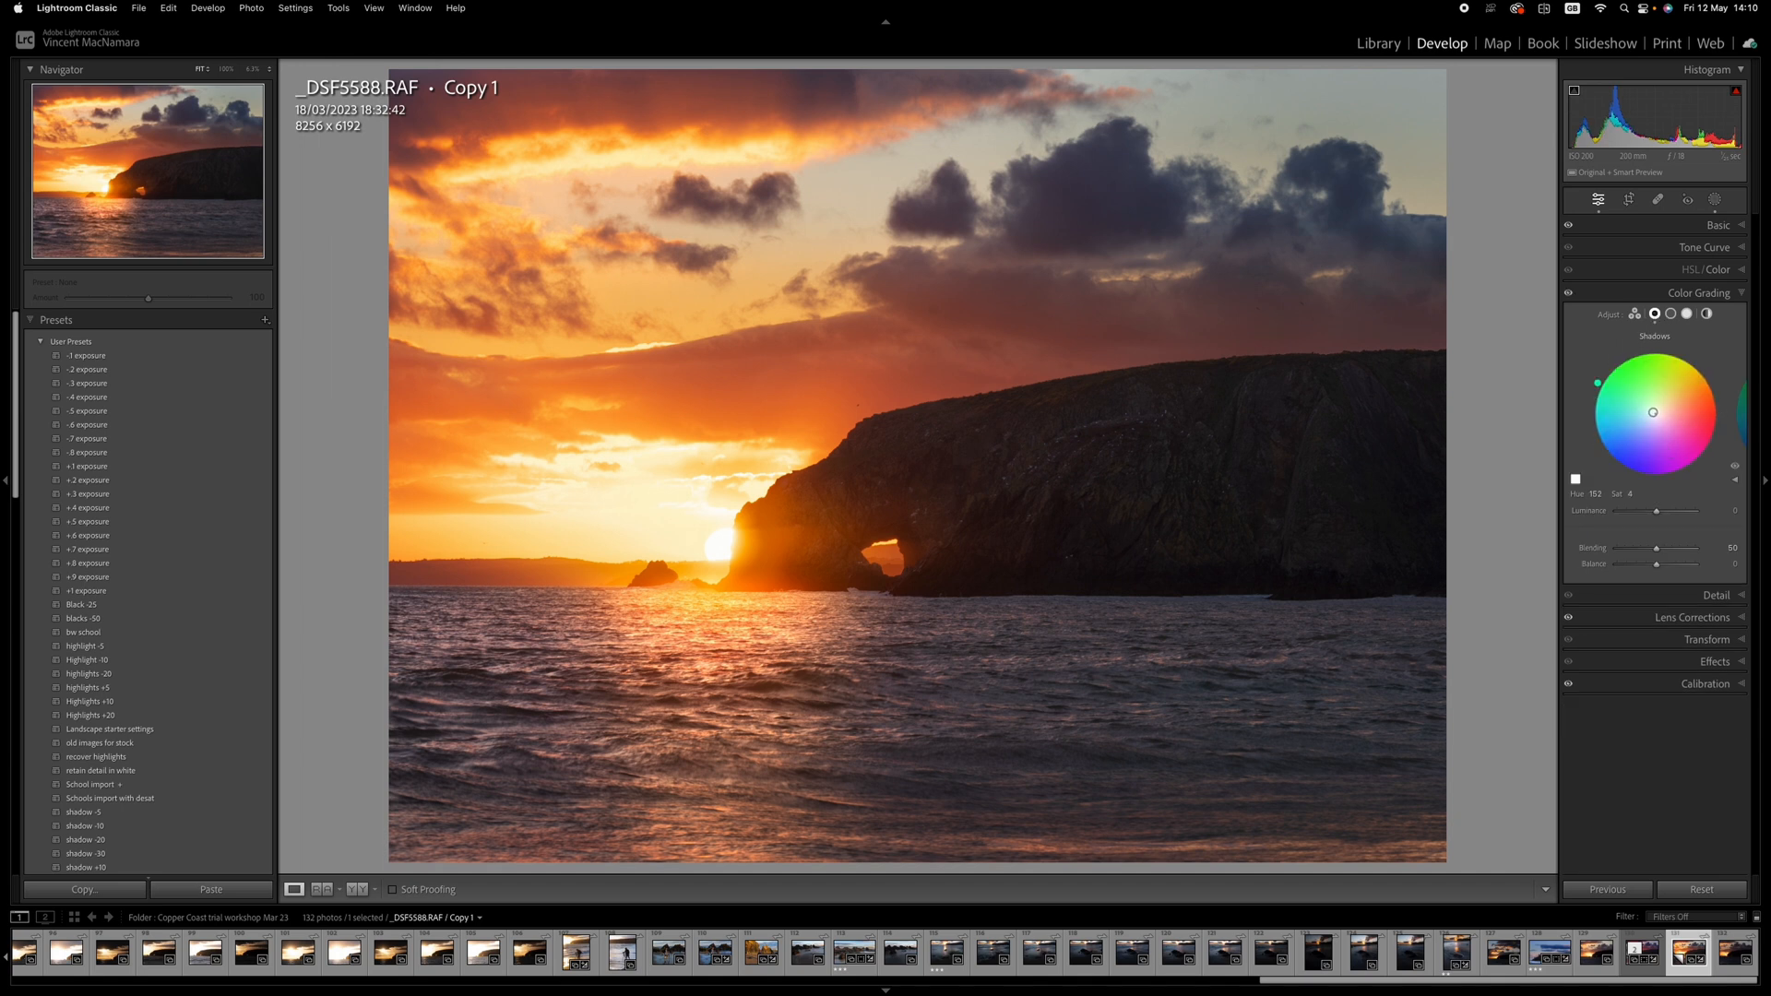
drag(1674, 381, 1649, 419)
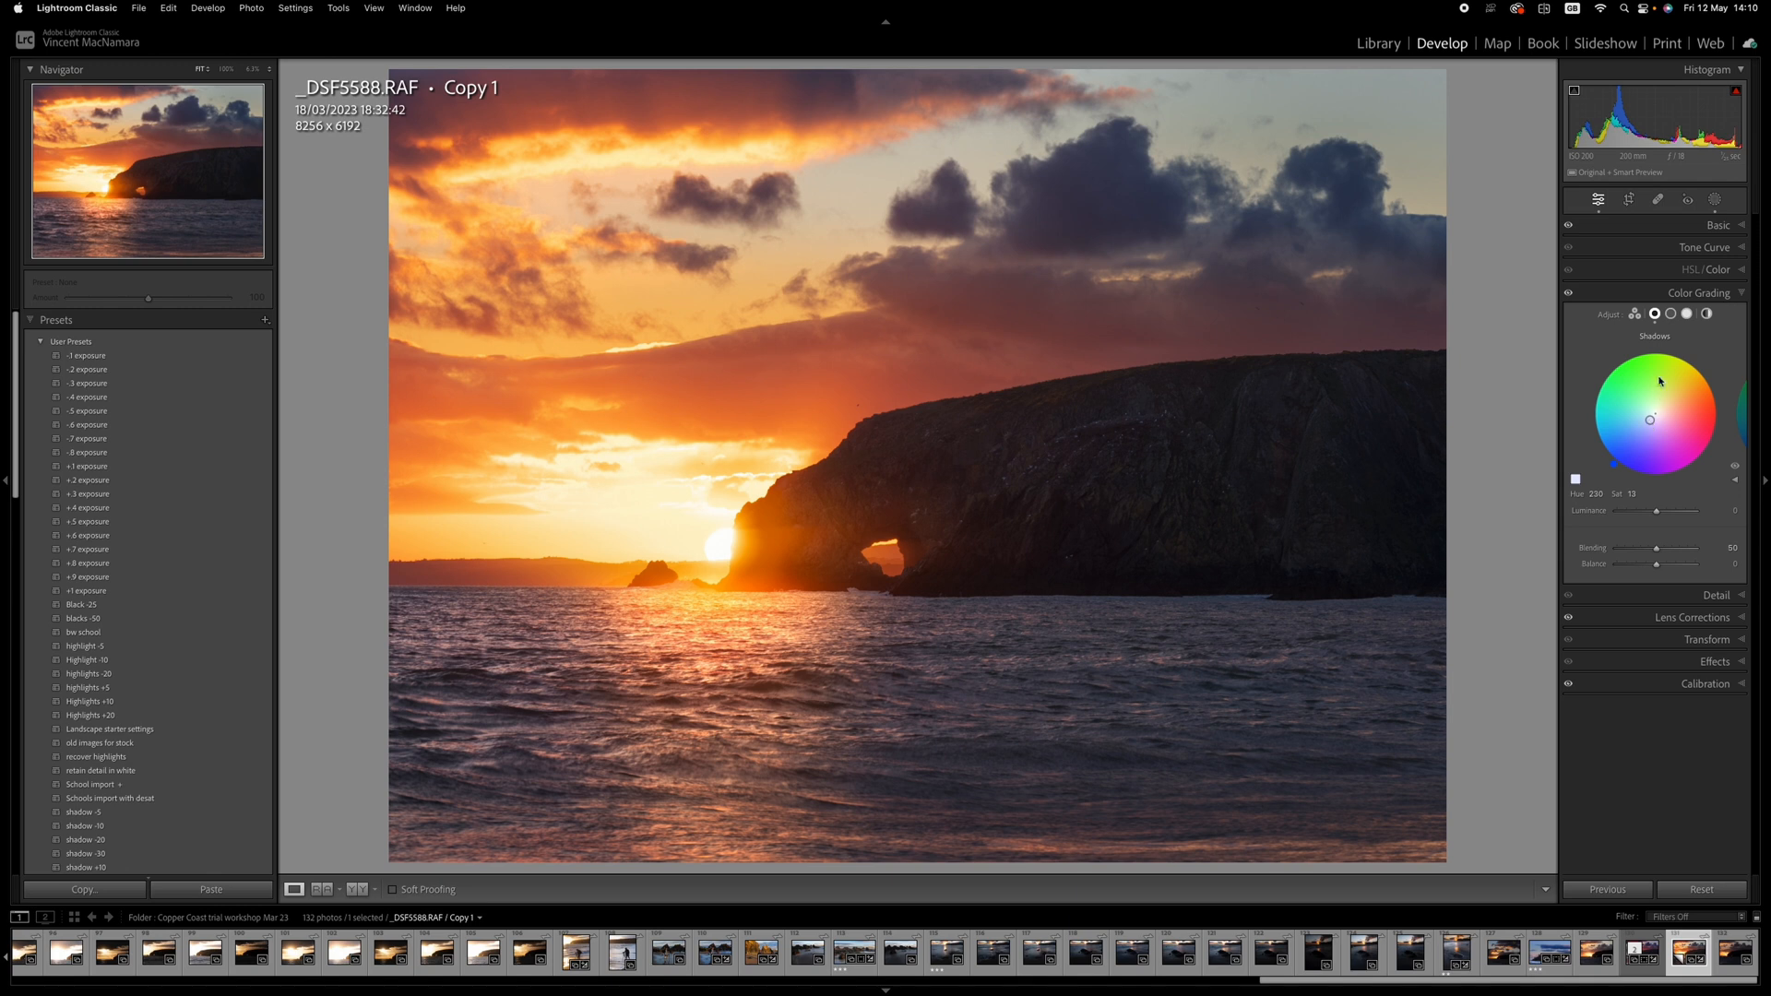
click(1670, 312)
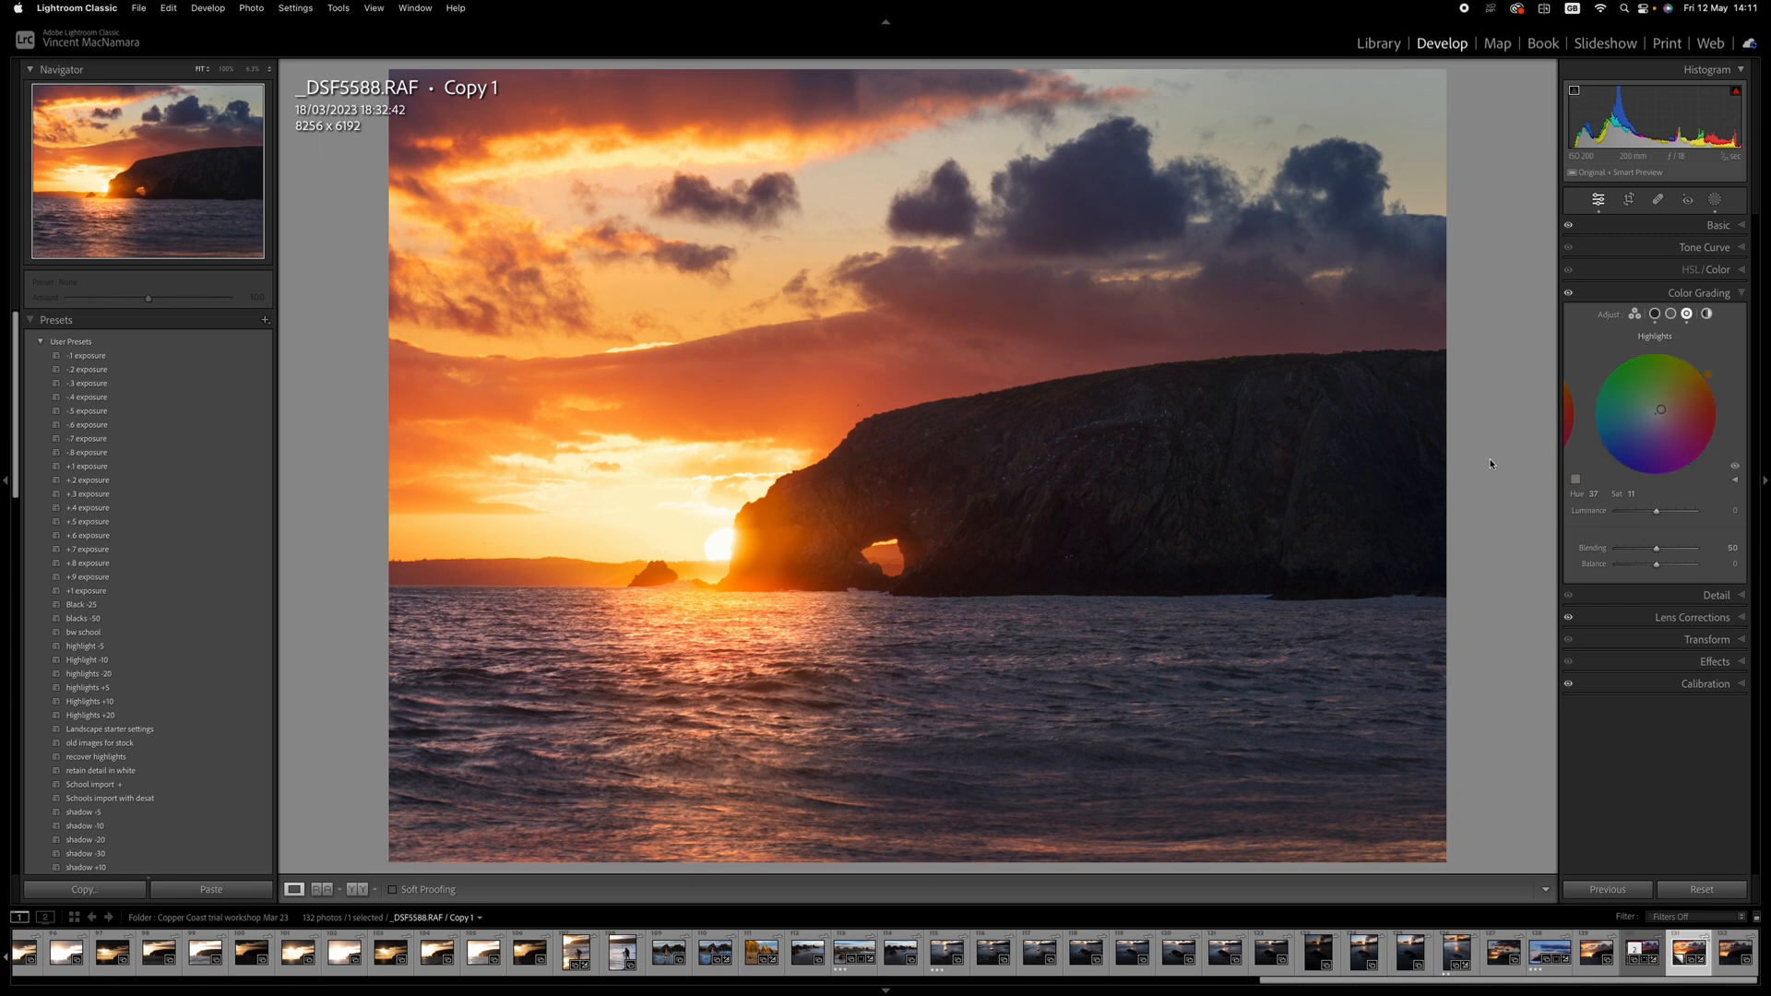
mouse_move(1501, 459)
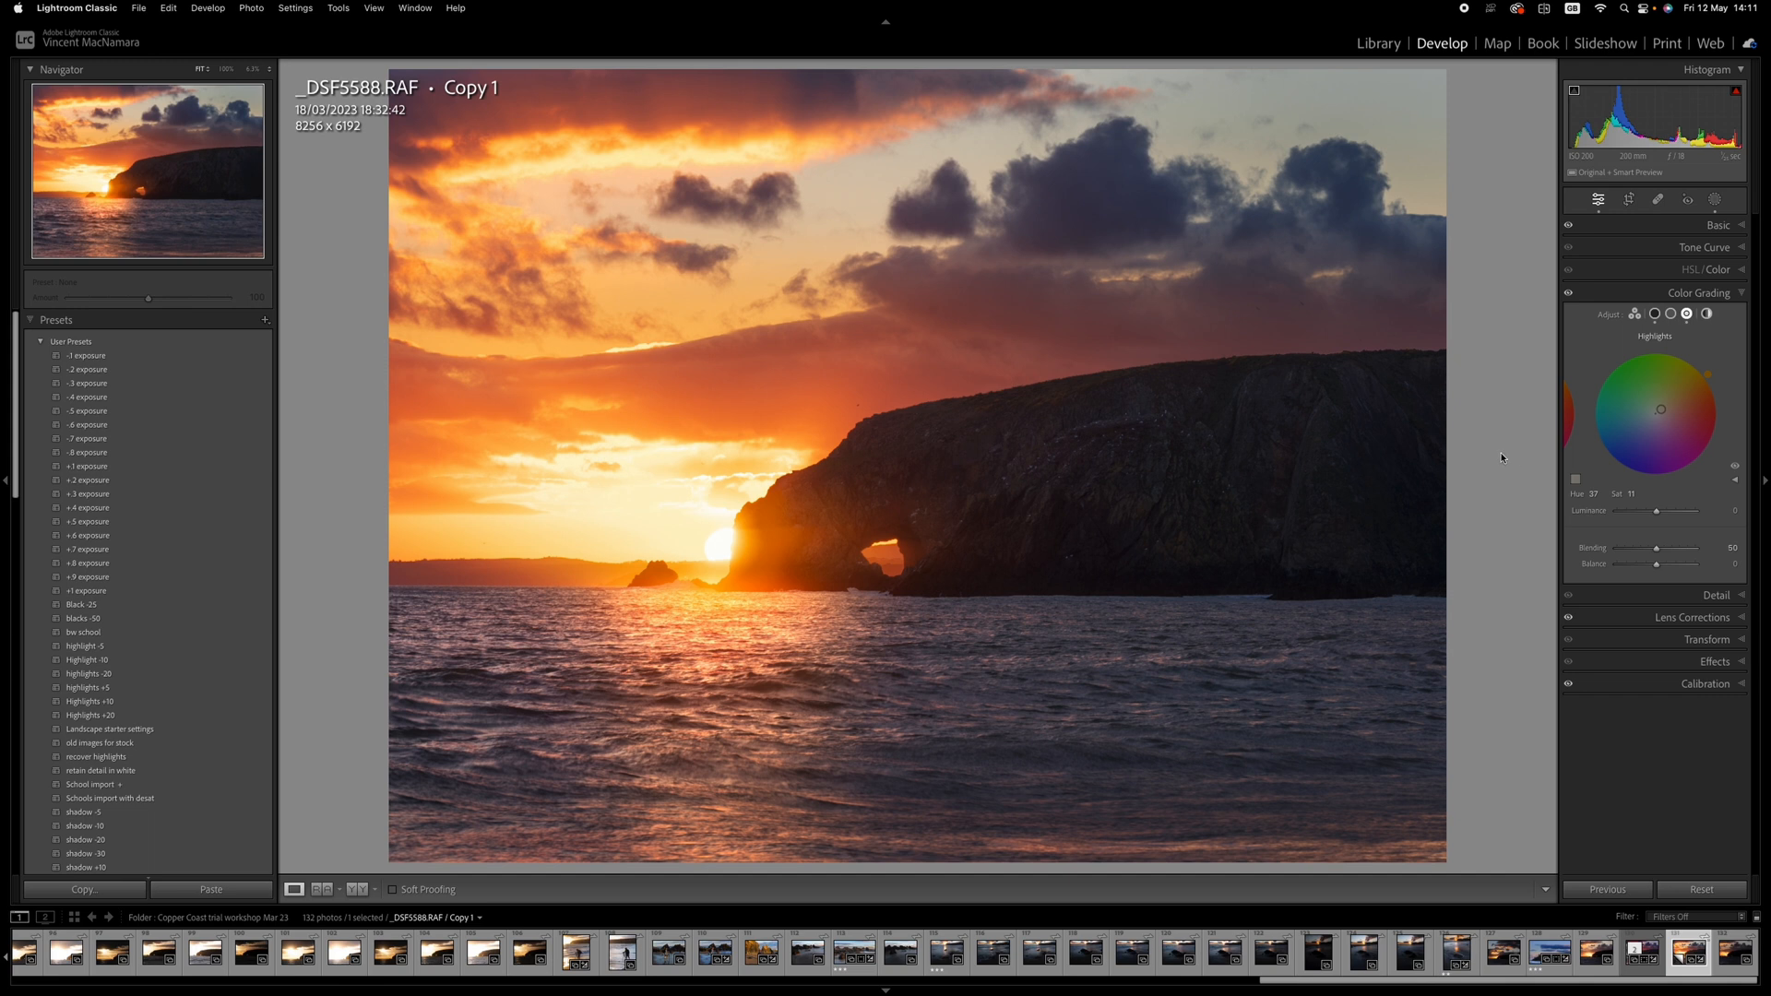
mouse_move(1504, 443)
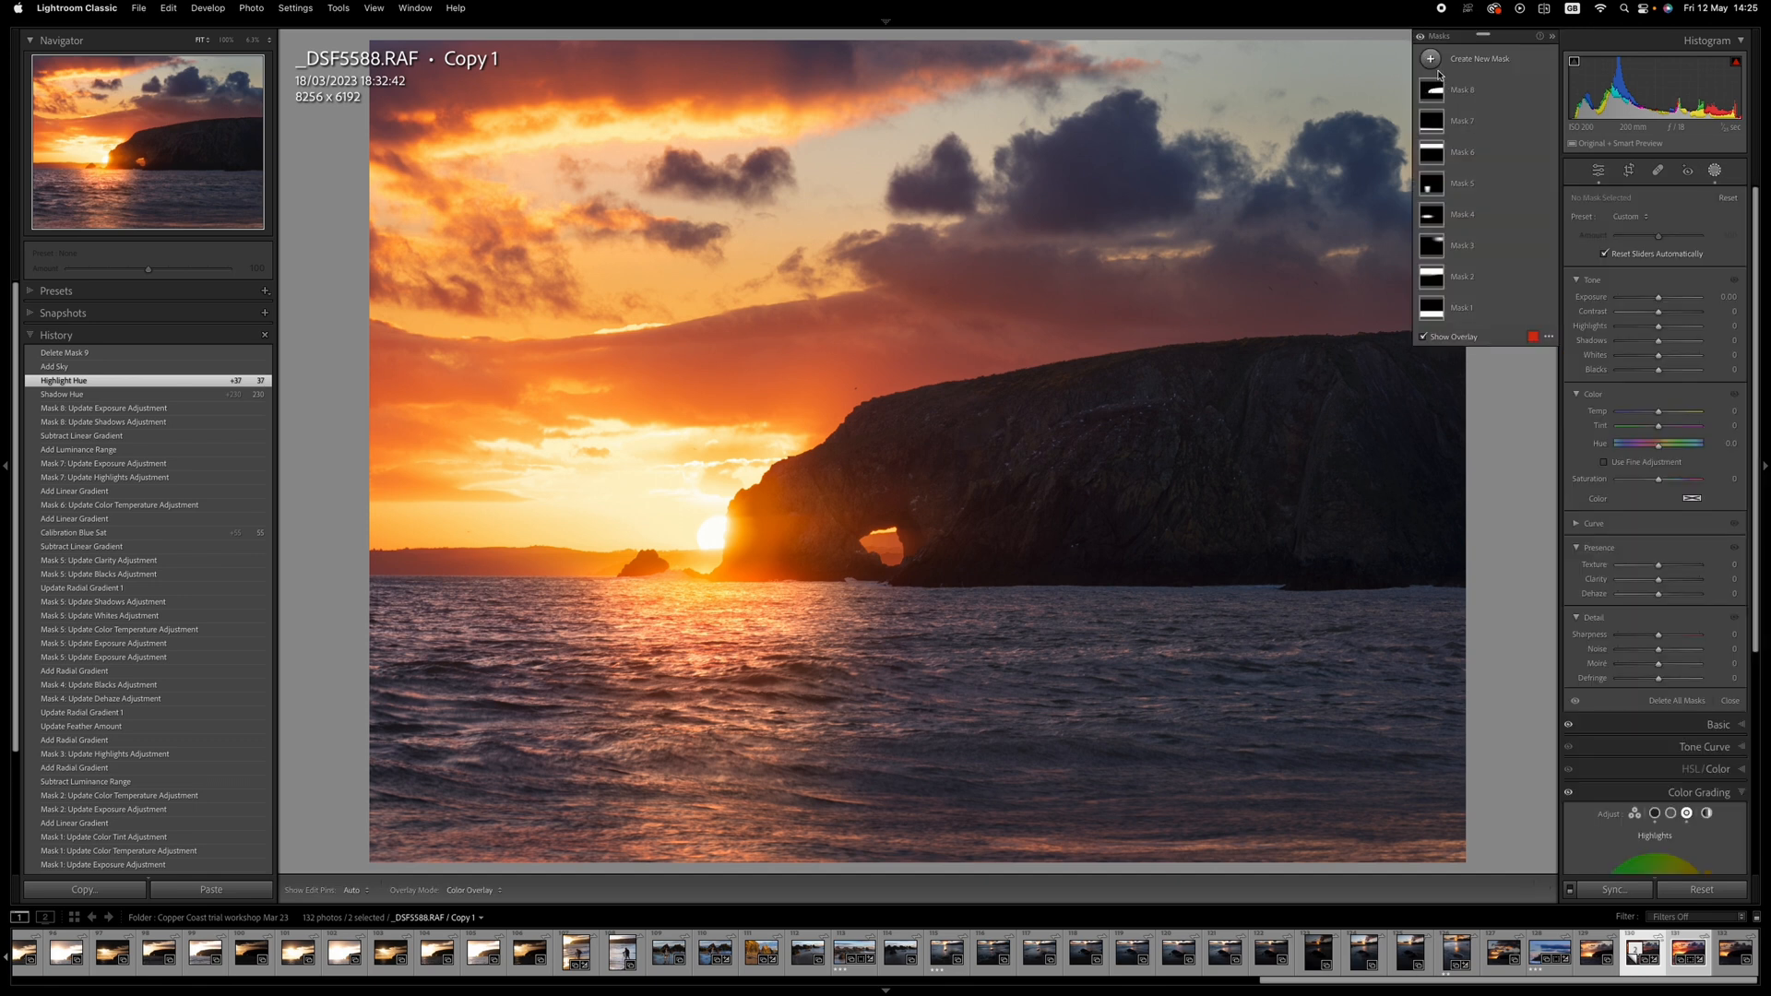
Add a Select Sky mask with Dehaze 33 and a small saturation tweak, then exit masking.
click(1480, 57)
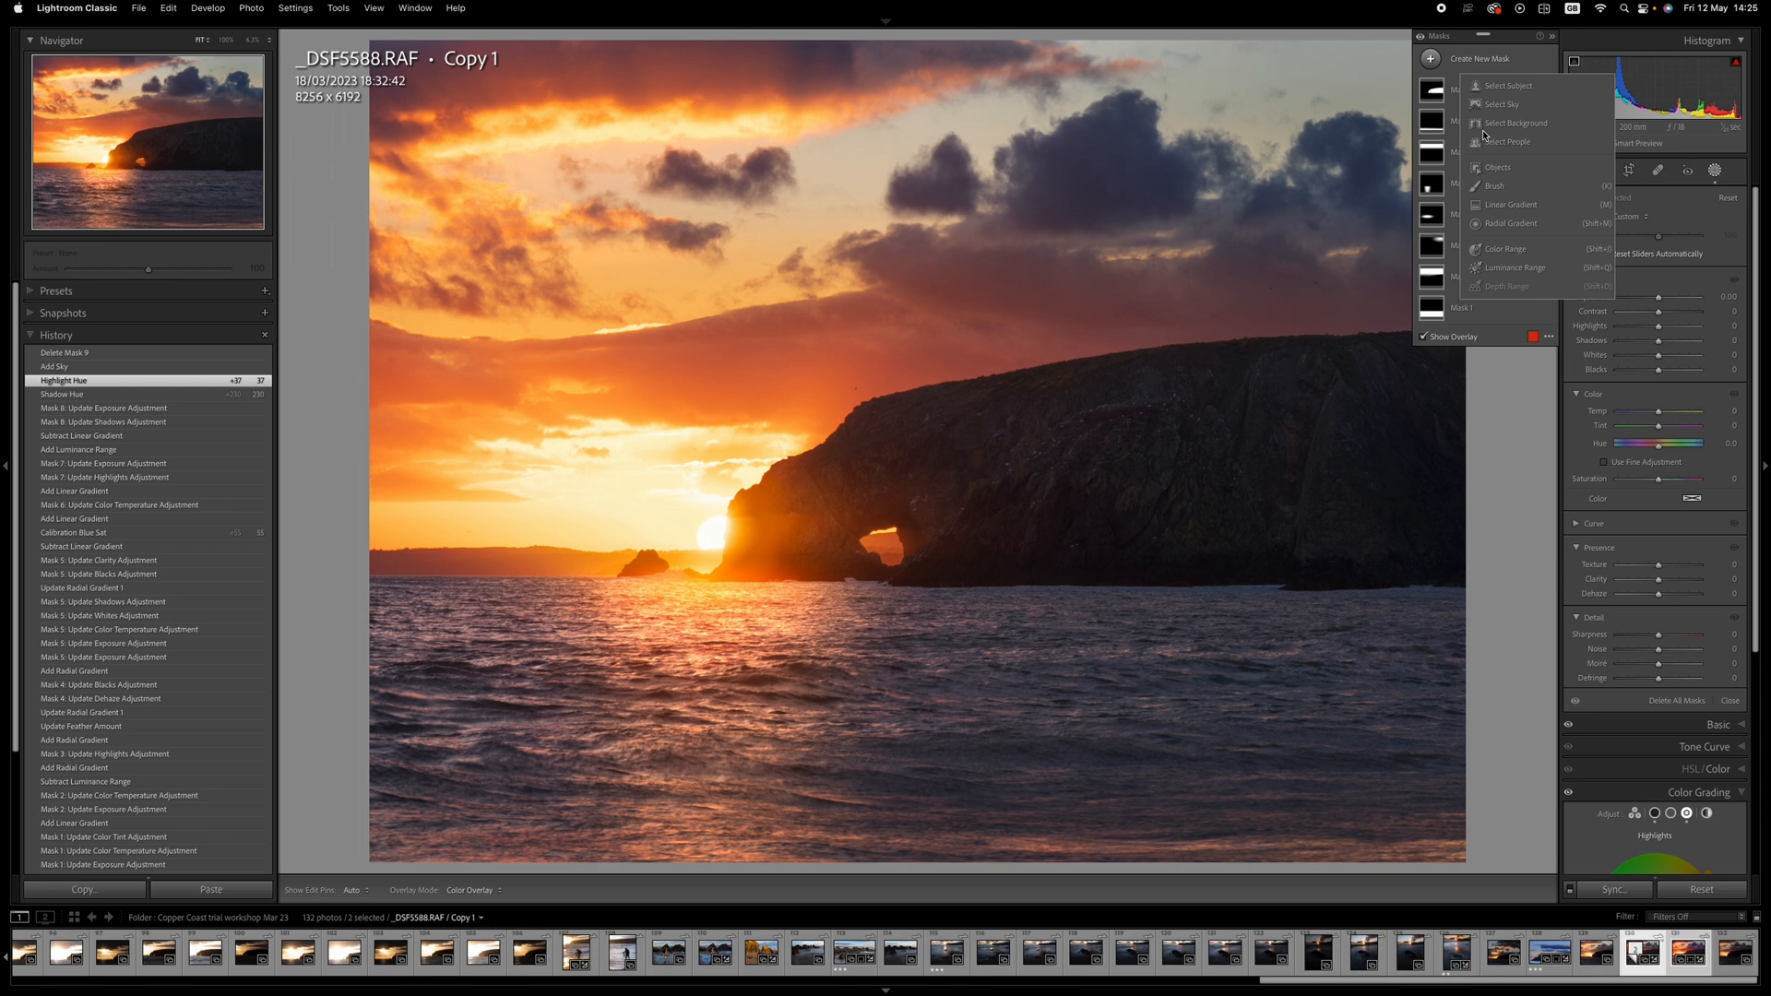
click(1501, 102)
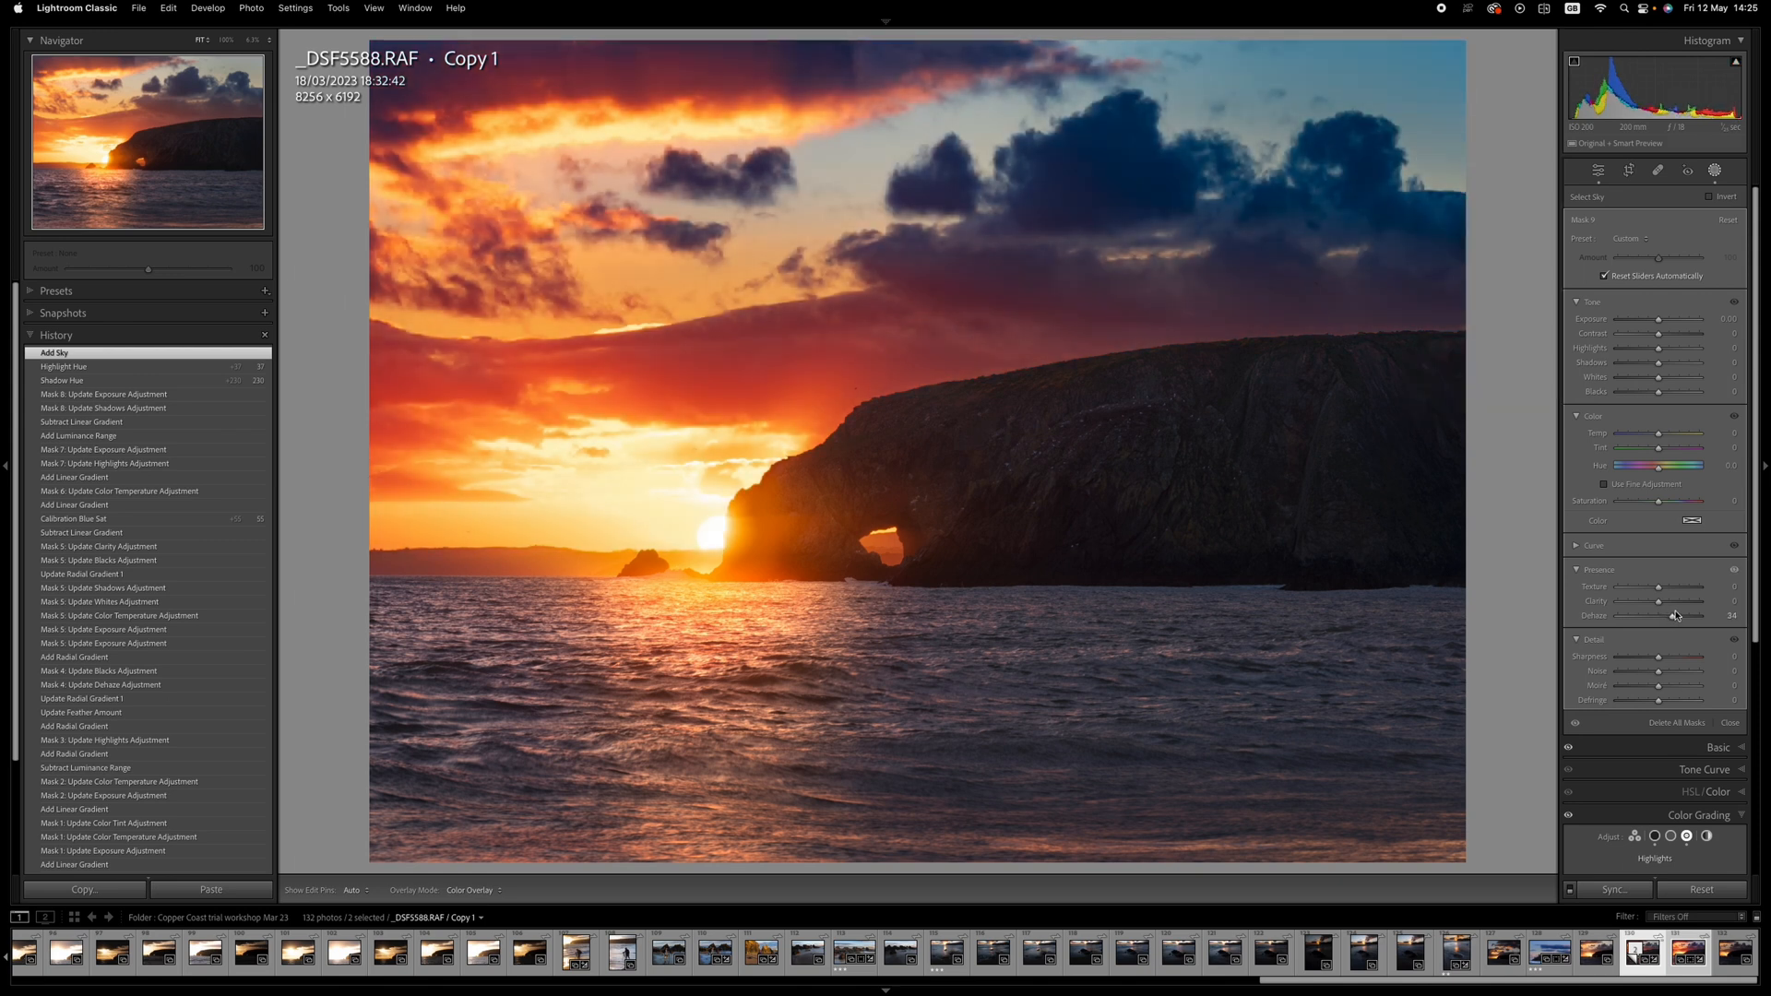
drag(1671, 615, 1682, 615)
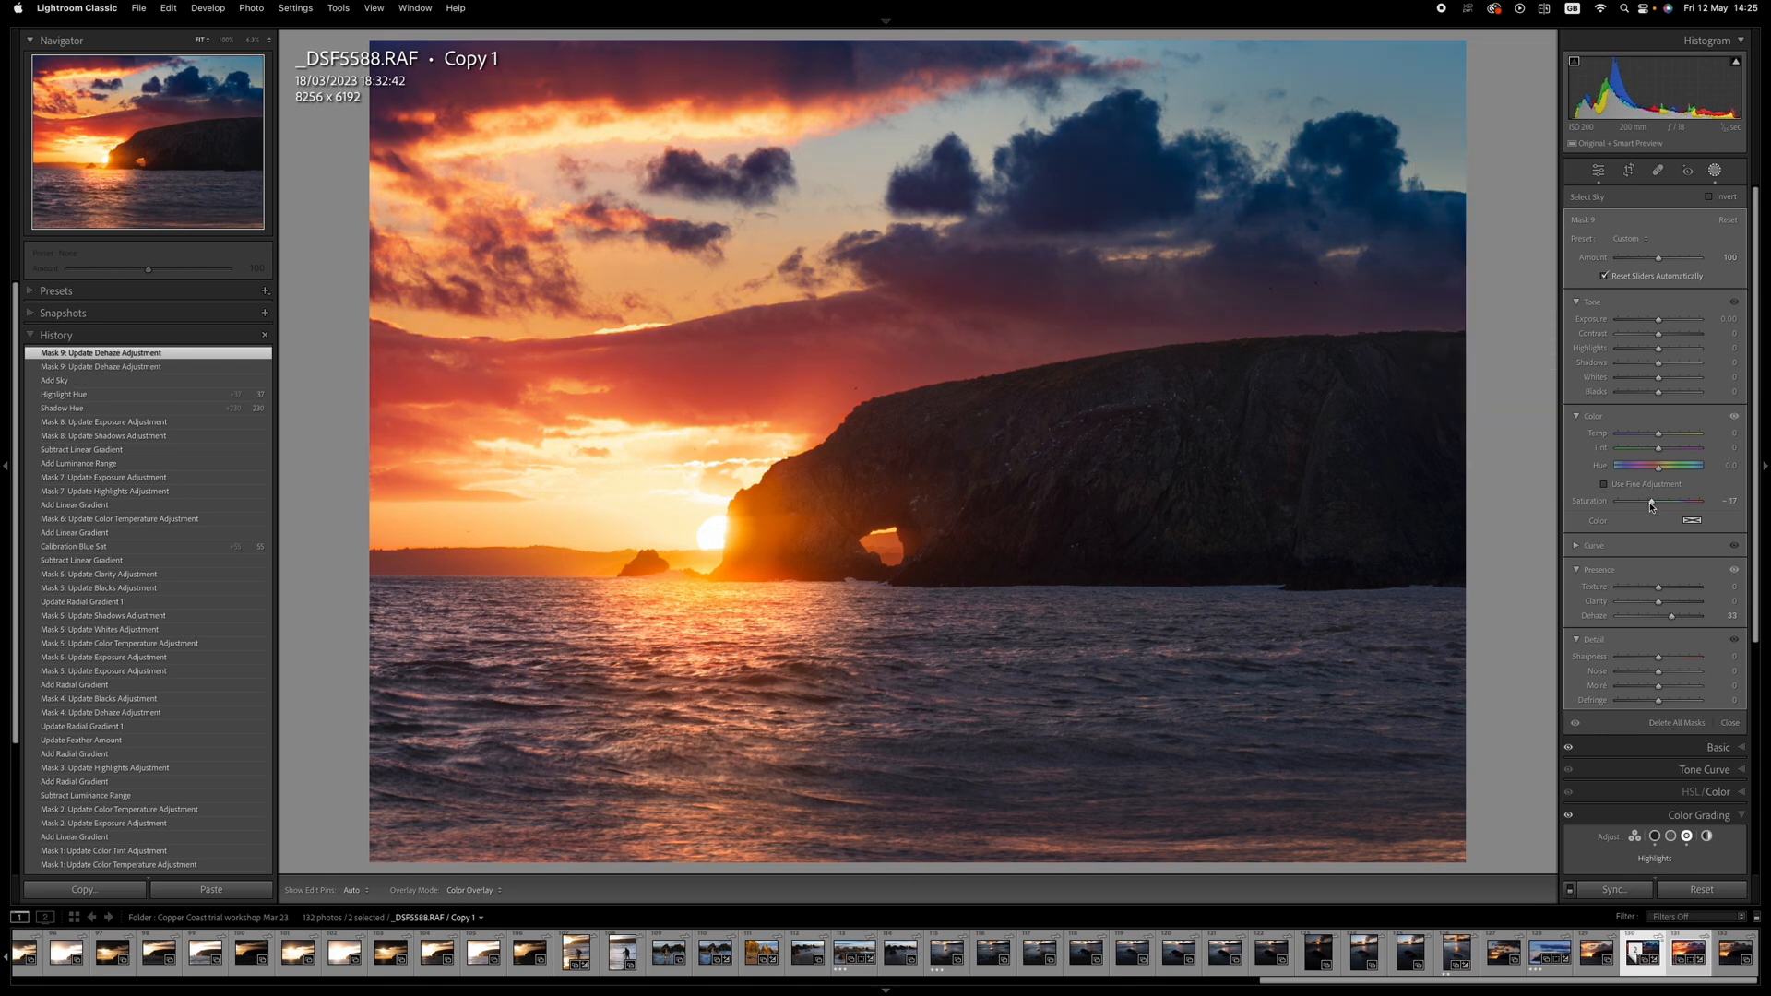
drag(1649, 499, 1657, 500)
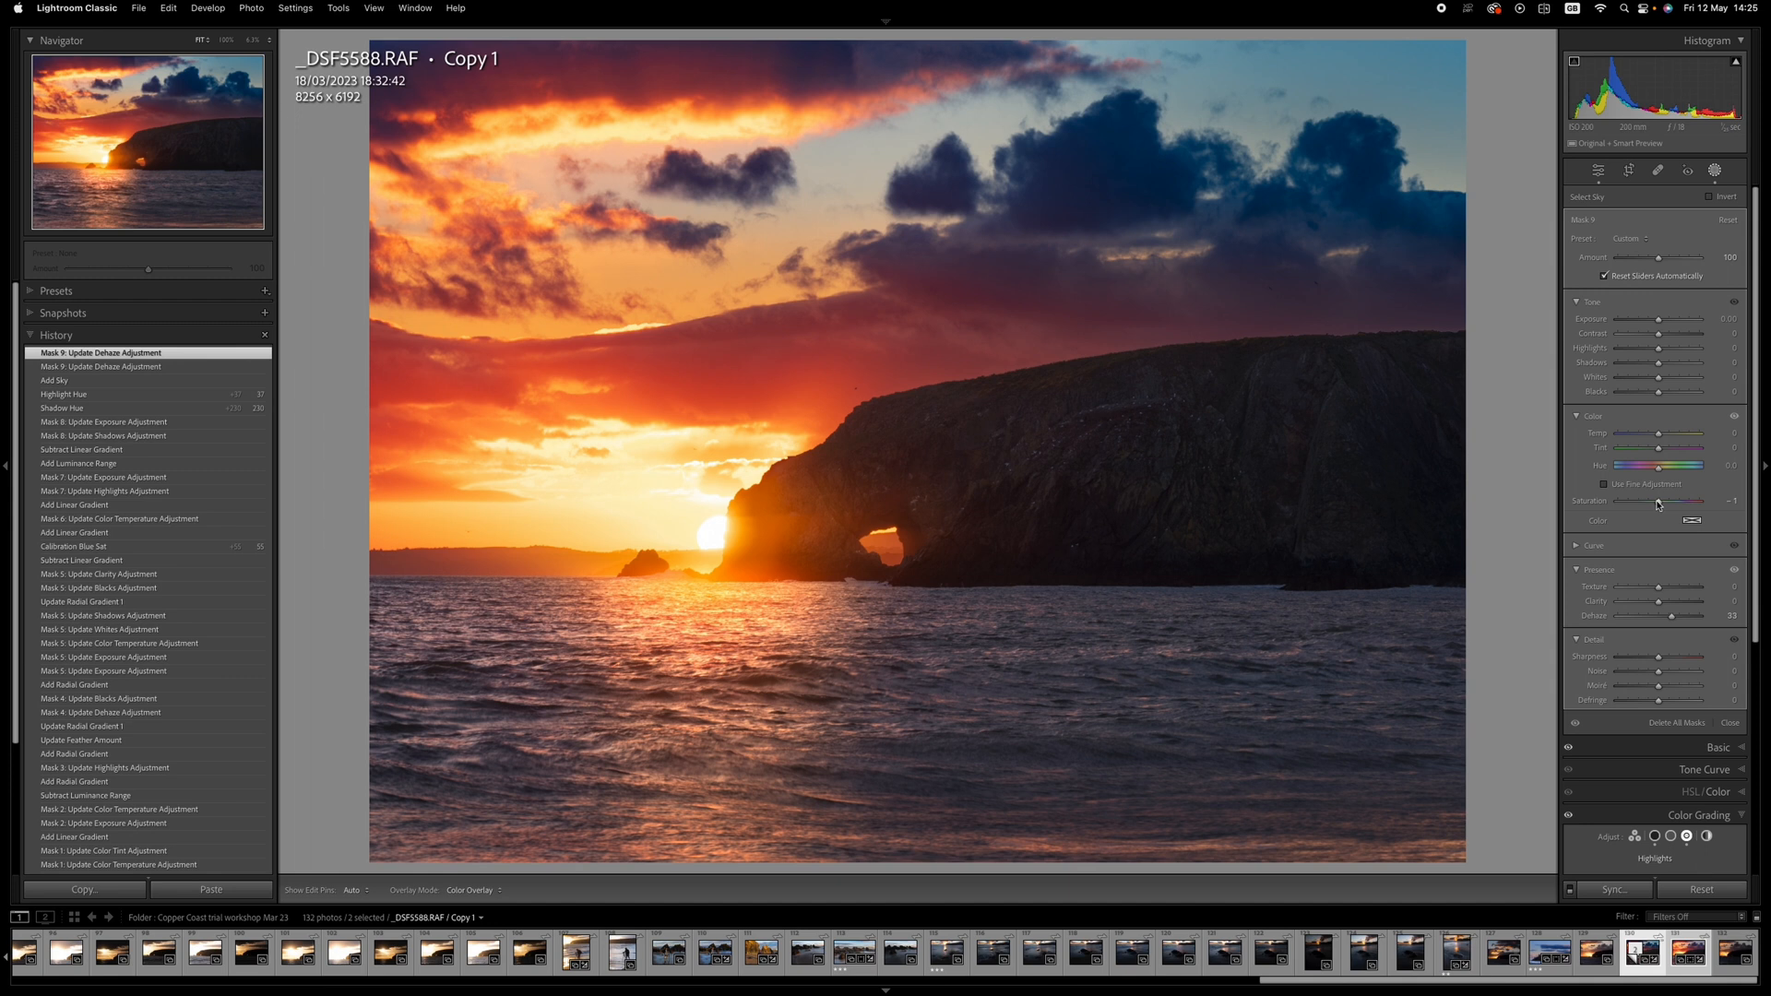
drag(1694, 502, 1691, 501)
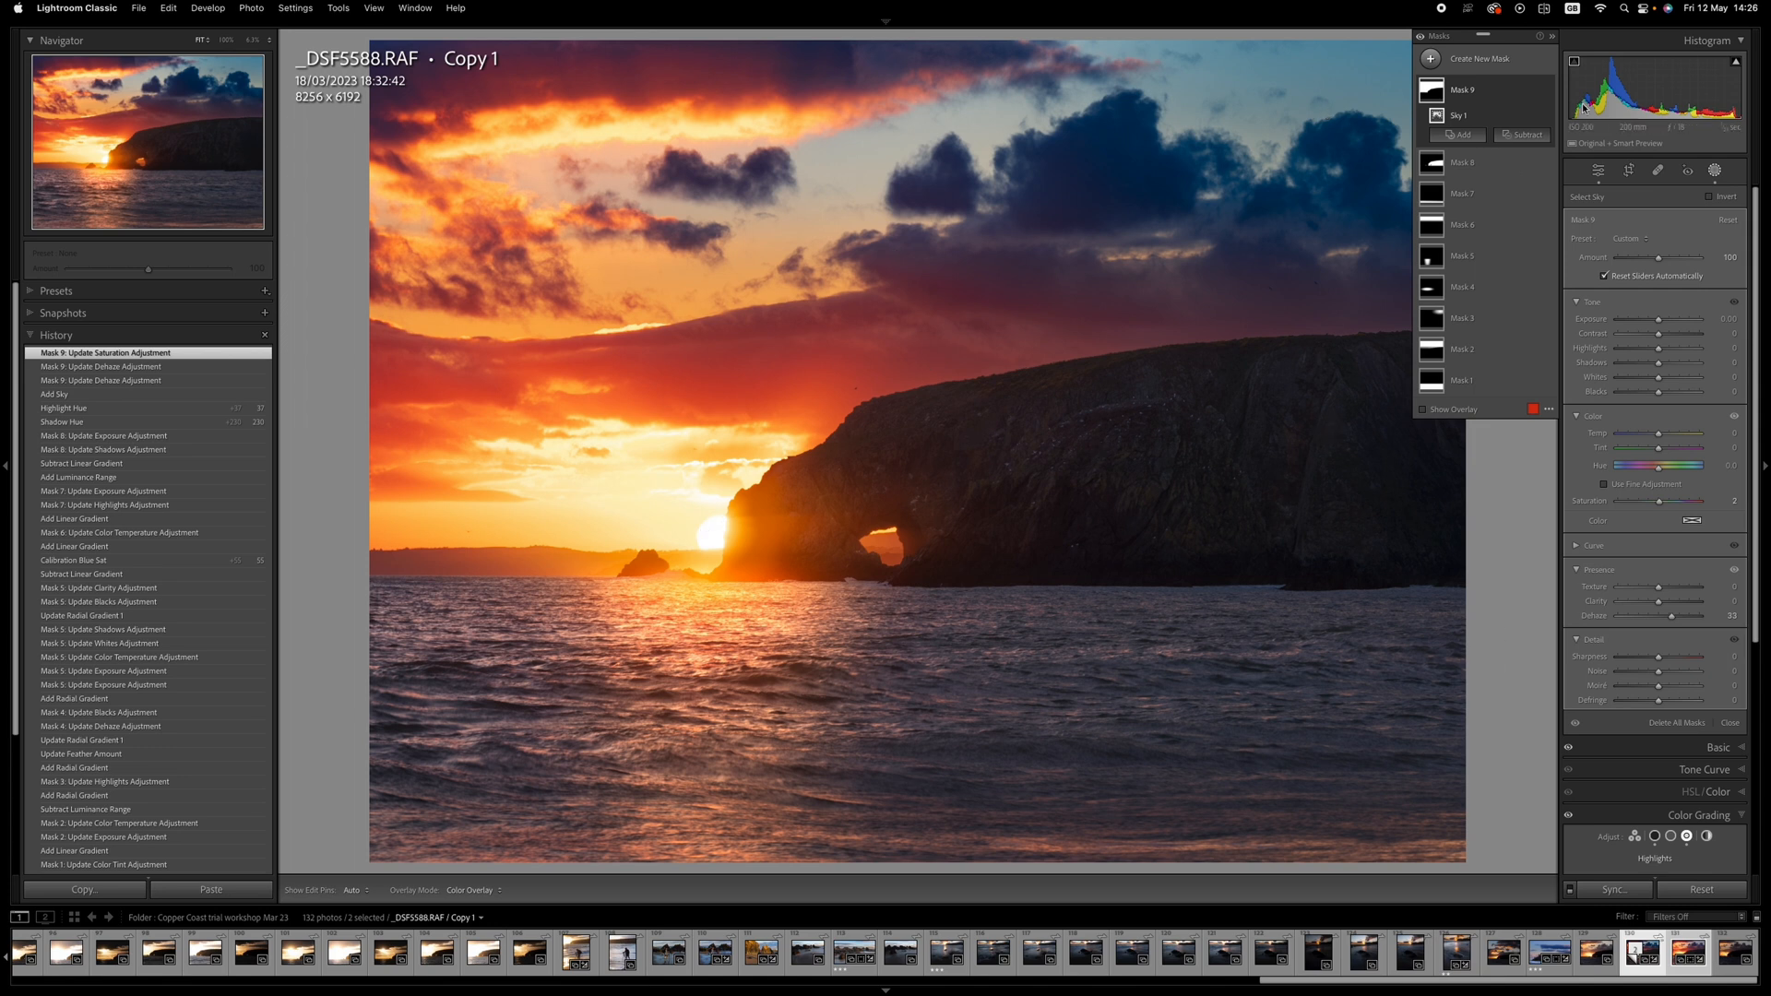
click(1599, 169)
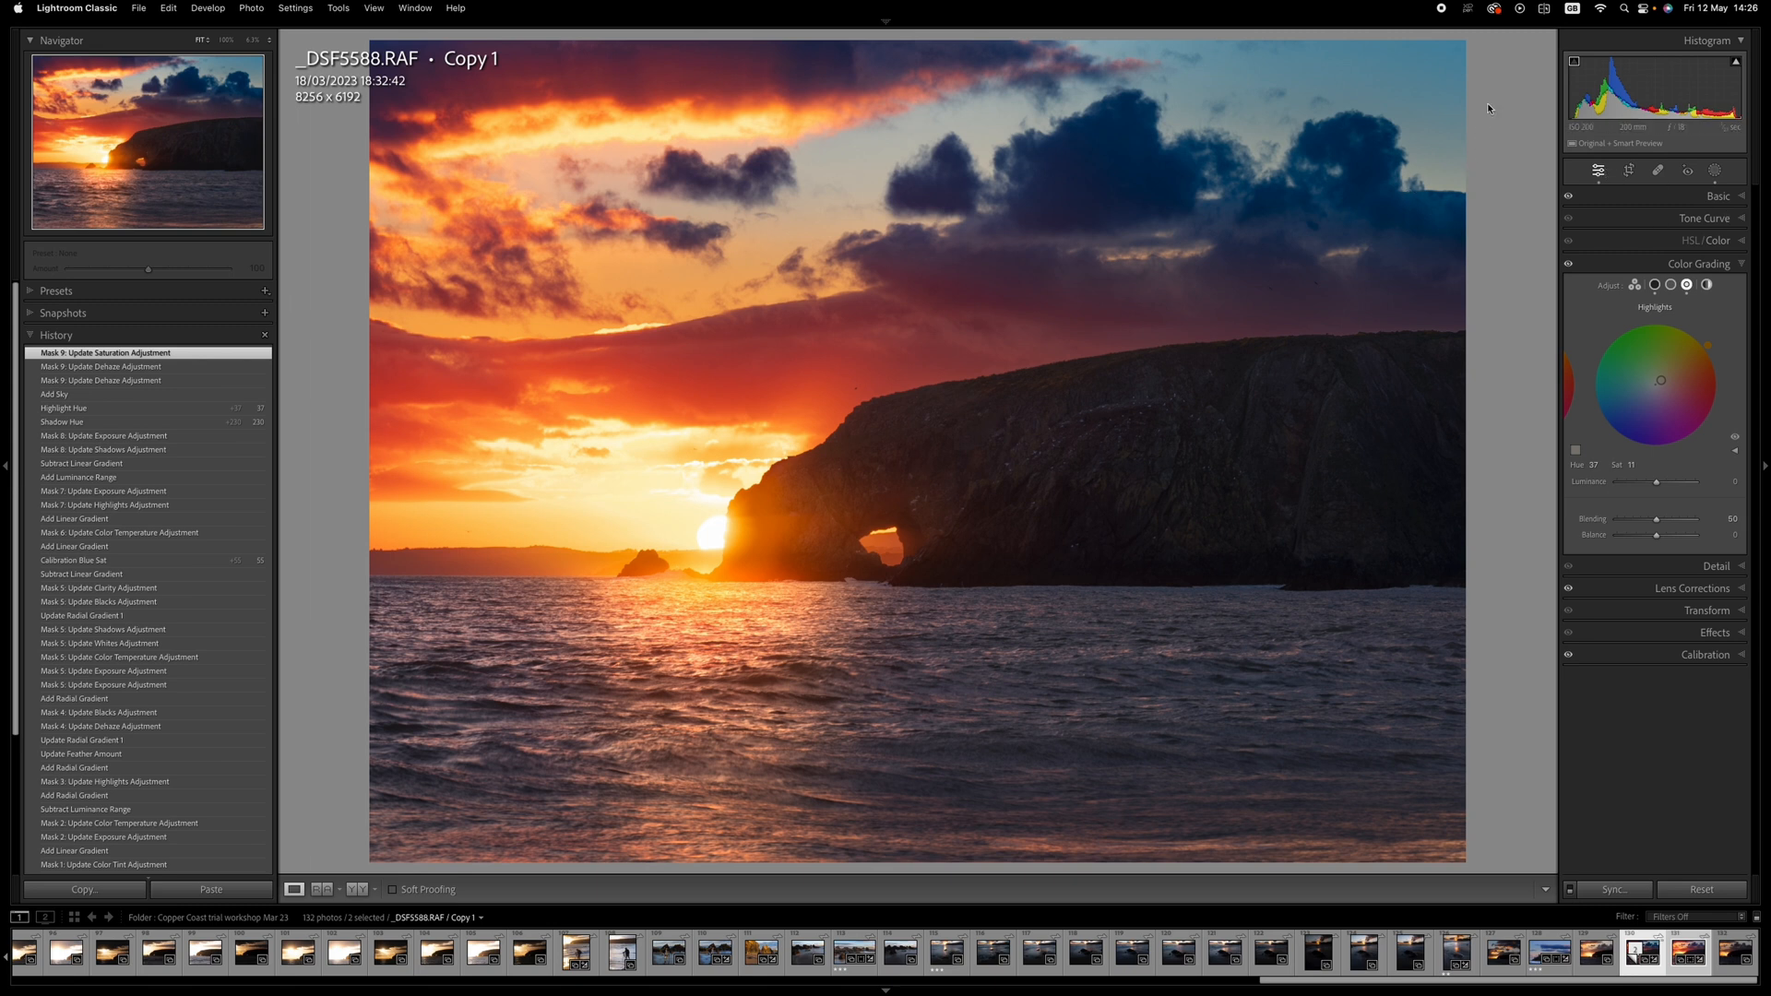
Hide the side panels and dim the surroundings so only the finished photo shows.
key(Tab)
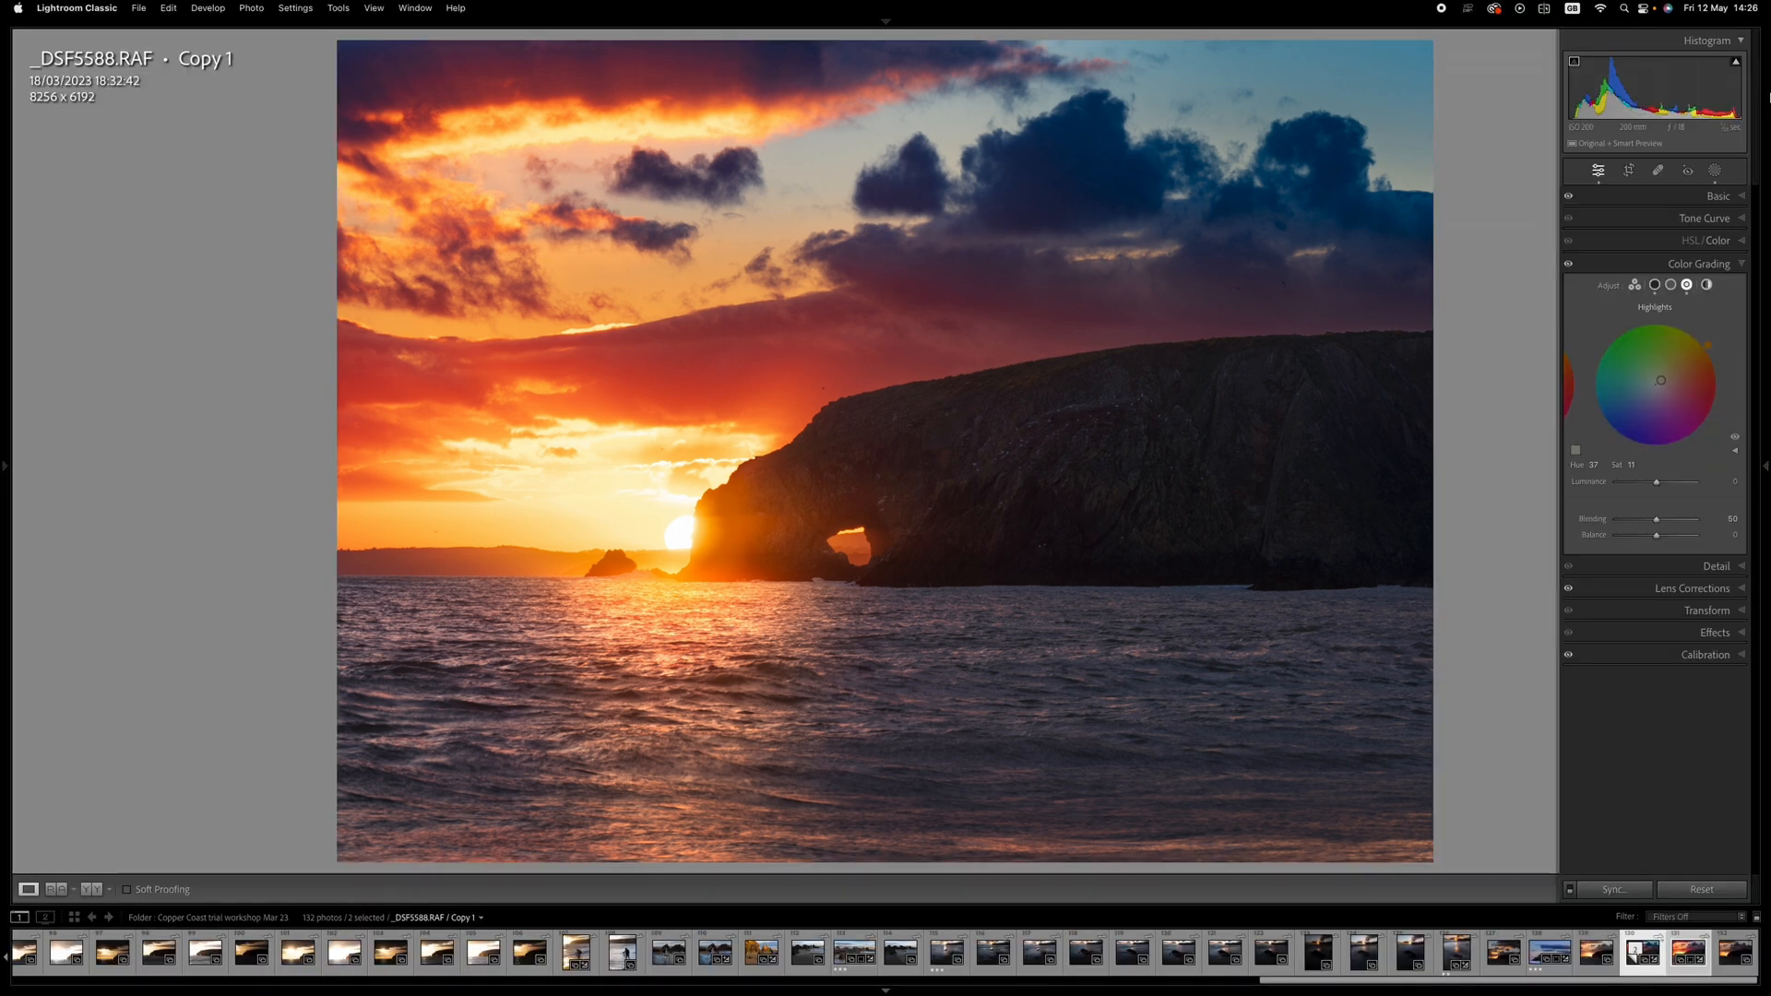
key(Tab)
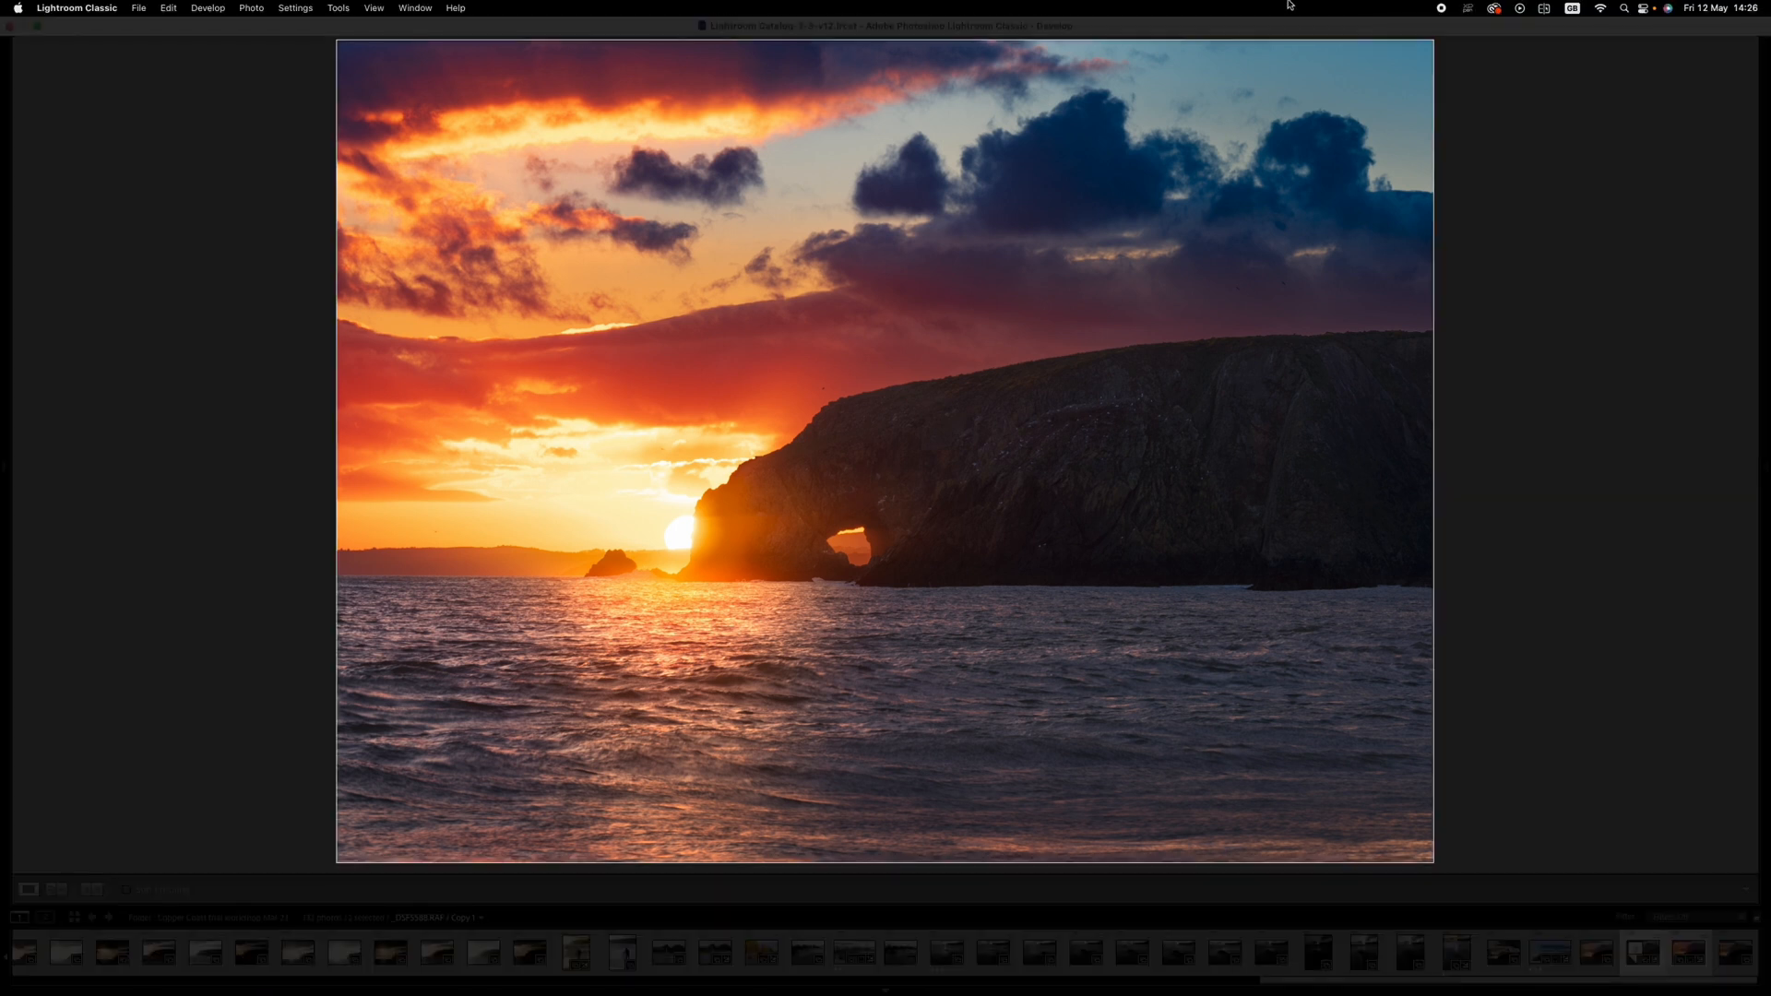